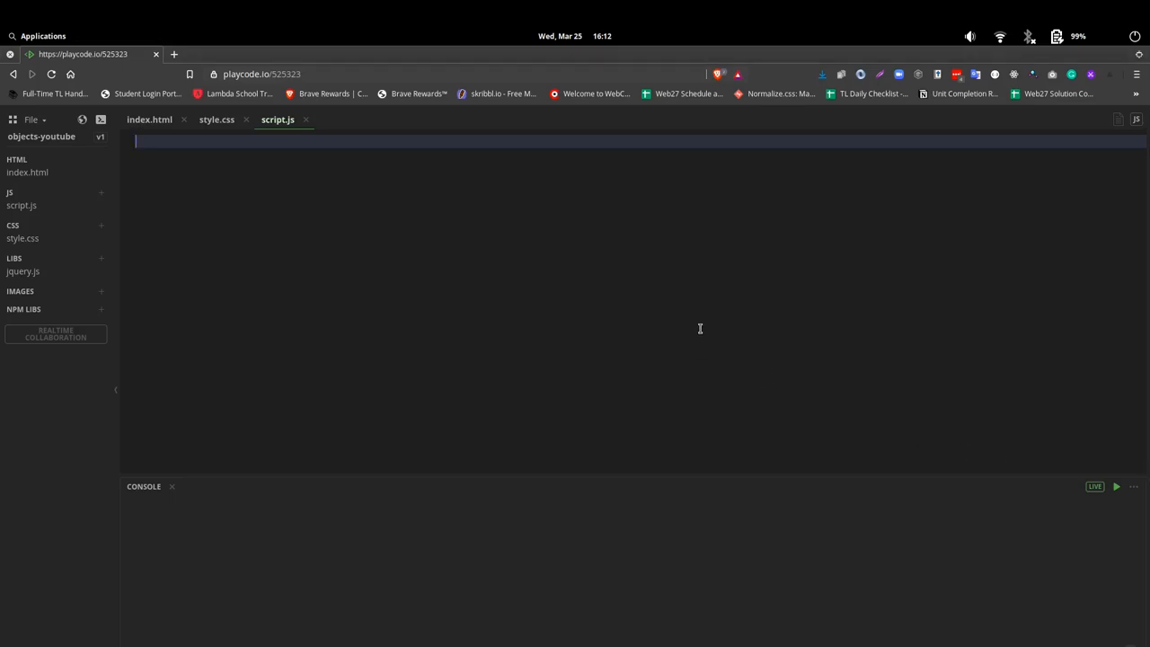
- Declare const school = { } in script.js, typing a placeholder key: value pair that is then removed
text(const)
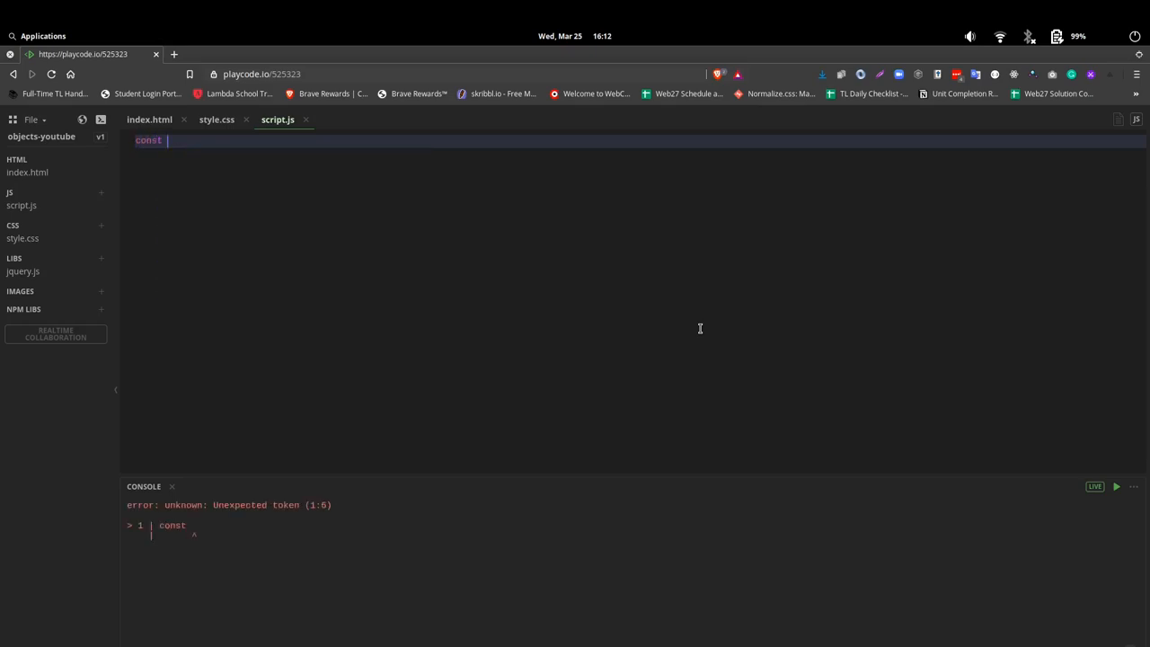
text(sch)
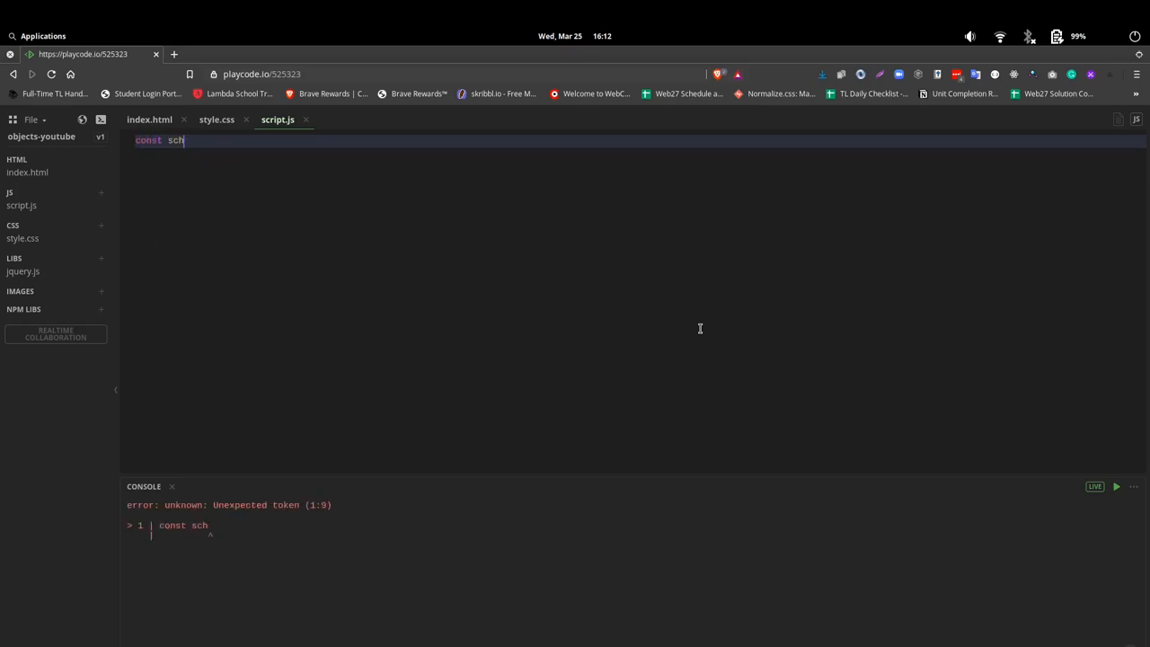
text(ool =)
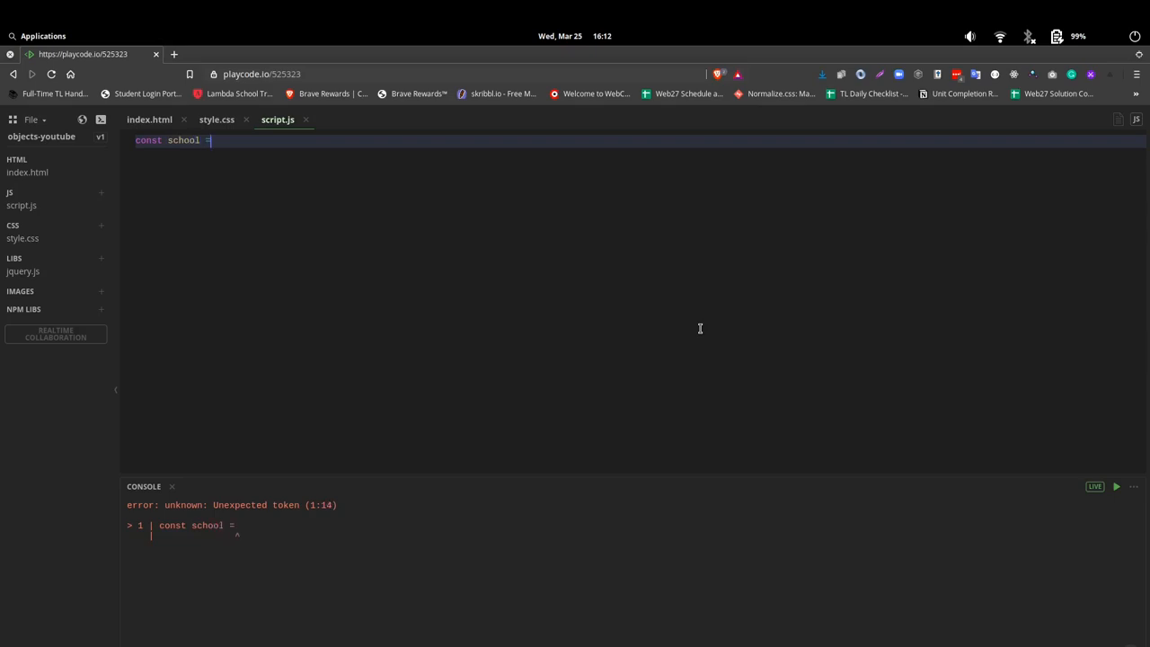
text({)
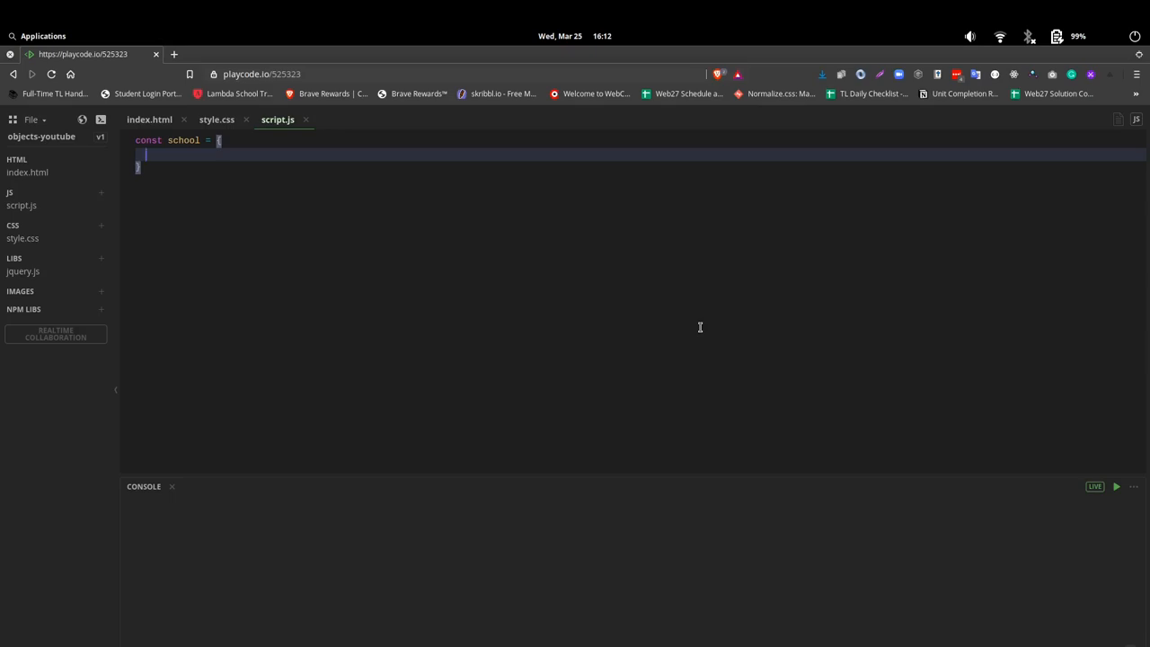
text(key)
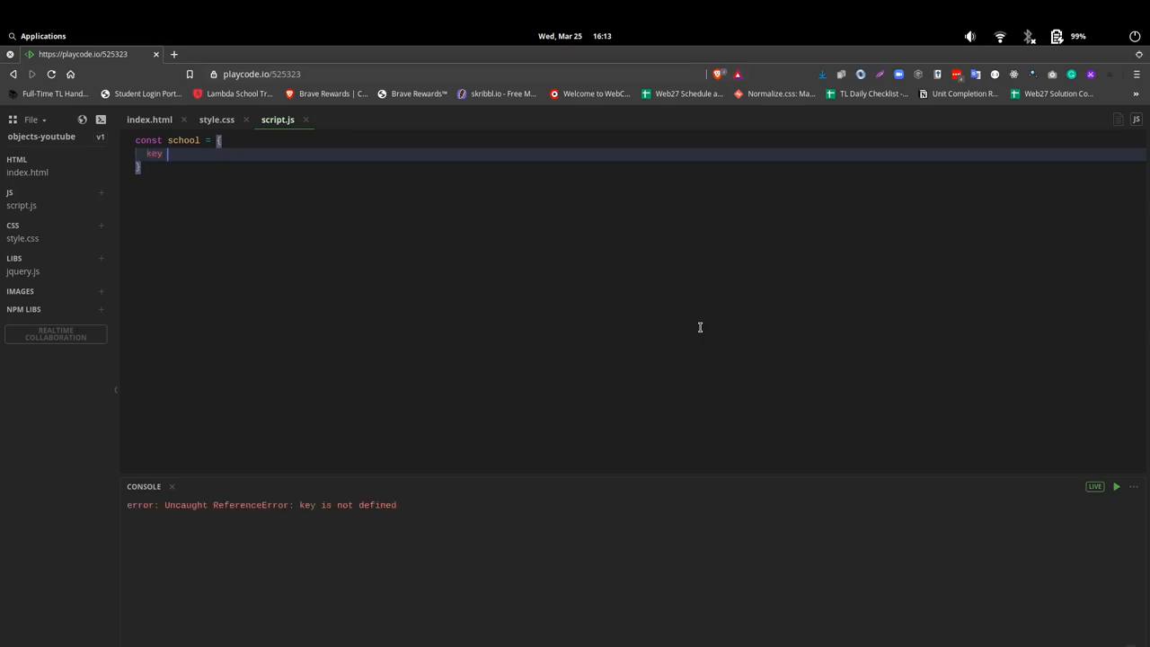
text(: valu)
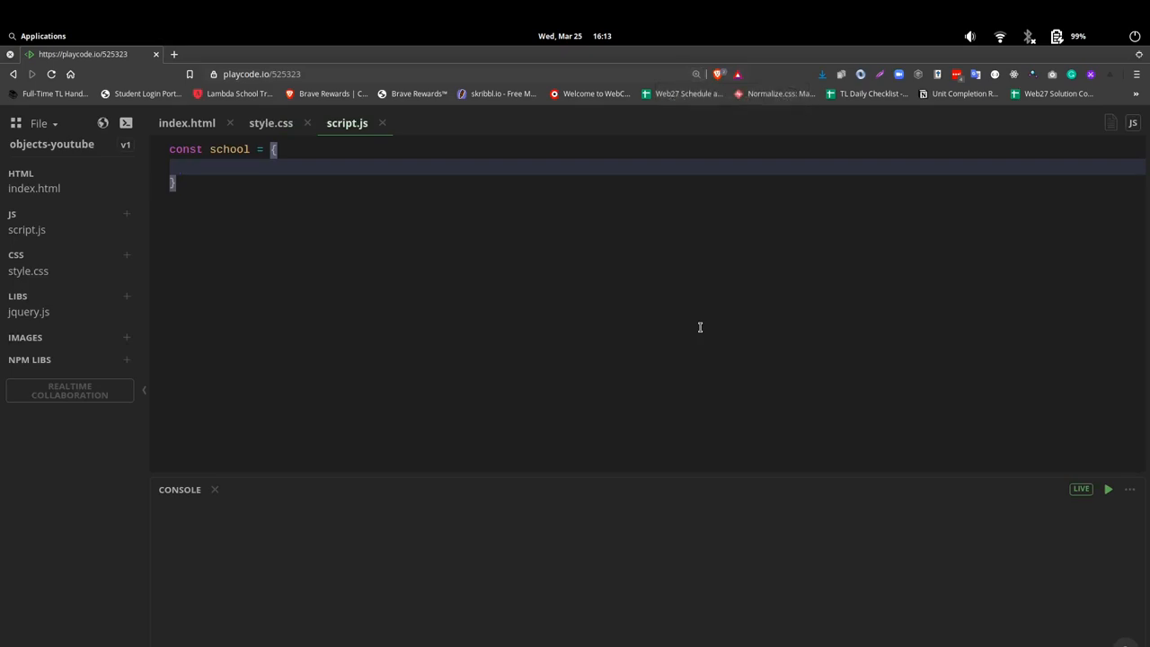
- Fill the object with "name": "cal tech" and "location": "california"
text("name")
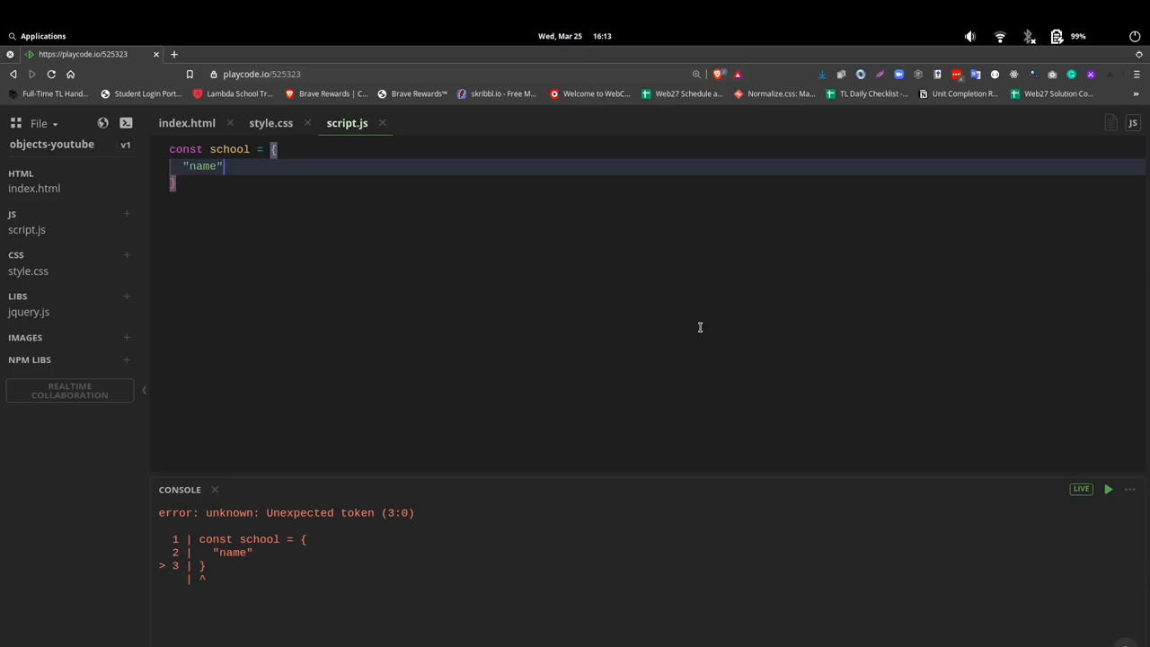
text(:)
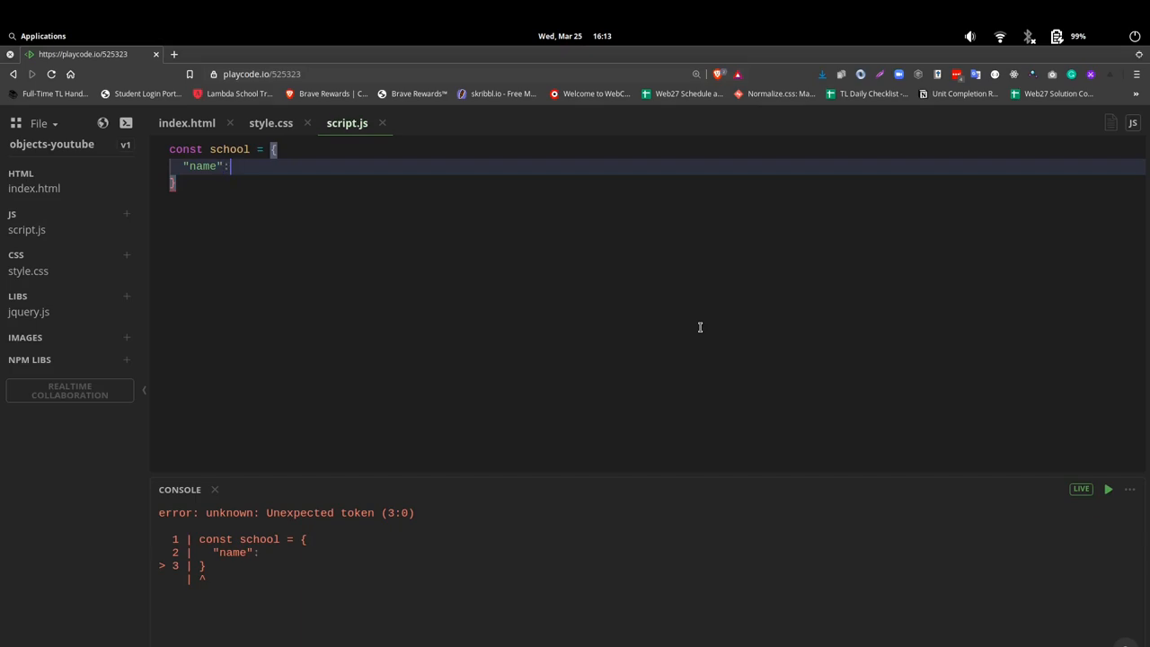
text("cal")
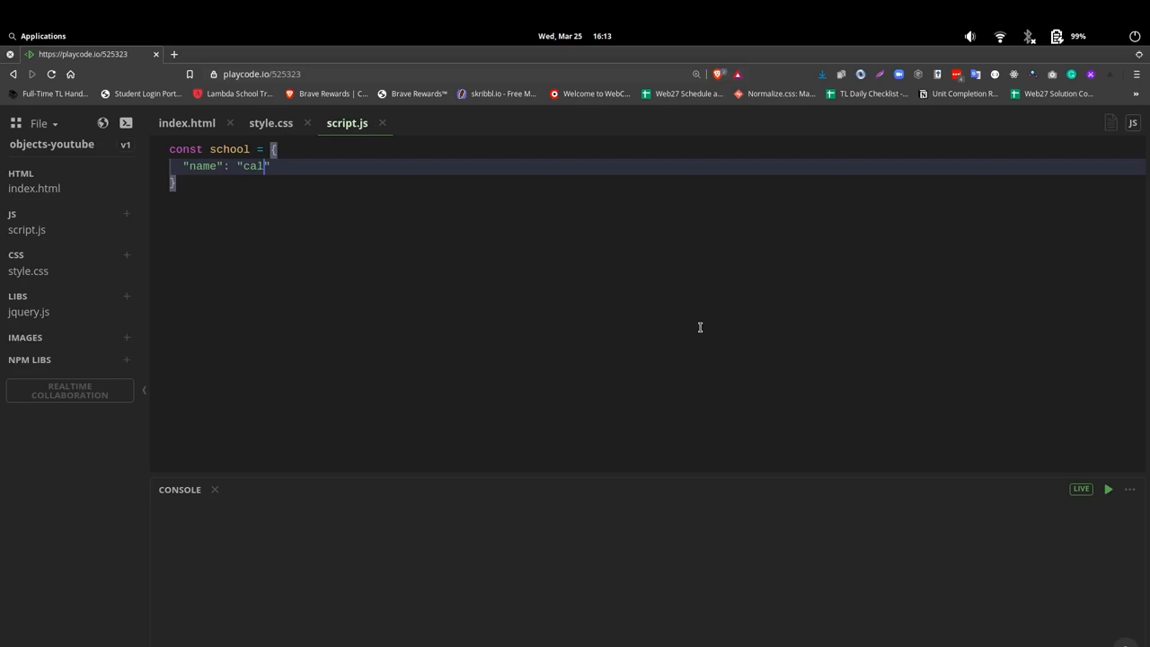
text(tech)
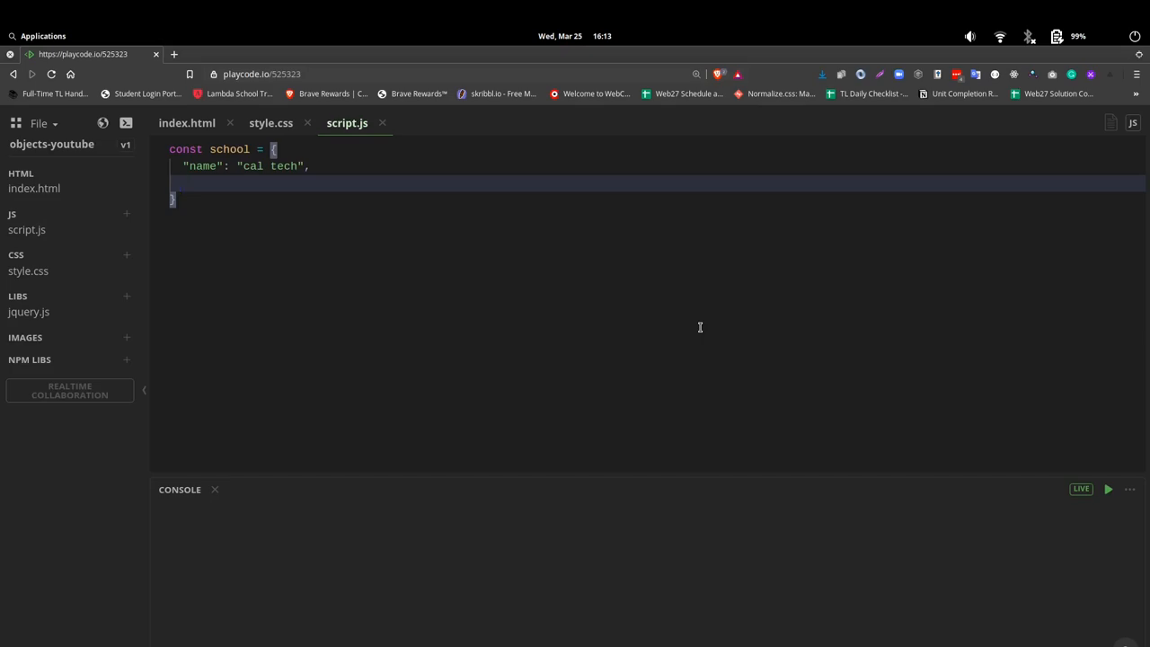
text("locat")
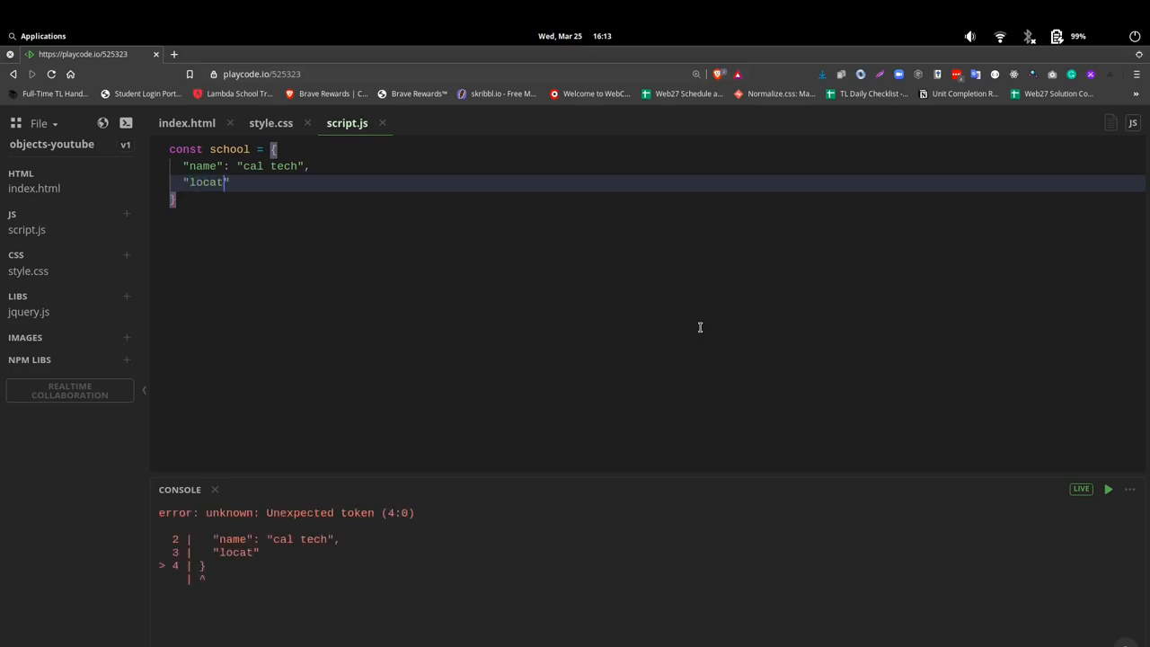
text(ion": "califo")
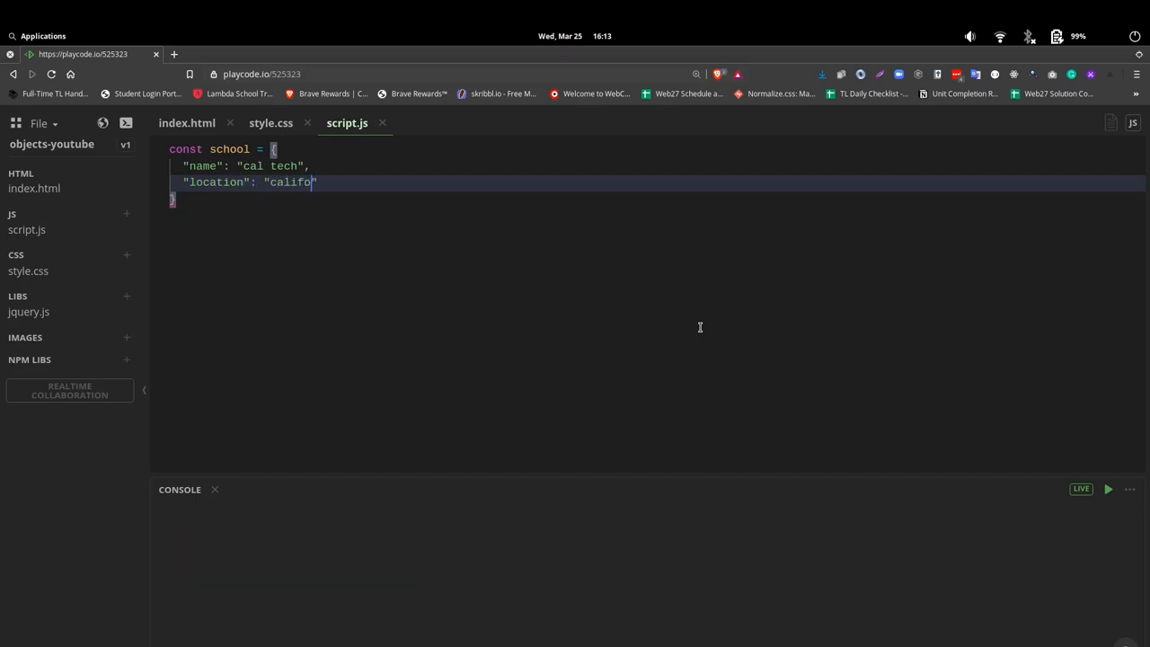
text(rnia)
text("displ)
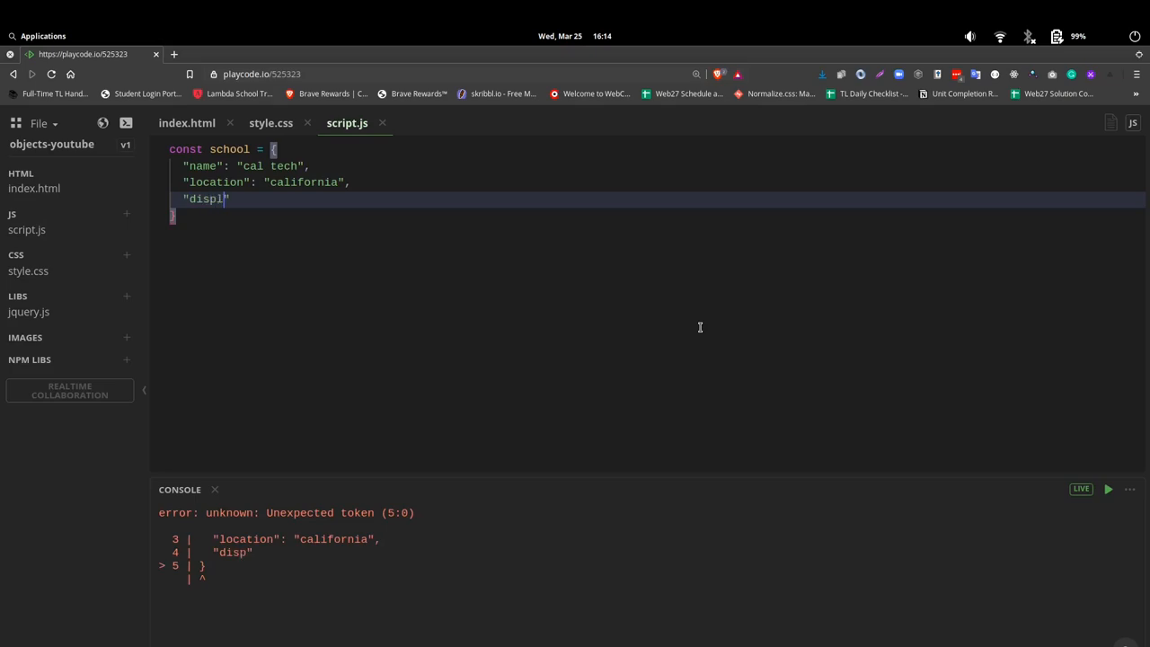
- Add a displayInfo property holding a function whose body is a console.log with a template literal
text(ayInfo)
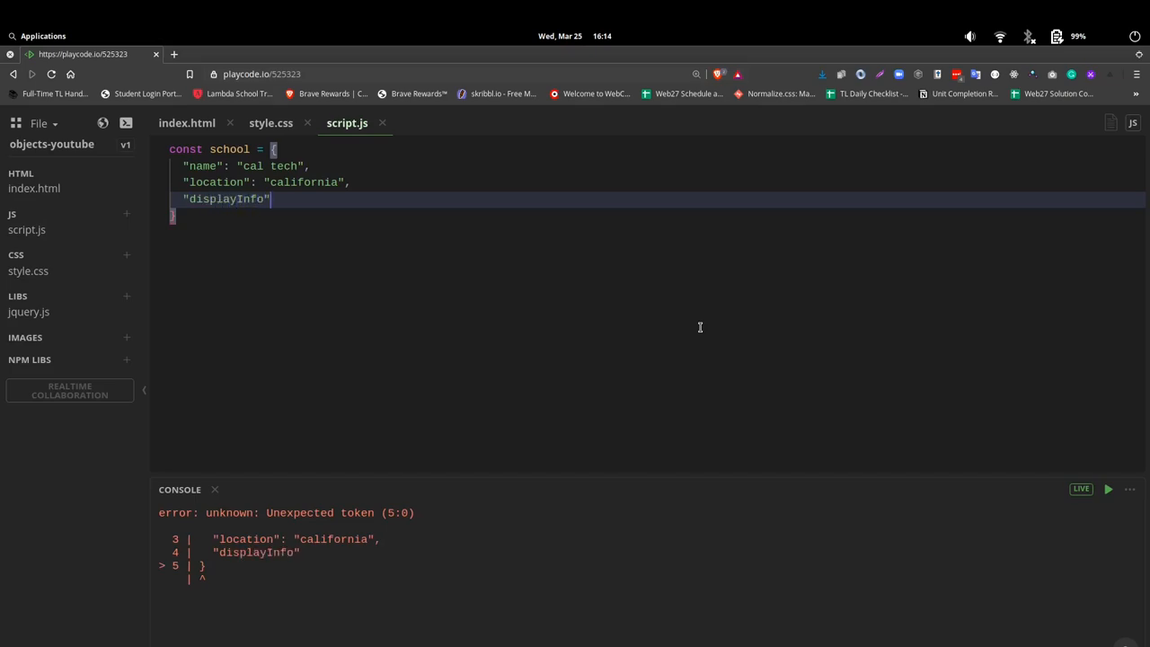
text(:)
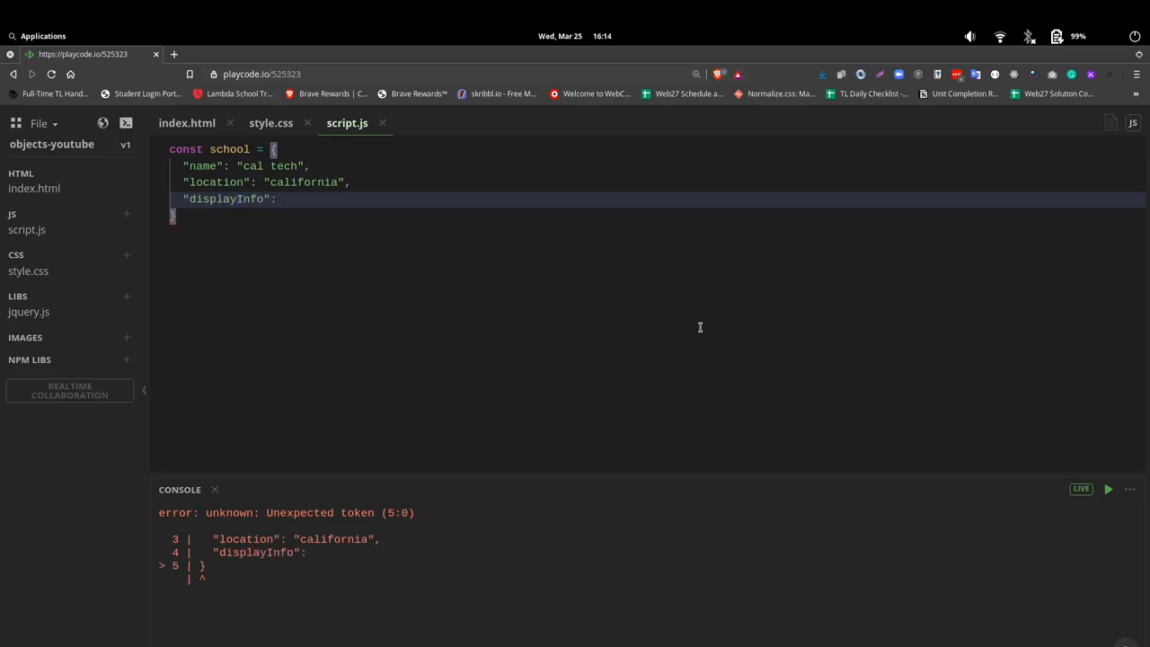
text(fuc)
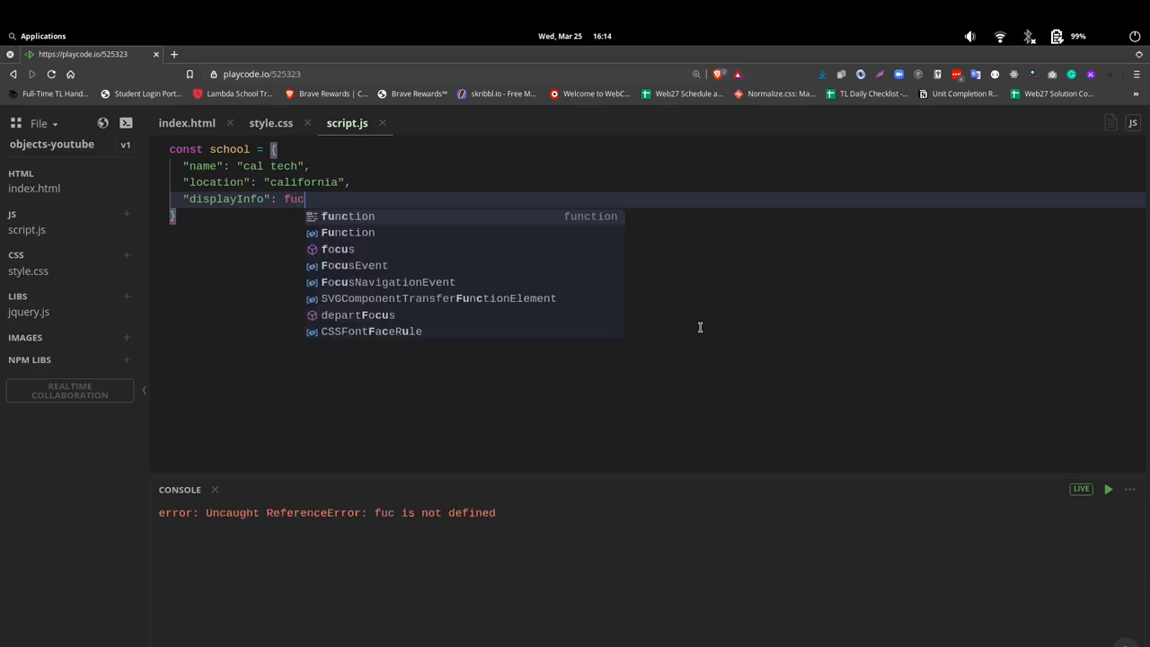
text(tion())
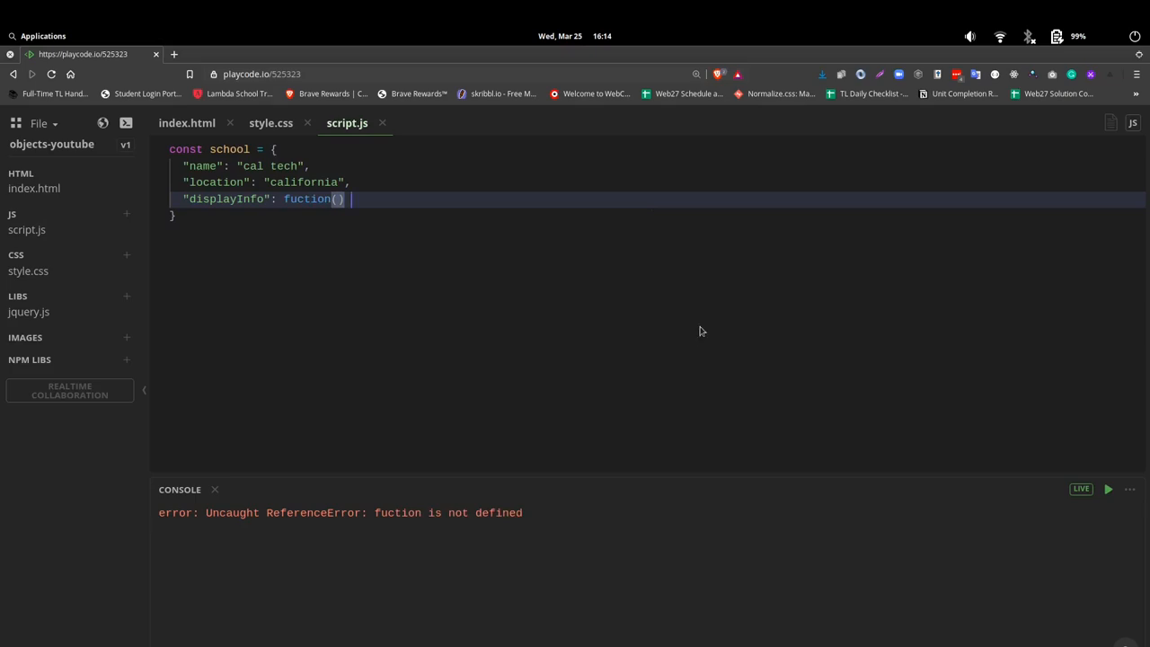
text({)
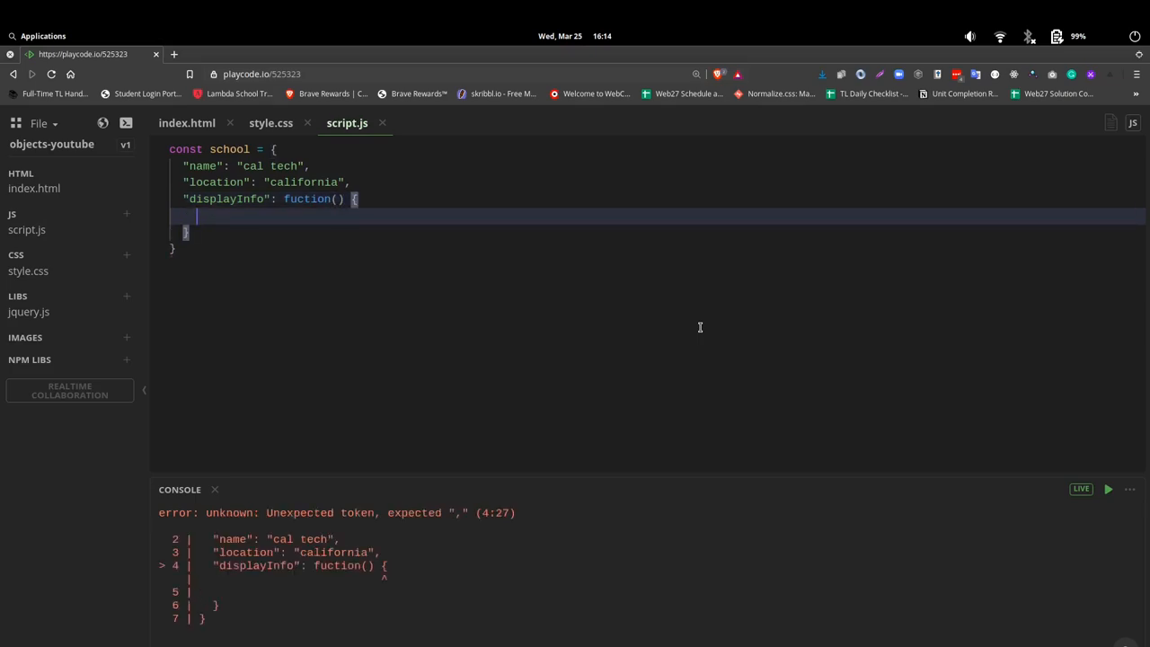
text(console.og()
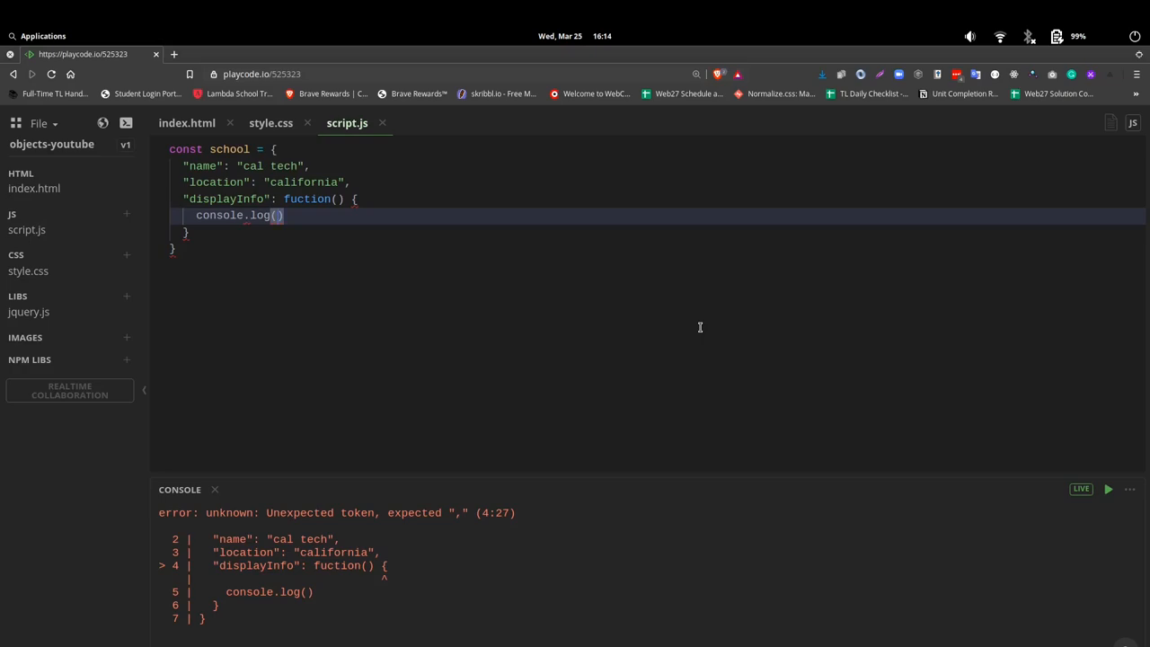
text(``)
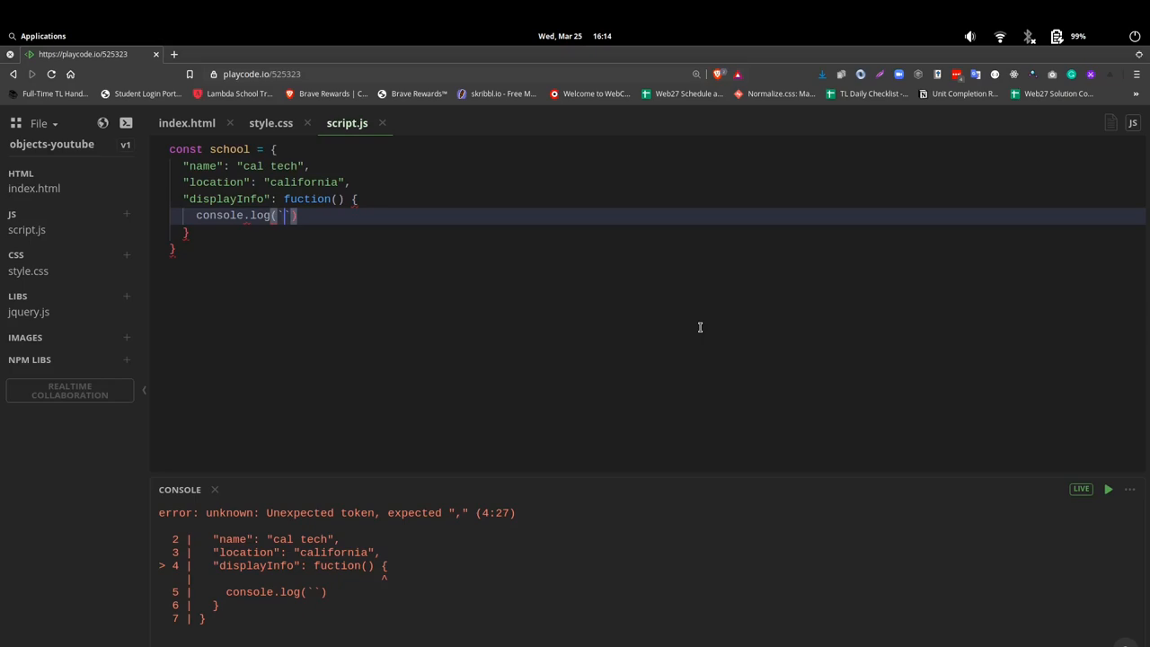
- Write the message `The school name is ${} and is located in ${}` with empty placeholders
text(The)
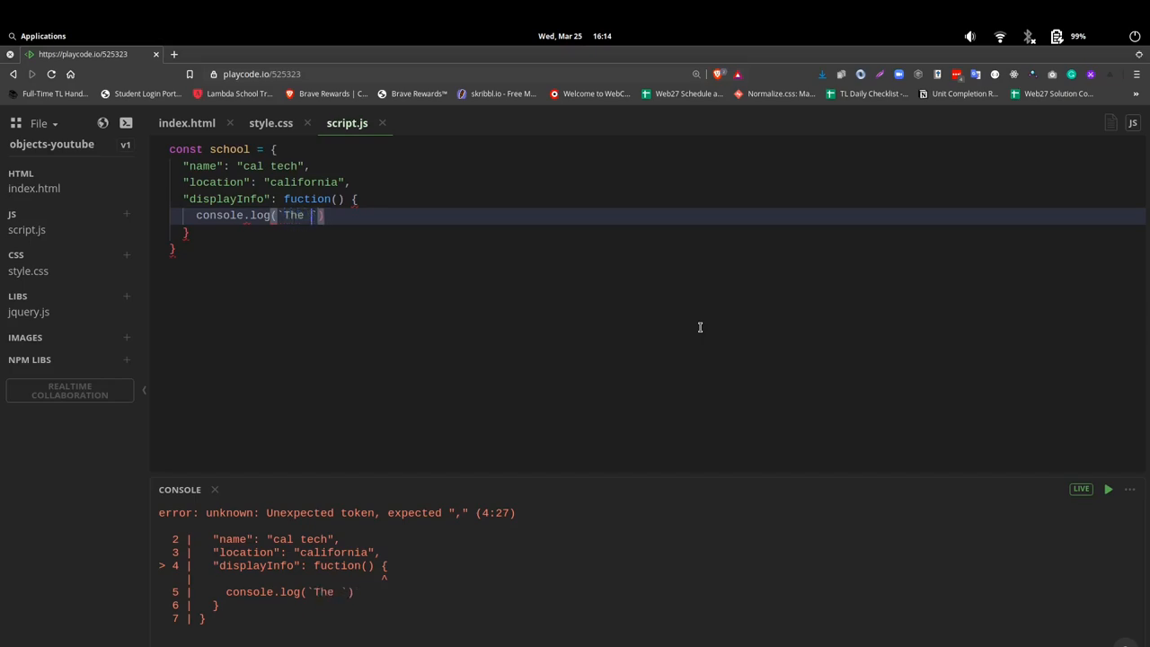
text(school name)
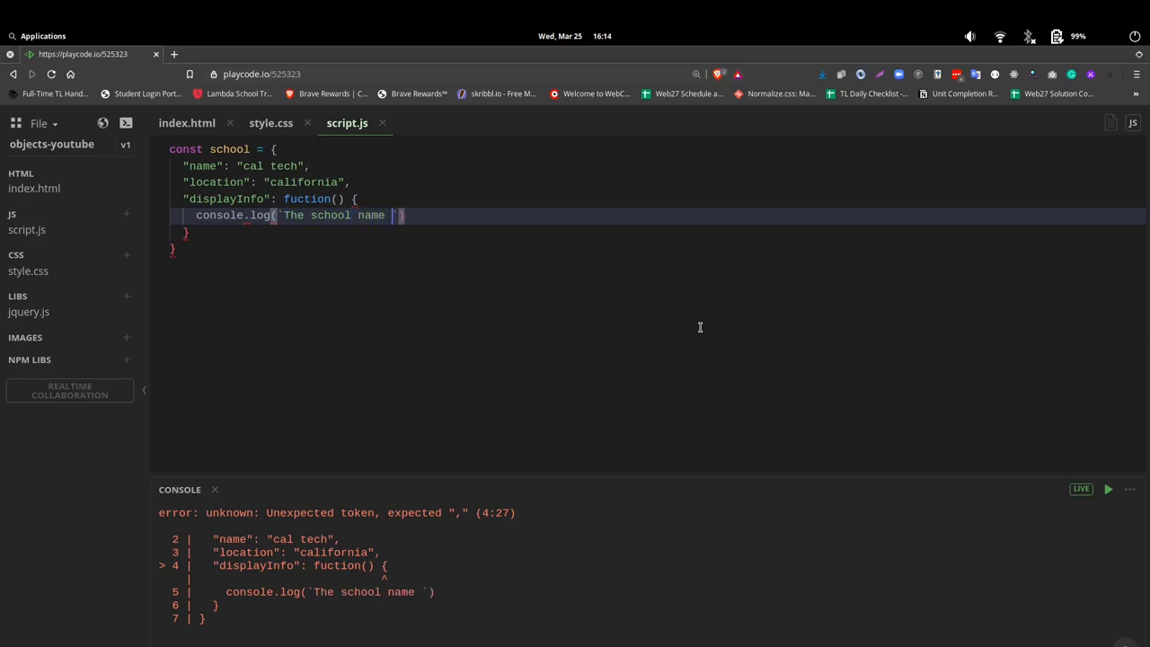
text(is ${)
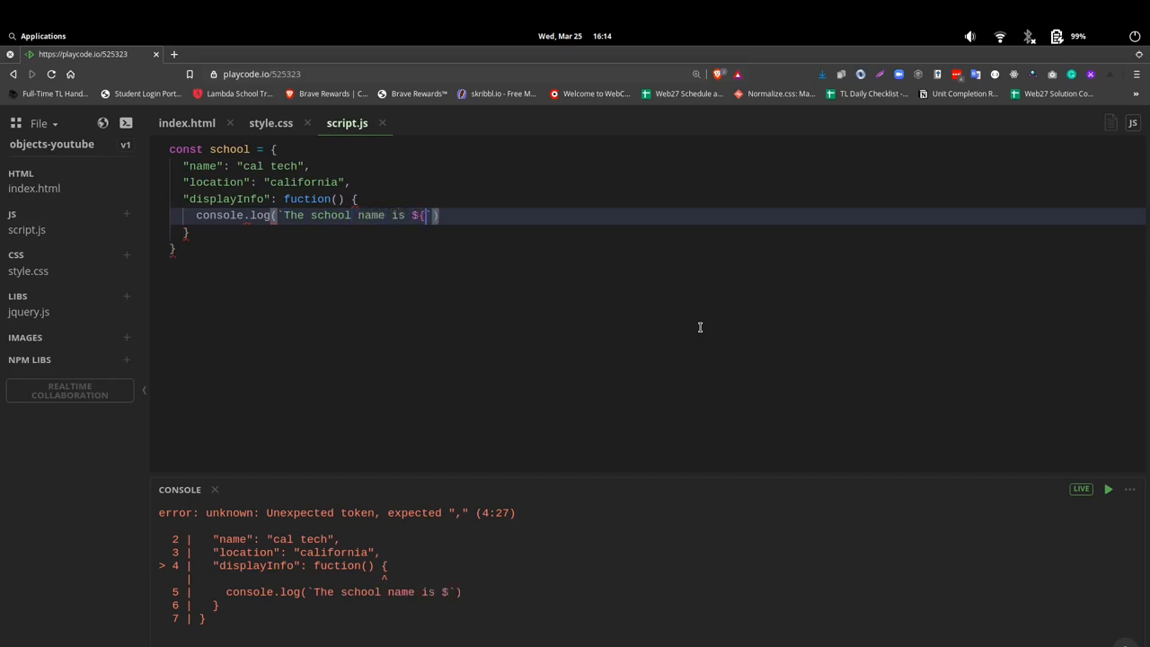
text(})
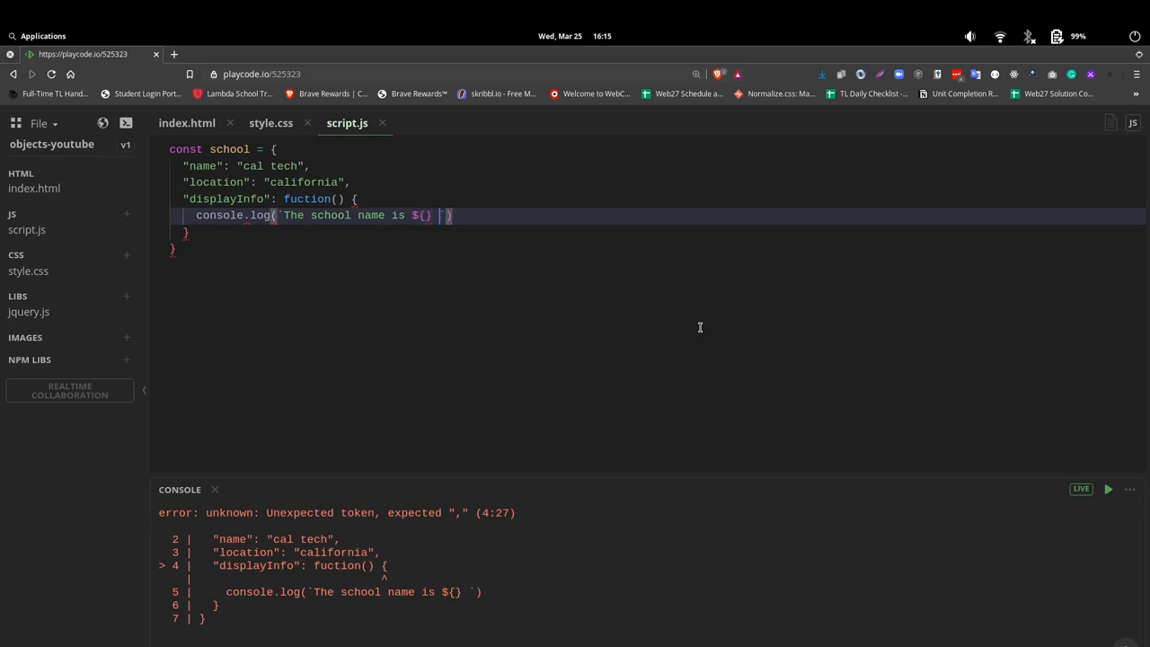
text(and)
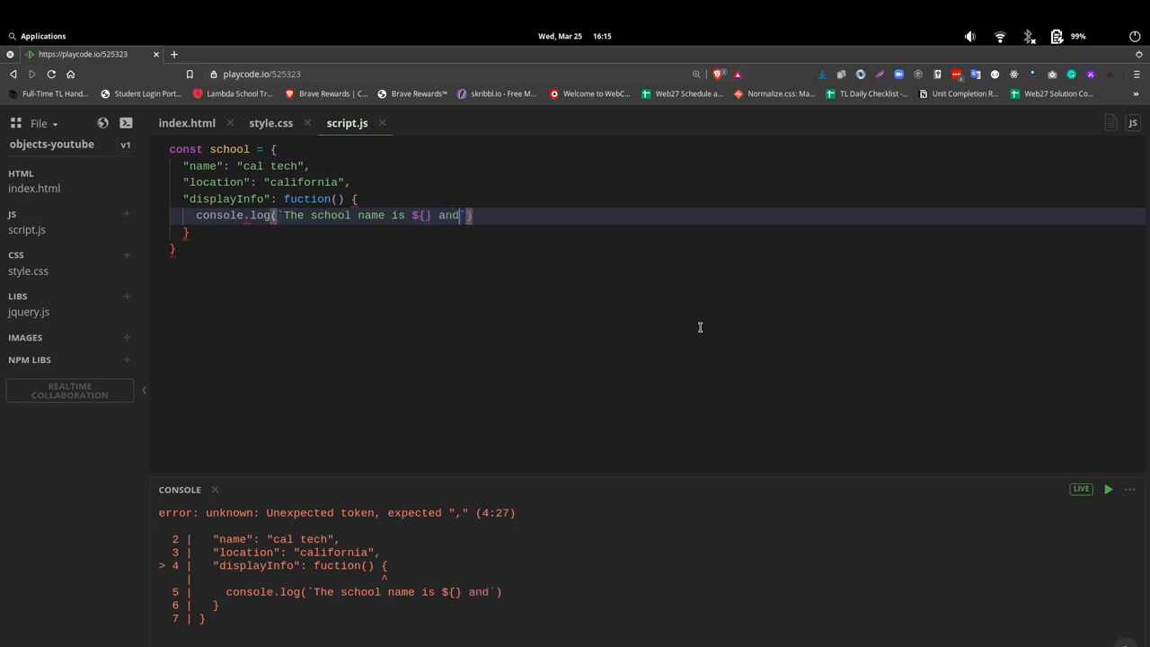
text(is located)
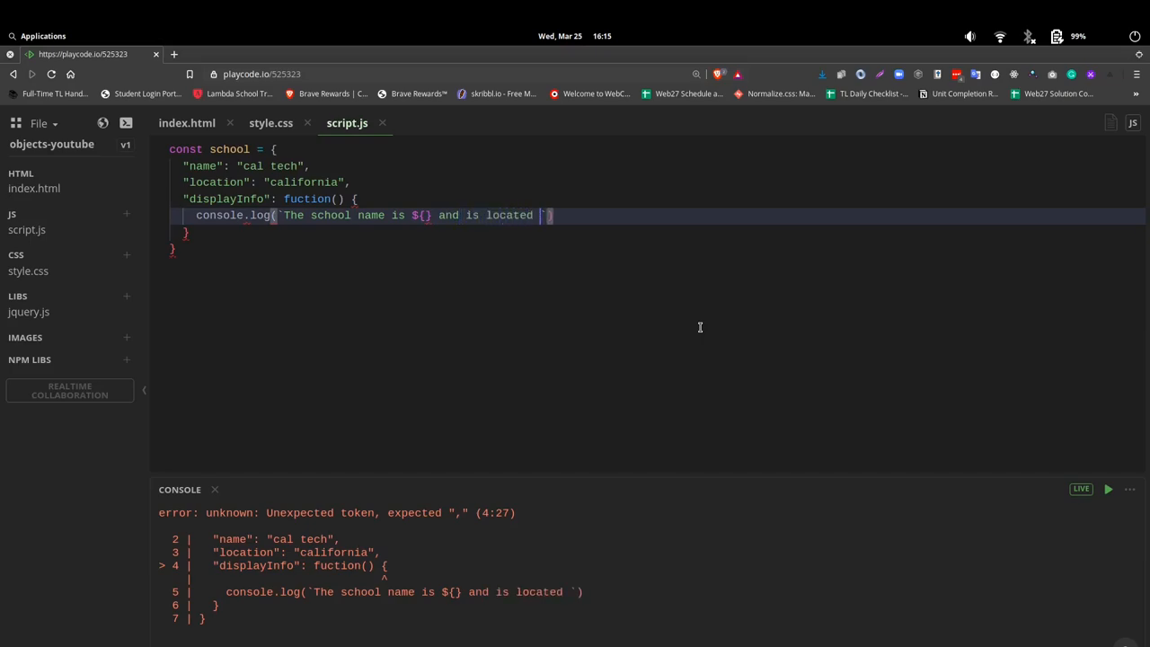
text(in ${)
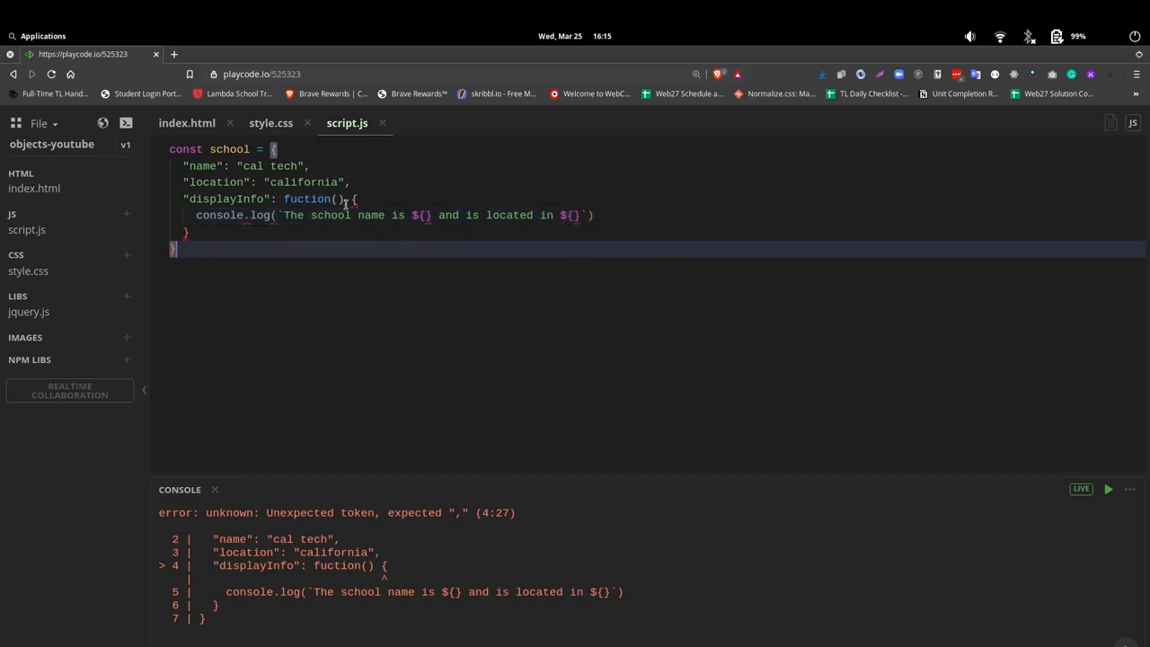
mouse_move(443, 289)
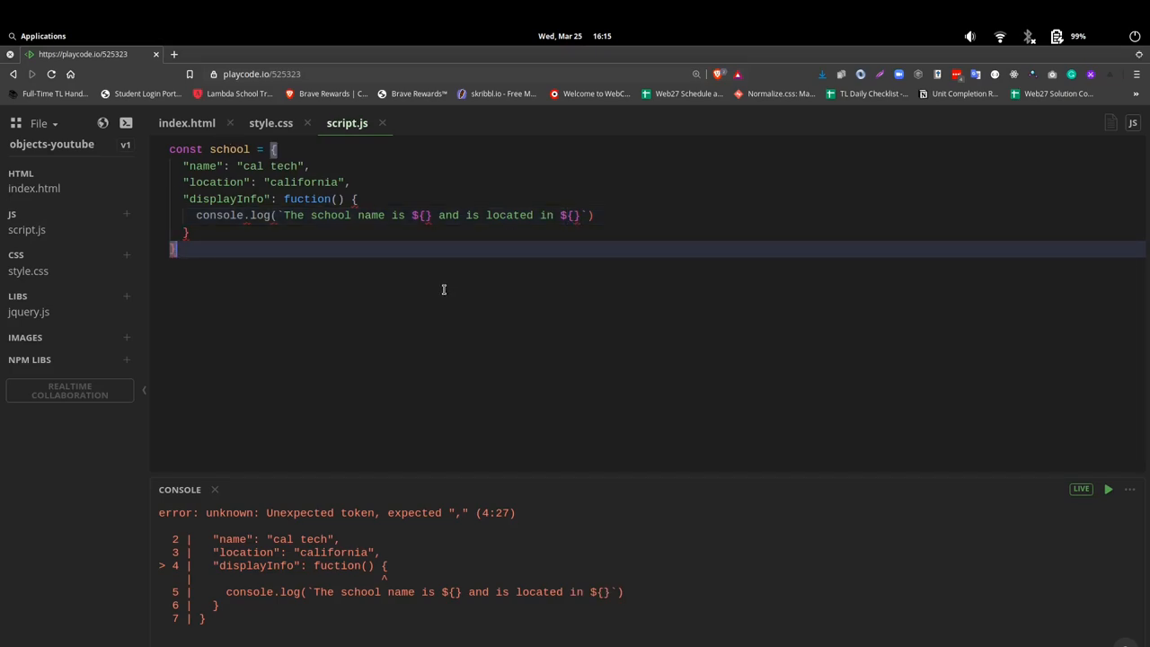
mouse_move(566, 318)
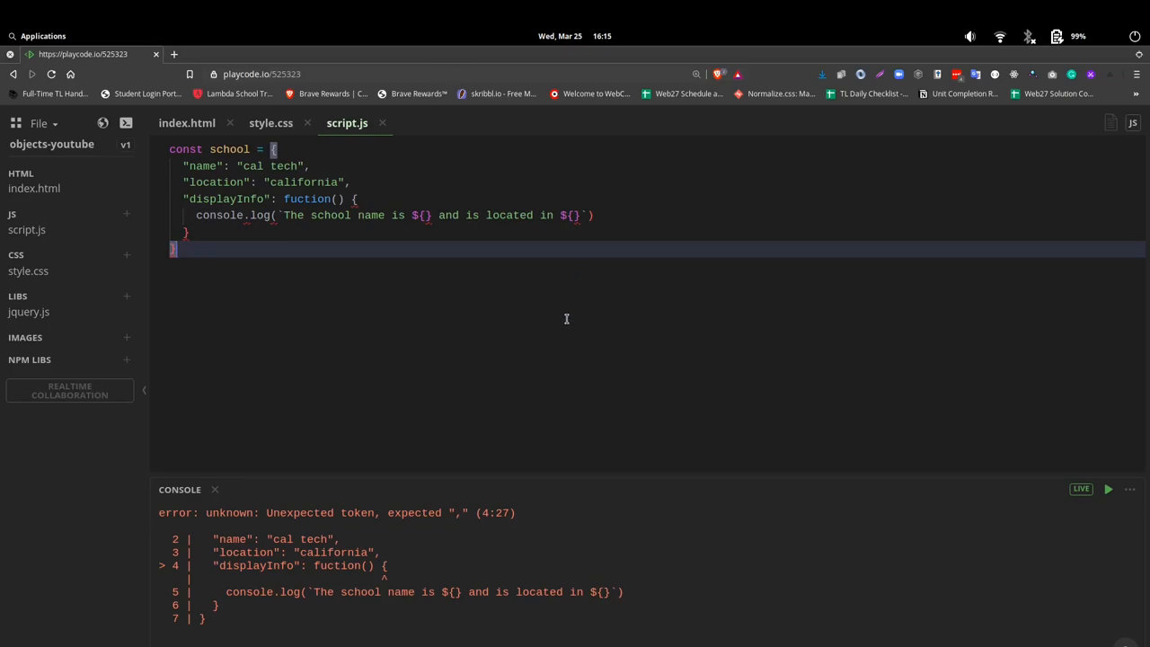
mouse_move(551, 310)
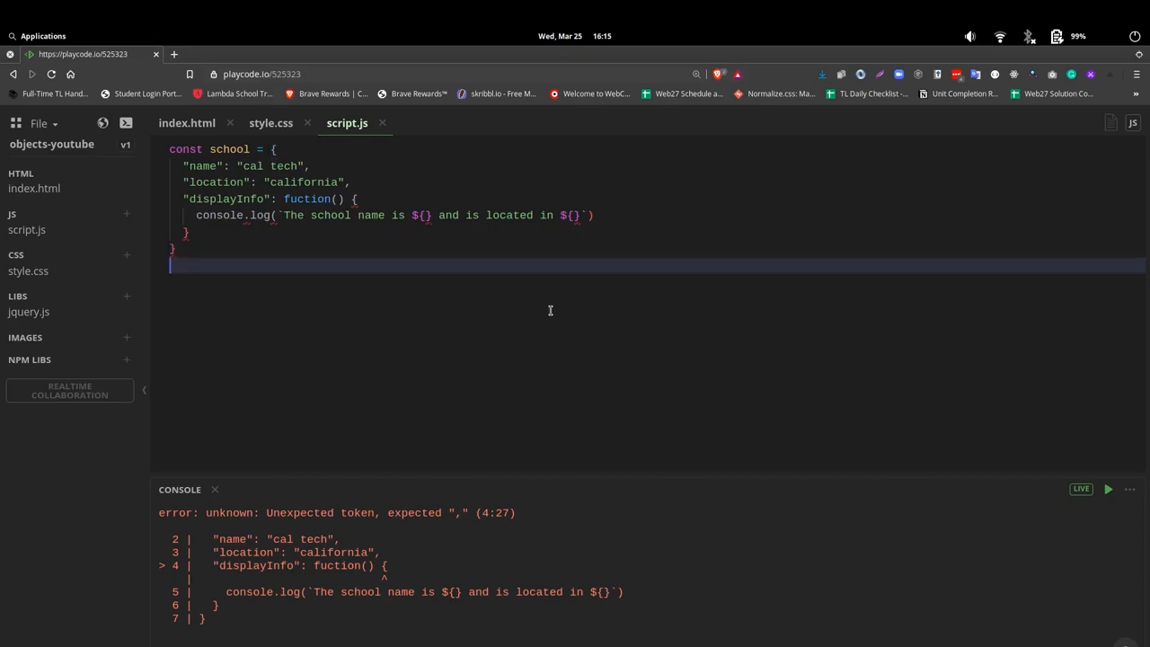
- Jot 'dot notation' and 'array notation' notes below the object, then erase them
text(d)
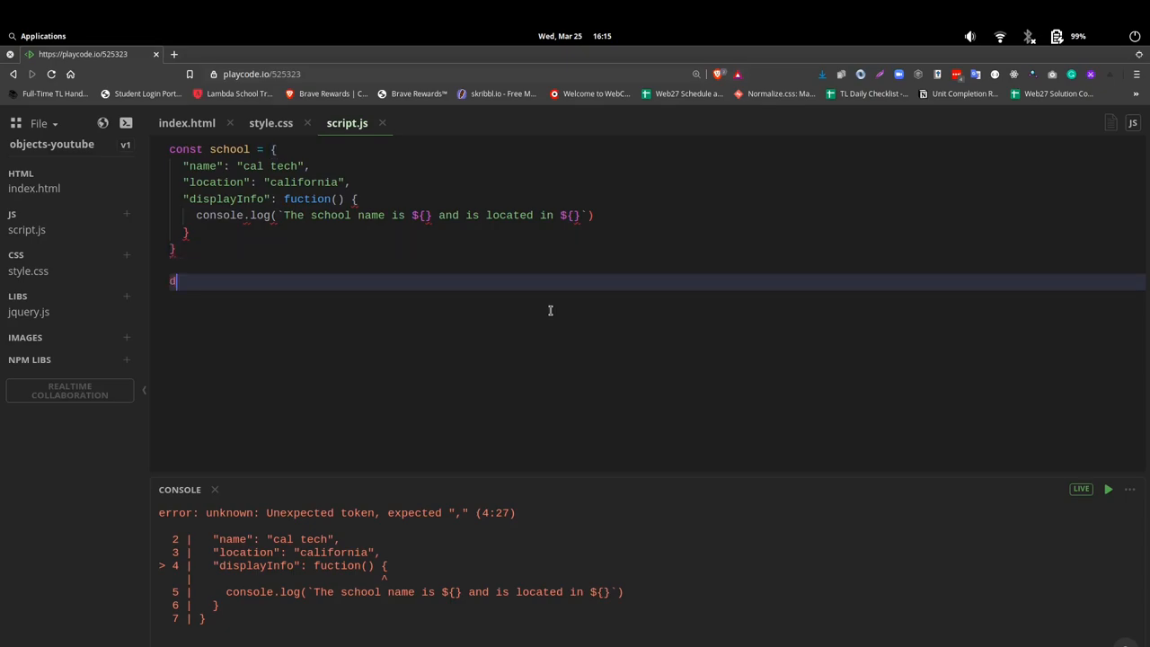
text(ot notation)
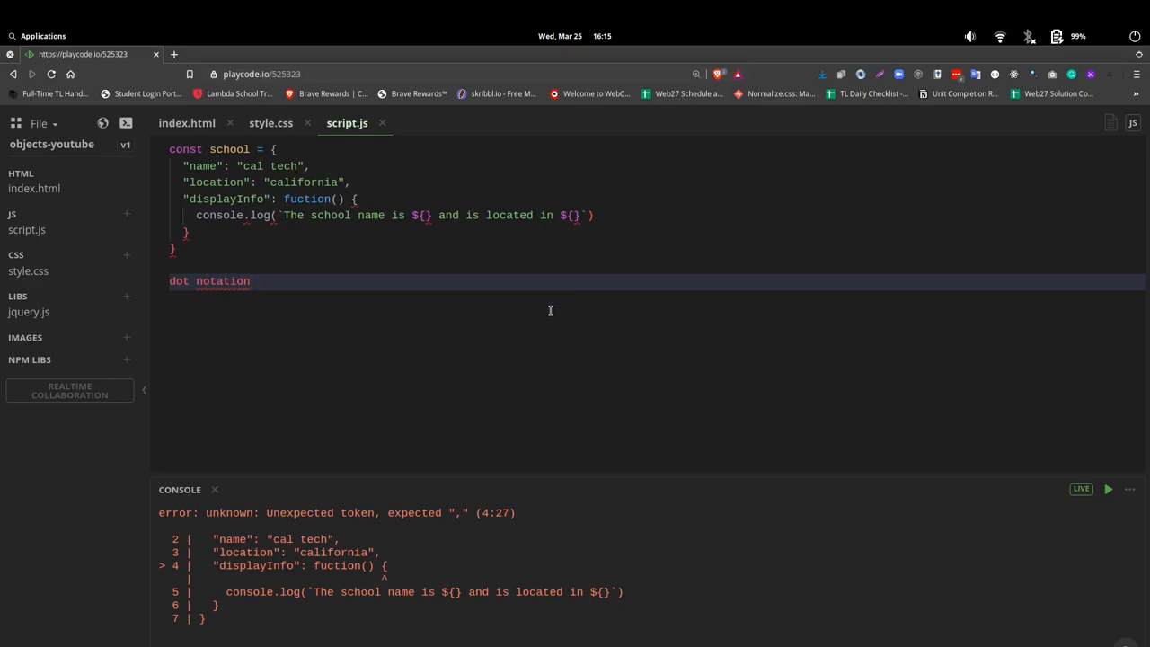
text(.\)
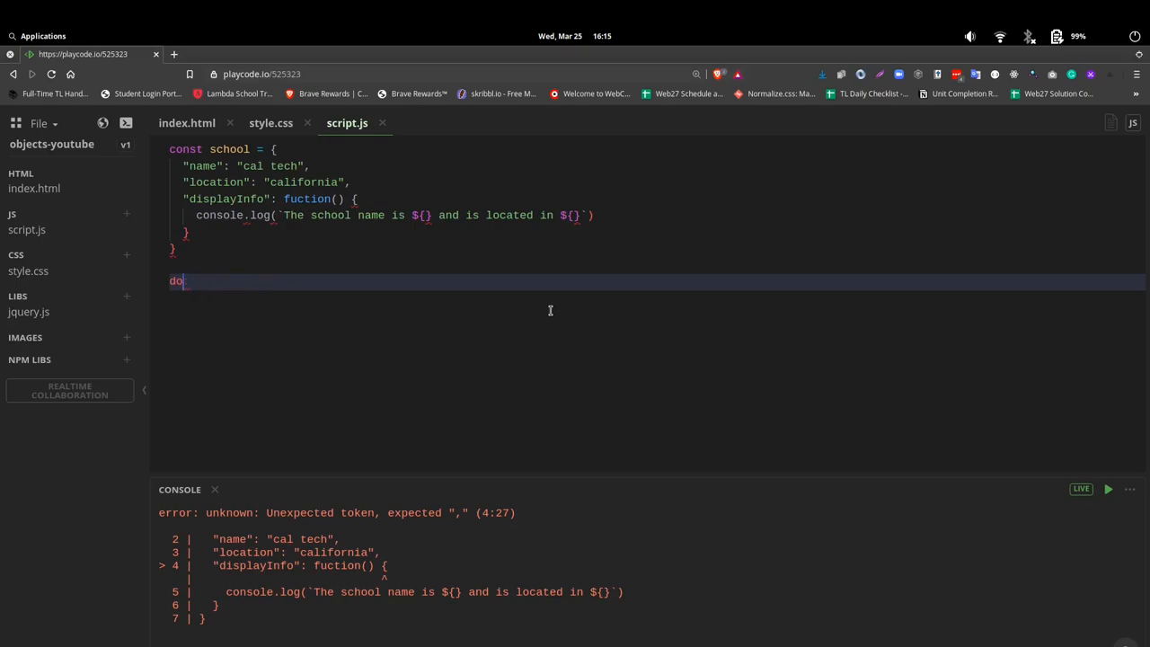
text(array)
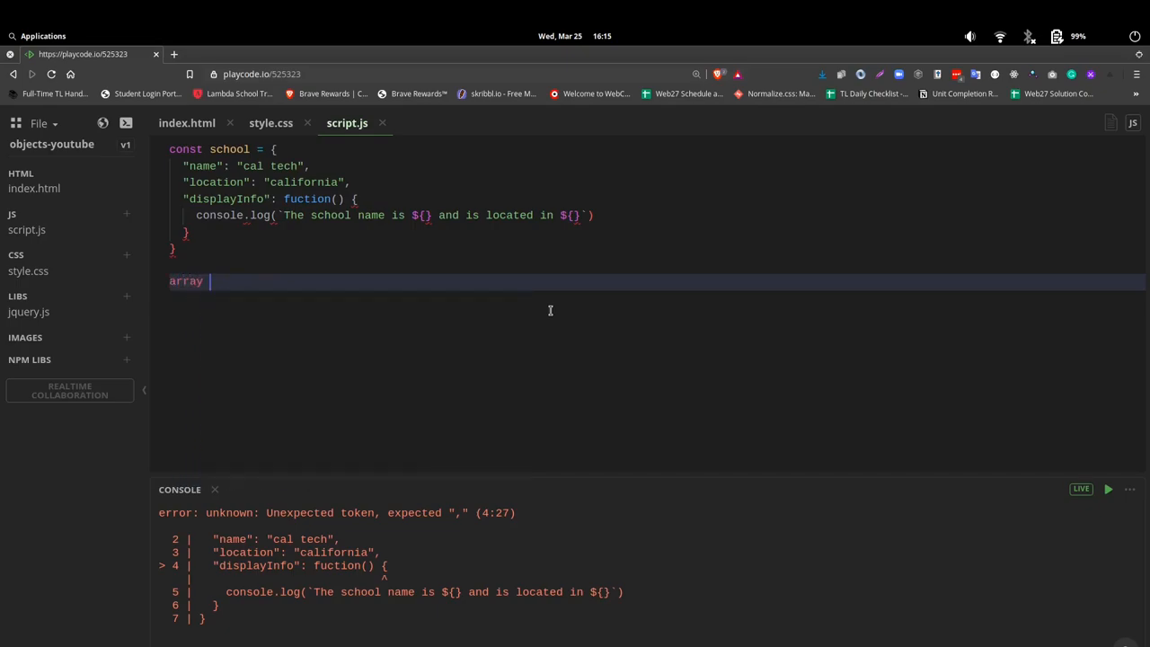
text(not)
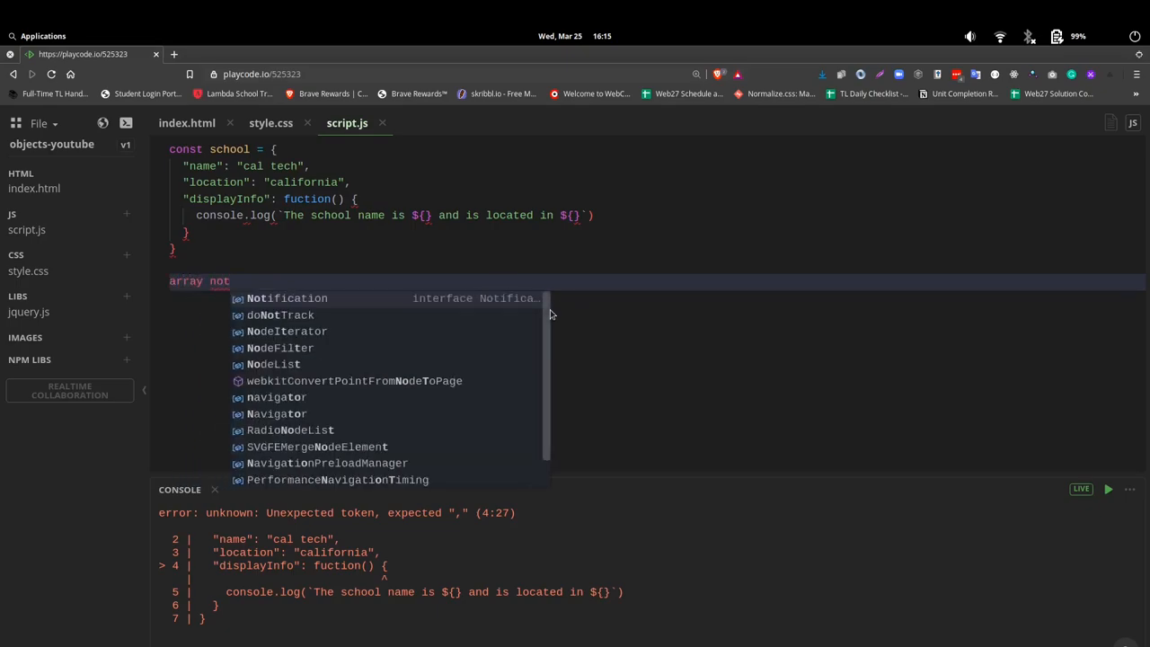
text(ation)
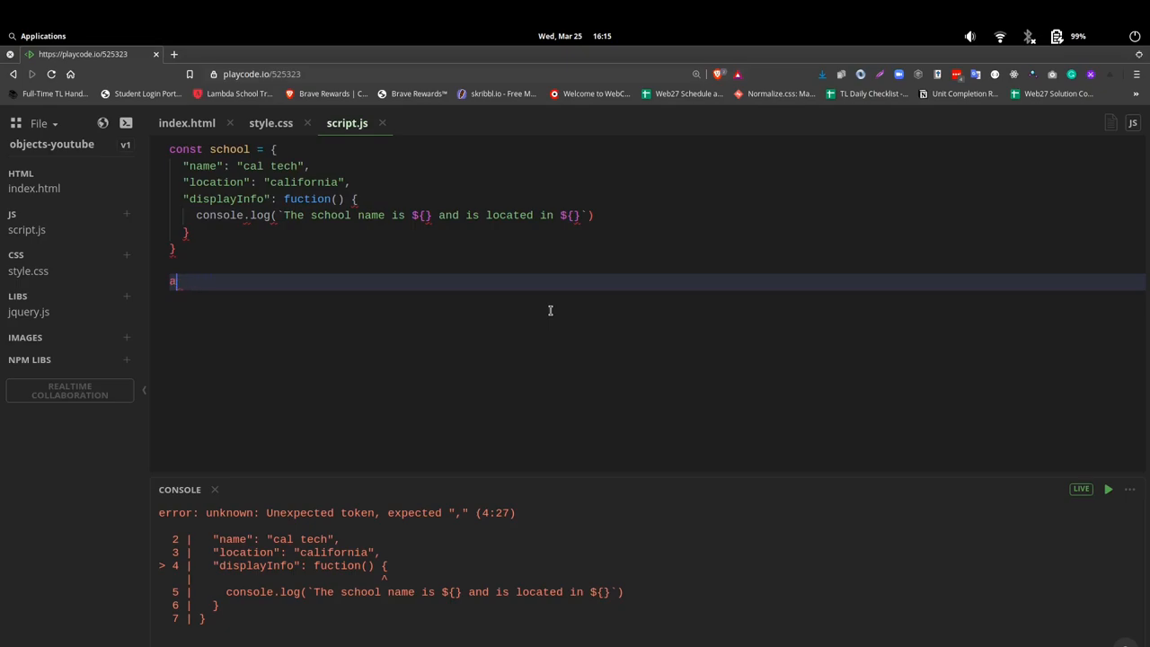
key(Backspace)
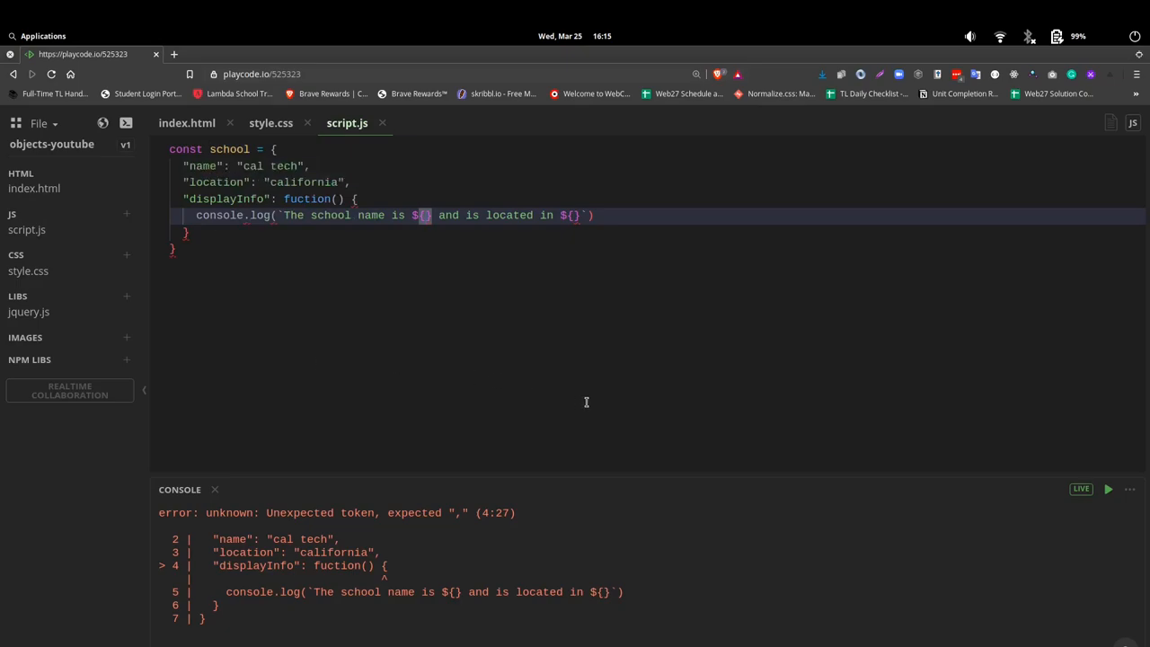
- Fill the placeholders with school.name and school['location'] and change 'and is' to 'and it is'
text(schoo)
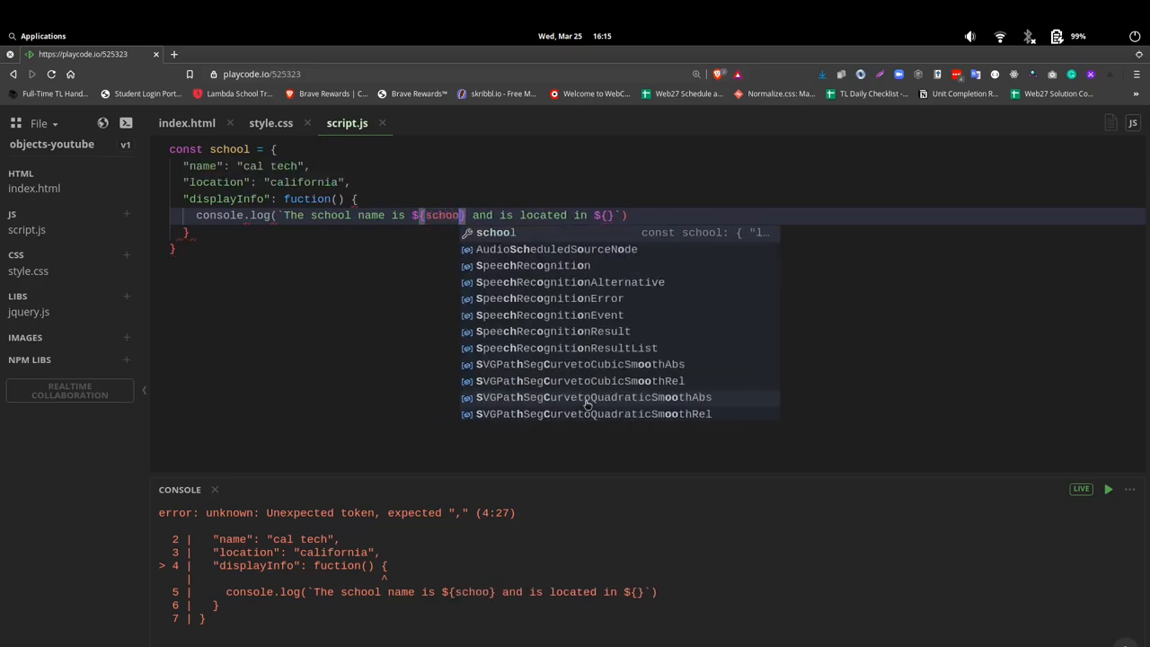
text(.name)
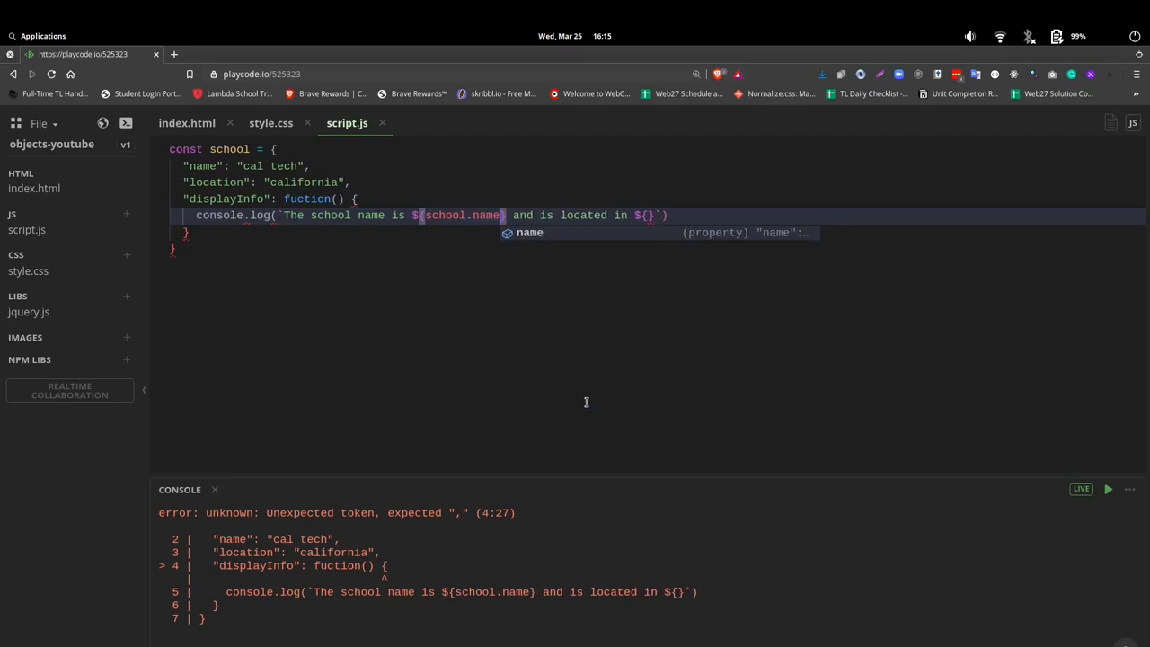
mouse_move(448, 224)
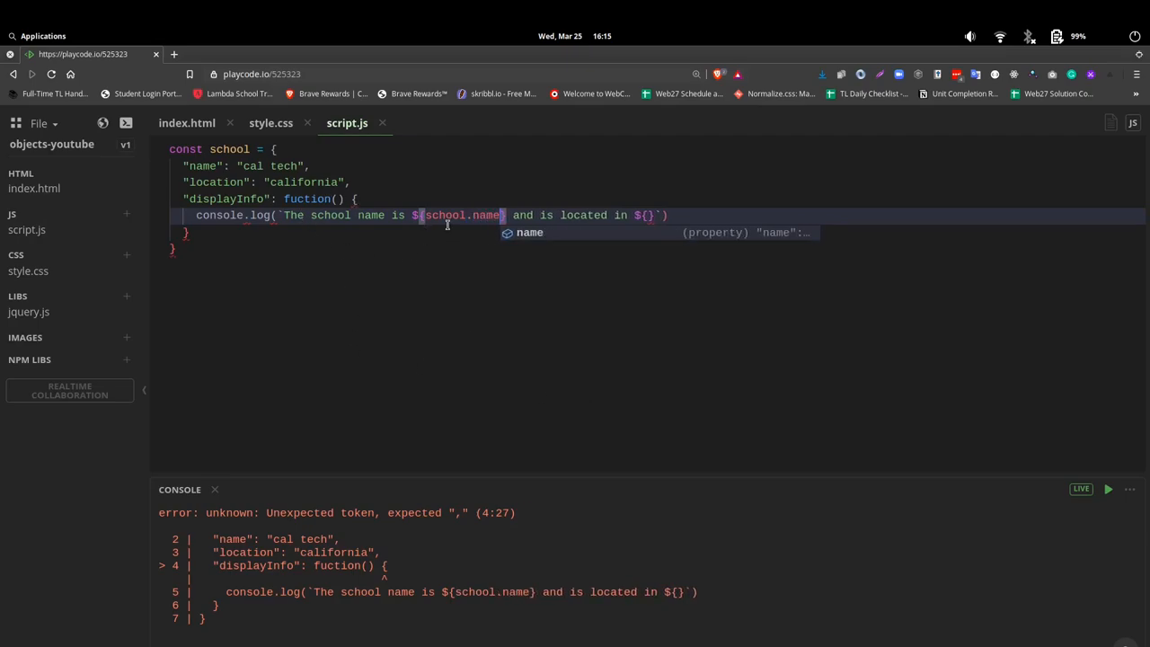
mouse_move(566, 227)
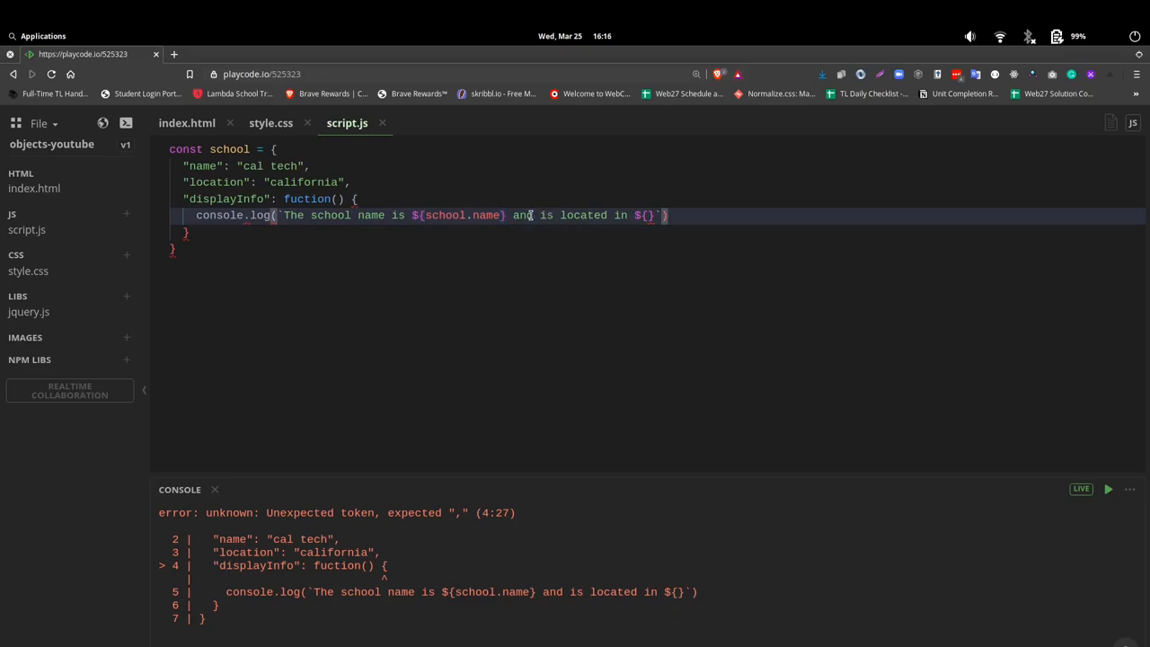
text(t i)
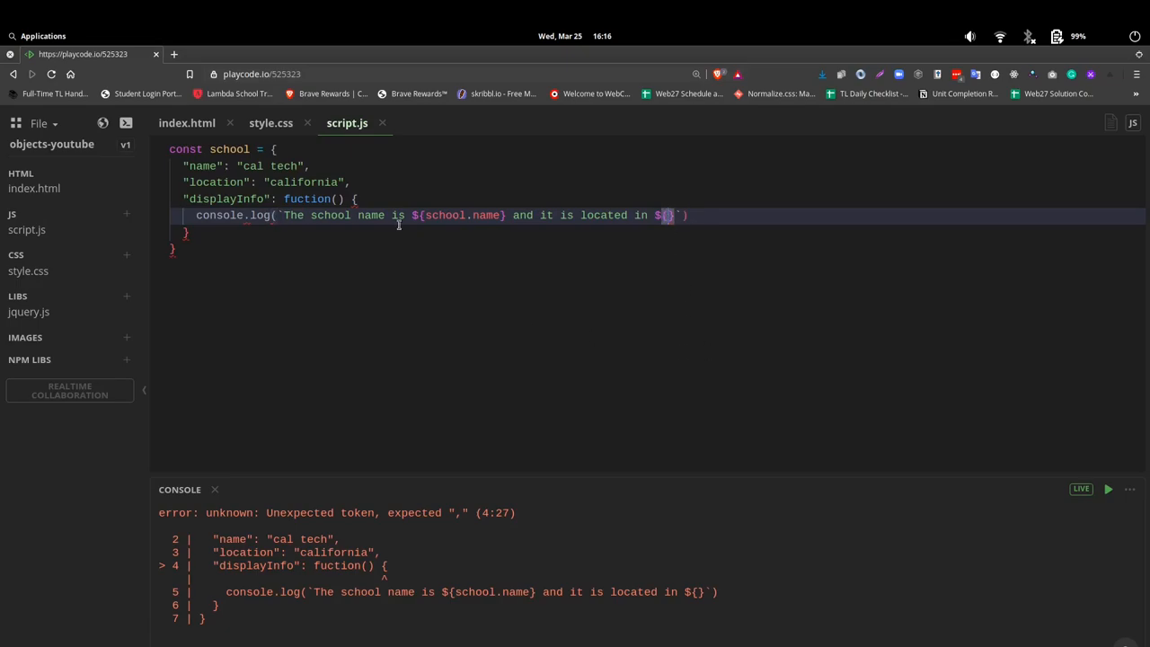
mouse_move(710, 393)
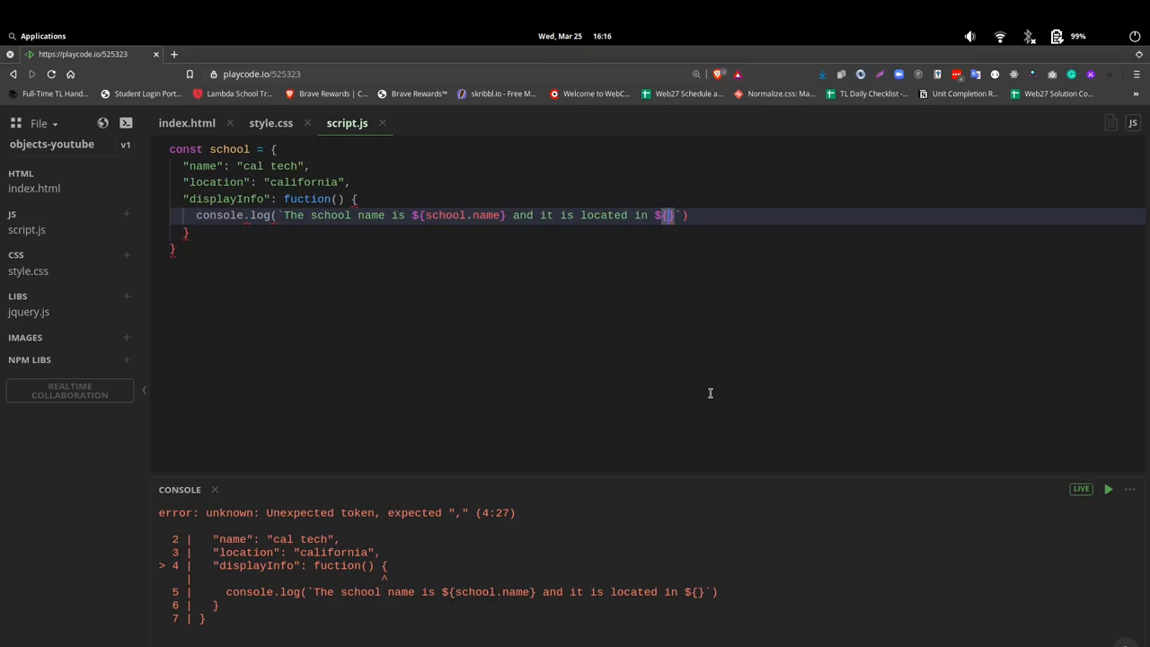
text(school)
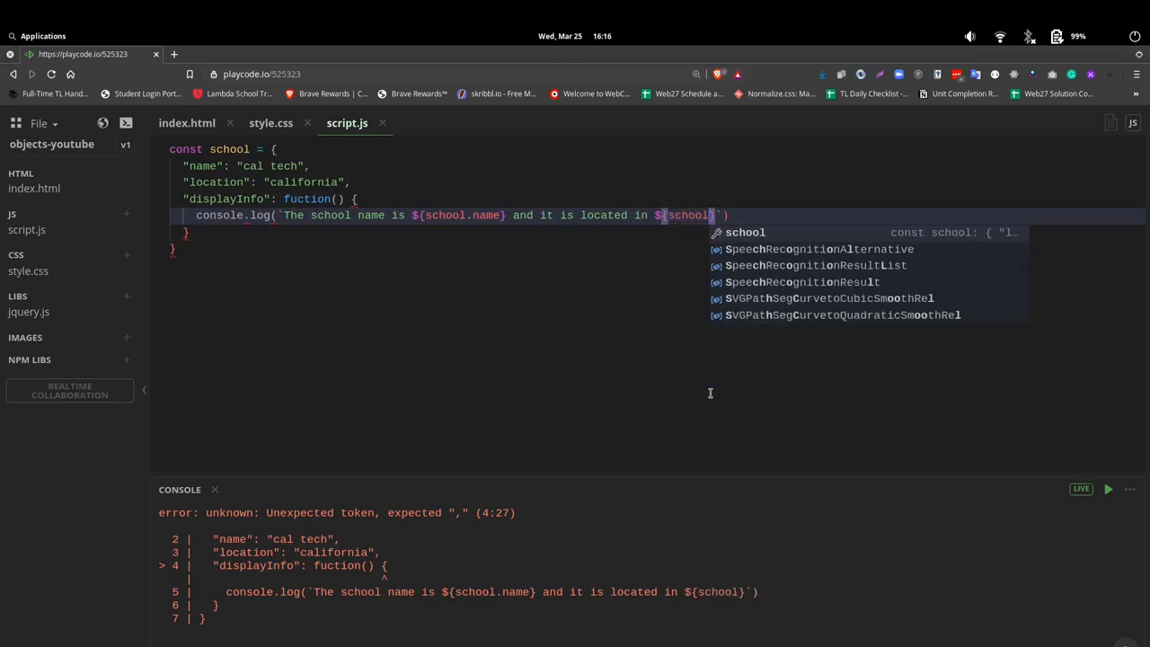
text([''])
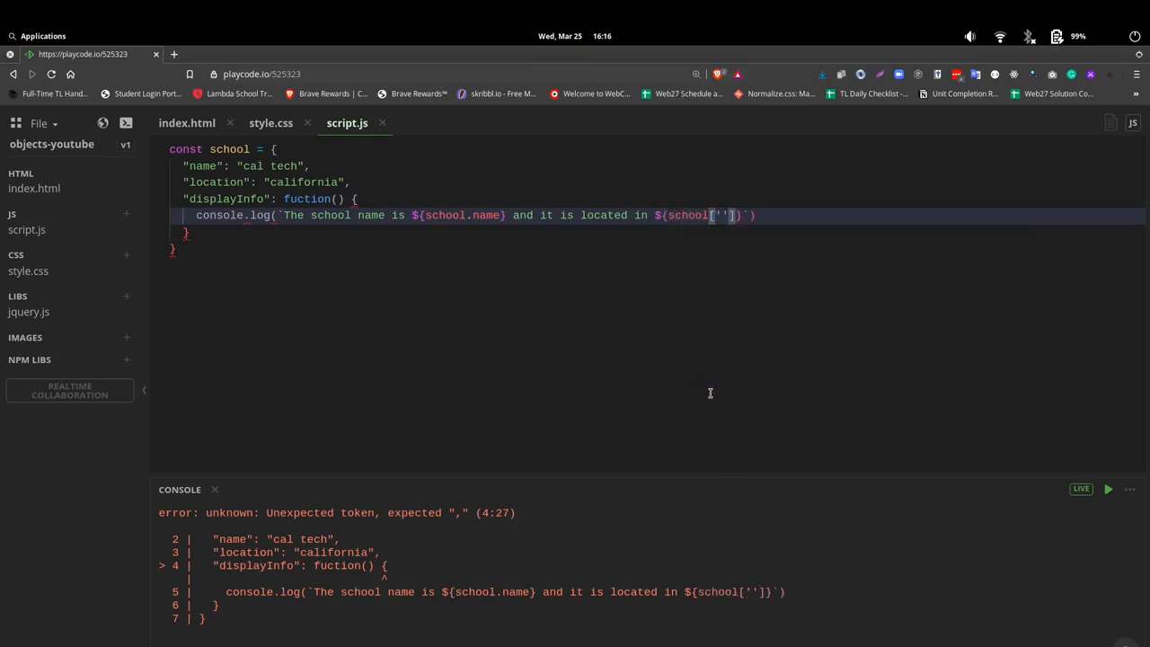
text(location)
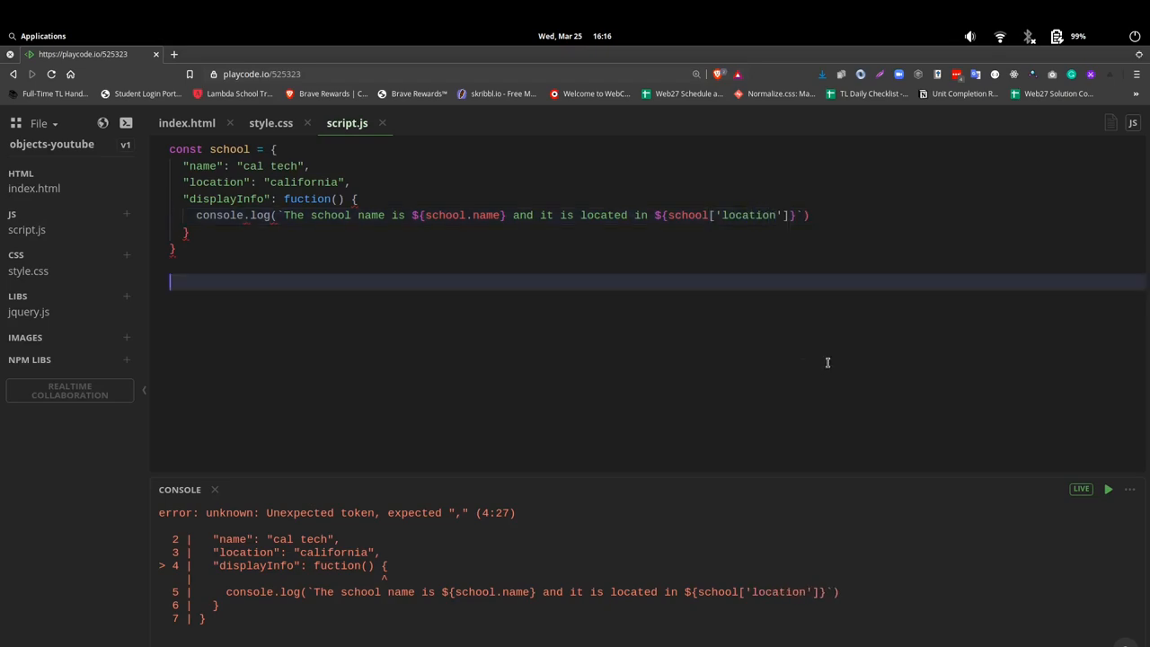
mouse_move(295, 292)
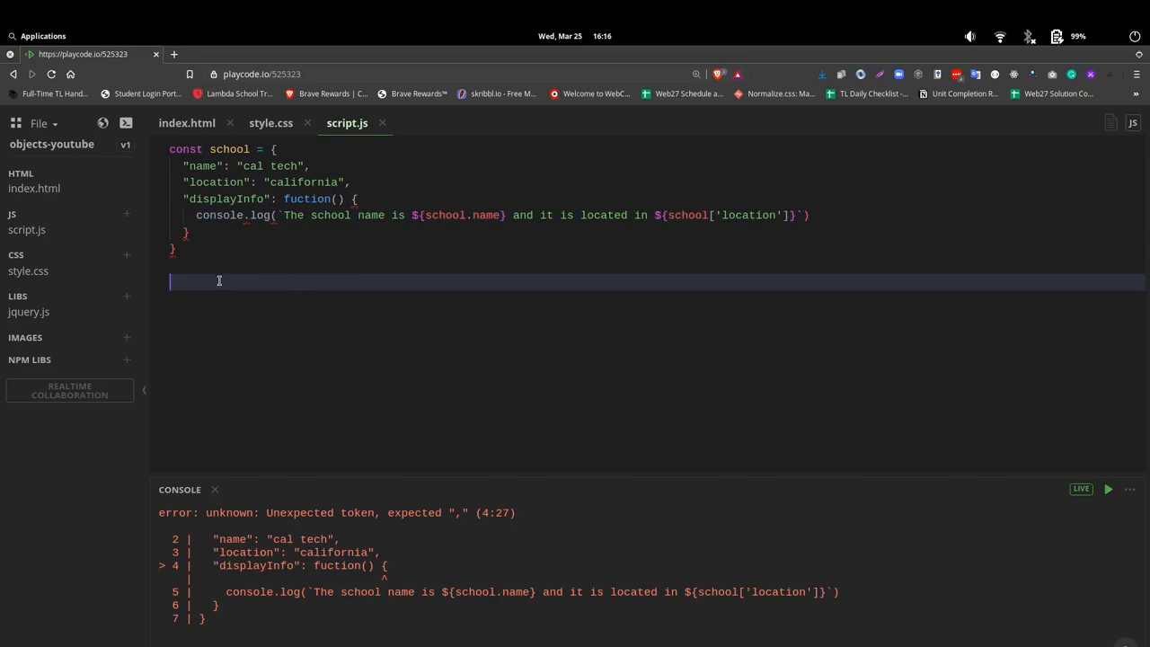
mouse_move(794, 302)
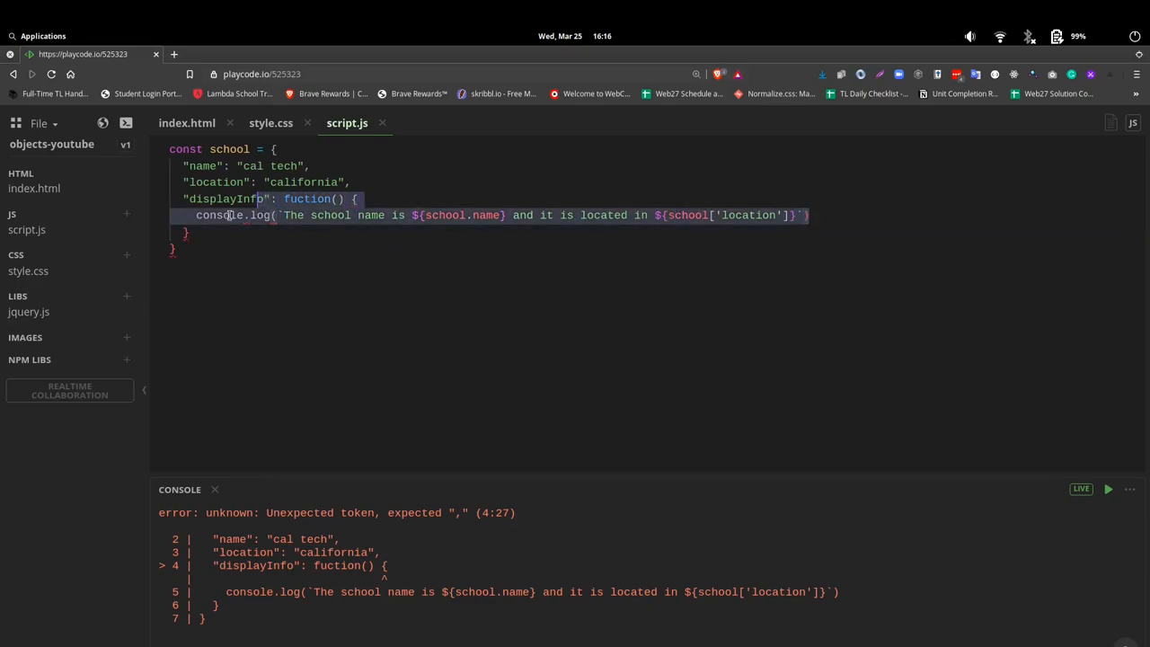
- Rewrite the method body's console.log line and correct 'fuction' to 'function' so the error clears
key(Delete)
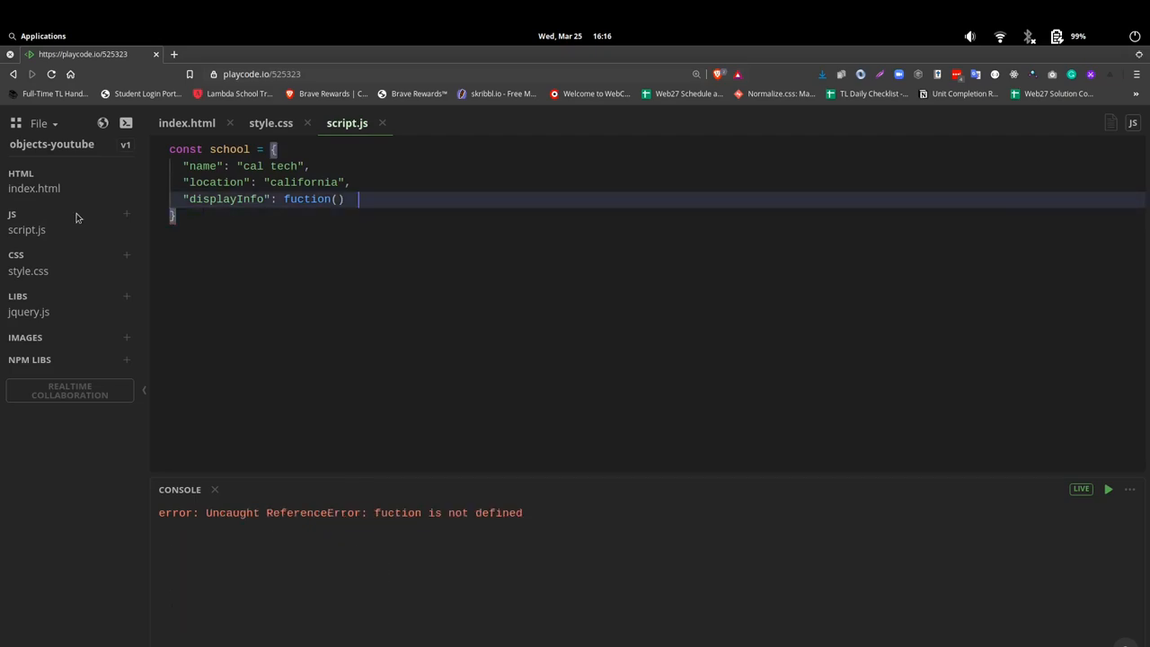
text({)
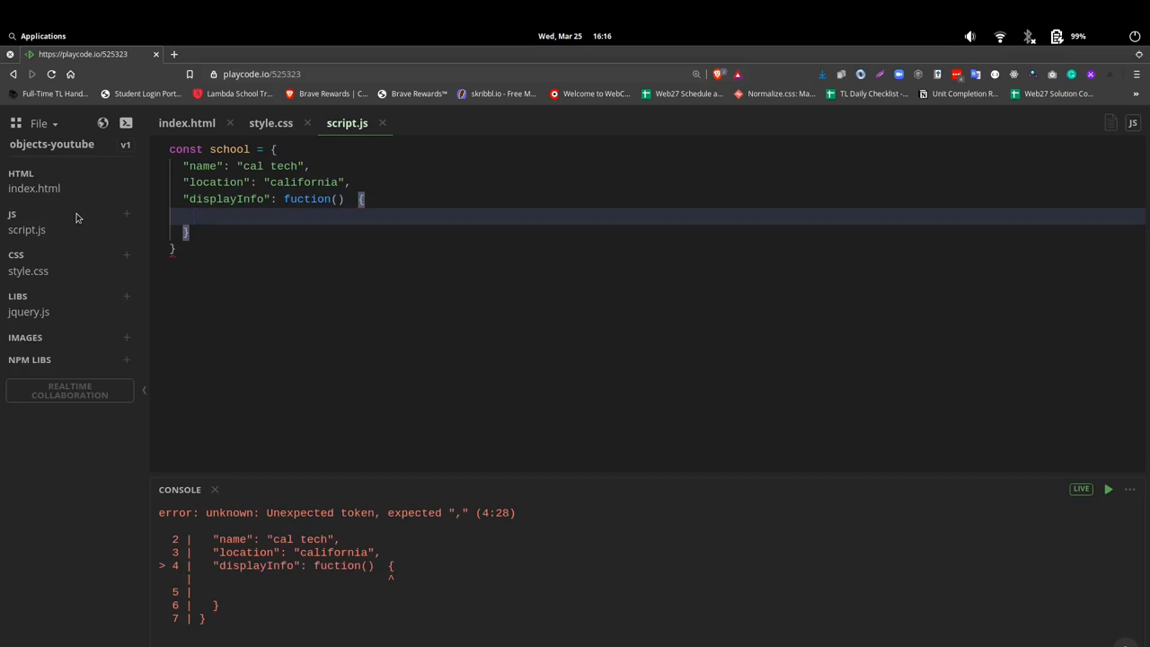
text(console.log(`The school name is ${school.name} and it is located in ${school['location']}`))
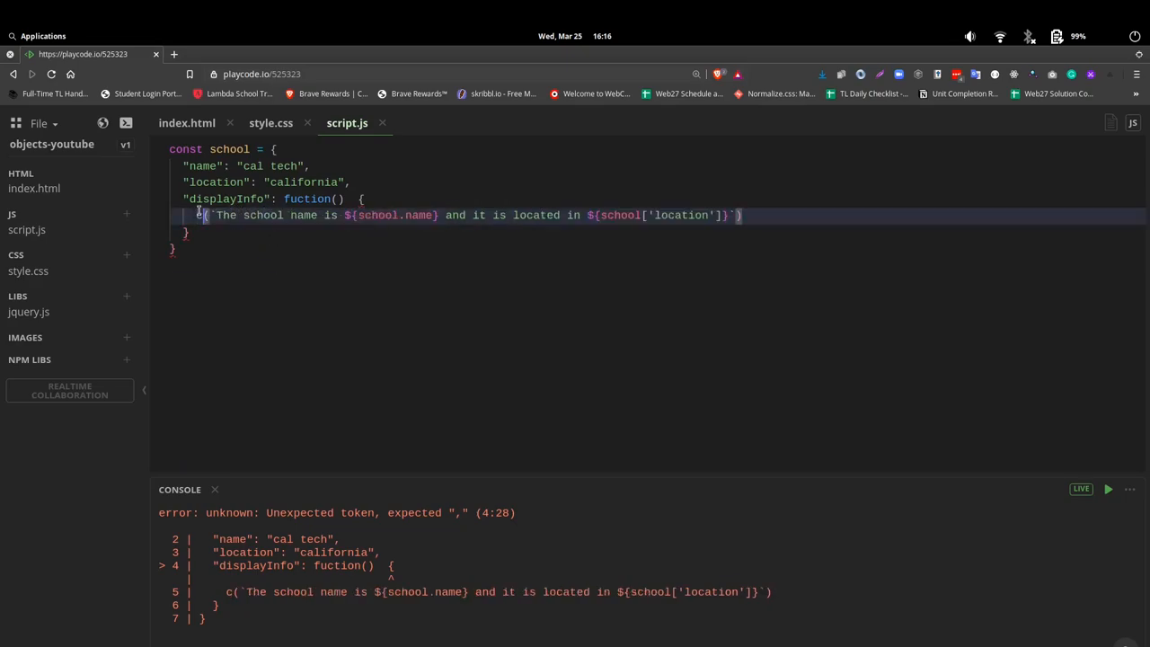
text(onsole.lg)
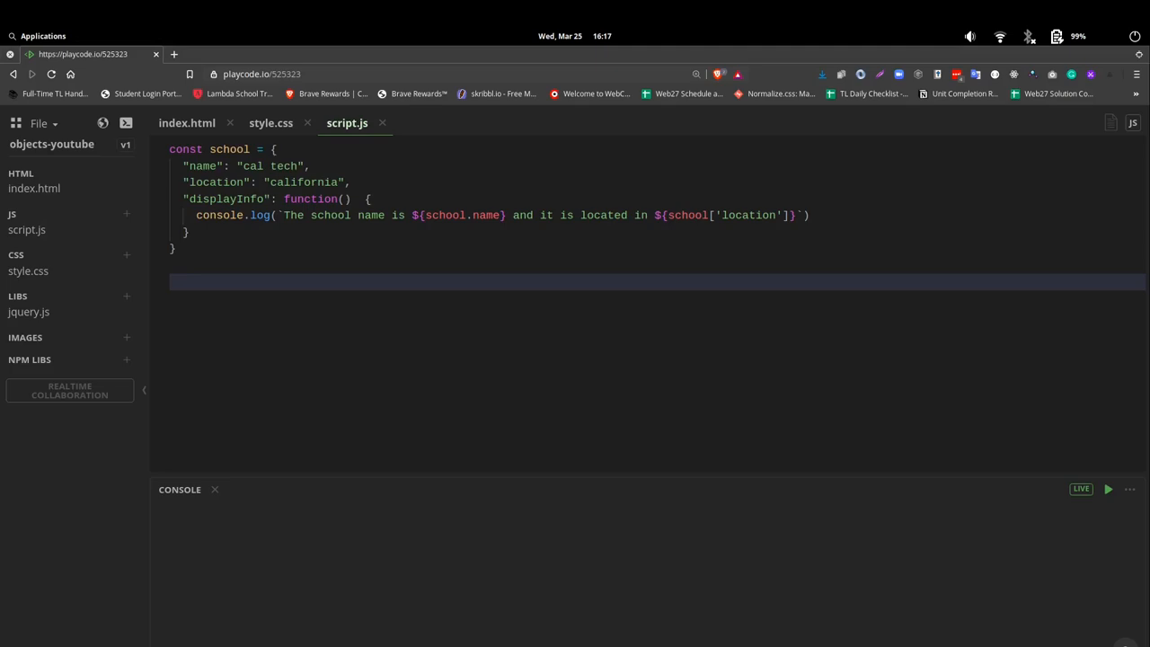
- Add school.zone = 'pacific' below the object
text(chool.)
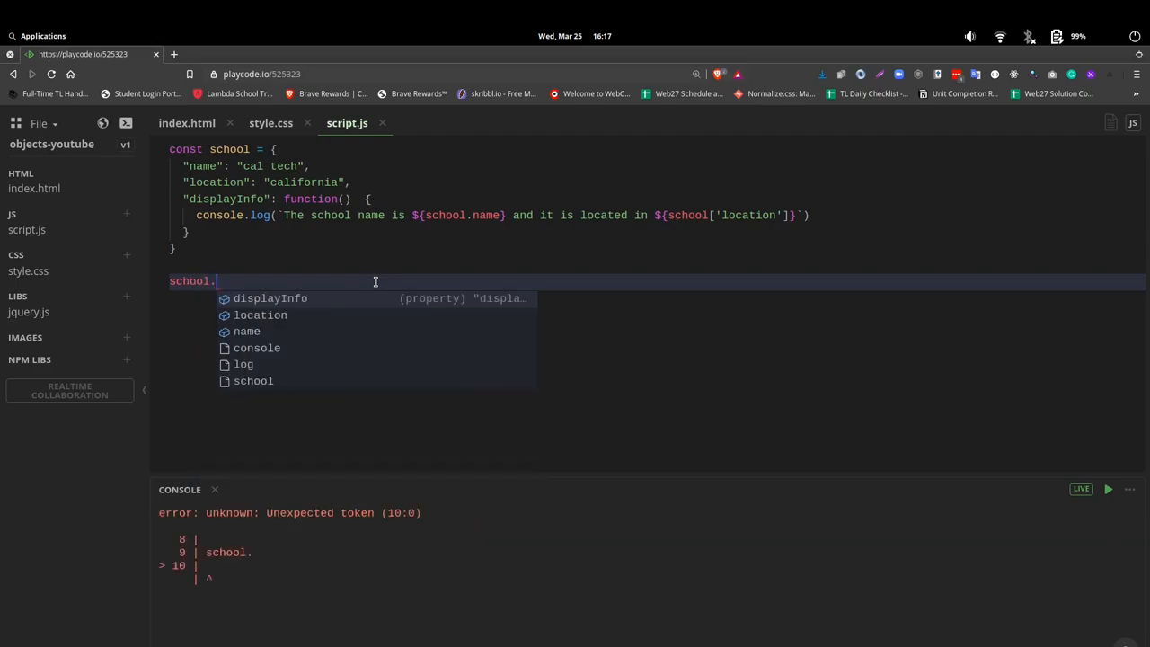
text(zone)
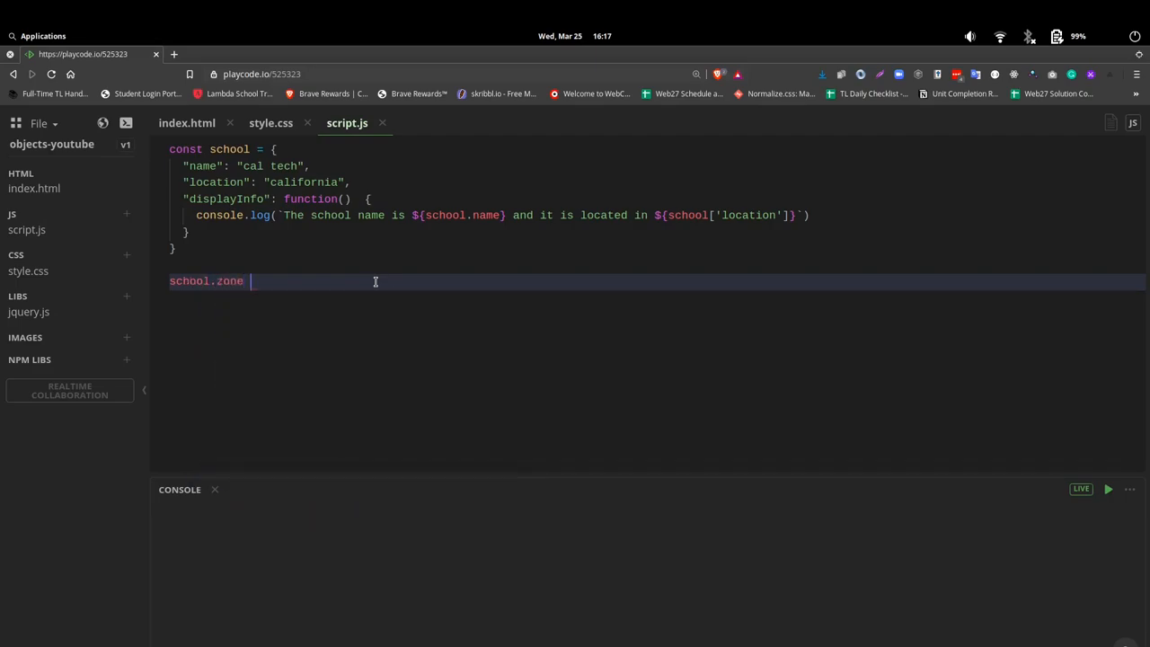
text(=)
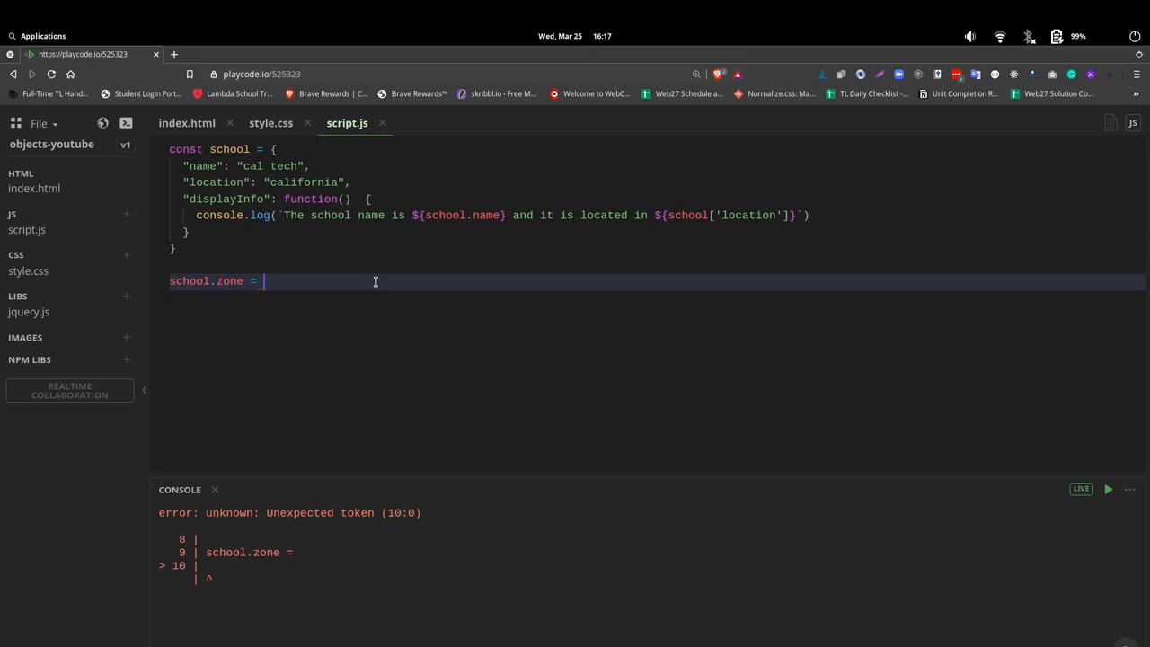
text('')
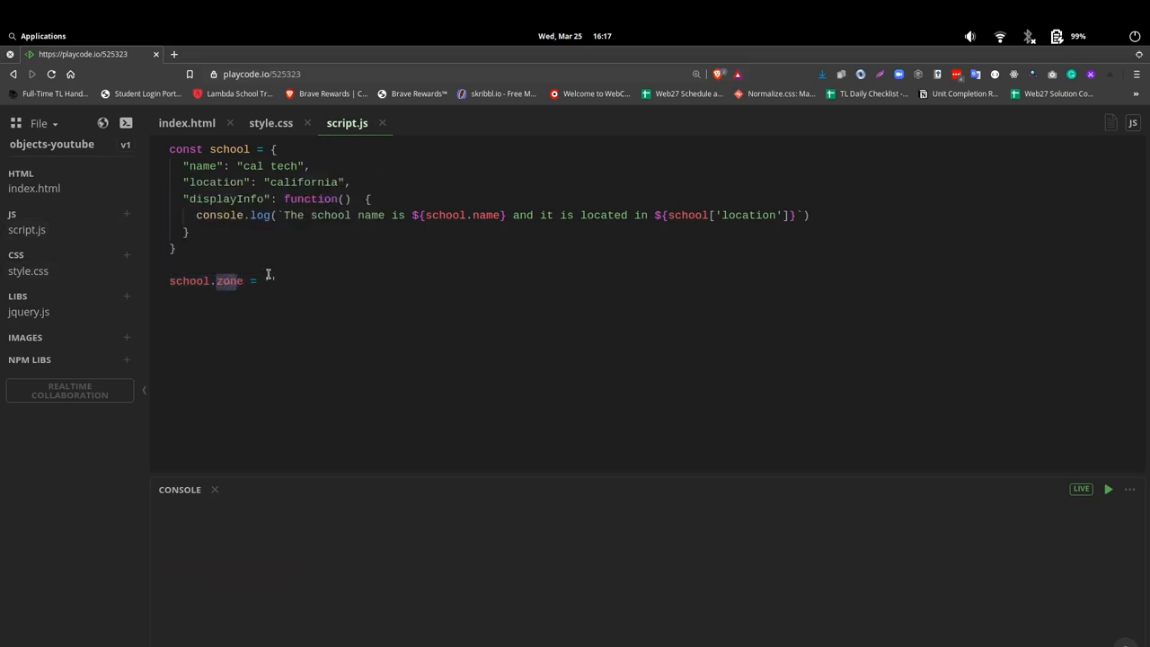
text('pac)
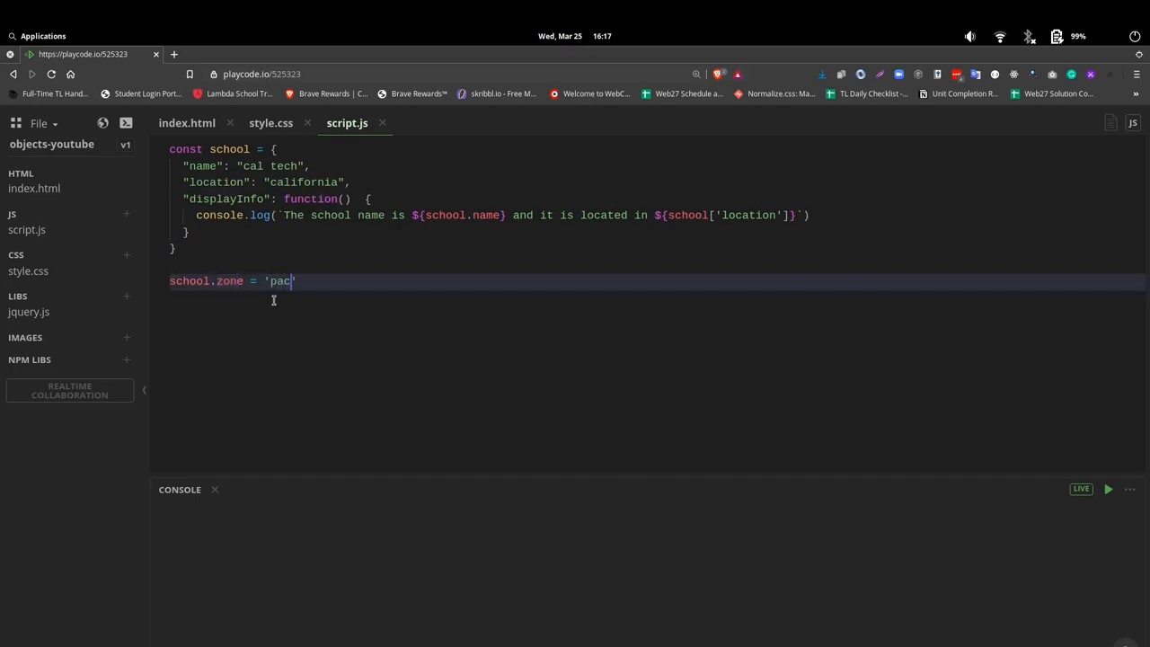
text(ific)
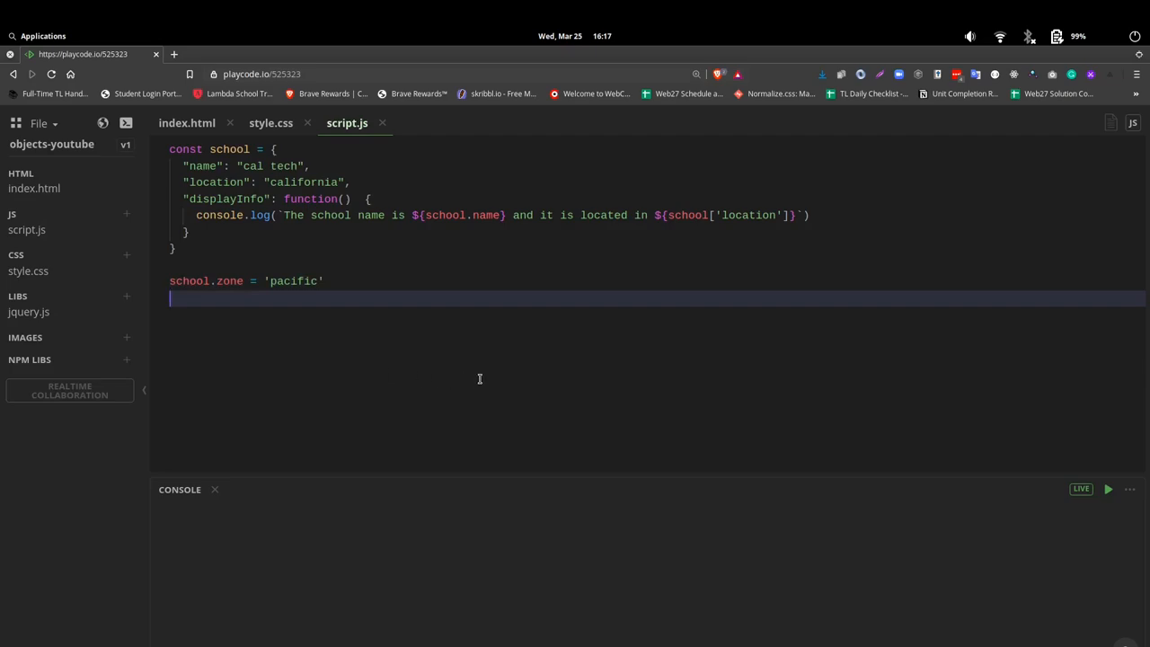
mouse_move(658, 386)
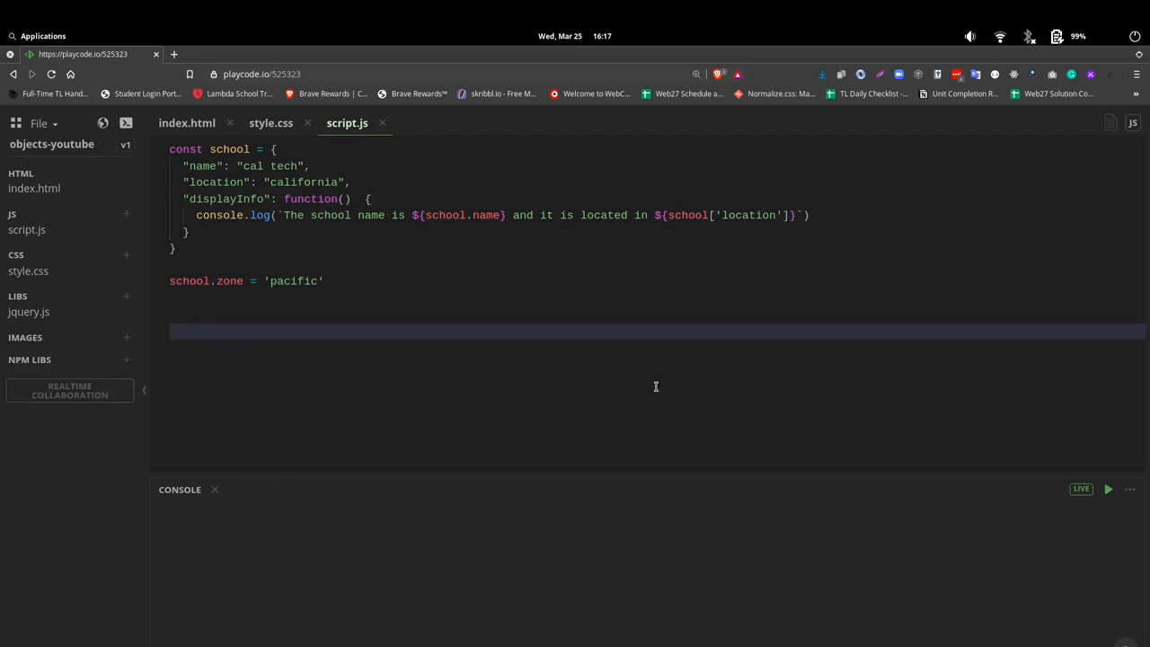
- Log the school object with console.log(school) so the console shows zone: "pacific"
text(console.log)
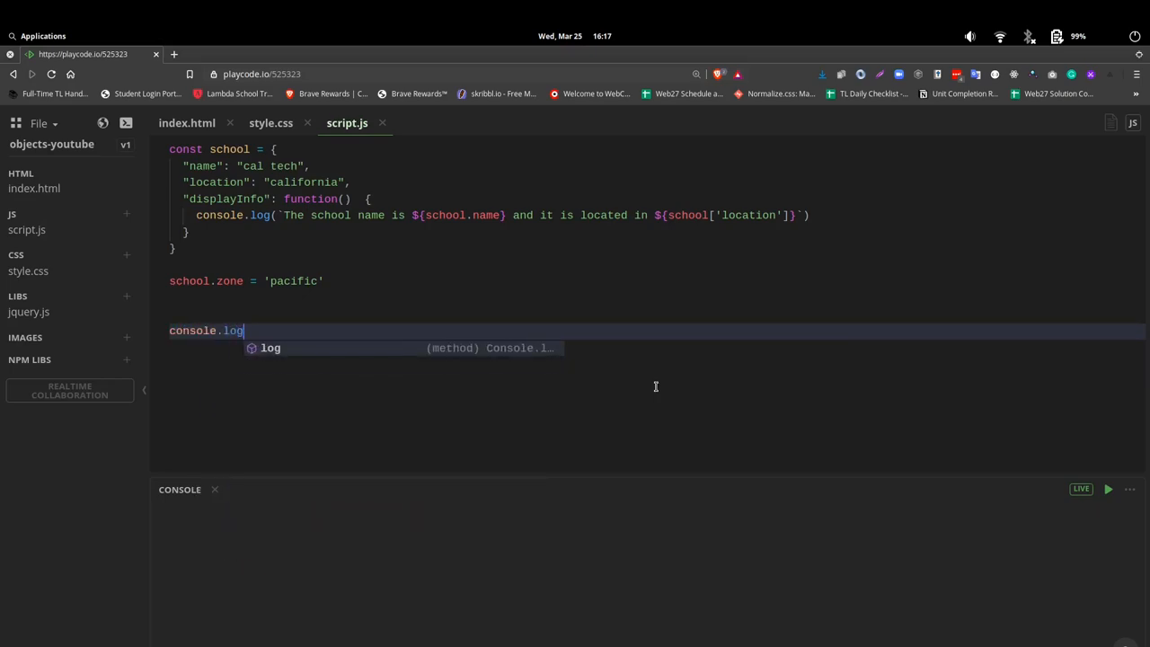
text((s)
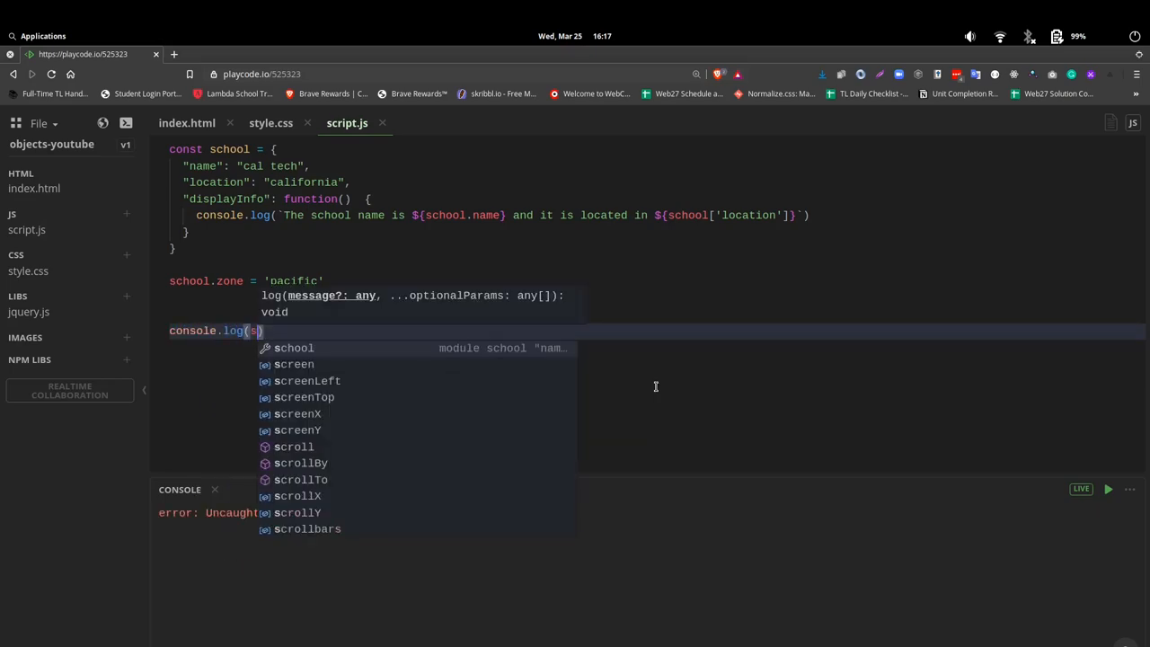
text(chool)
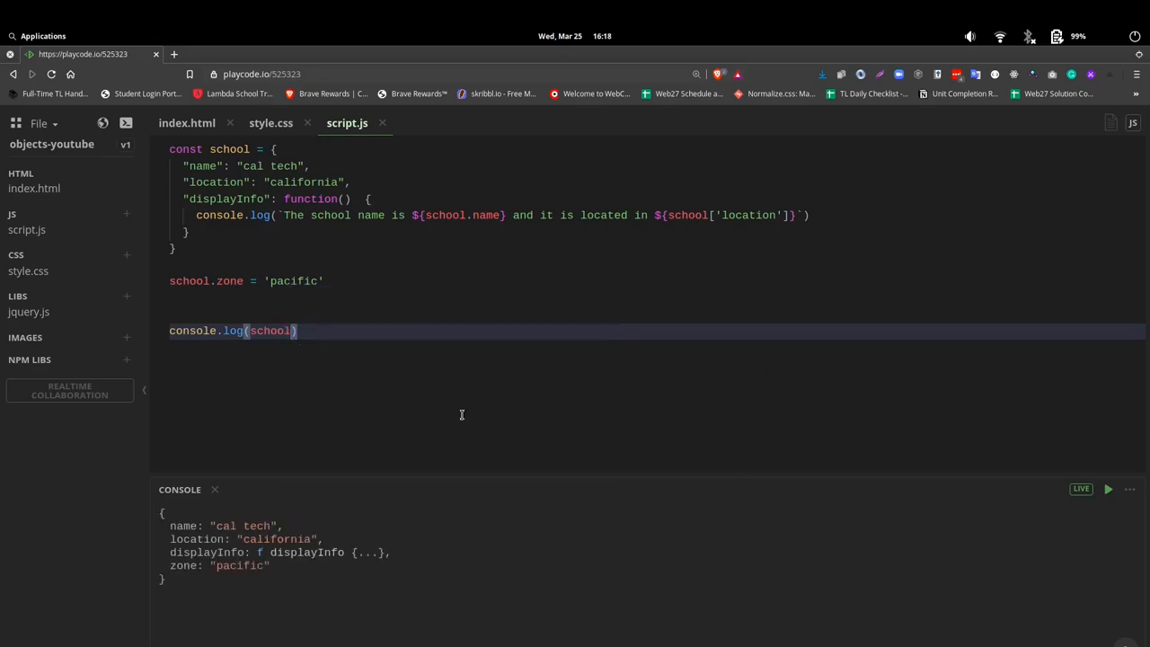
mouse_move(237, 613)
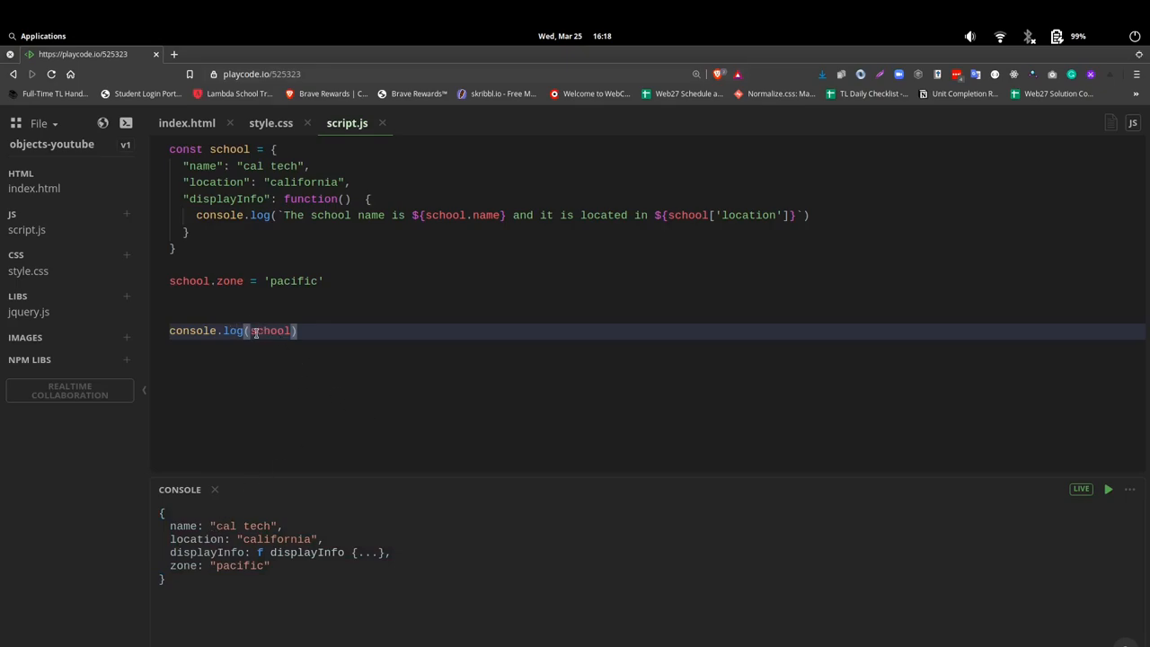
mouse_move(192, 526)
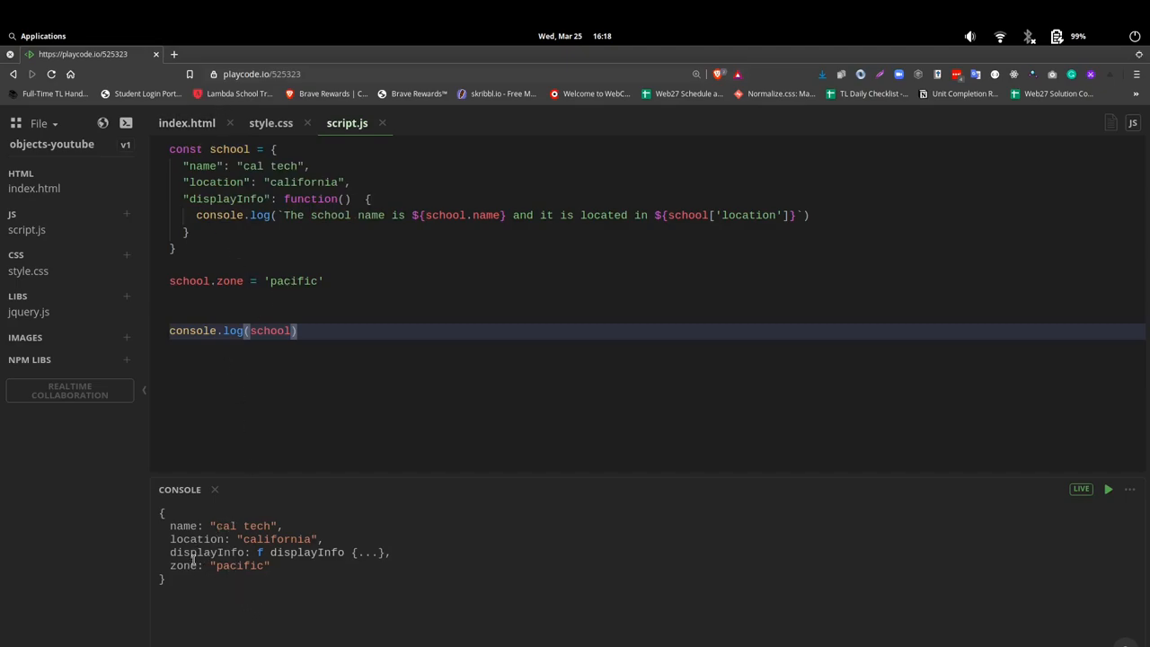
click(350, 281)
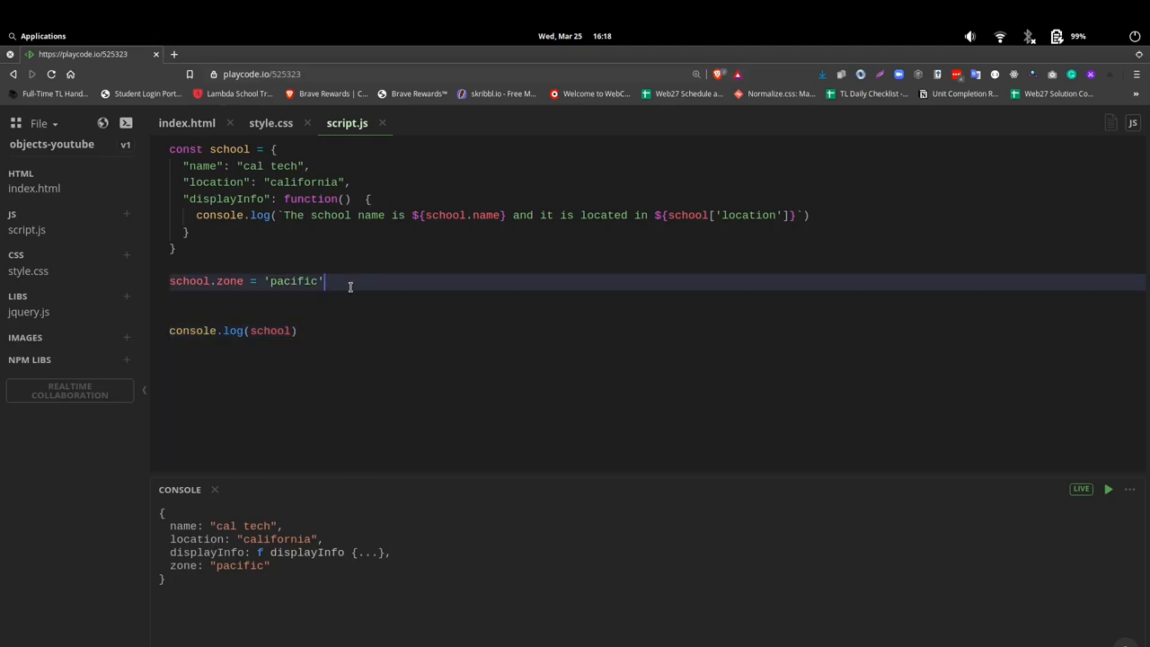
- Add a weather property set to 'sunny' on the school object
text(school[')
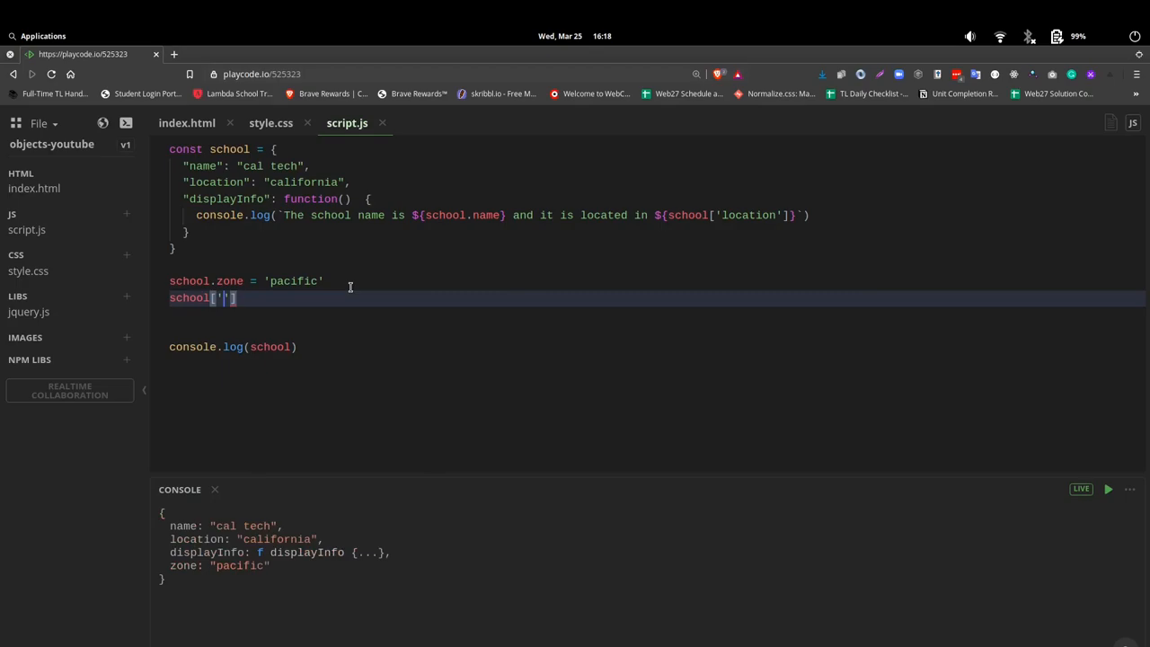
text(weather)
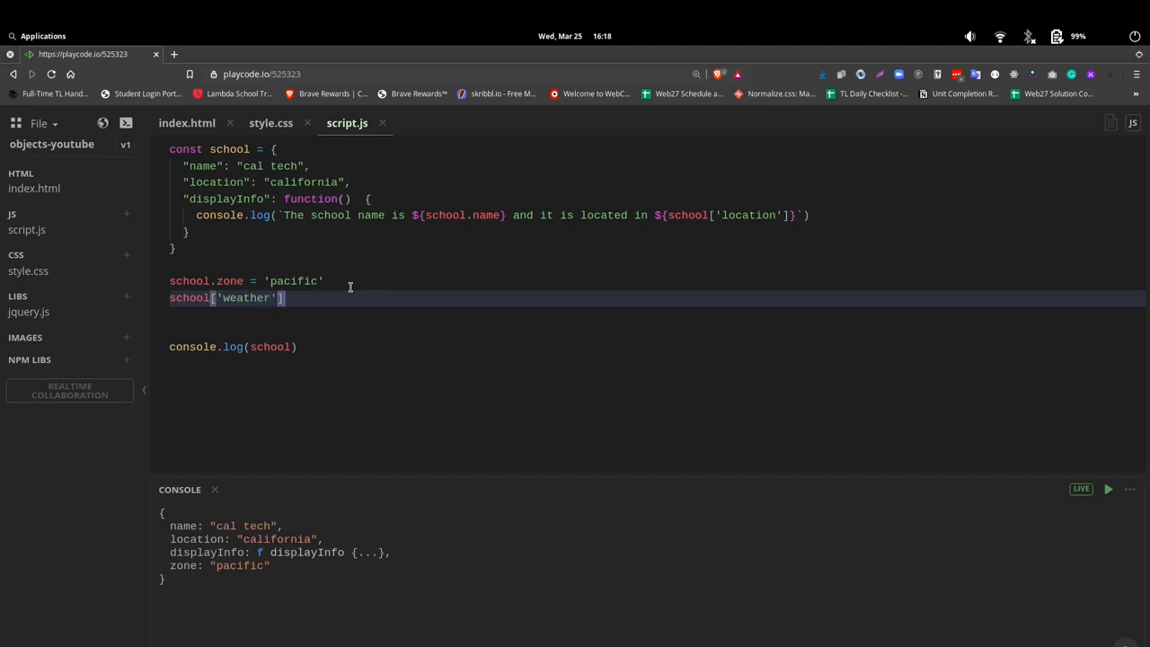
text(= 's')
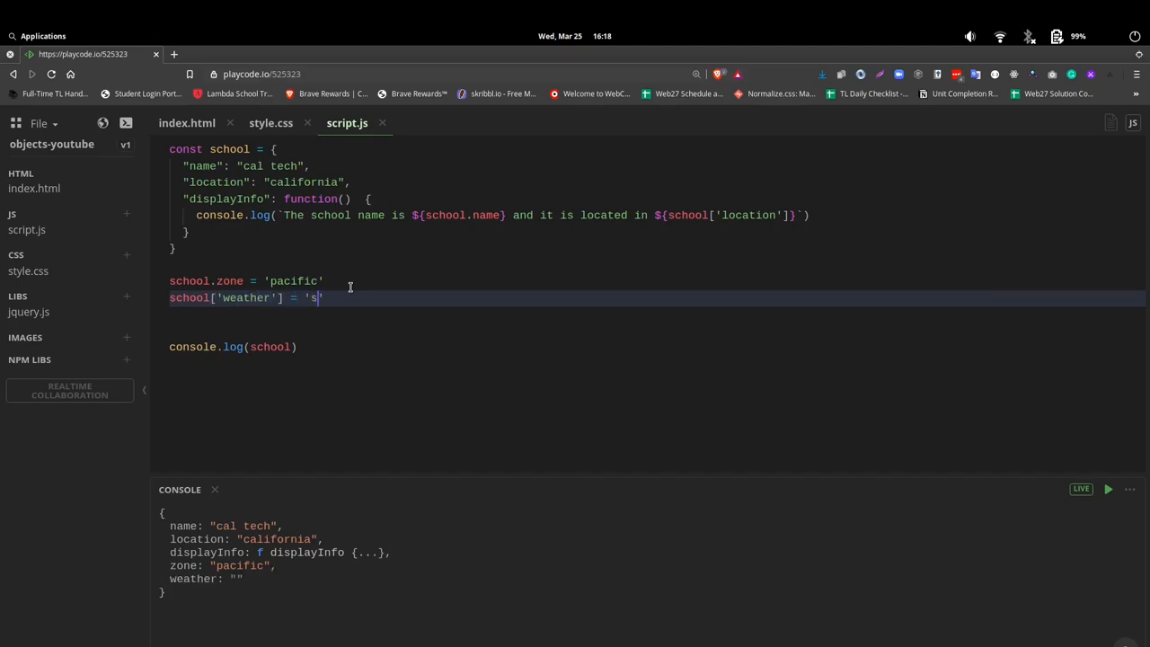
text(unny)
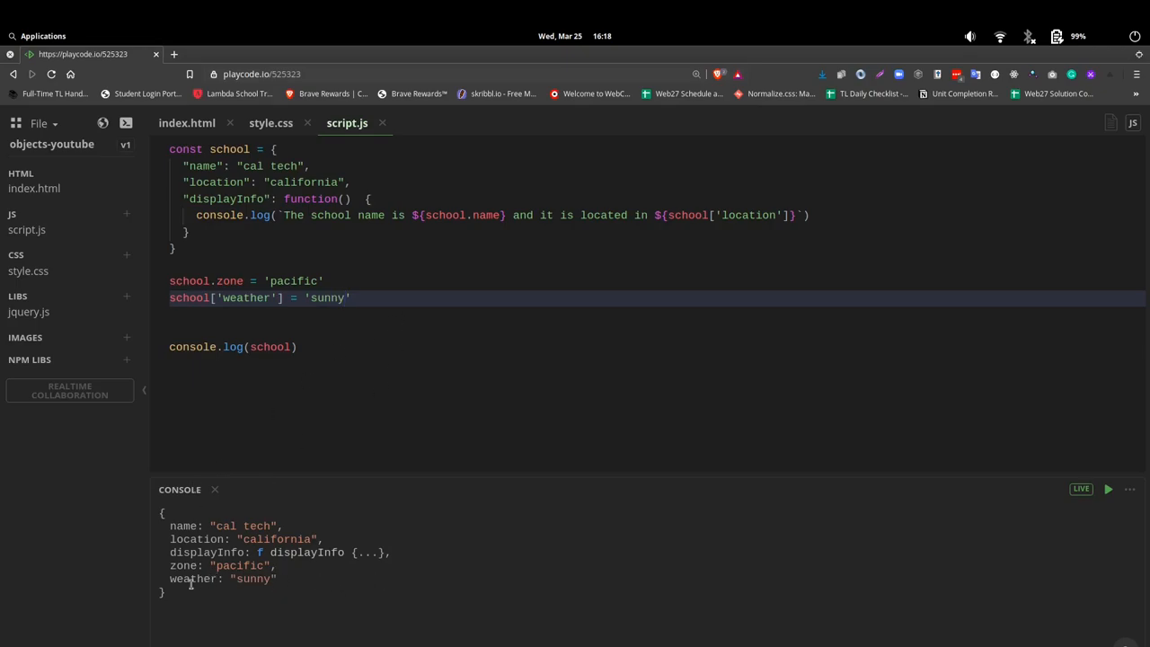
mouse_move(470, 326)
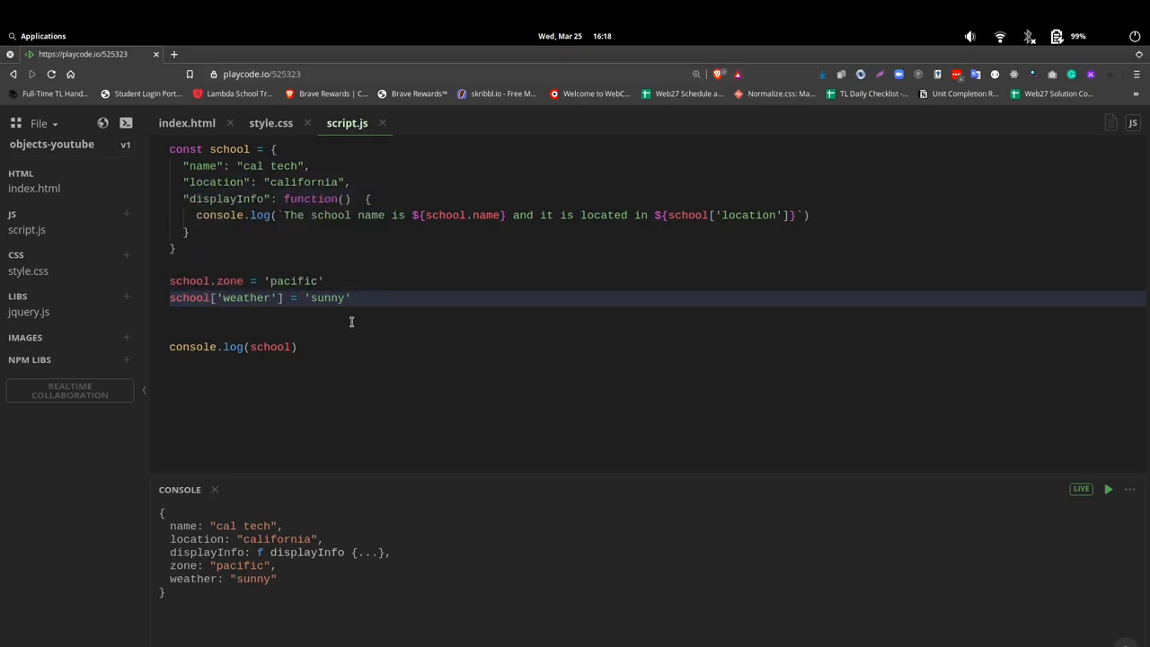
mouse_move(303, 319)
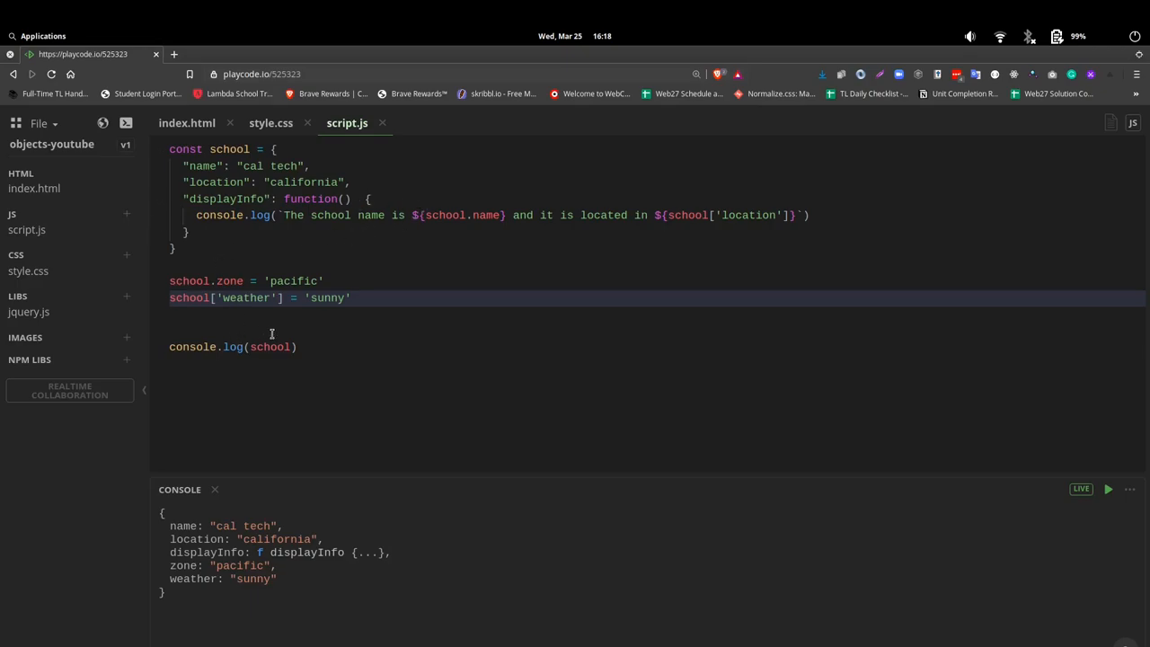
- Rename the key to bracket-notation 'weather outlook' and remove the stray school.weather attempt
double_click(245, 298)
text( outlook)
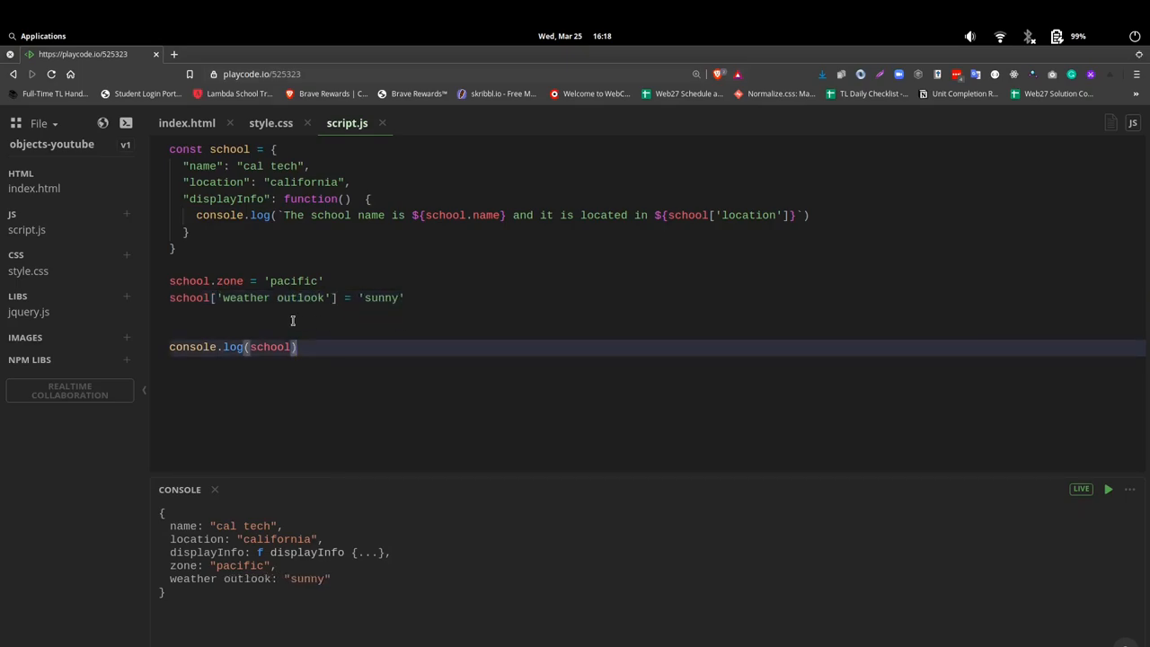
mouse_move(280, 317)
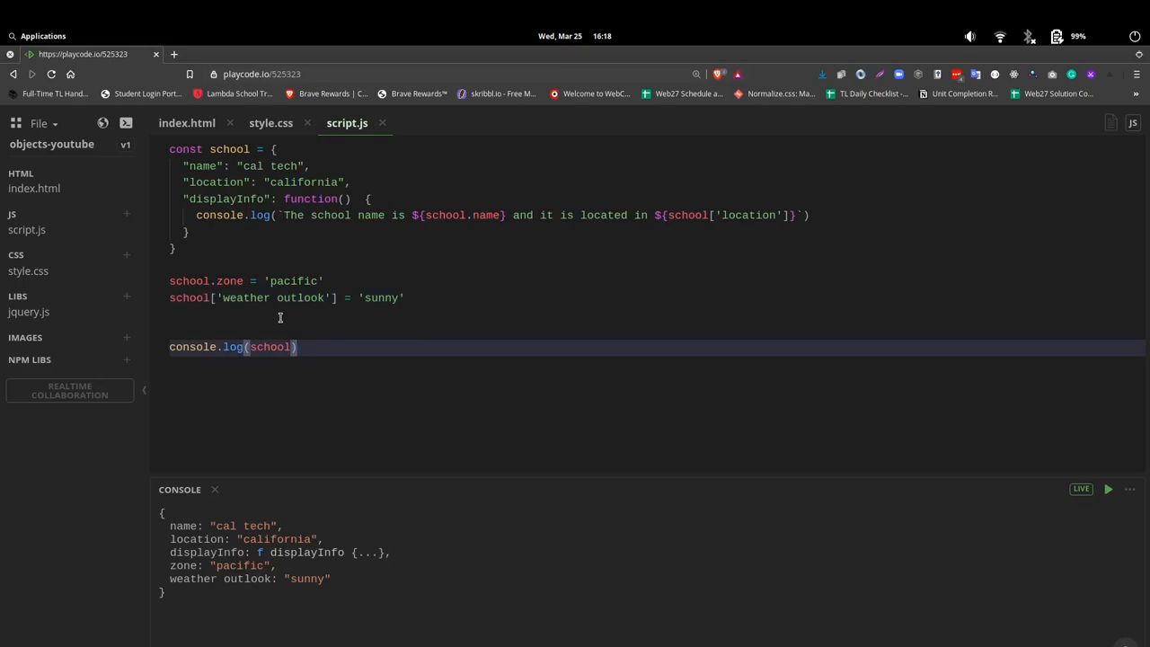
mouse_move(274, 297)
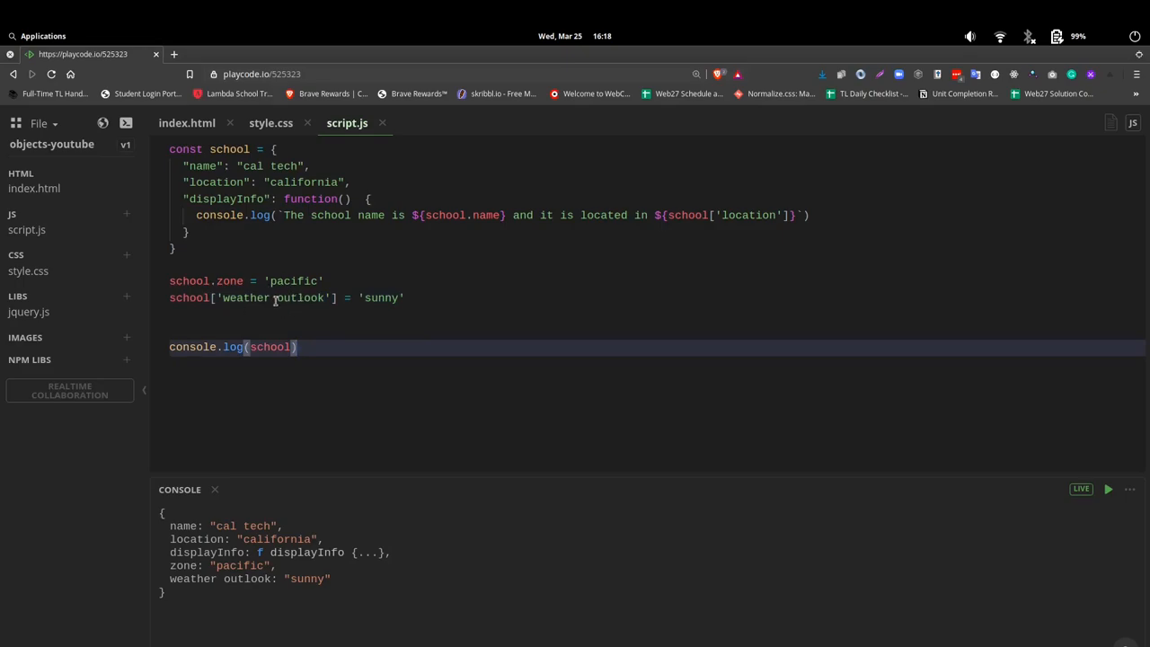
mouse_move(386, 302)
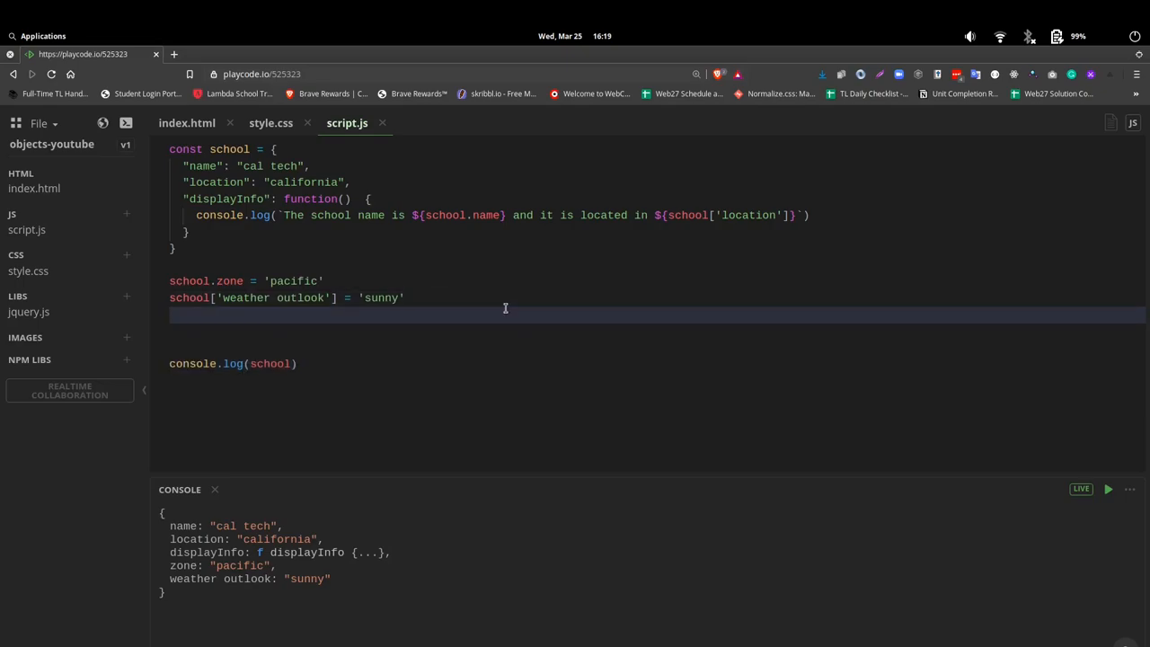
text(schho)
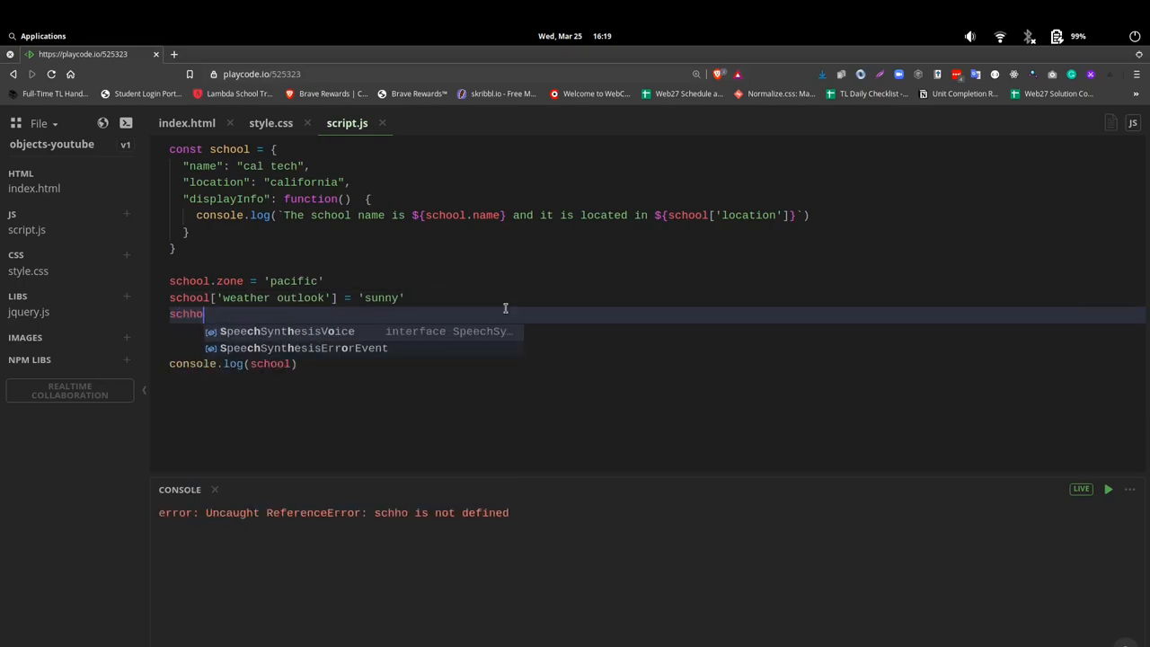
text(school.weather out)
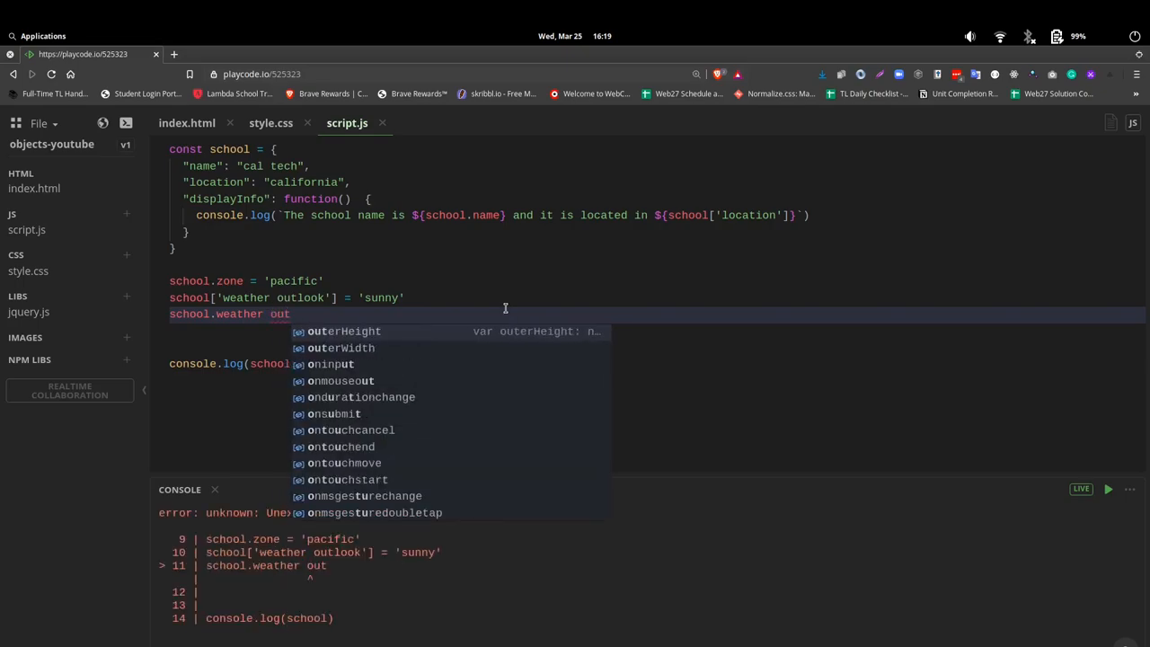
text(l)
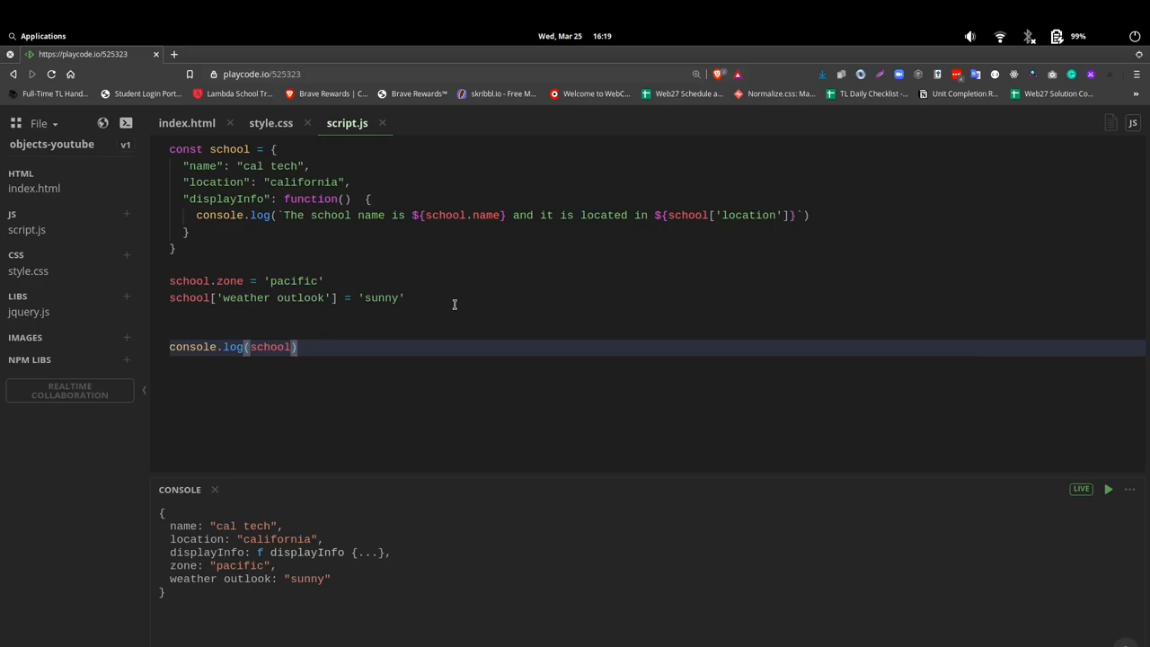
- Add school.studentCount = 543 so the logged object lists it
text(s)
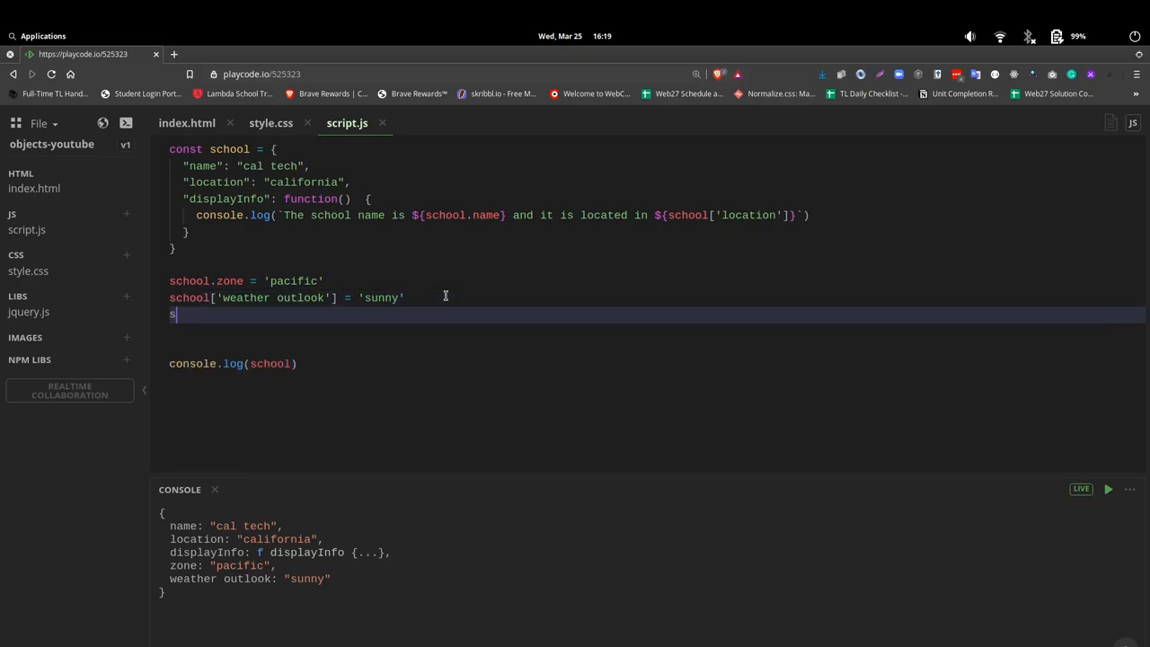
text(cho)
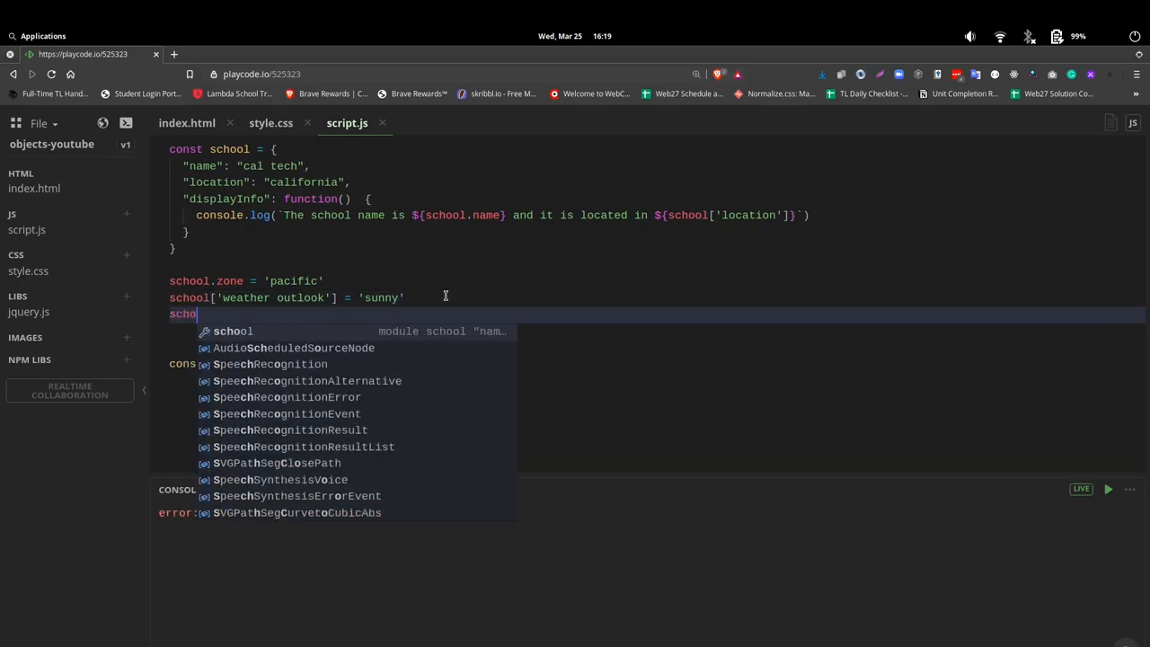
text(.studen)
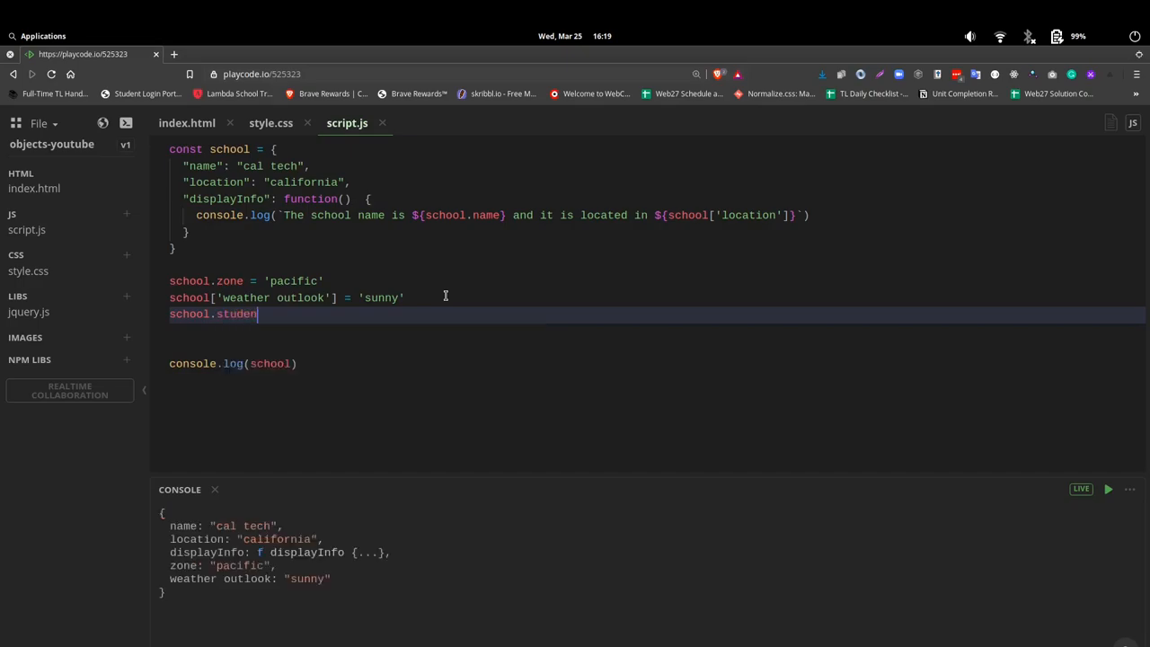
text(Count)
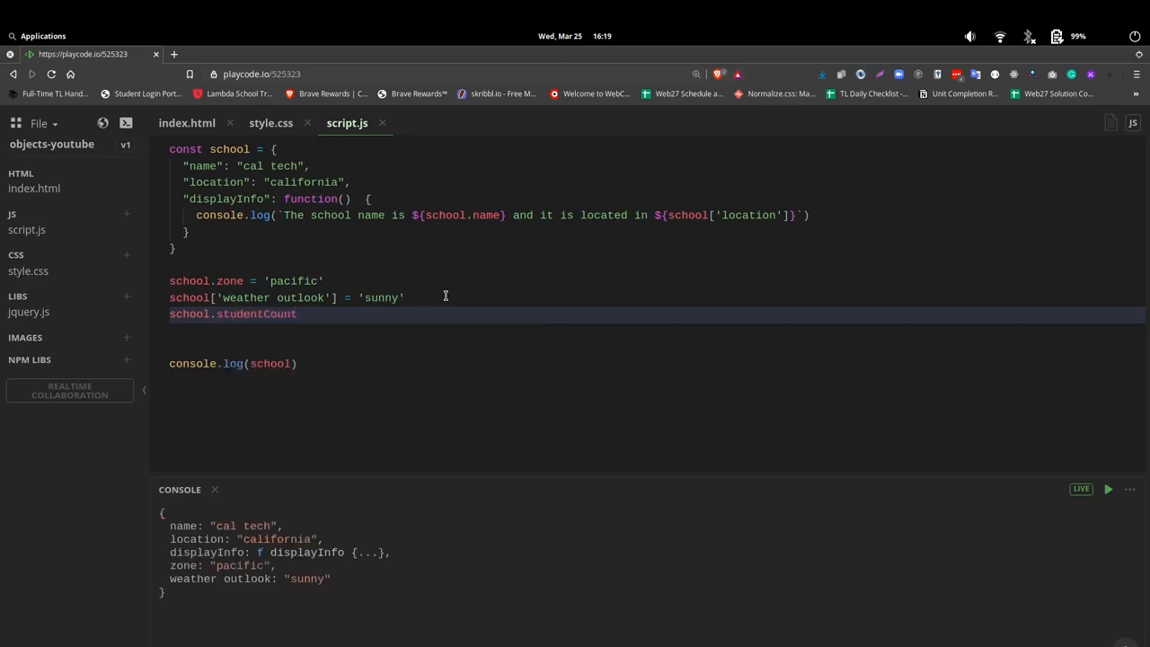
mouse_move(239, 322)
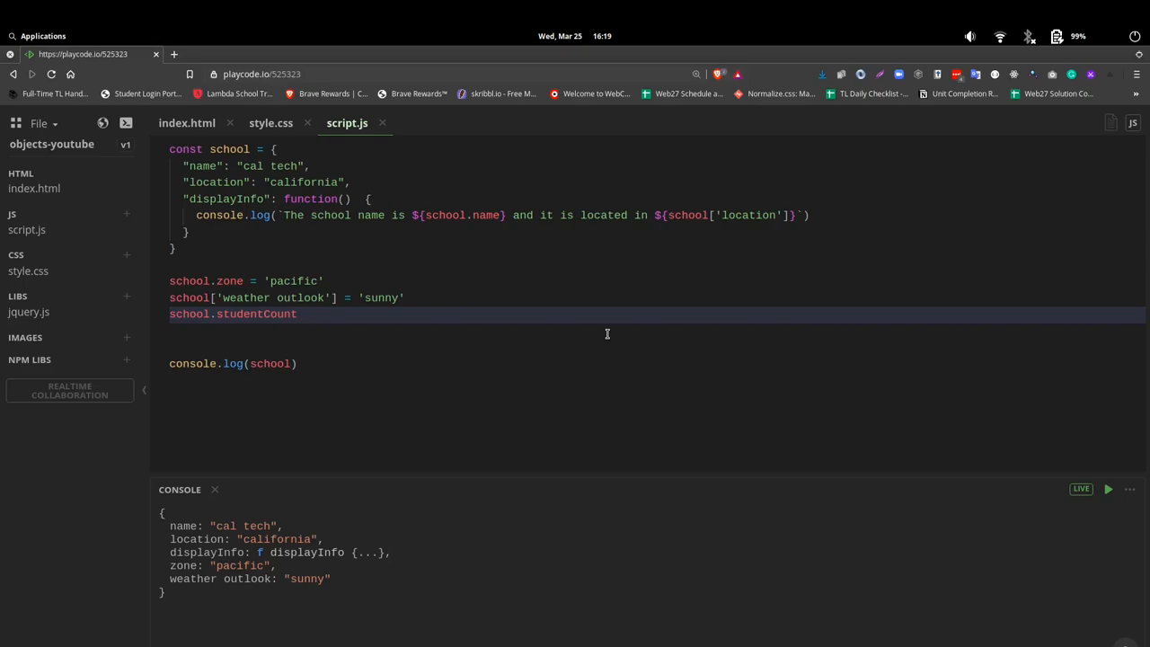
text(= 5)
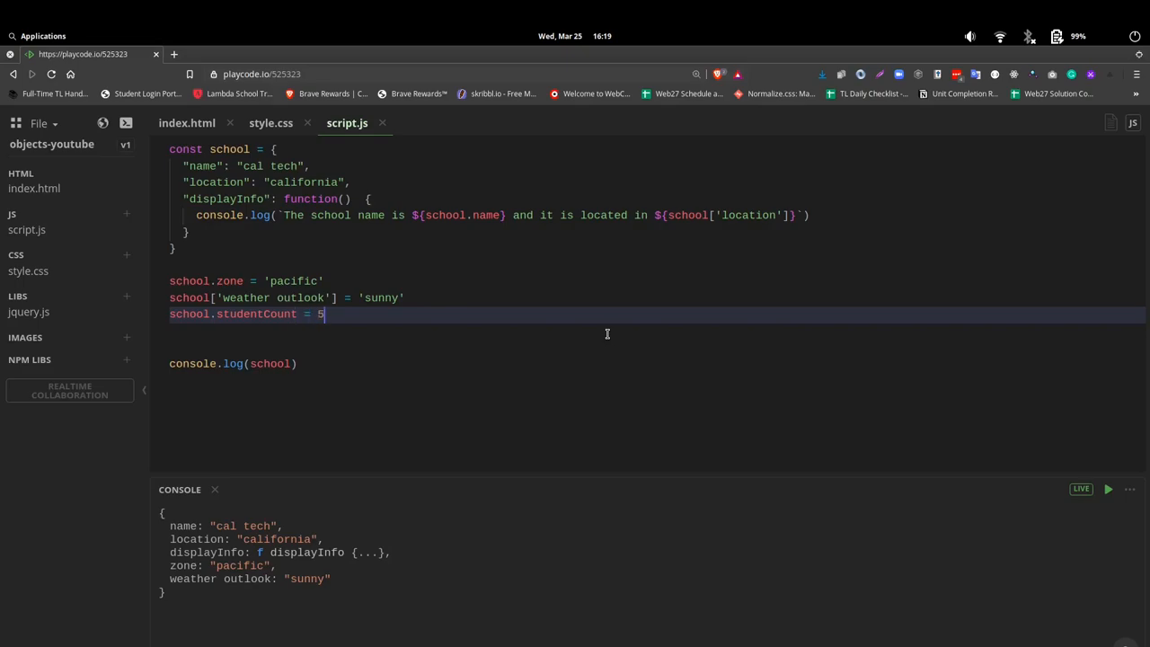
text(43)
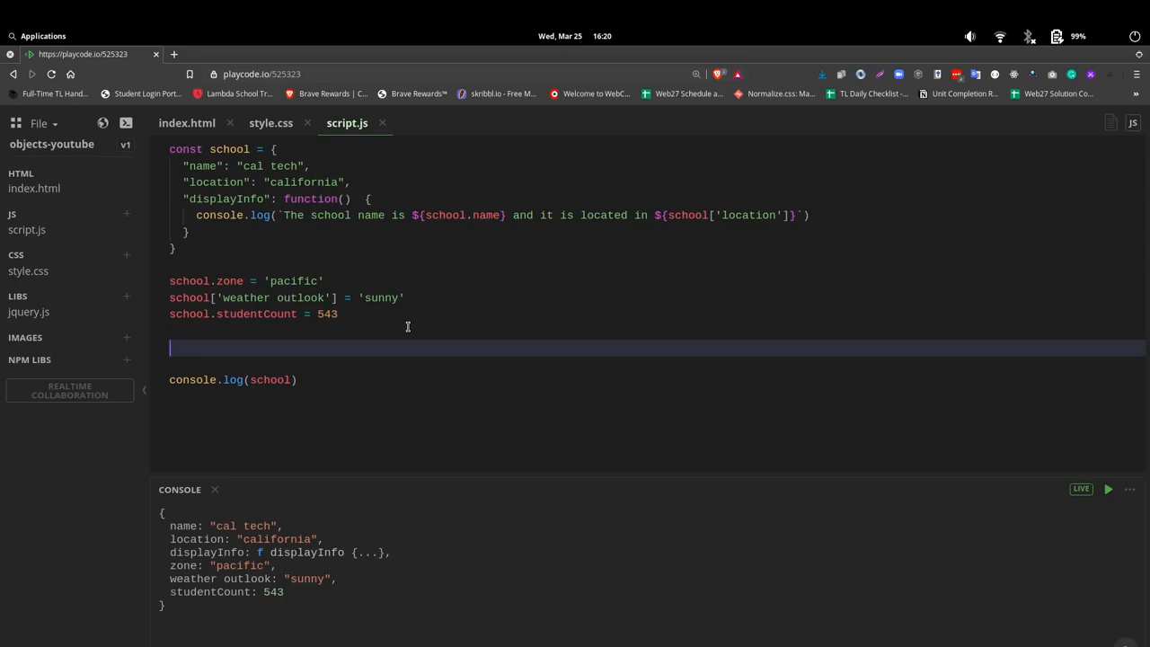
- Remove the zone property with delete school.zone
text(d)
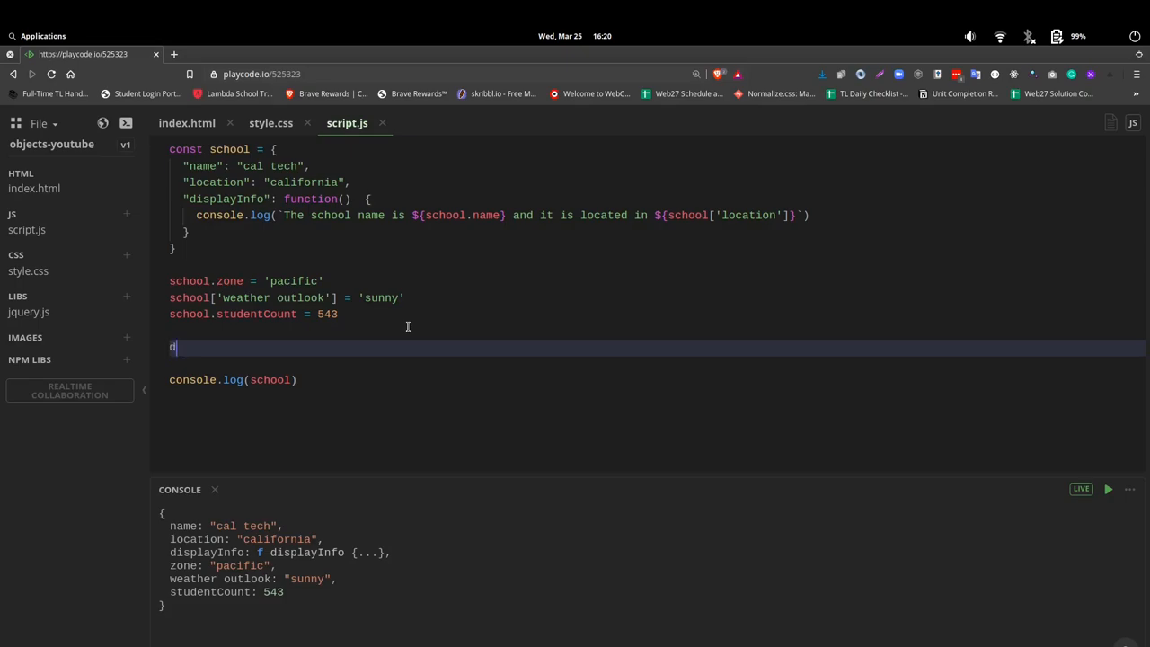
text(elete)
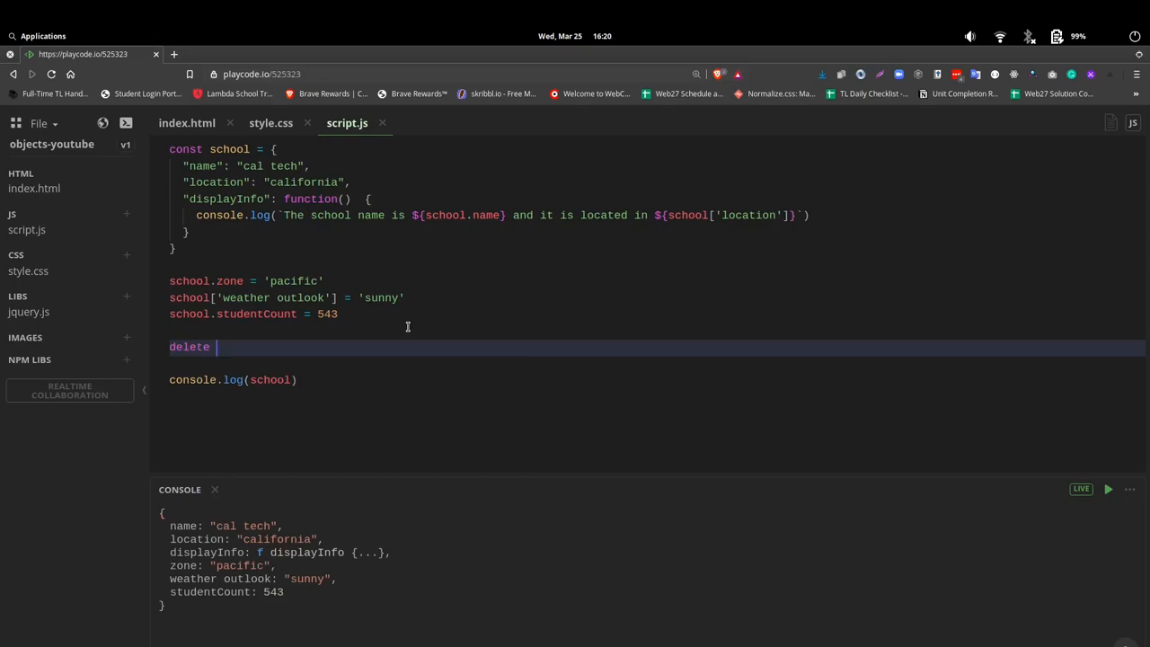
text(s)
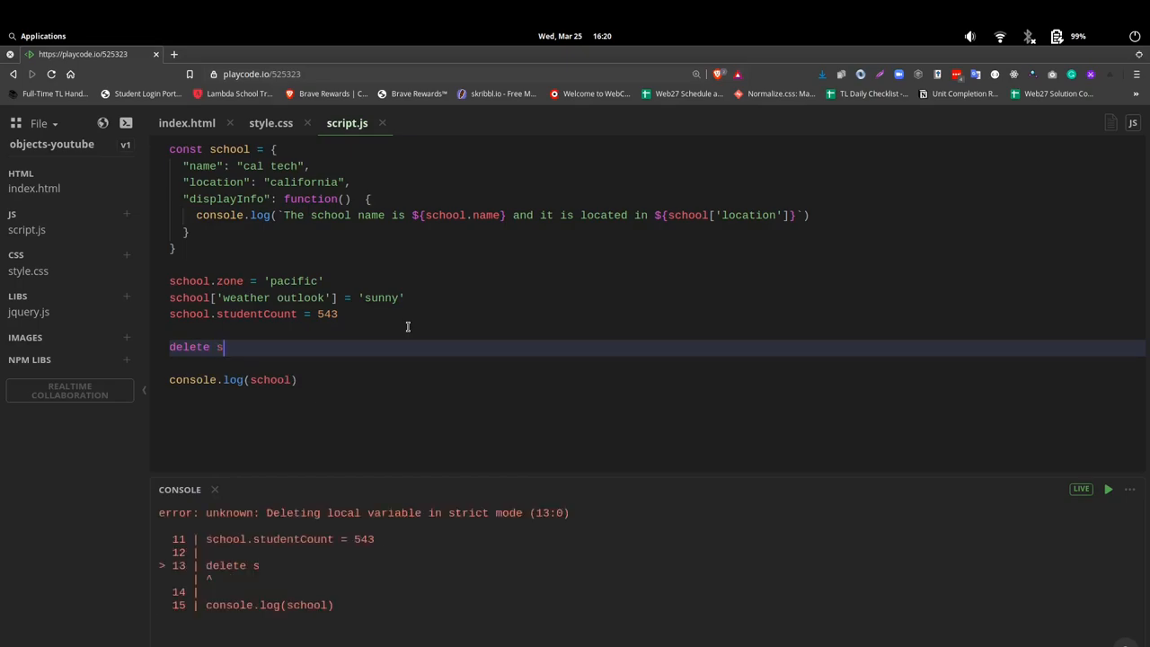
text(chool.zone)
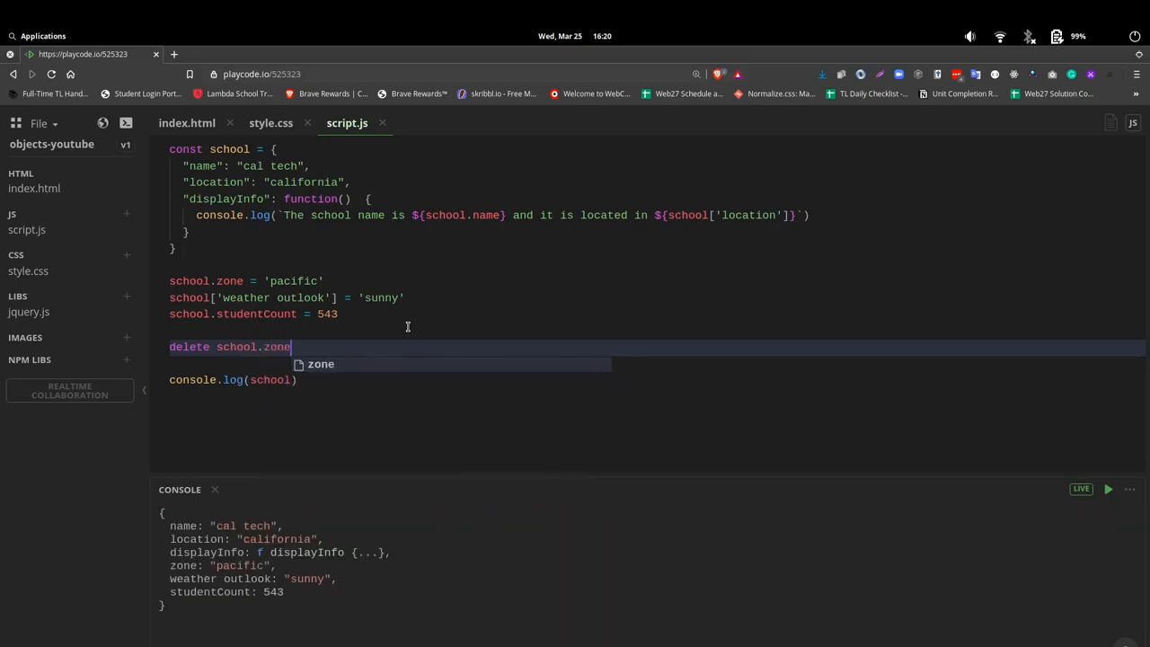
- Remove the weather property with delete school['weather outlook'] on the next line
click(367, 440)
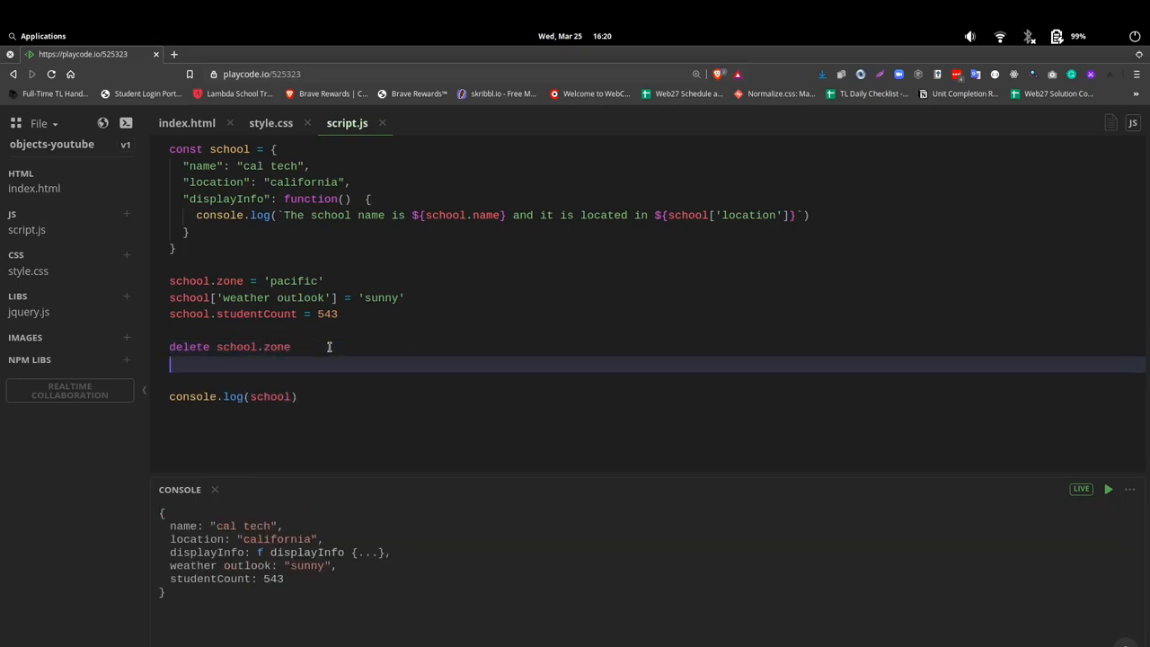
text(delte)
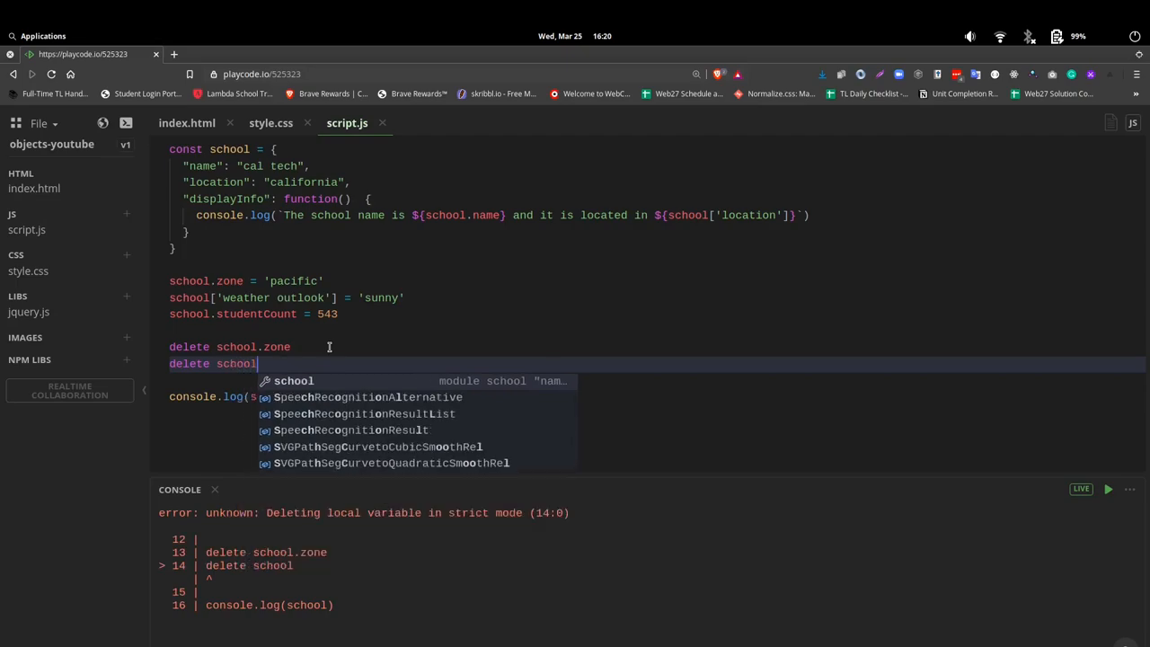
text(['w'])
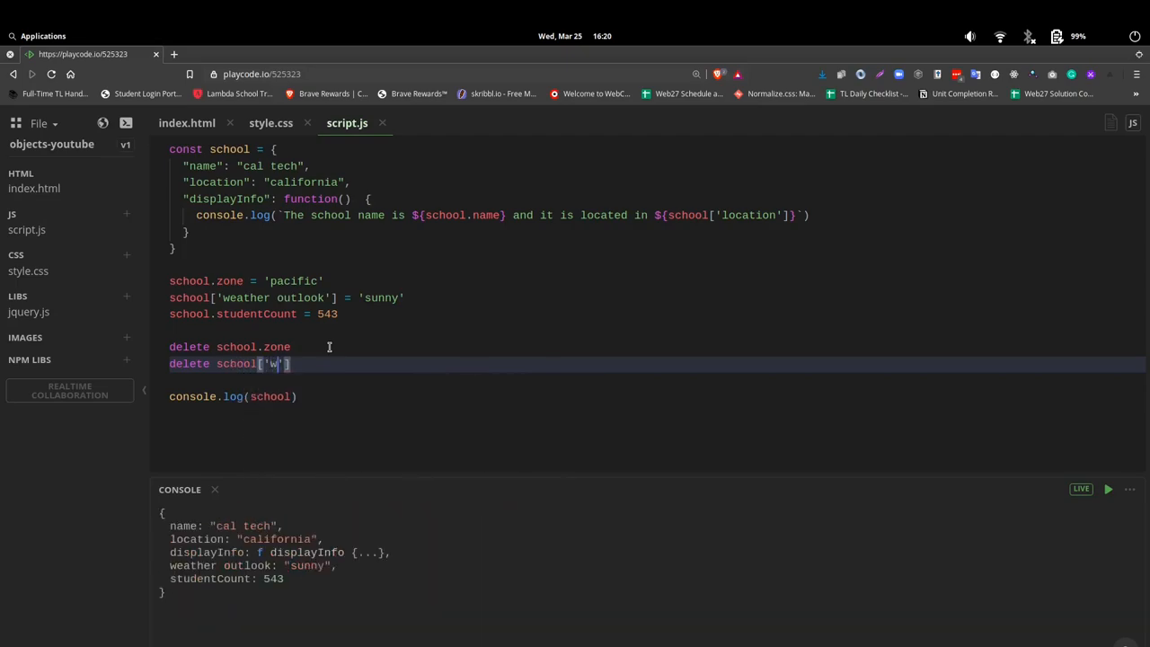
text(eather)
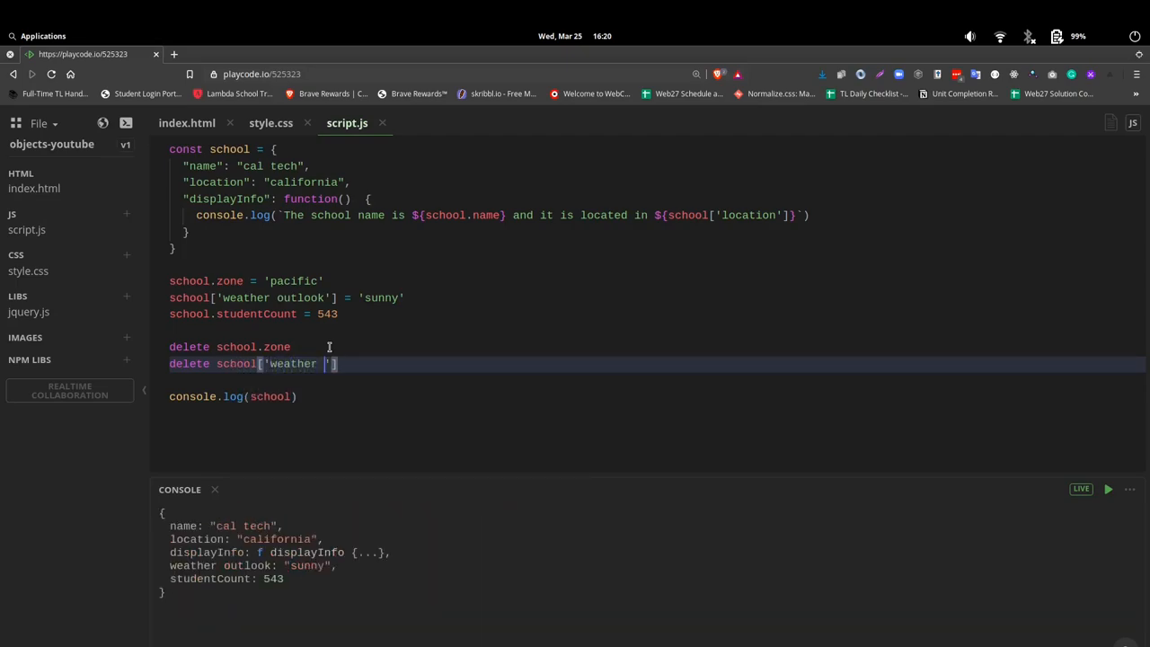
text(outlook)
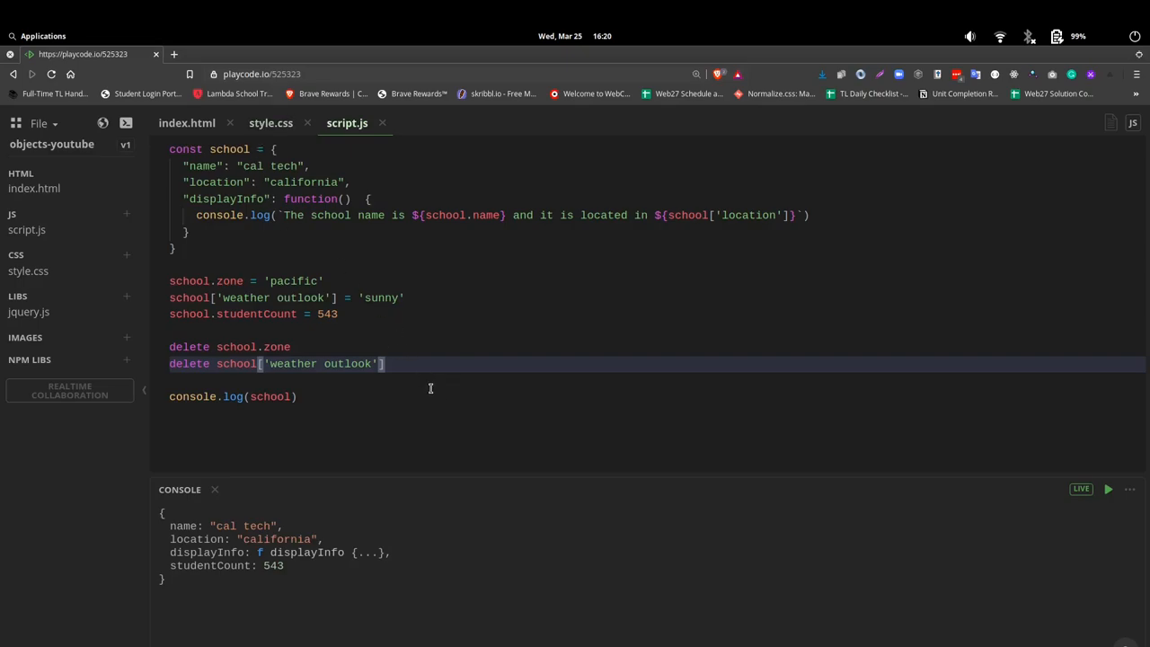
mouse_move(228, 150)
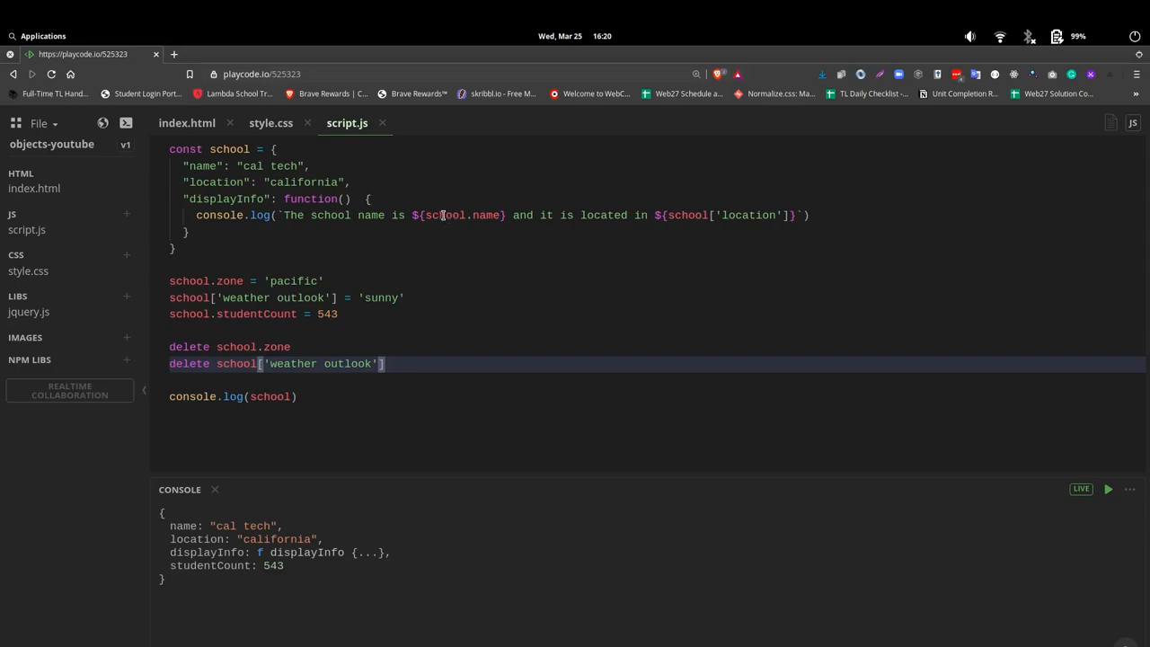
mouse_move(767, 214)
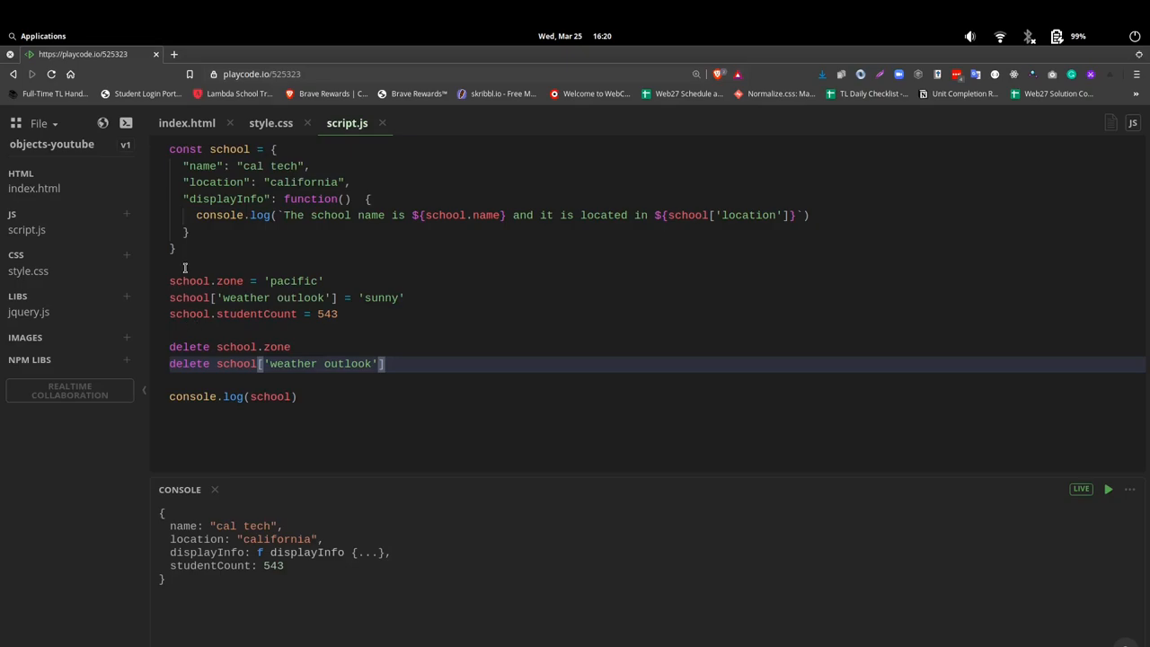
mouse_move(404, 314)
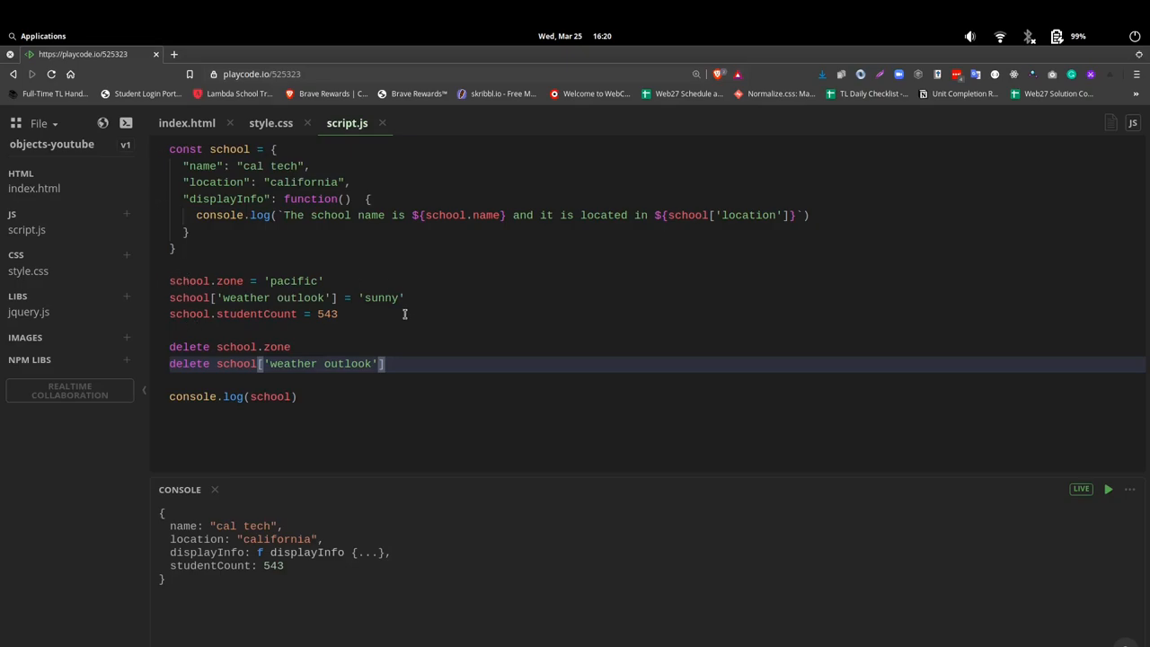
mouse_move(339, 363)
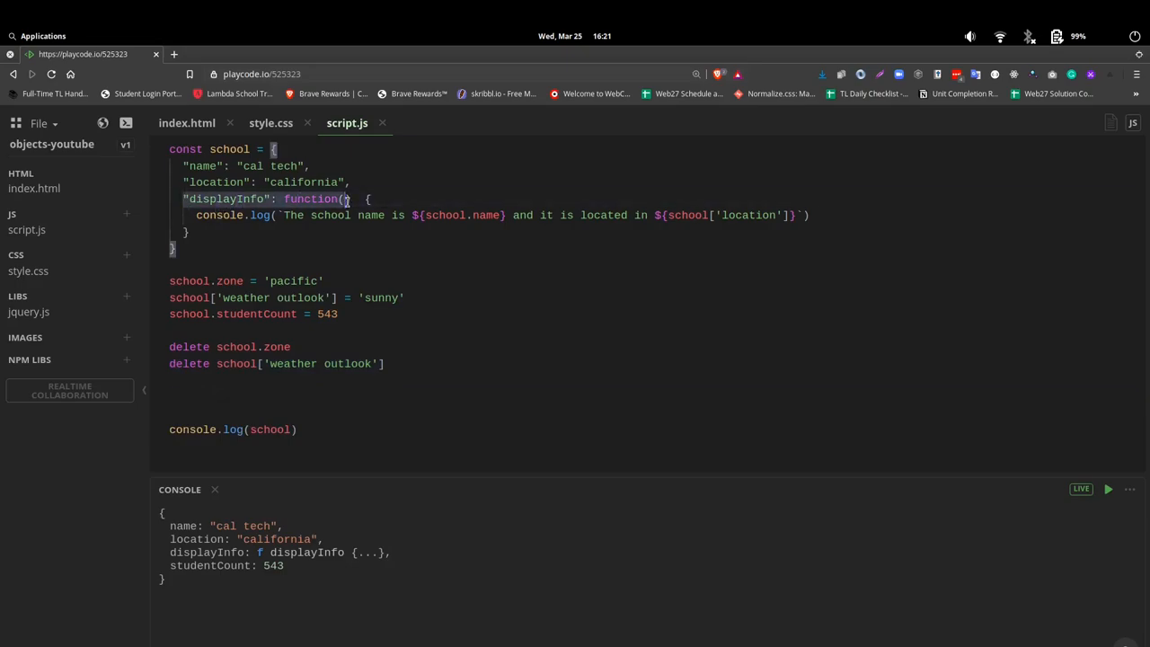
- Add school.displayInfo() on a new line so the console prints the school name and location sentence
click(277, 395)
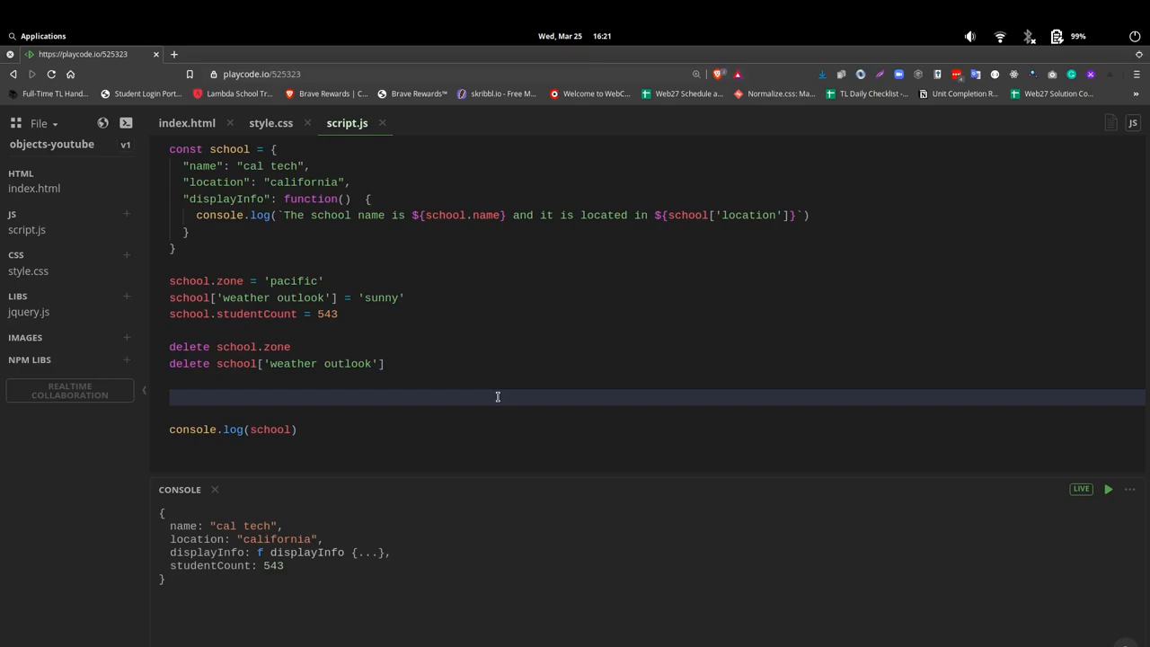
text(school)
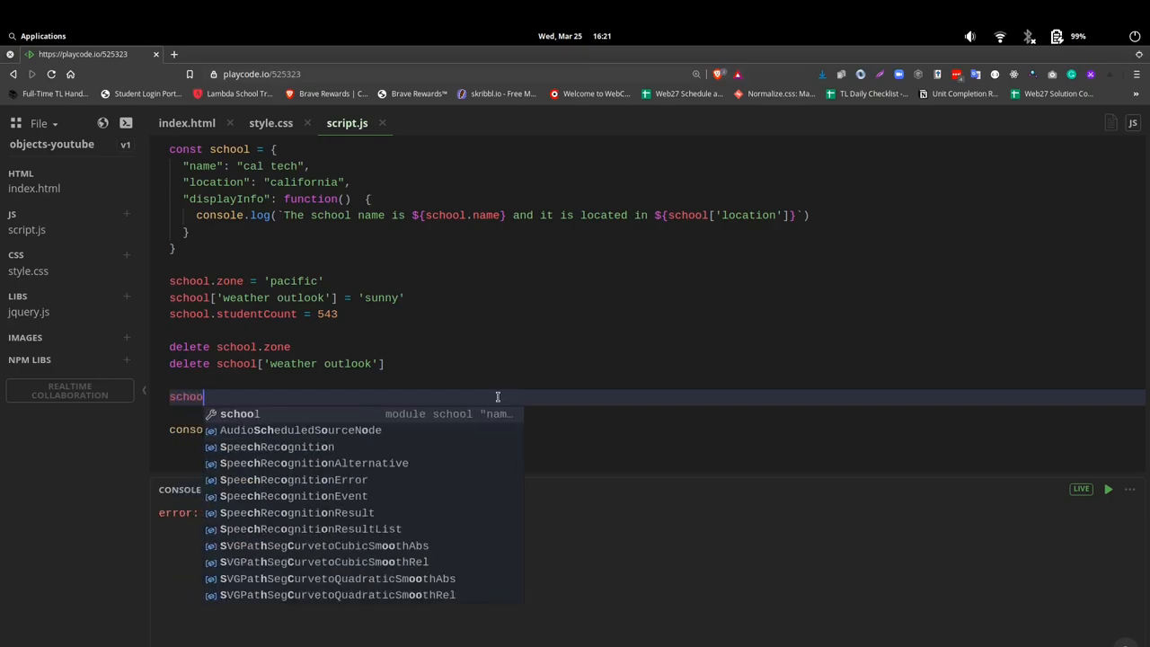
text(l)
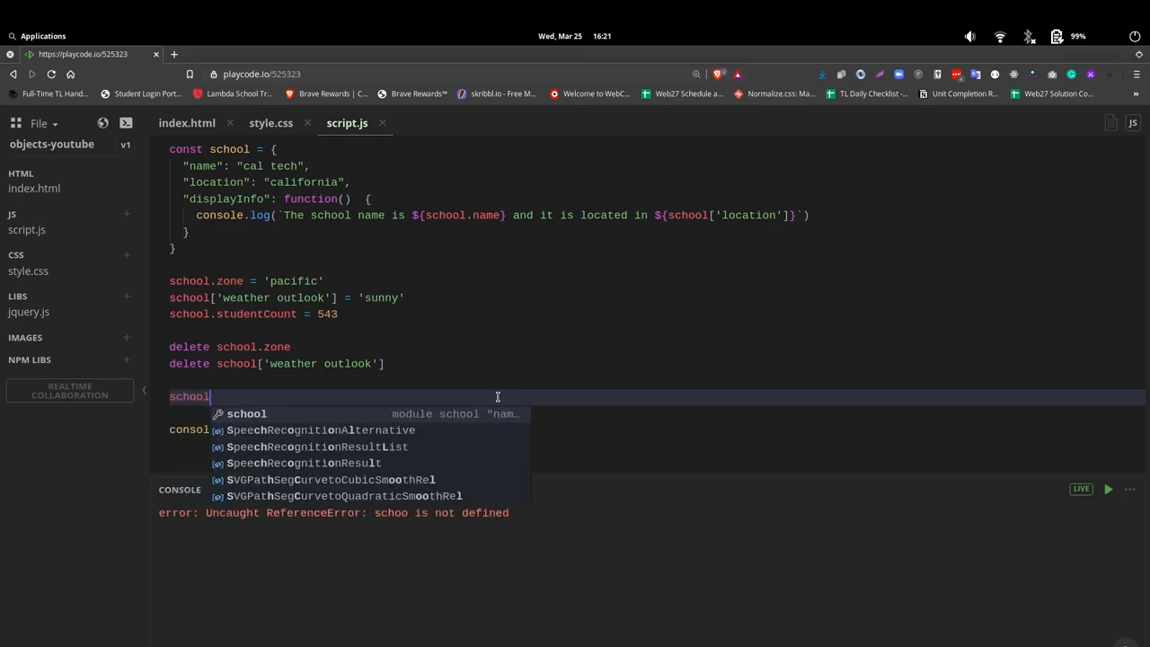
text(.dis)
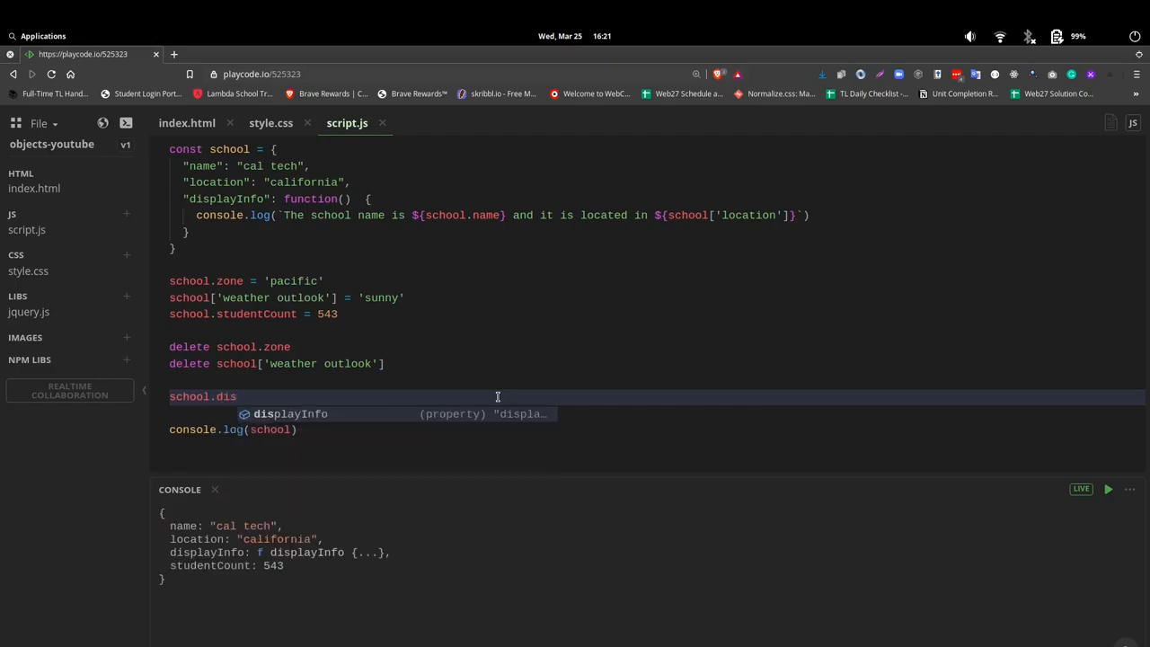
key(Tab)
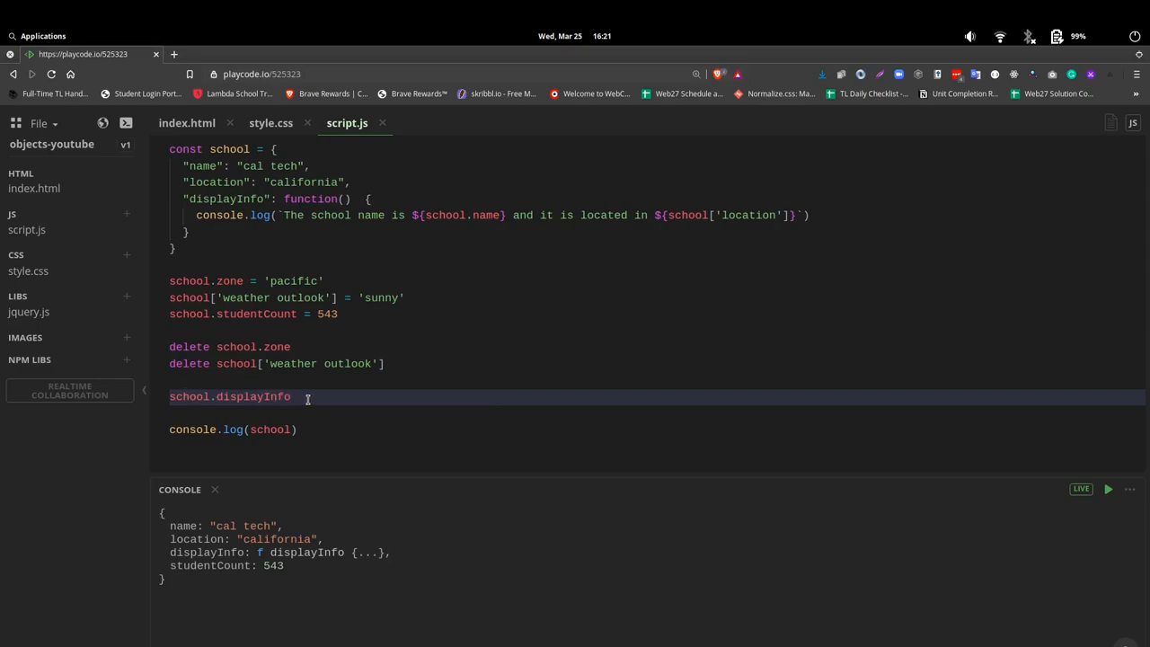
text(())
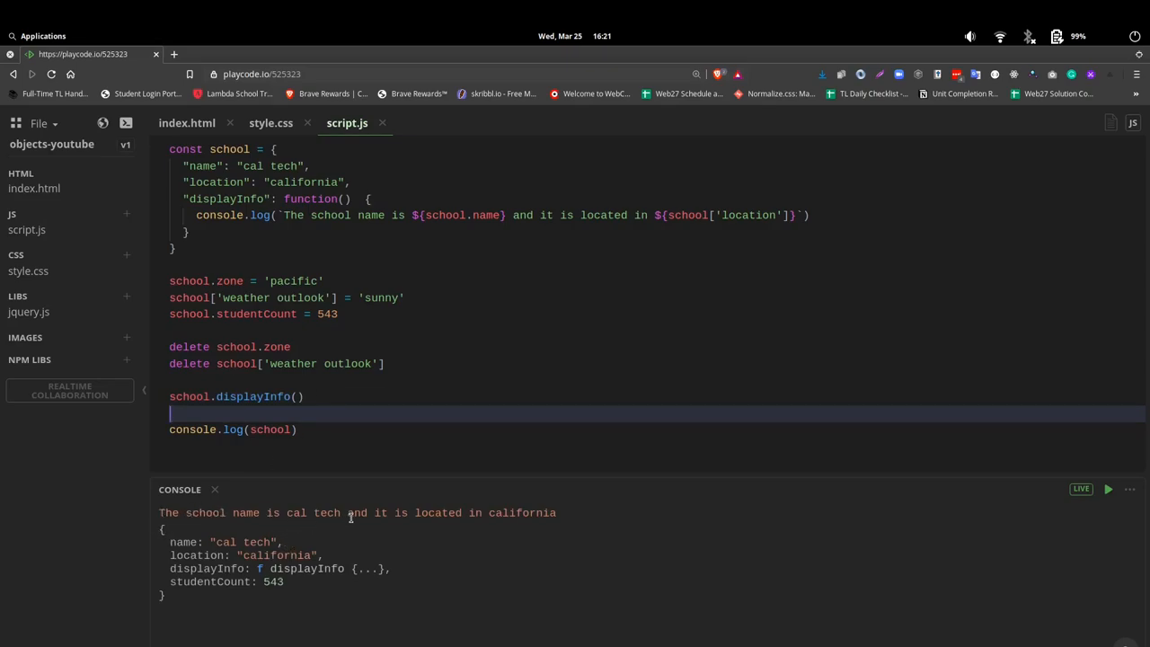
mouse_move(479, 509)
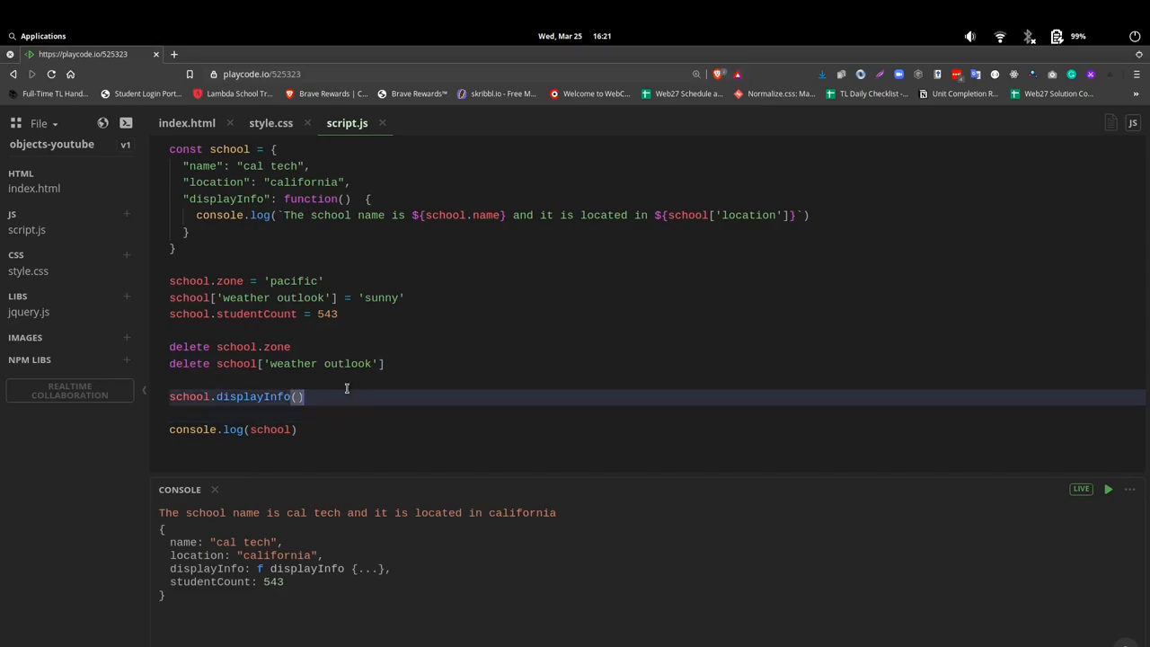
- Add school['displayInfo']() using bracket notation, printing the school sentence a second time
text(stude)
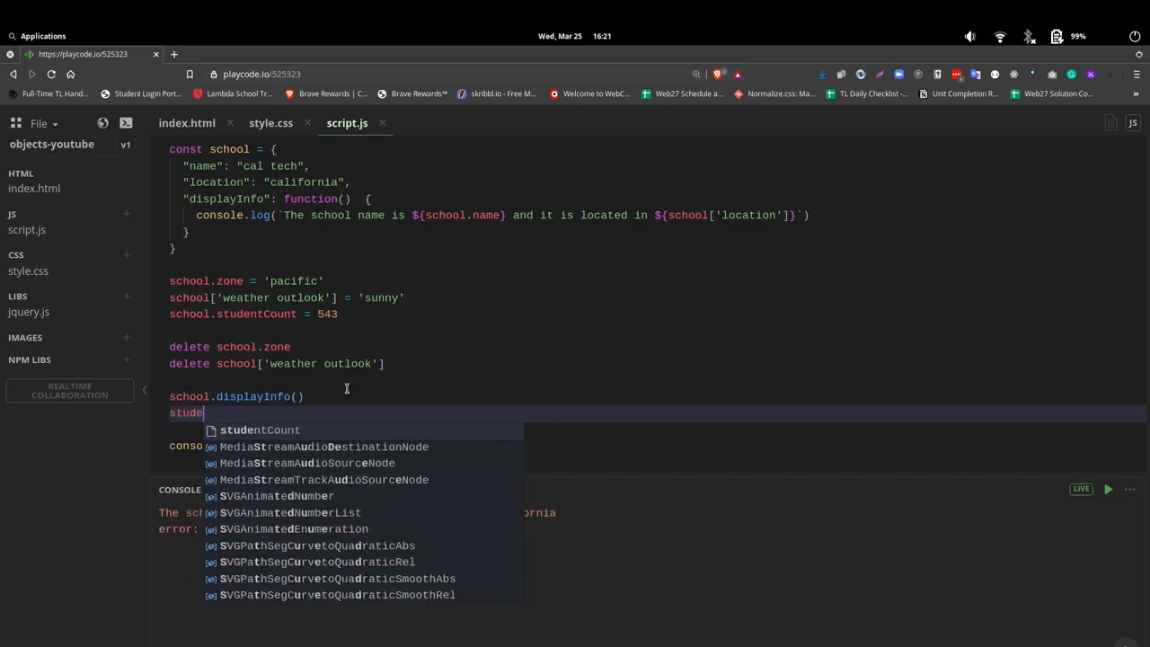
key(Backspace)
text(school[)
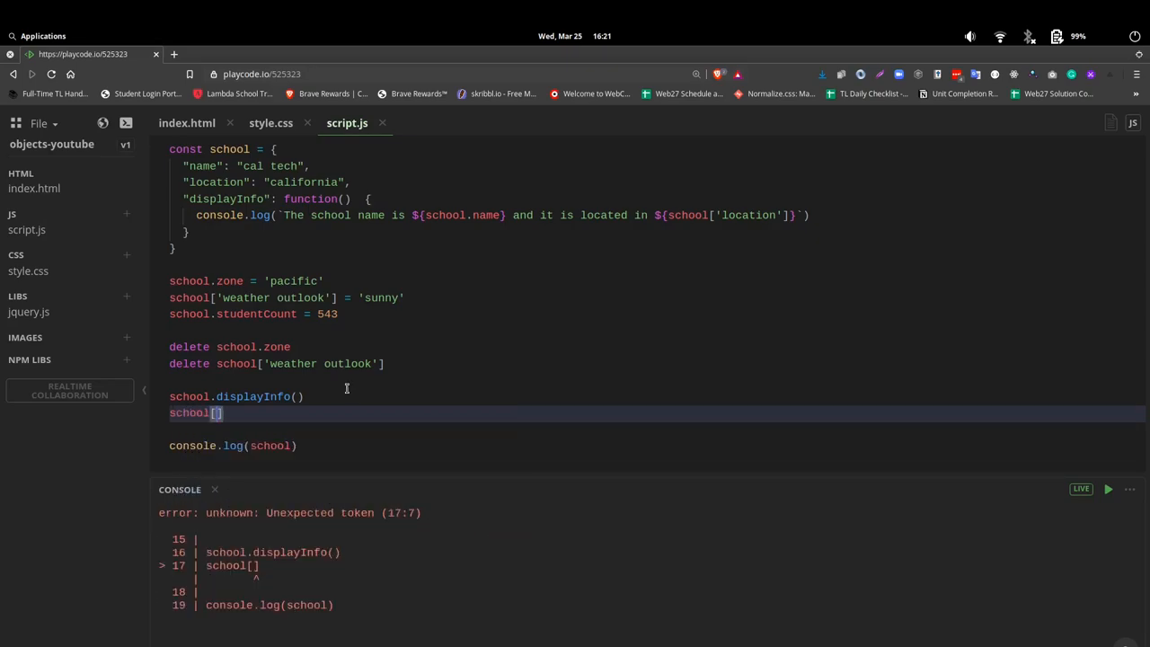
text('')
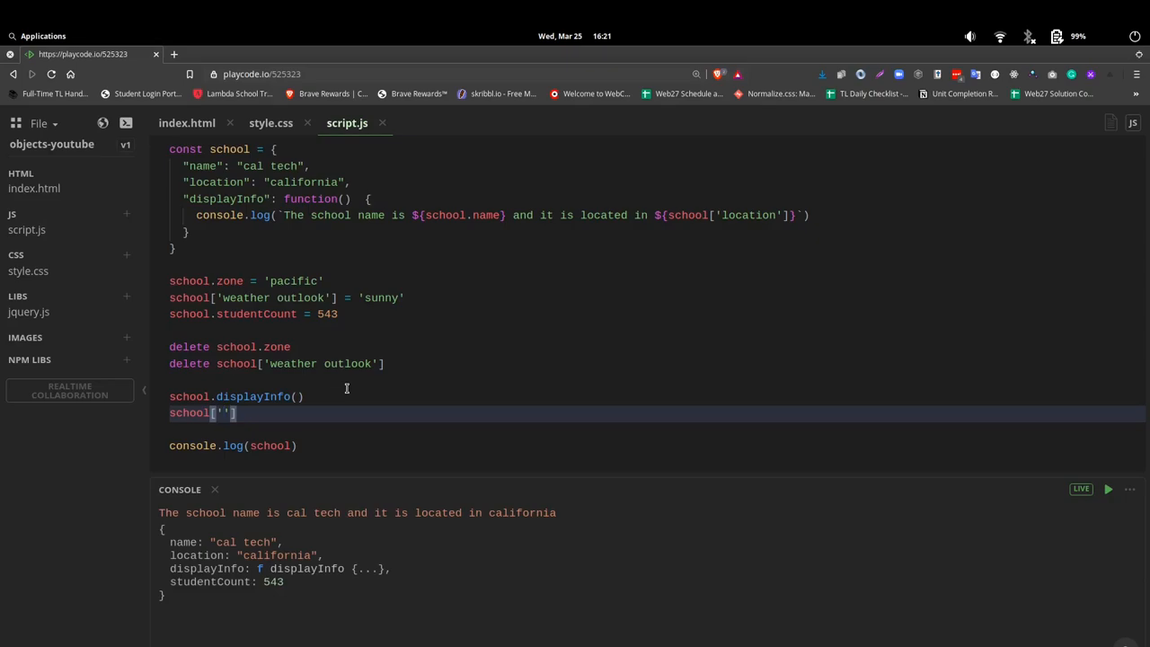
text(displau)
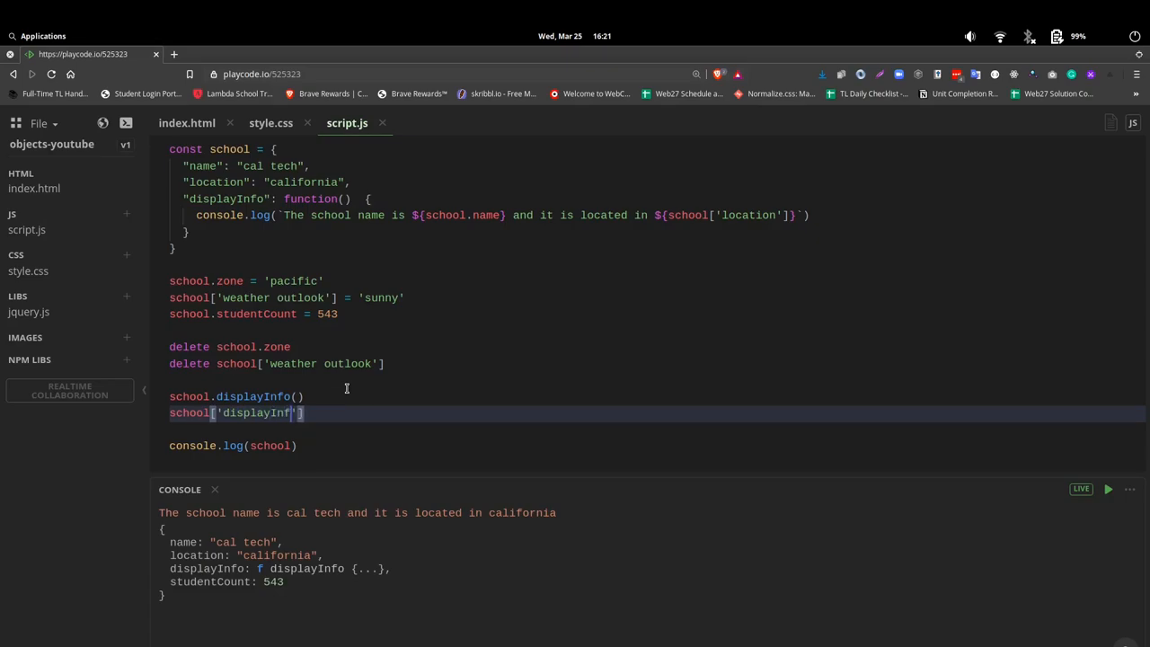
text(o)
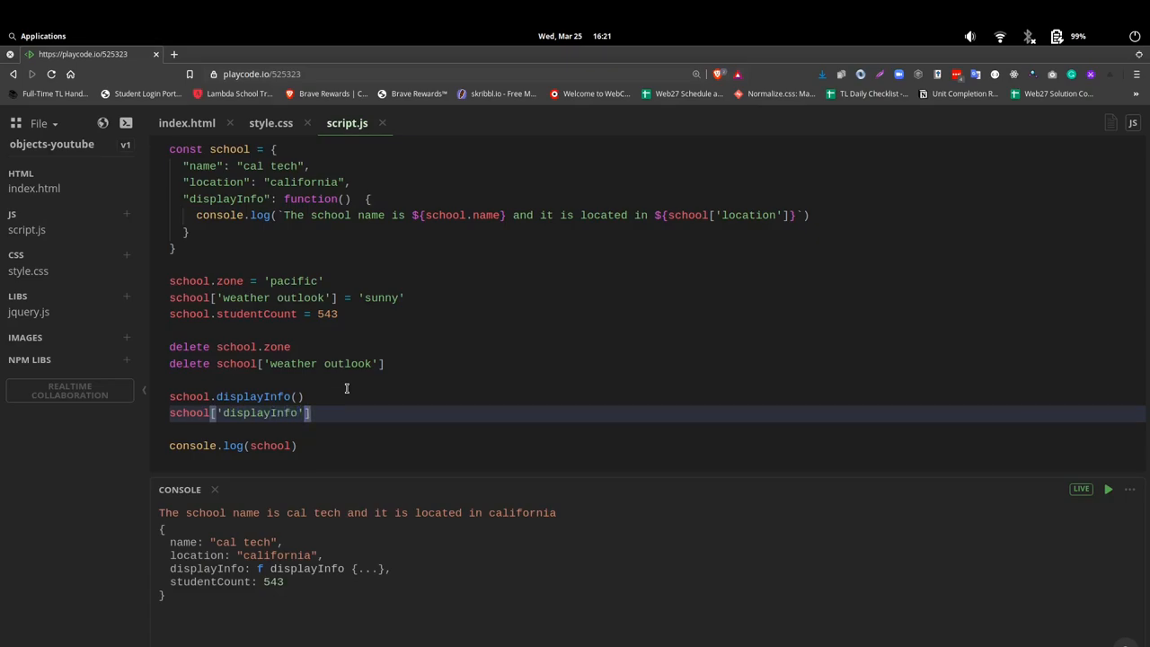
text(())
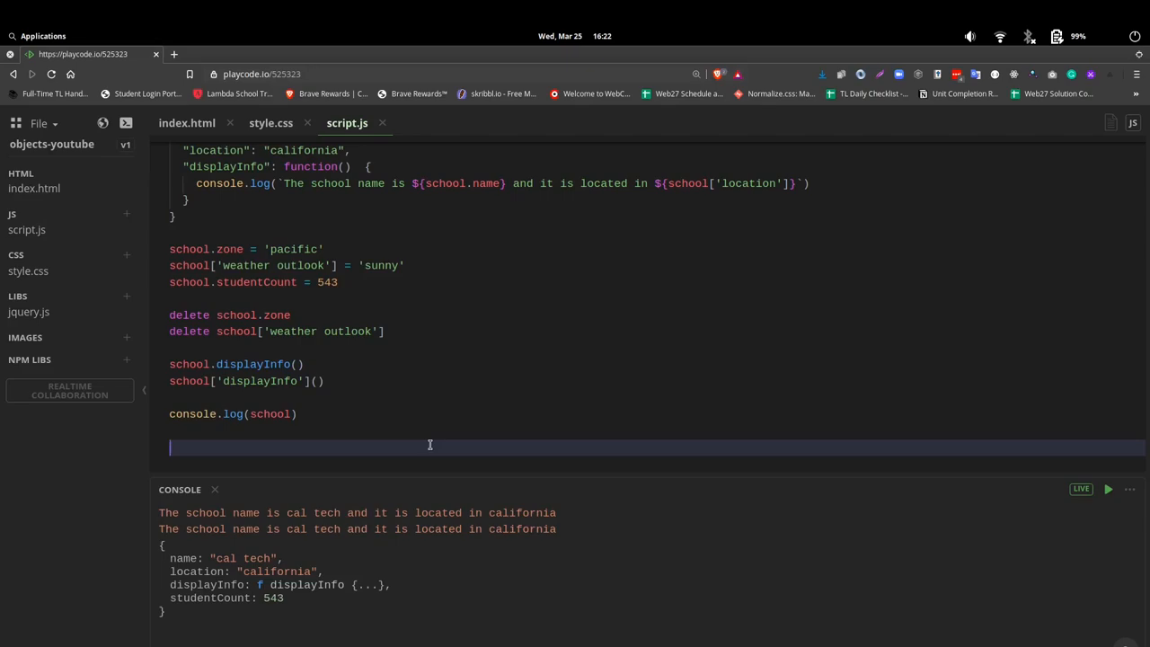
mouse_move(476, 522)
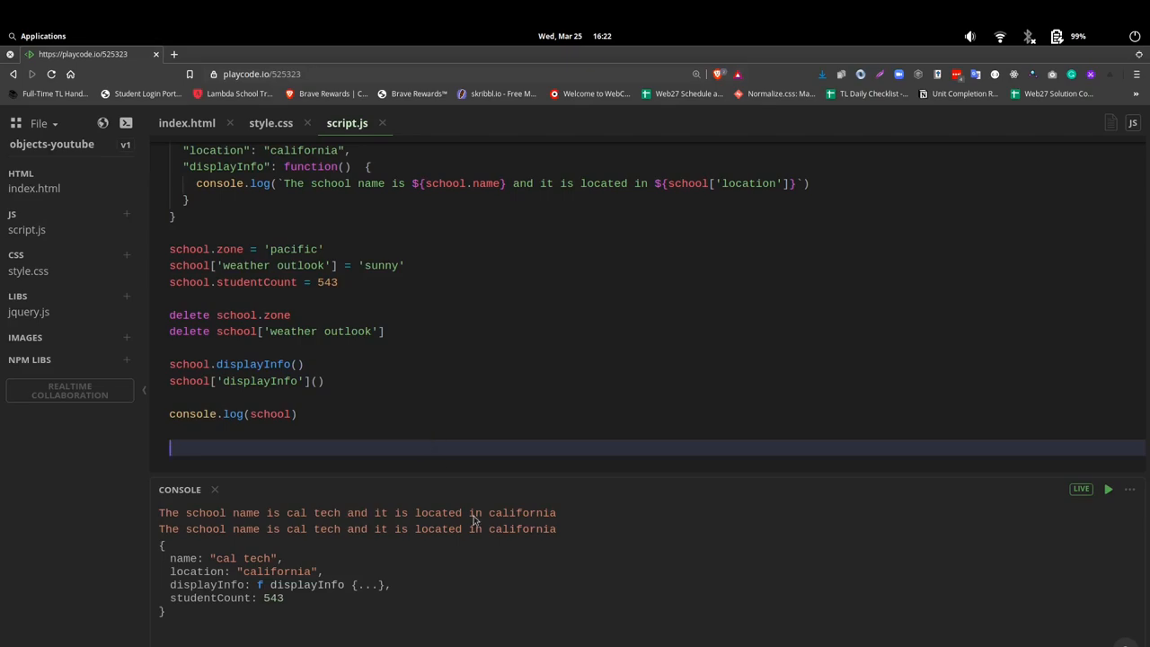
mouse_move(196, 558)
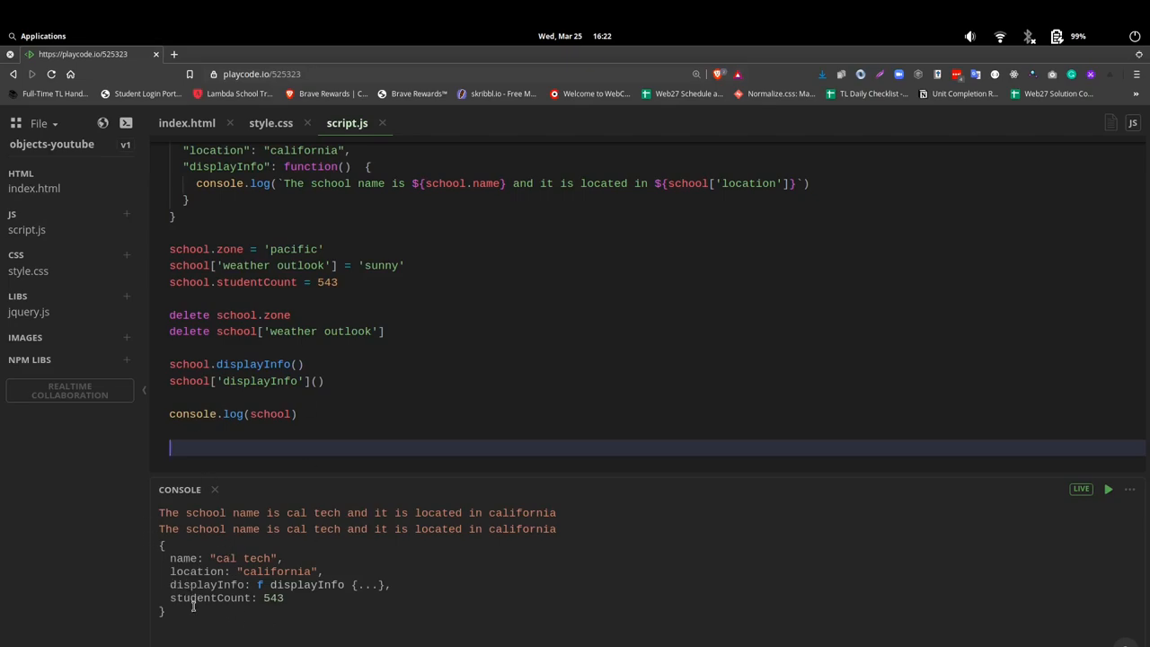
mouse_move(644, 561)
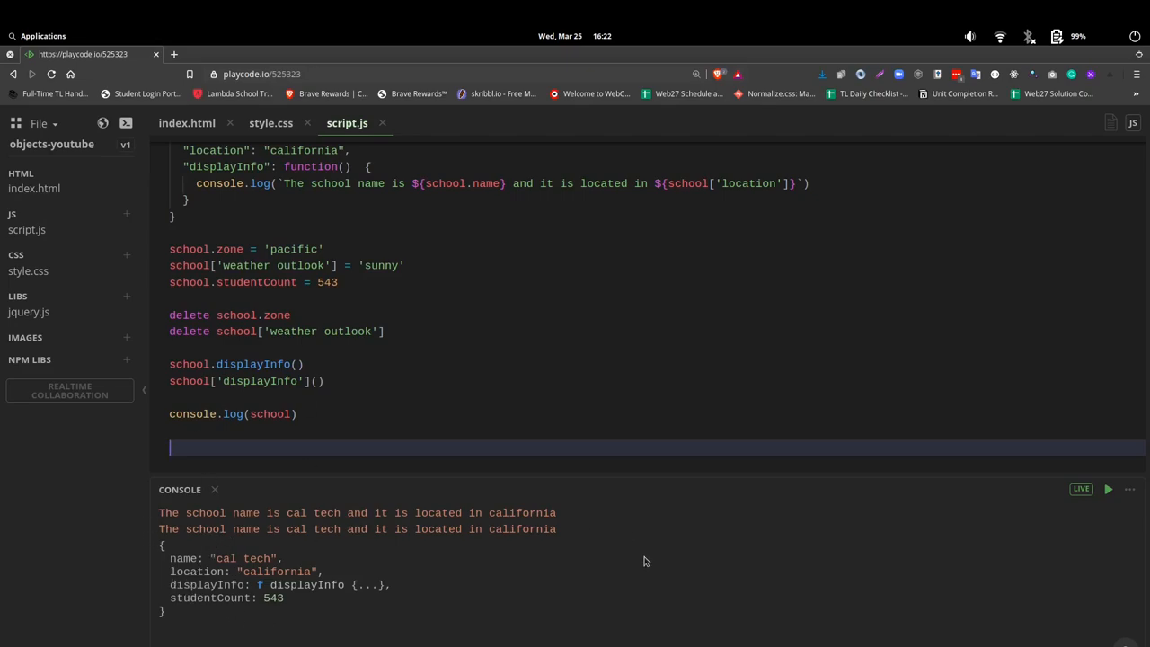
mouse_move(751, 427)
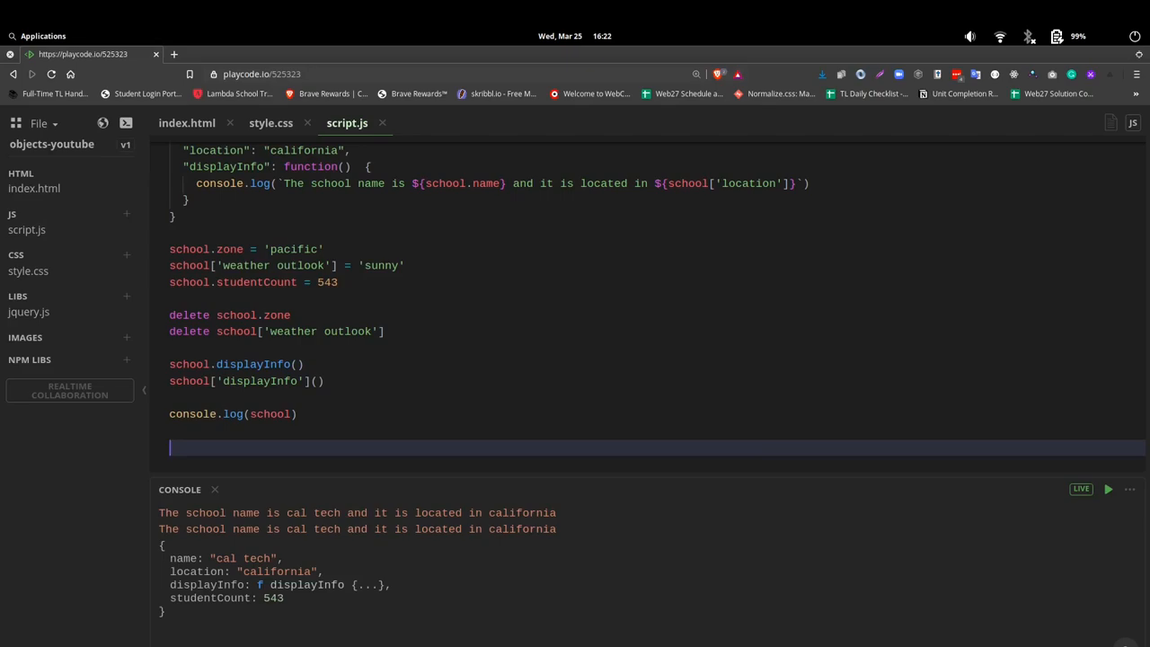
- Write Object.keys, Object.values and Object.entries on three lines below console.log(school)
text(Object)
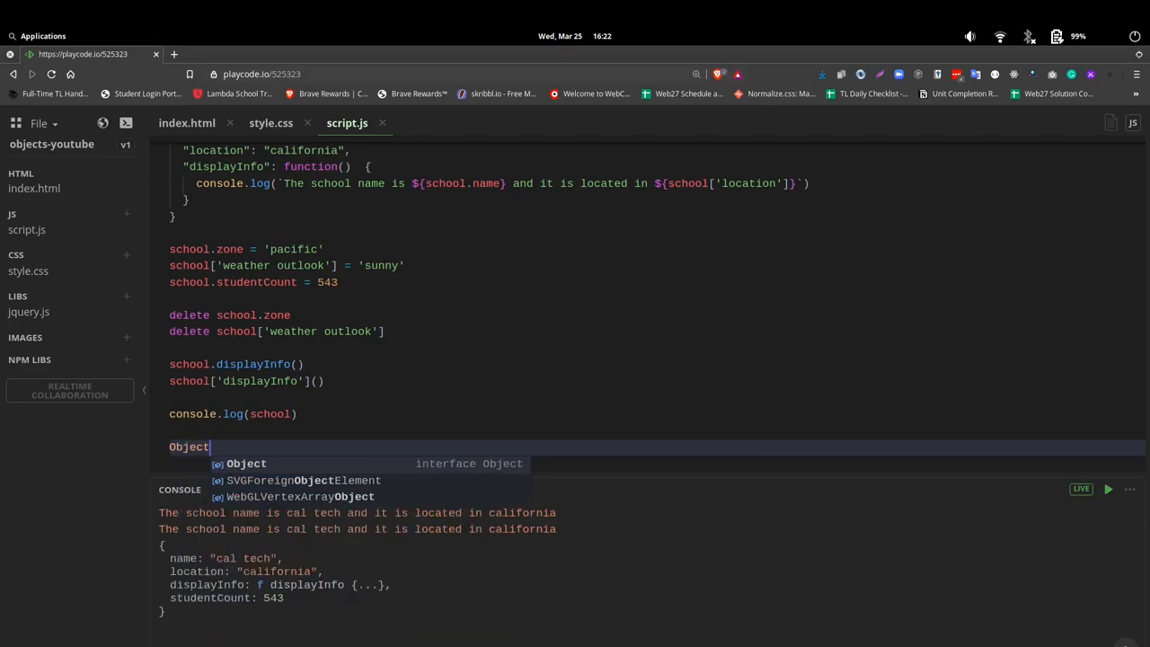
text(.keys)
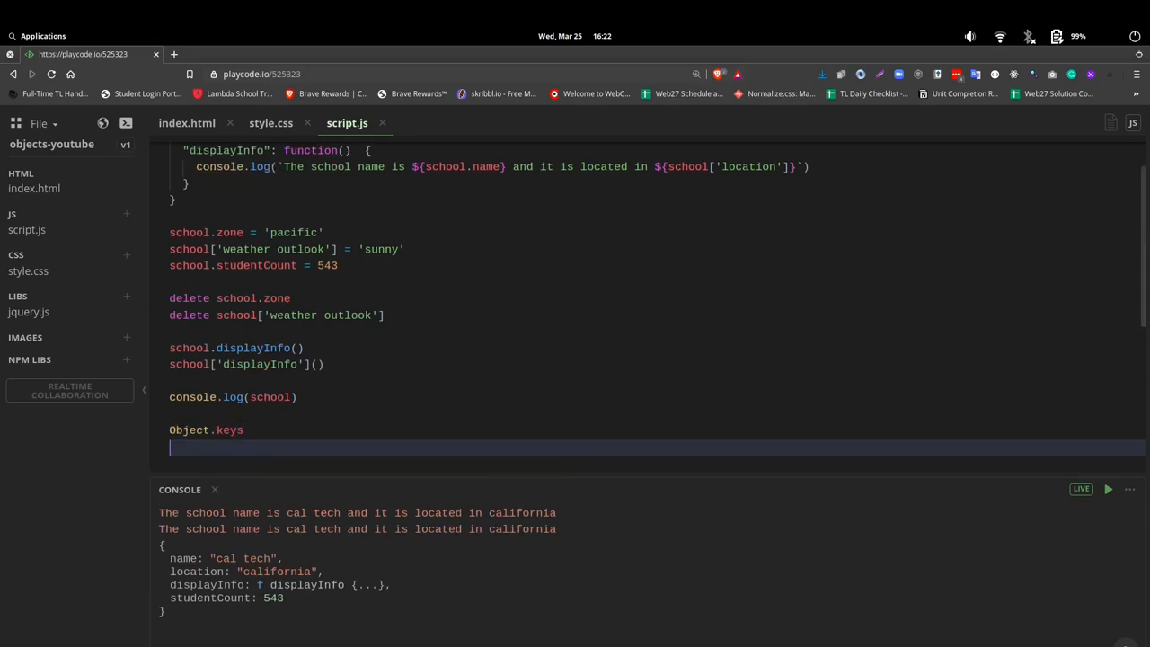
text(Obj)
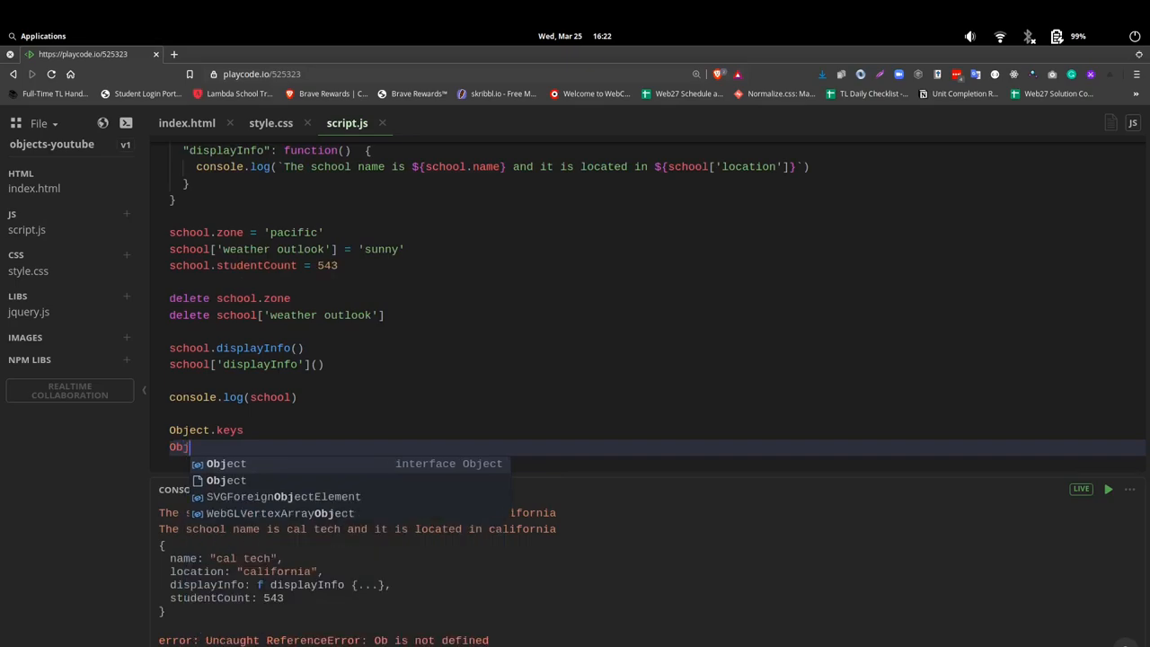
text(ect.)
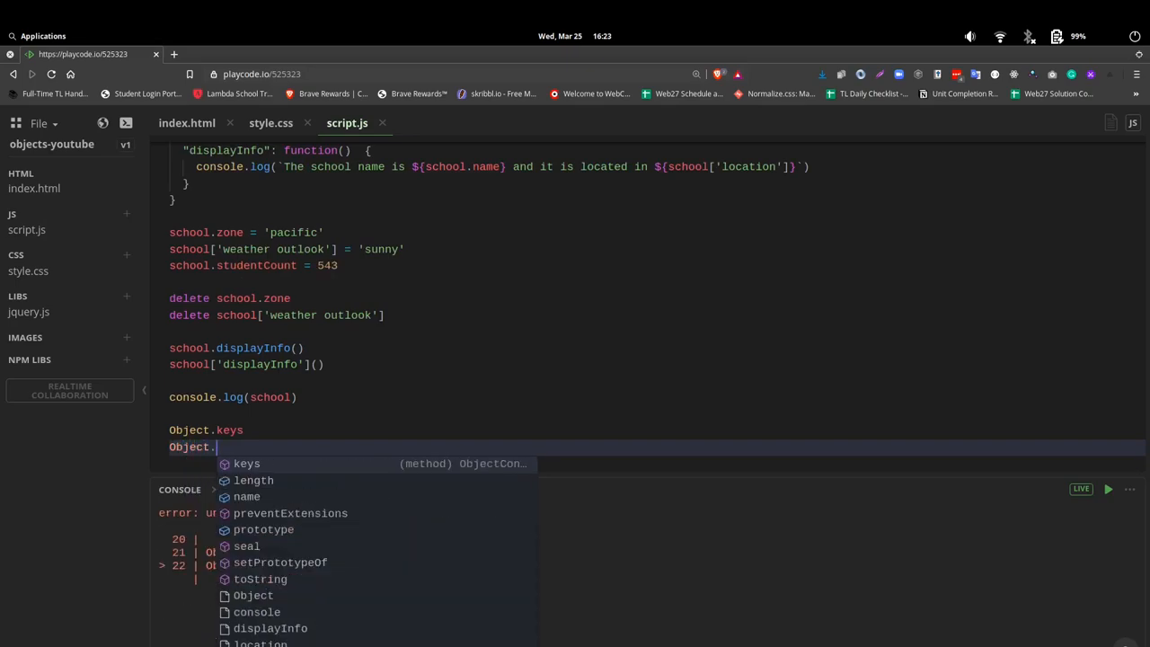
text(values)
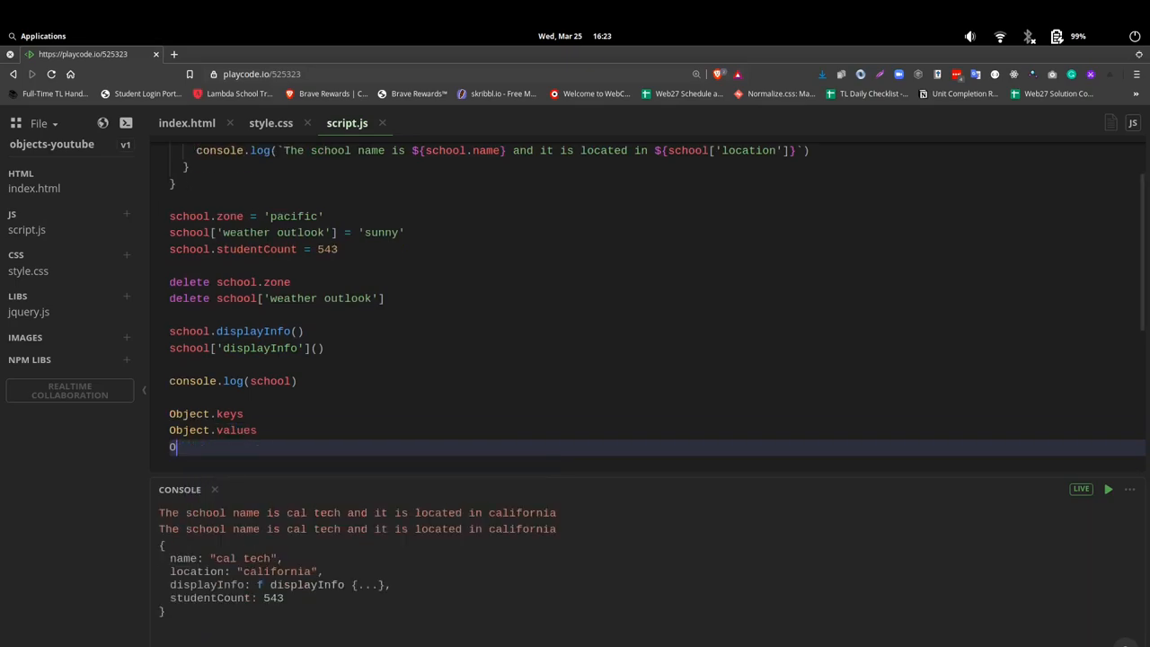
text(bject)
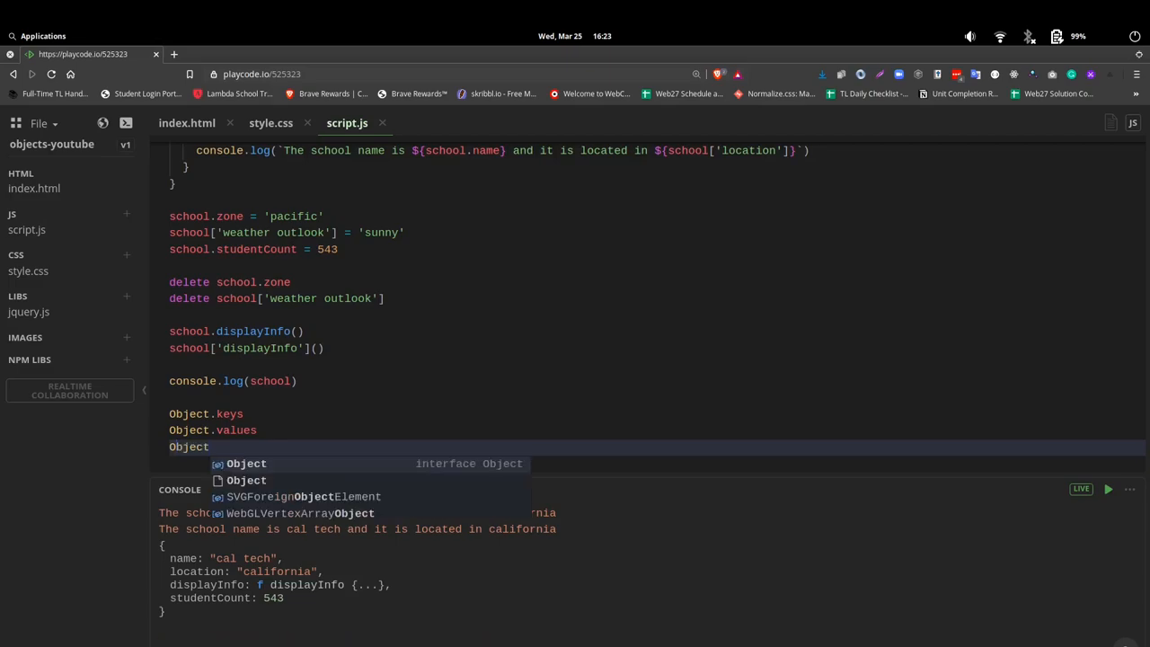
text(.entries)
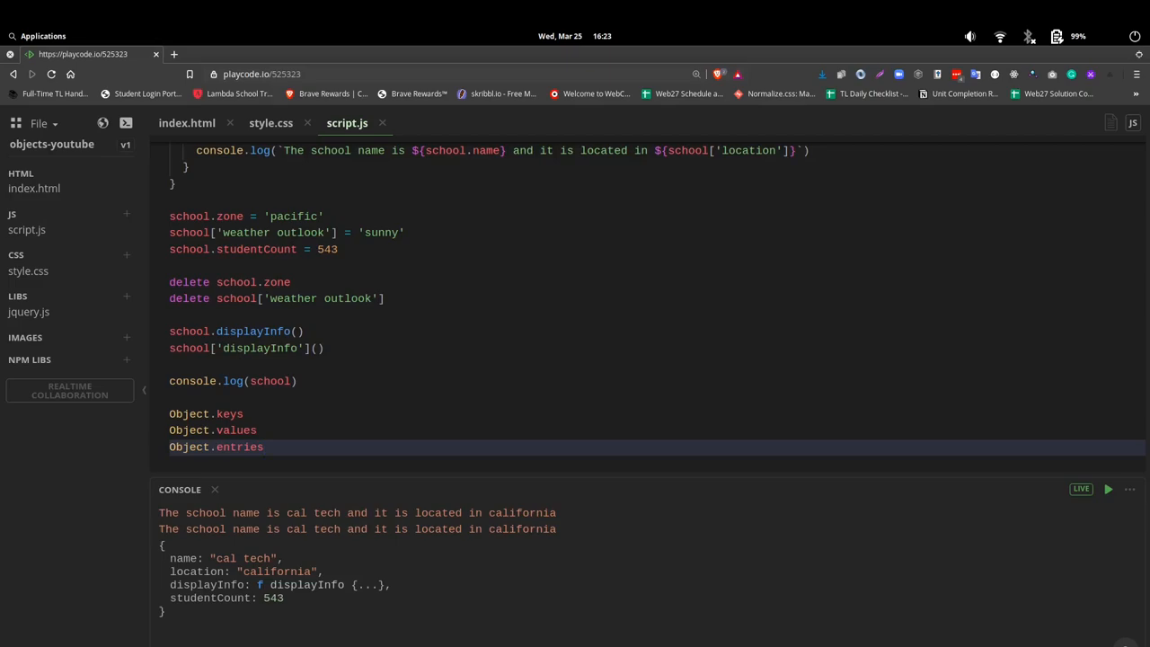
mouse_move(1044, 460)
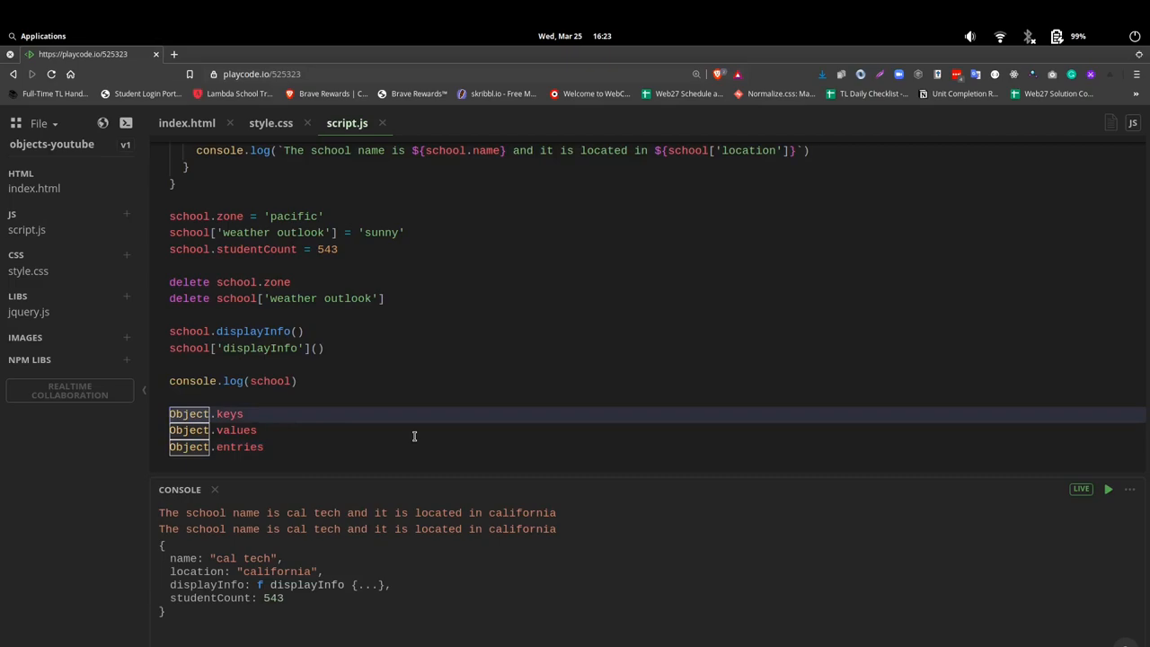
- Store Object.keys(school) in const objKeys and log it, printing the four property names
text(const)
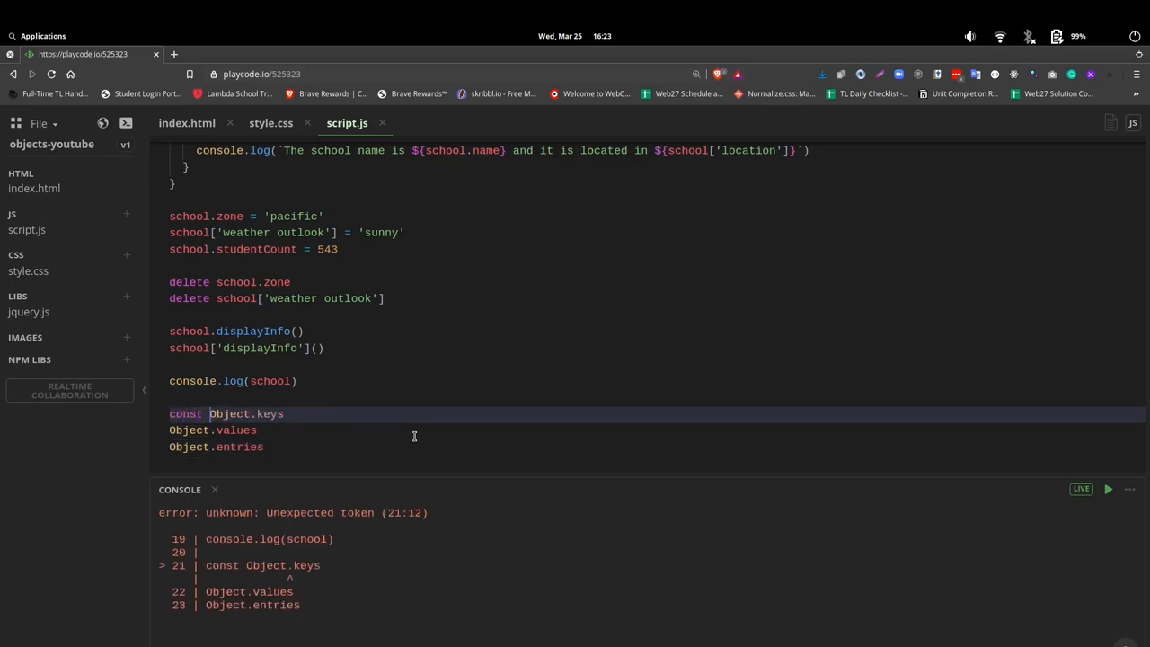
text(objKeys =)
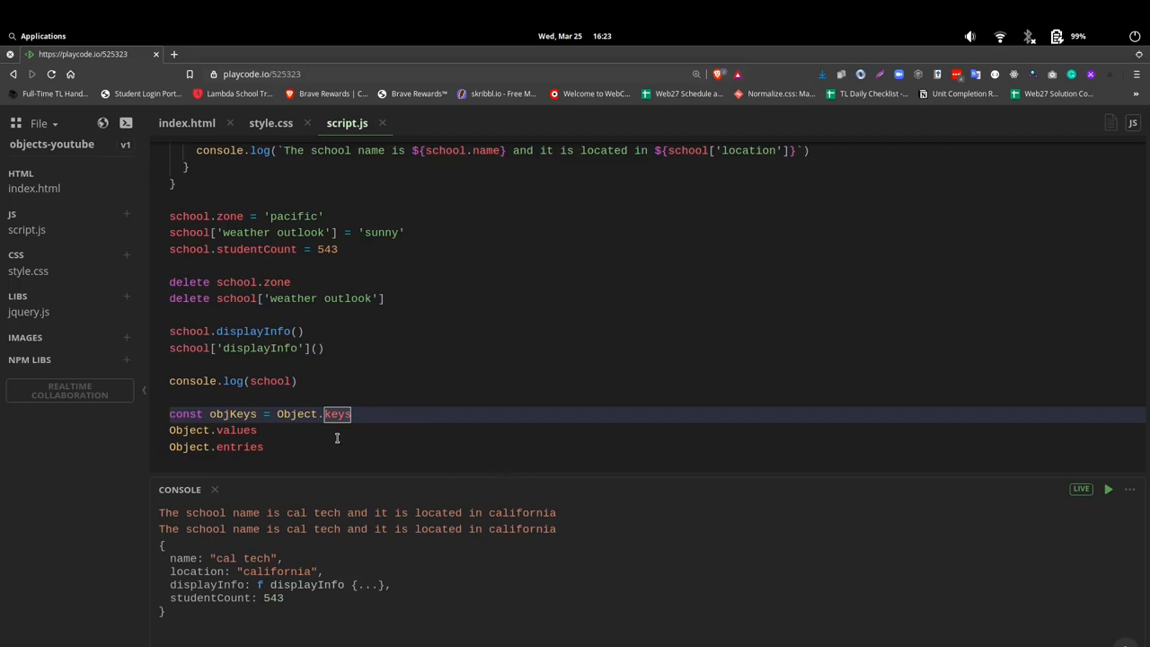
mouse_move(297, 425)
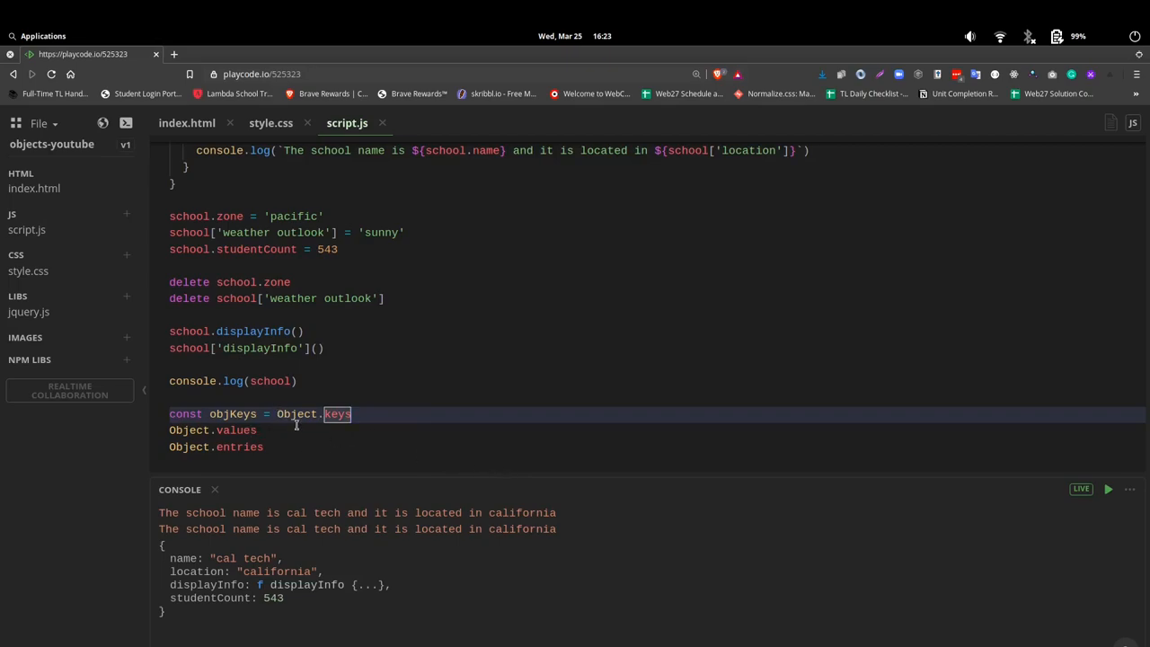
mouse_move(296, 413)
text(()
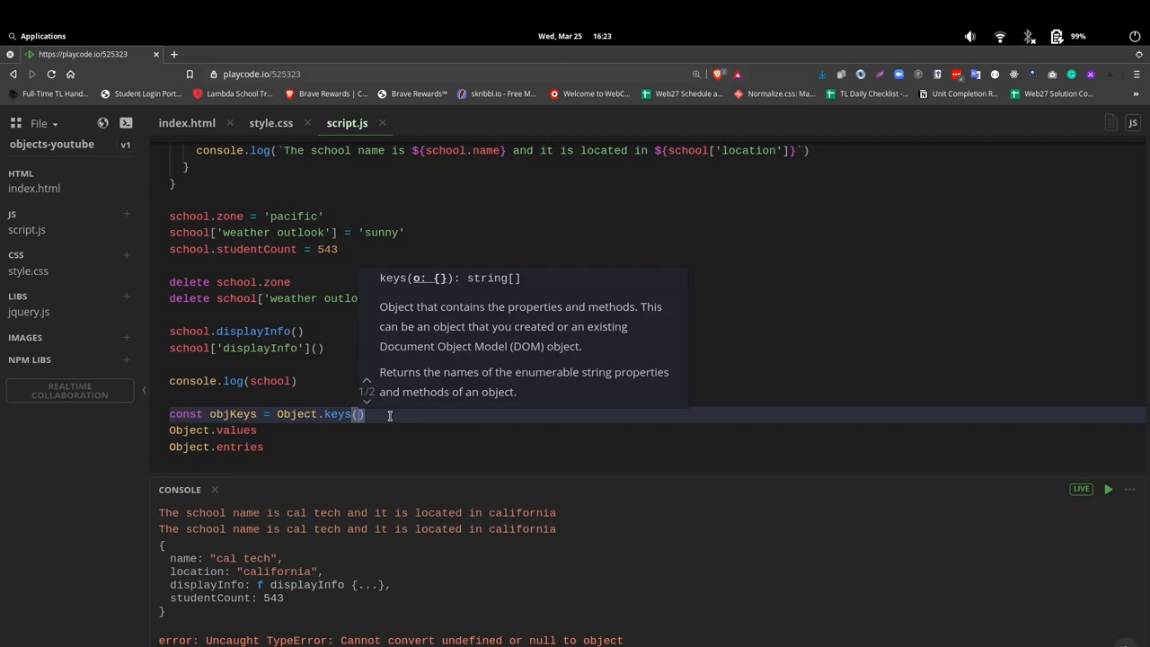
text(s)
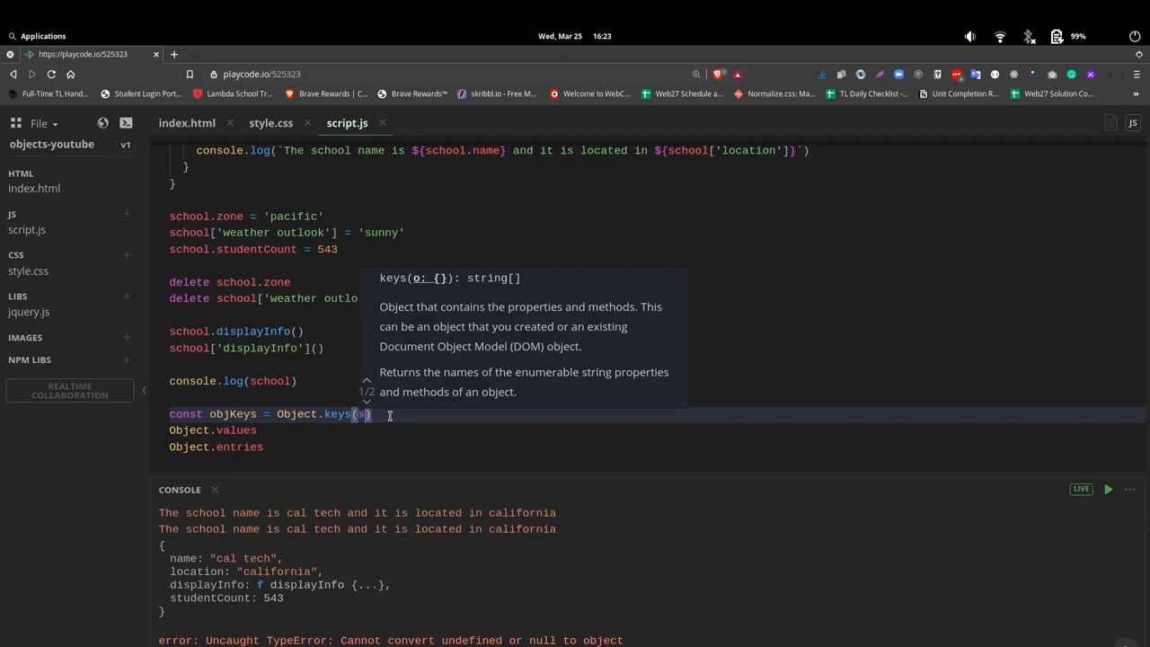
text(chool)
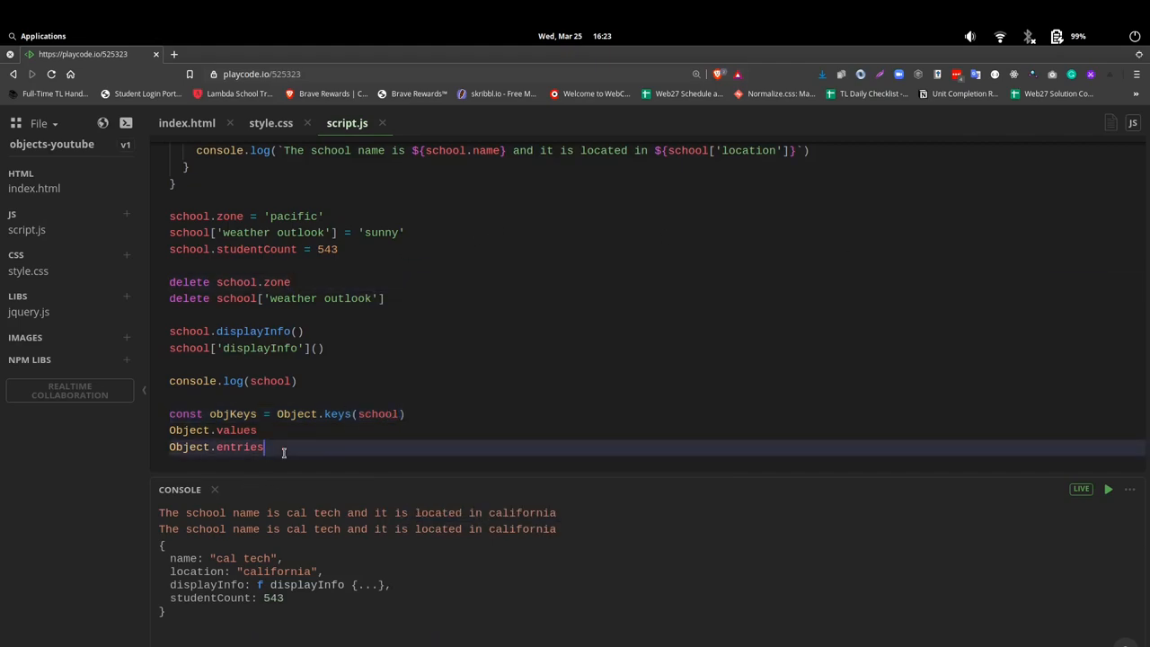
text(console.log()
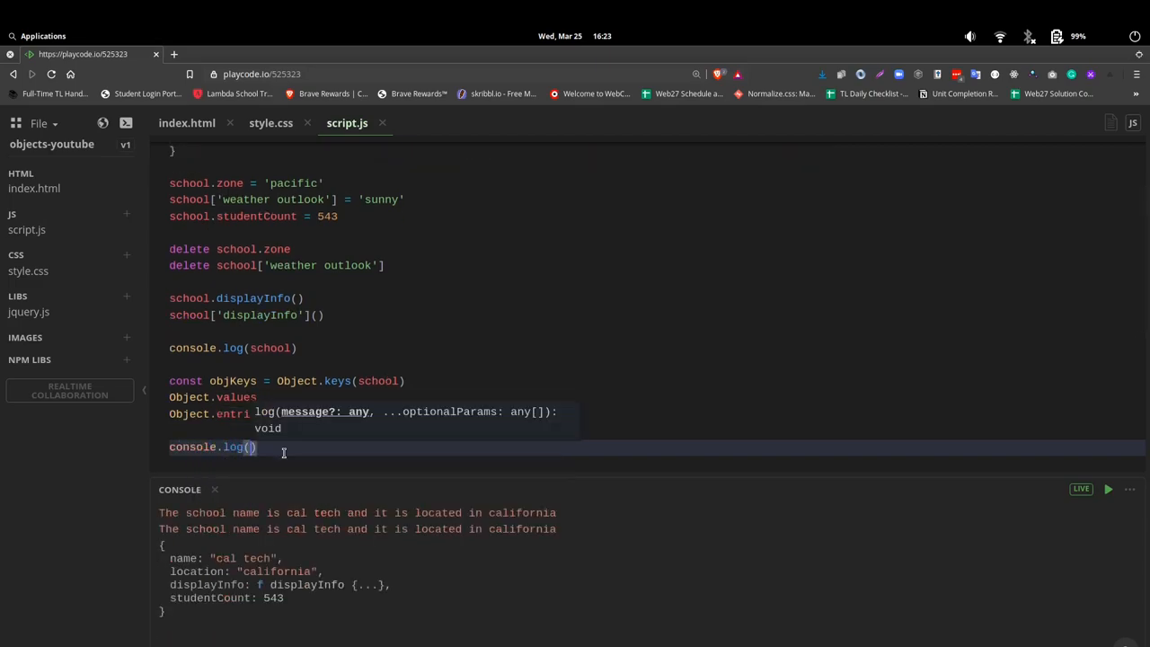
text(objKeys)
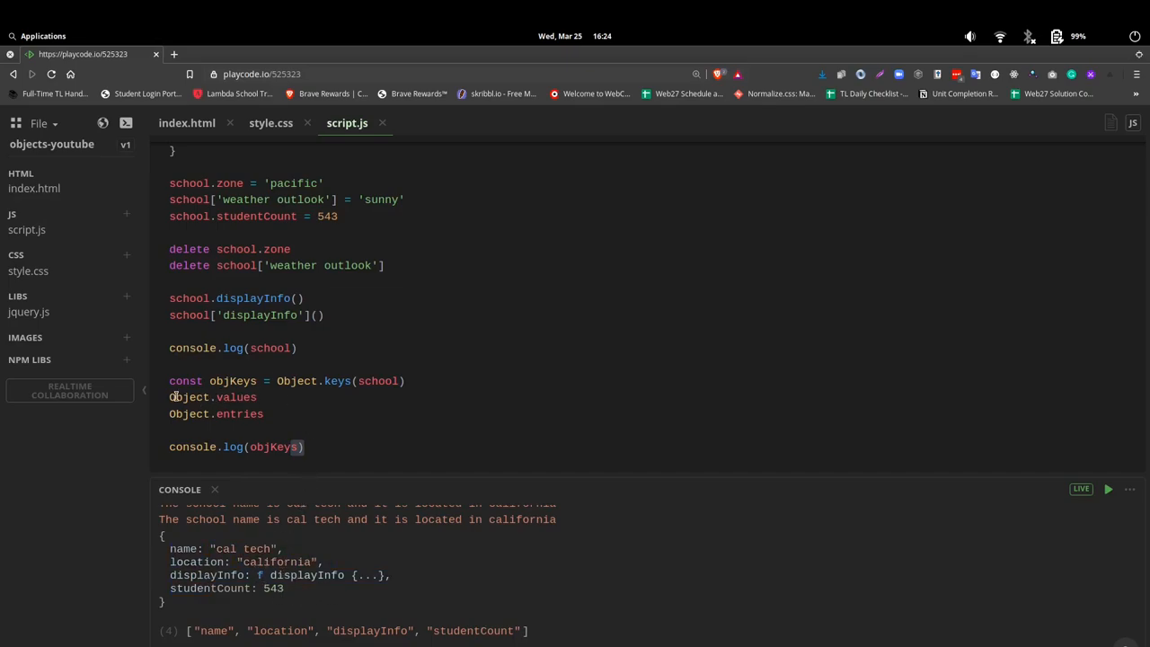
- Store Object.values(school) in const objValues and log it, printing cal tech, california, displayInfo and 543
click(184, 397)
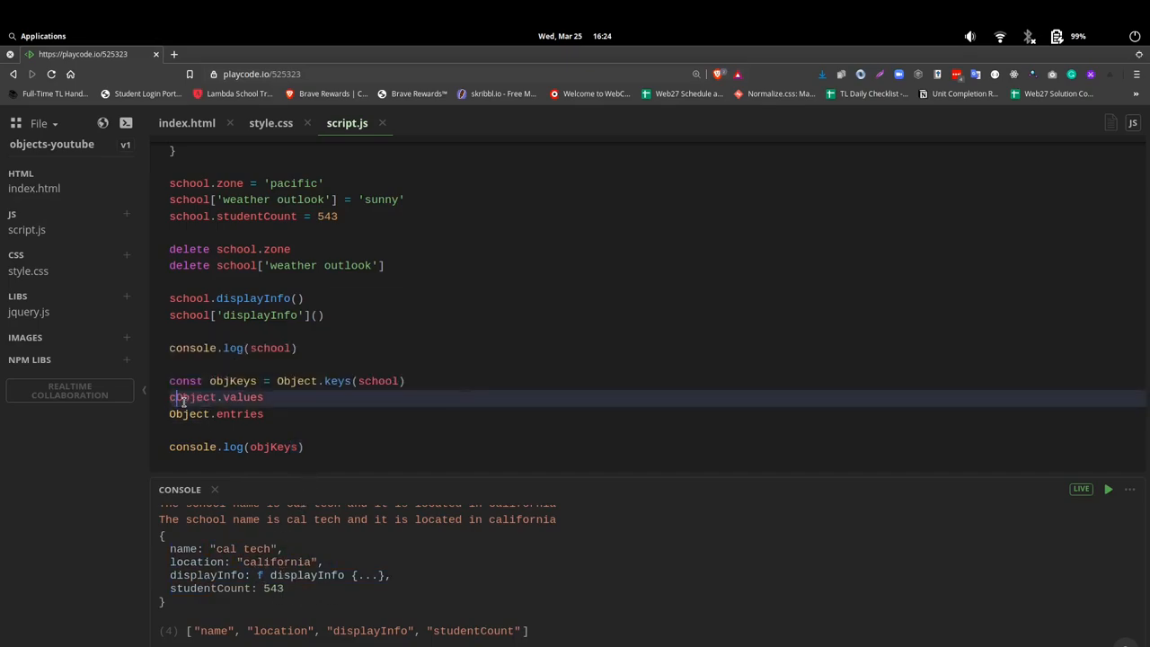
text(const objValues =)
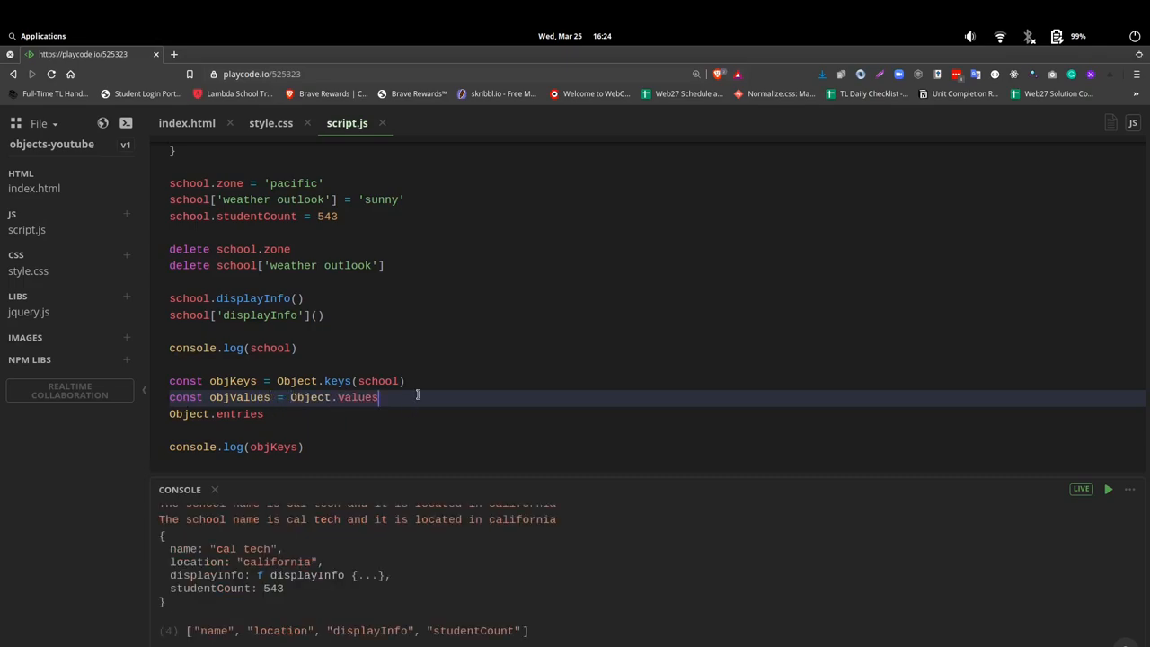
text((school)
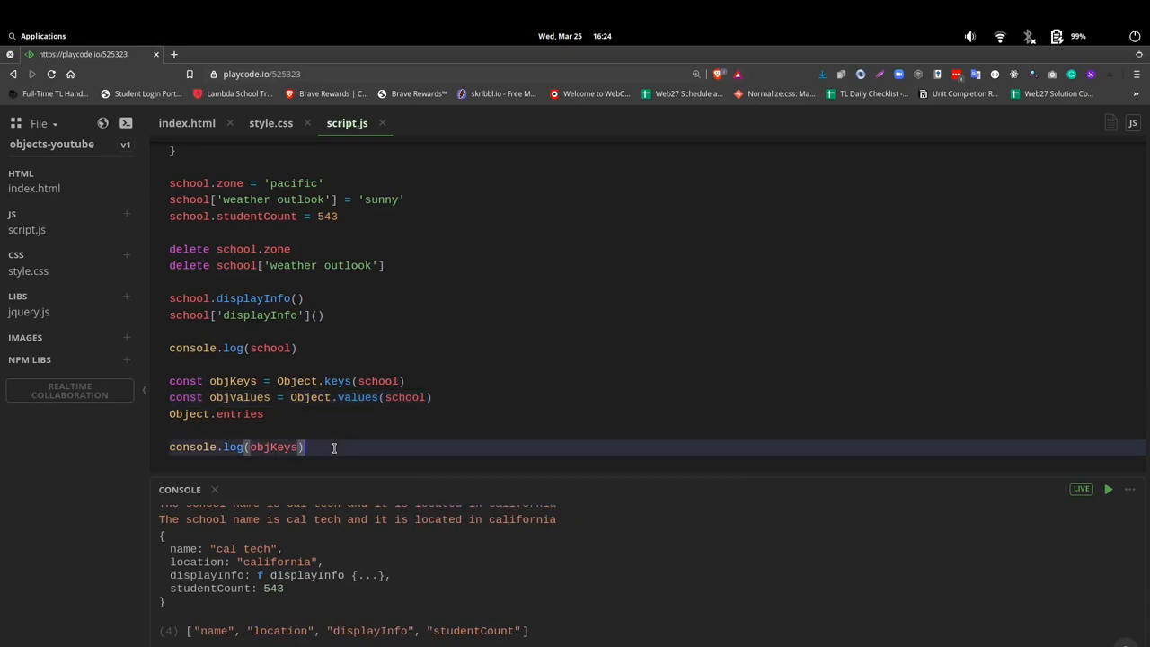
text(console.log)
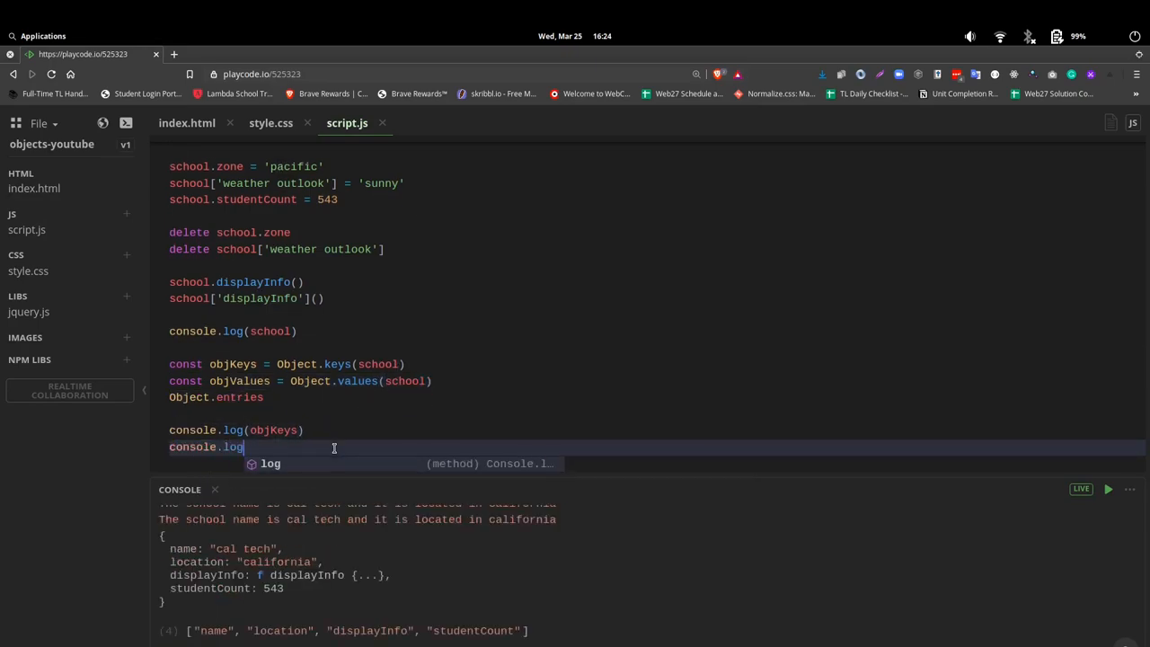
text((obj)
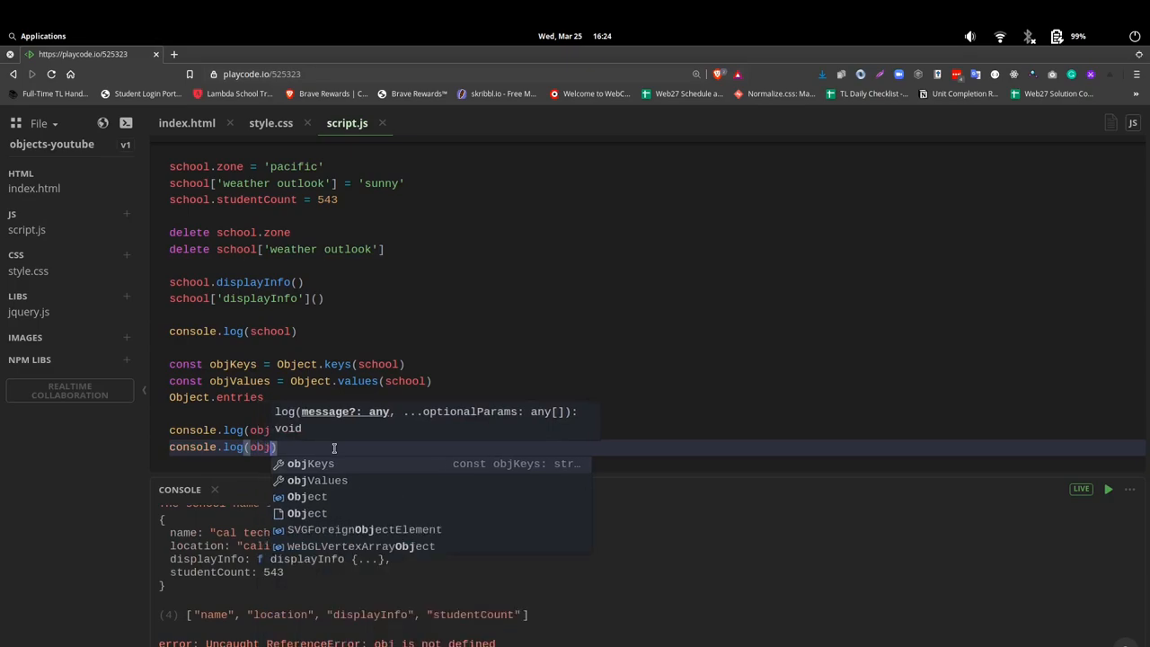
text(Values)
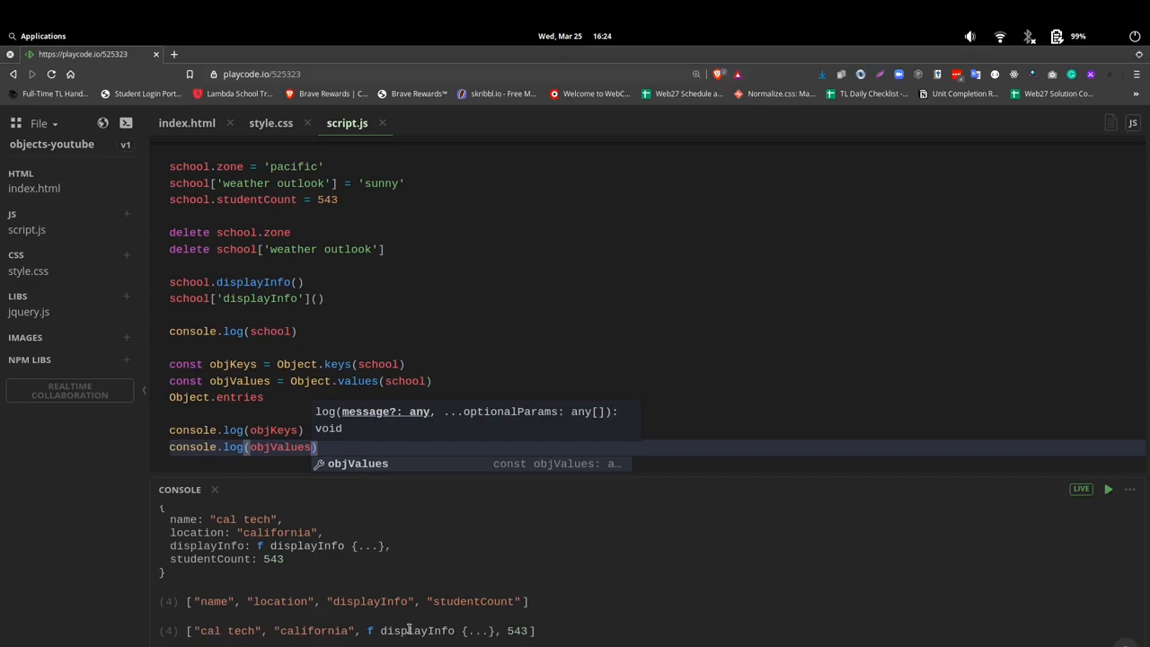
mouse_move(426, 643)
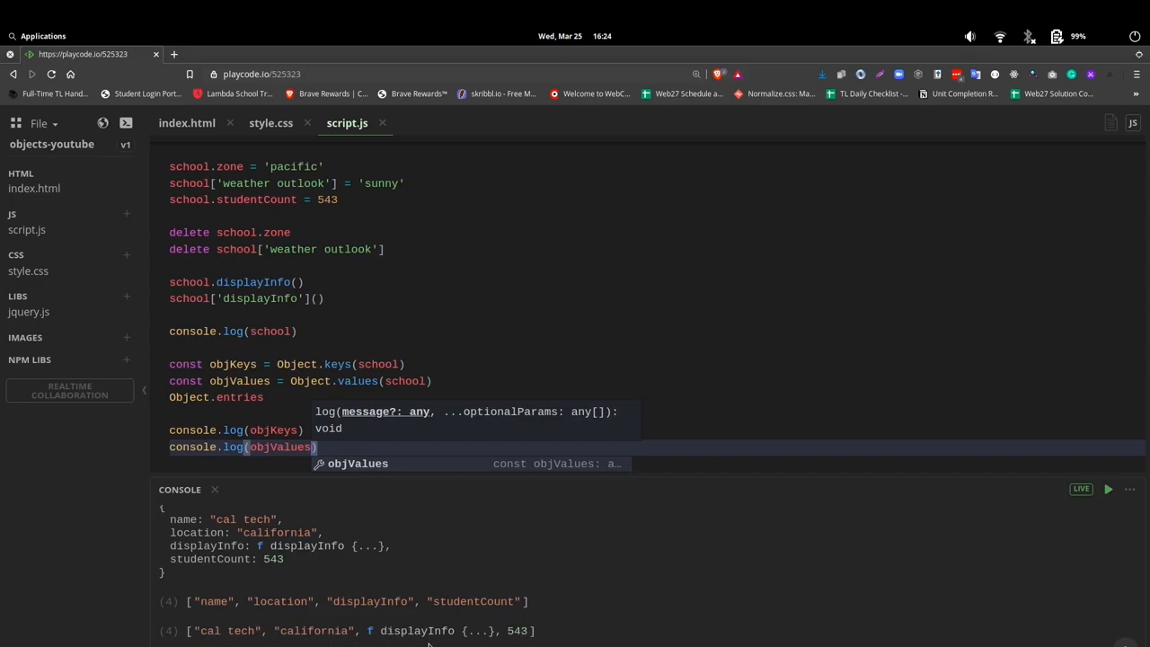
mouse_move(541, 637)
text(const objEntries = )
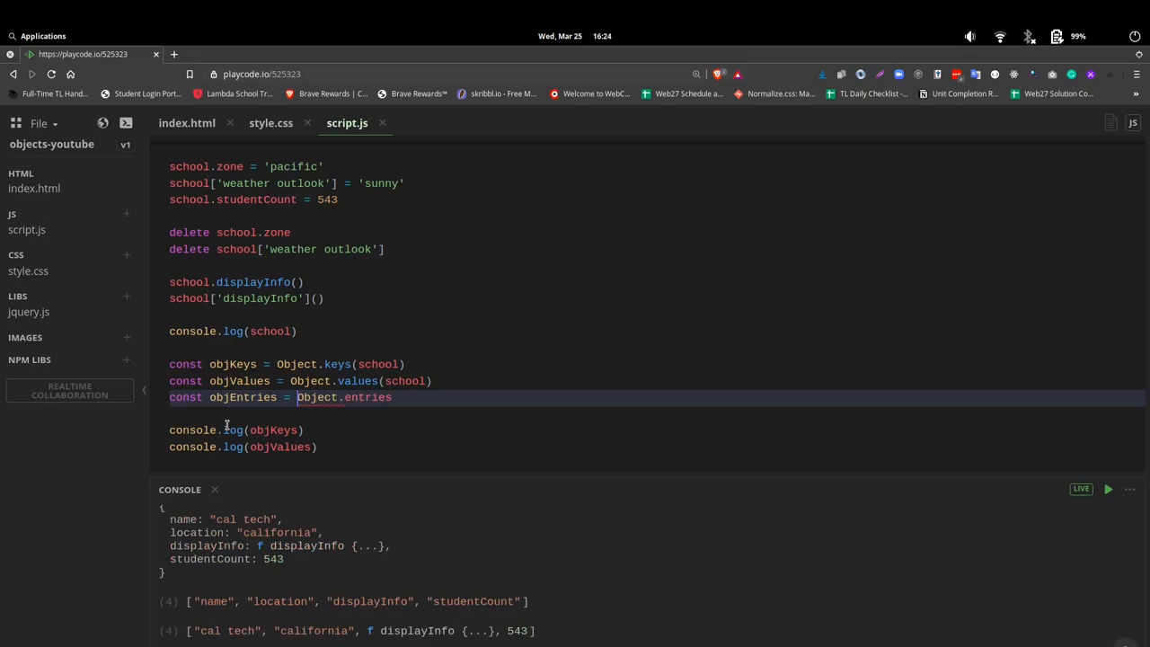
- Store Object.entries(school) in const objEntries and log the key-value pairs
click(461, 397)
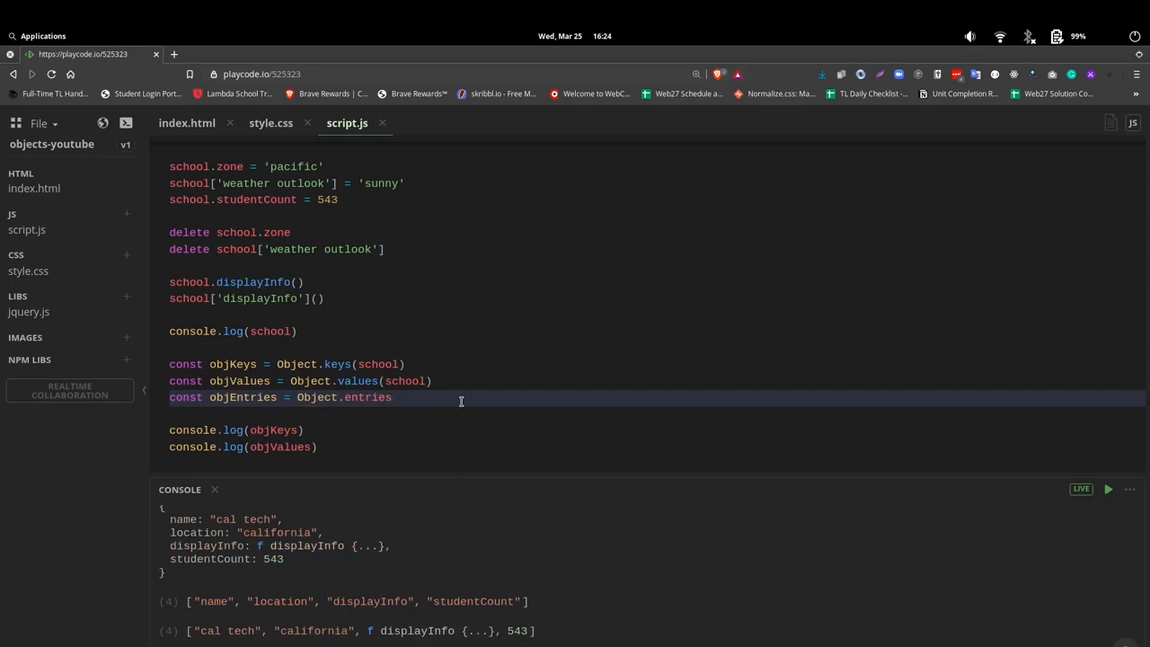
text((school)
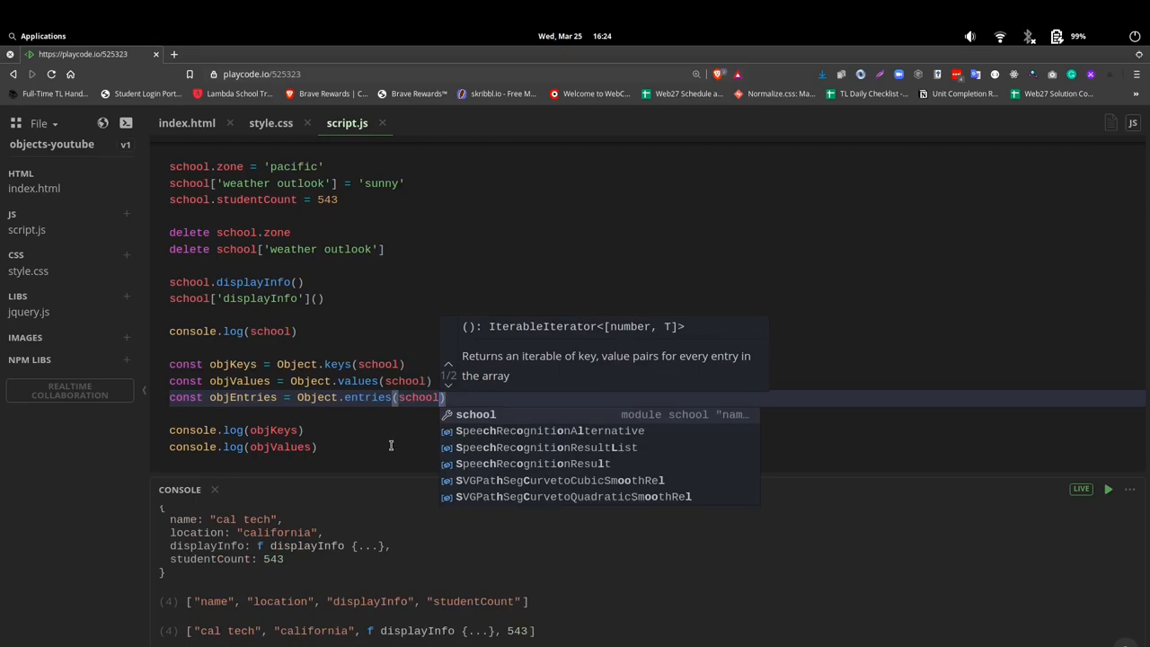
text(console.log()
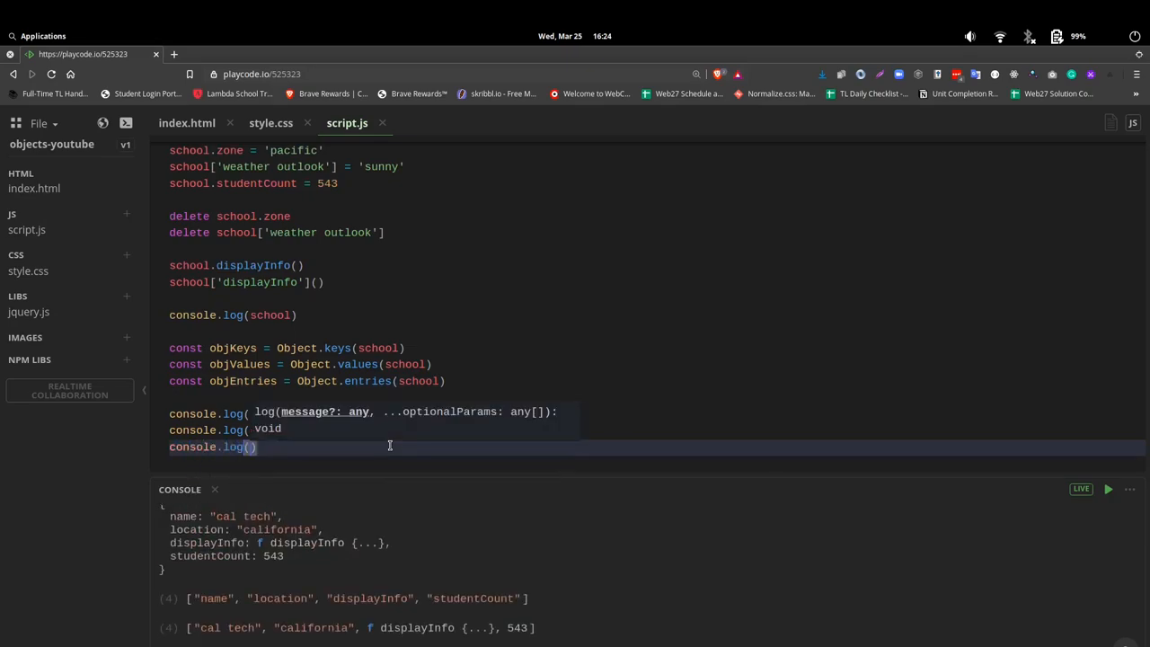
text(objEntries)
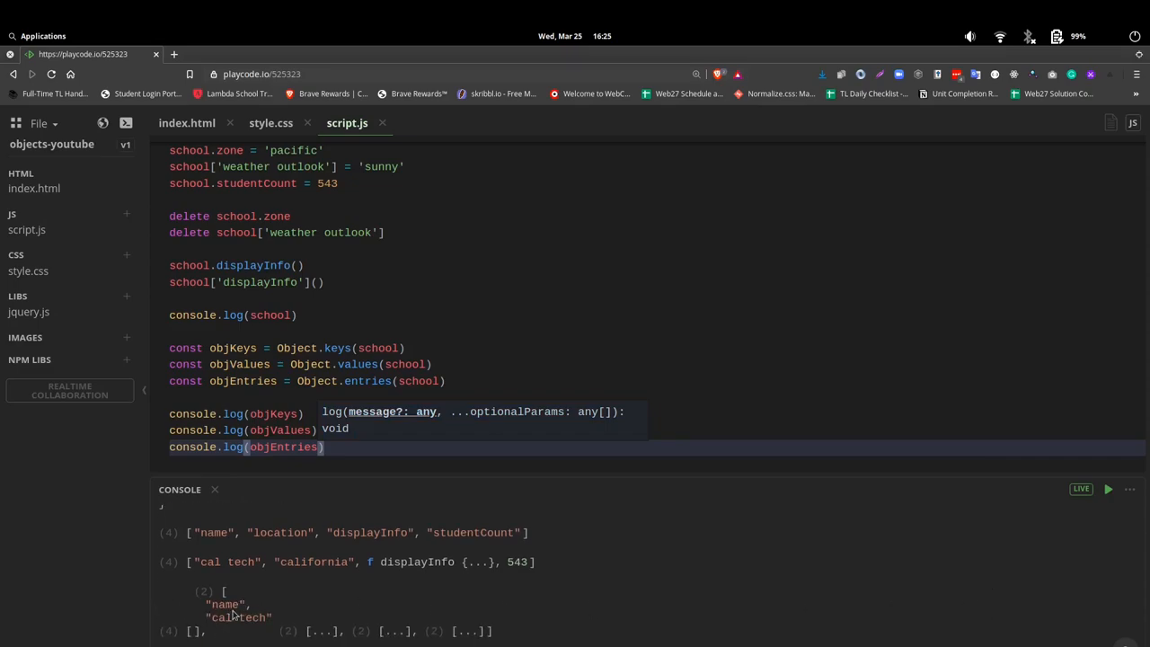
mouse_move(225, 618)
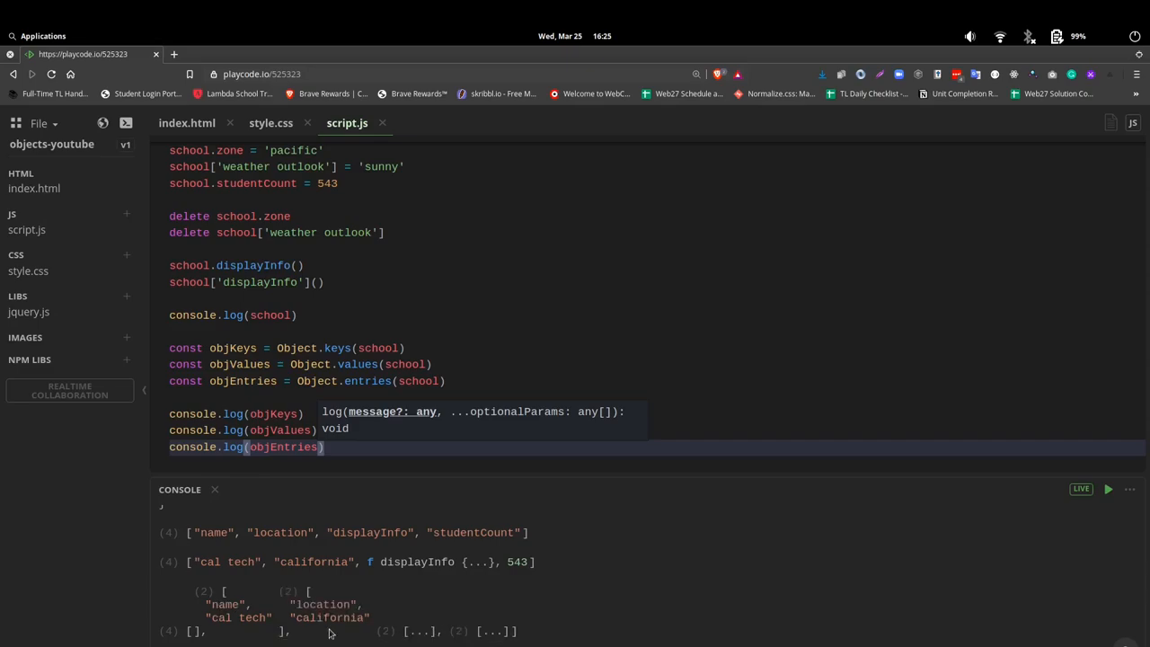
mouse_move(348, 616)
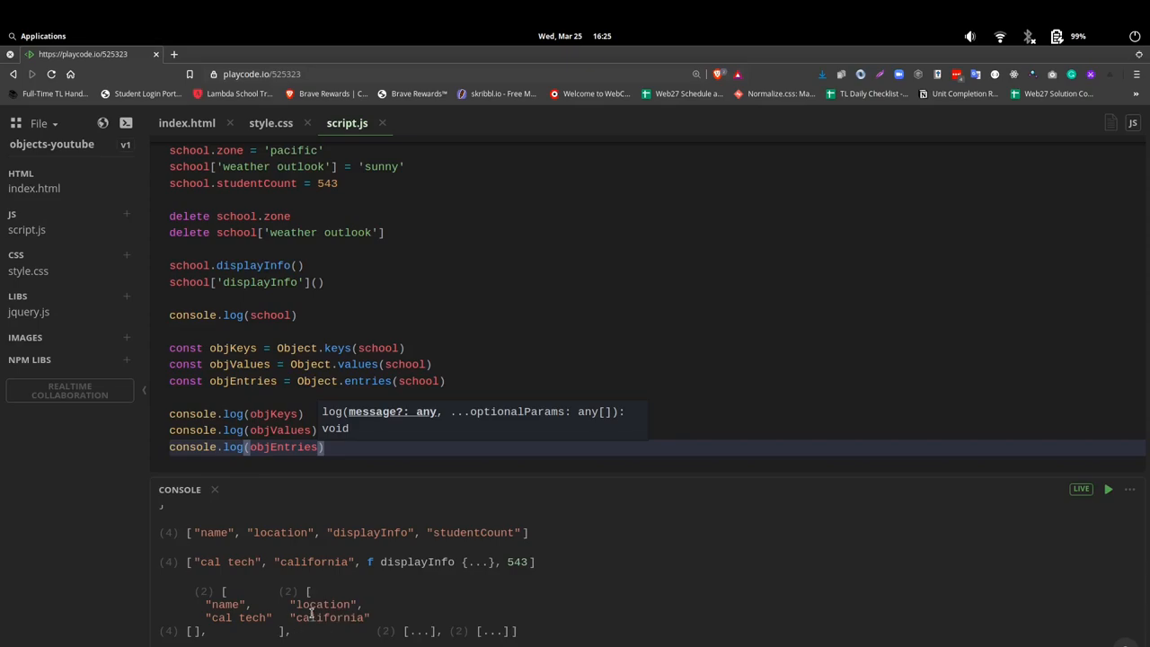
mouse_move(318, 618)
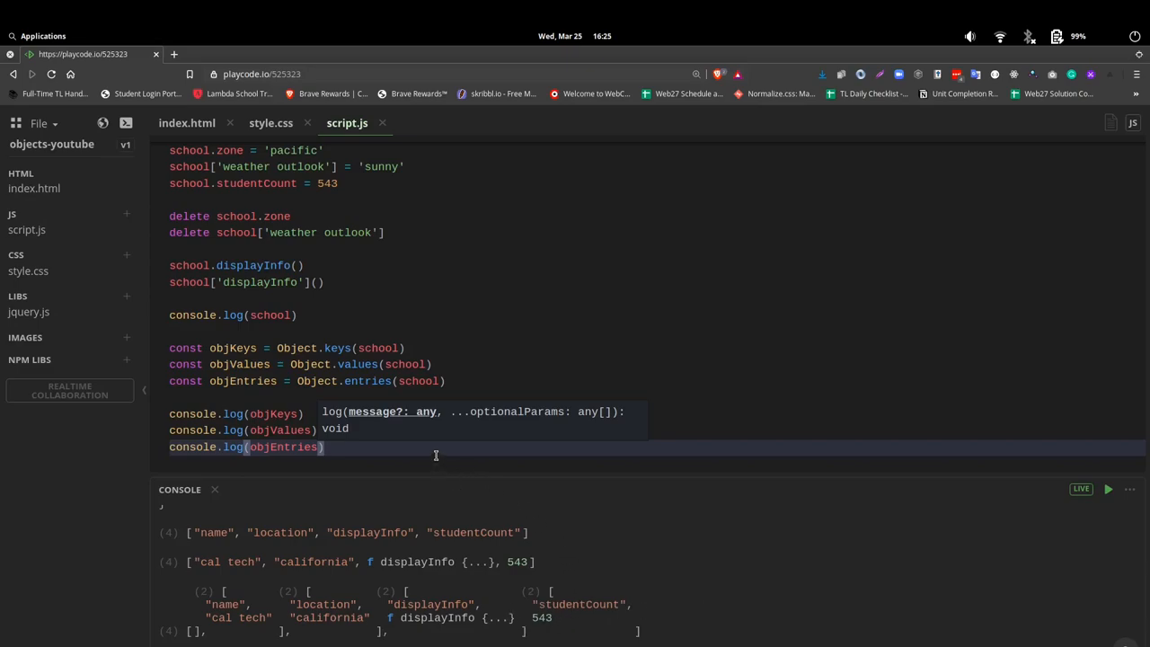
mouse_move(568, 626)
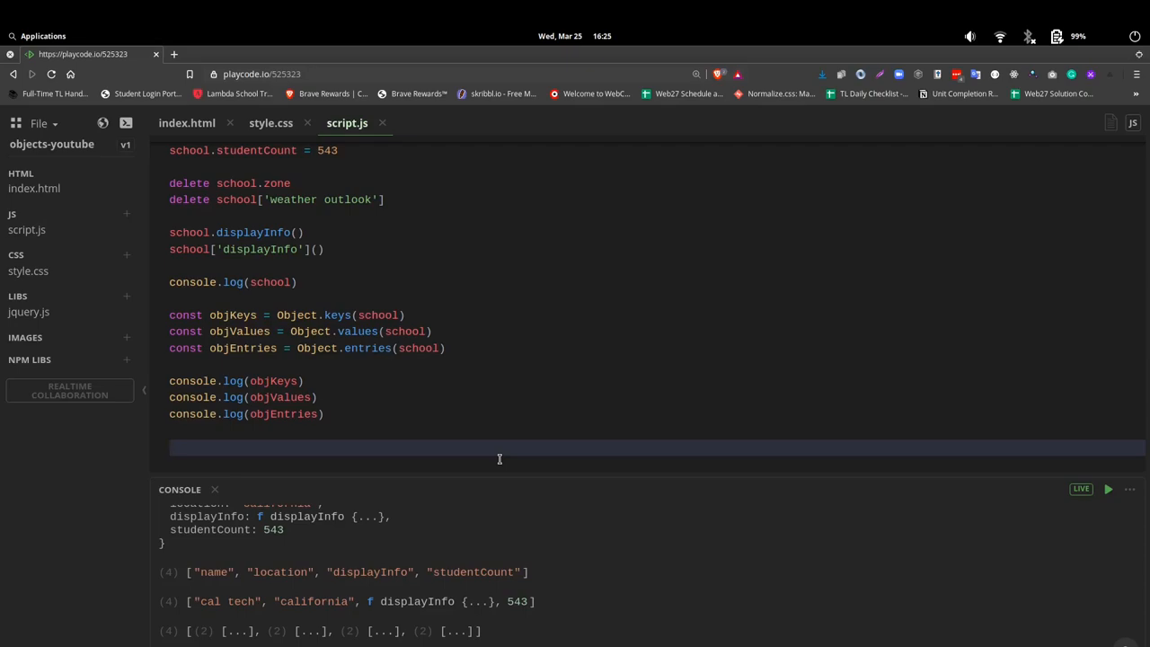
- Write the loop header for (let [key, value] of Object.entries(school)) with an empty body
text(for ())
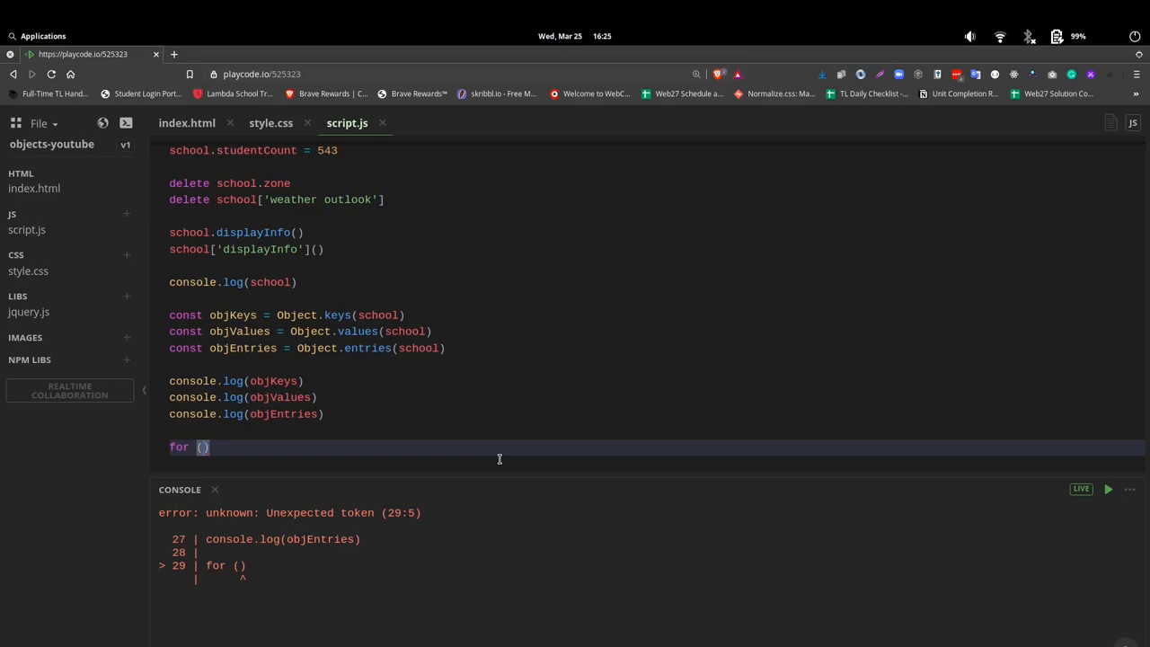
text(let)
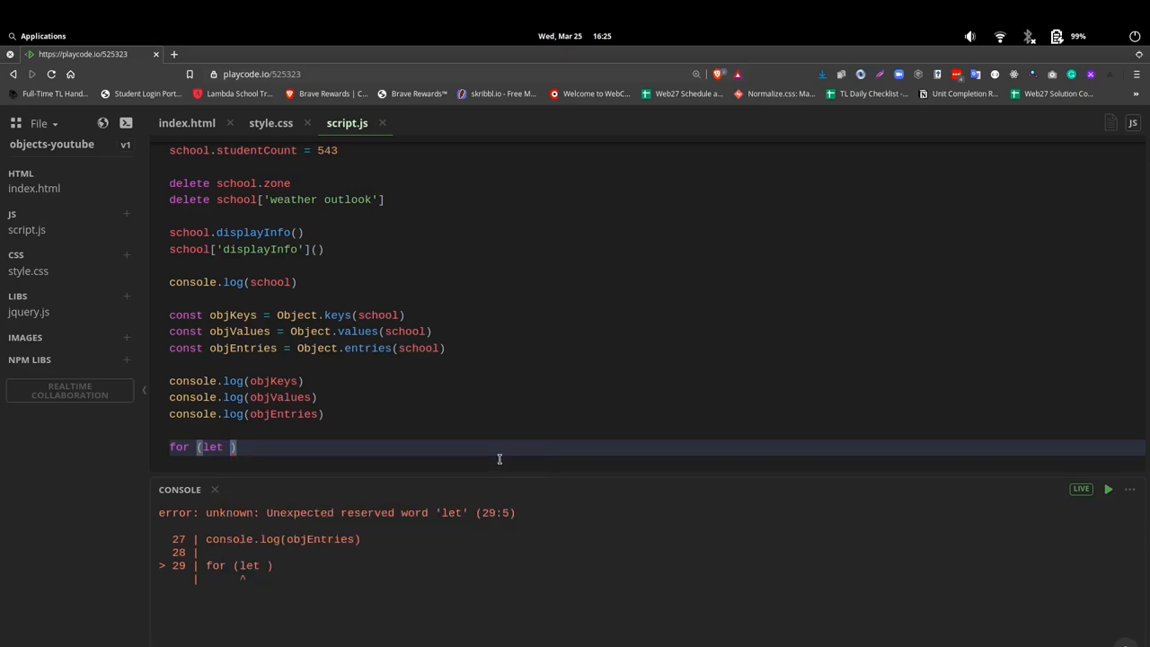
text([])
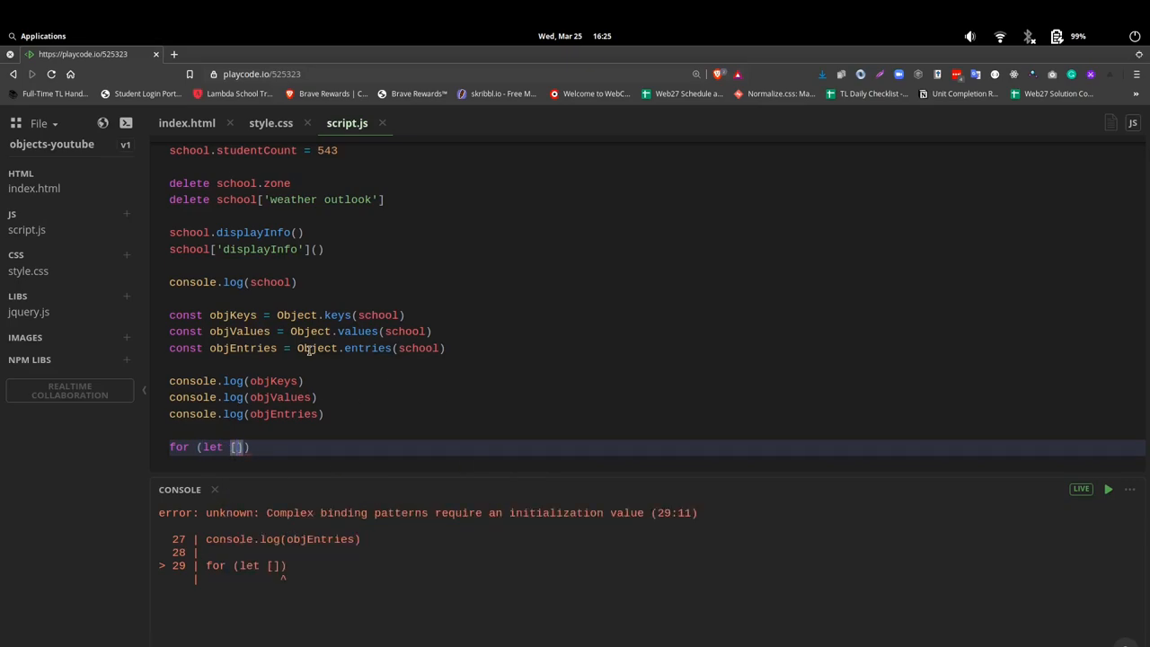
mouse_move(269, 411)
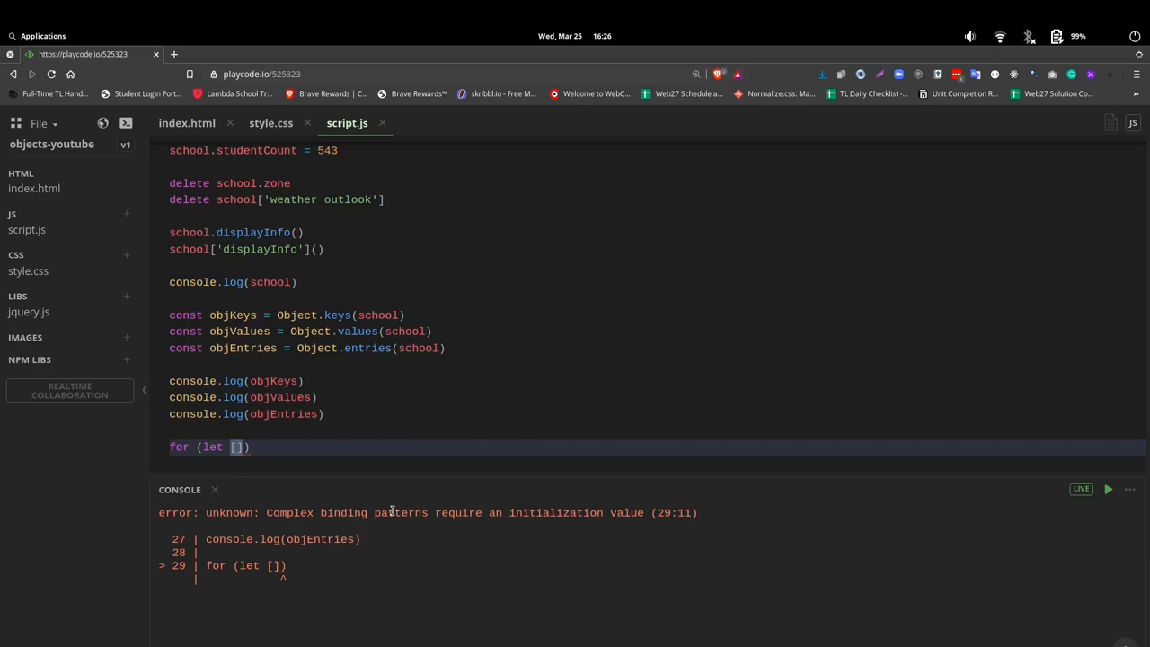
text(key)
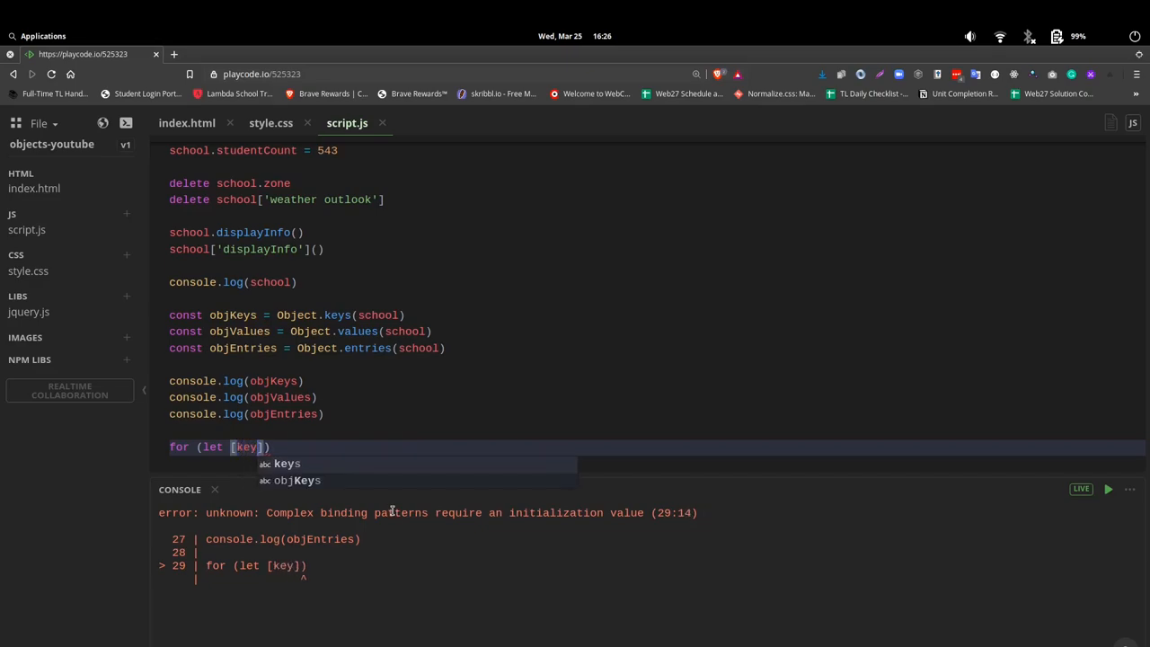
text(, values)
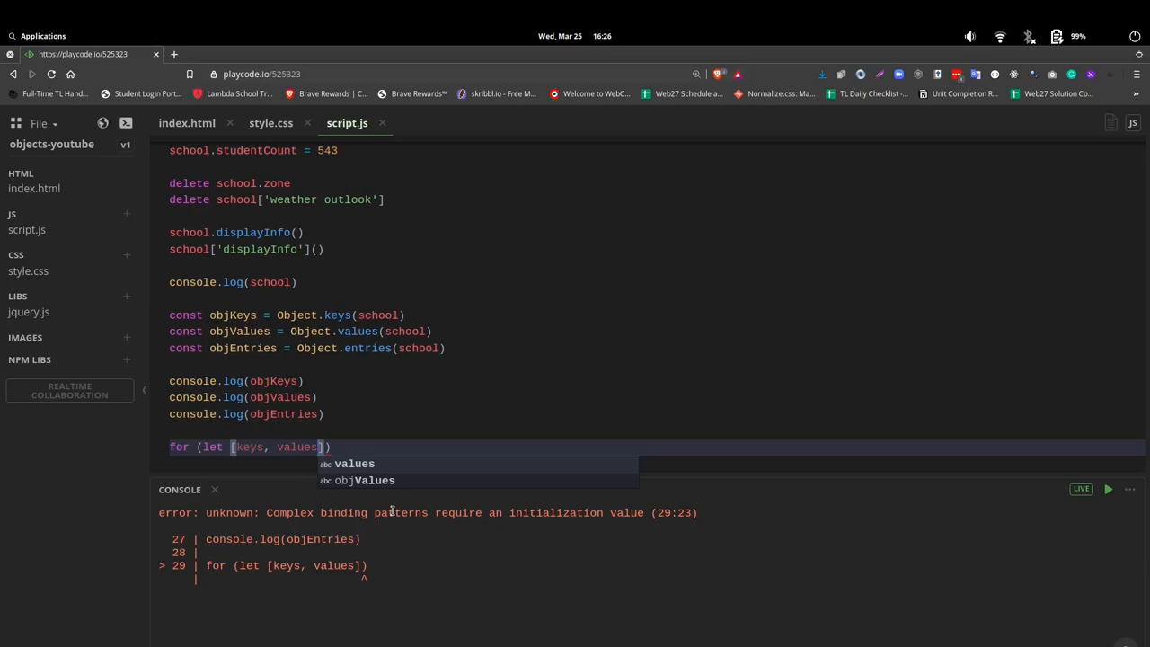
key(Backspace)
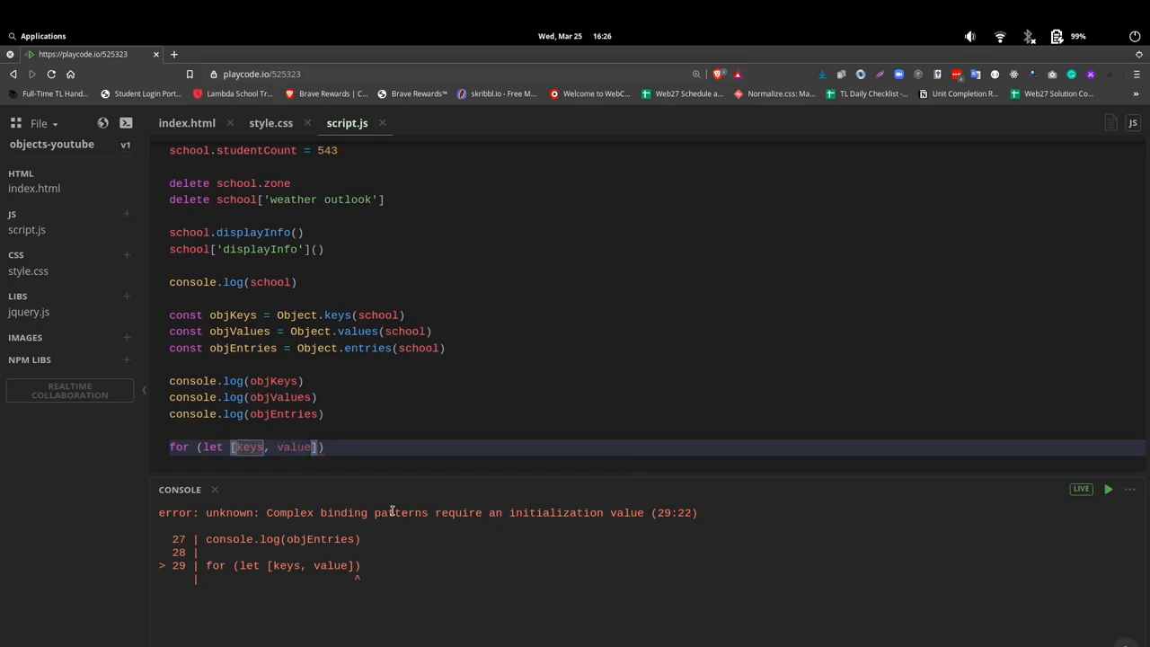
key(BackSpace)
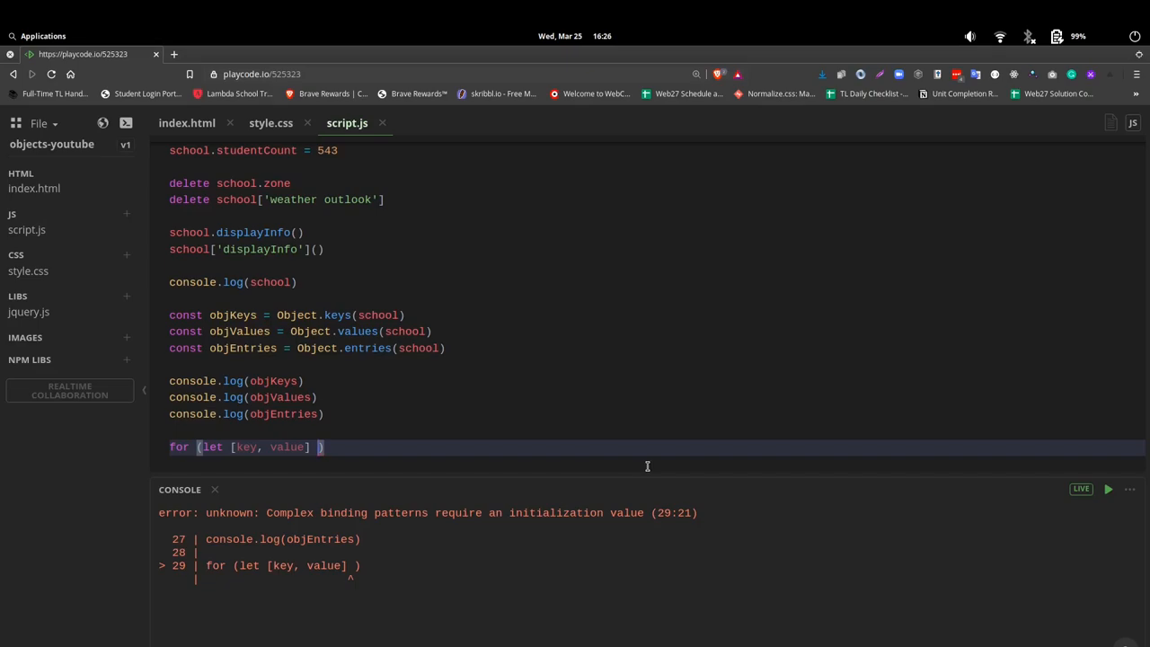
text(of)
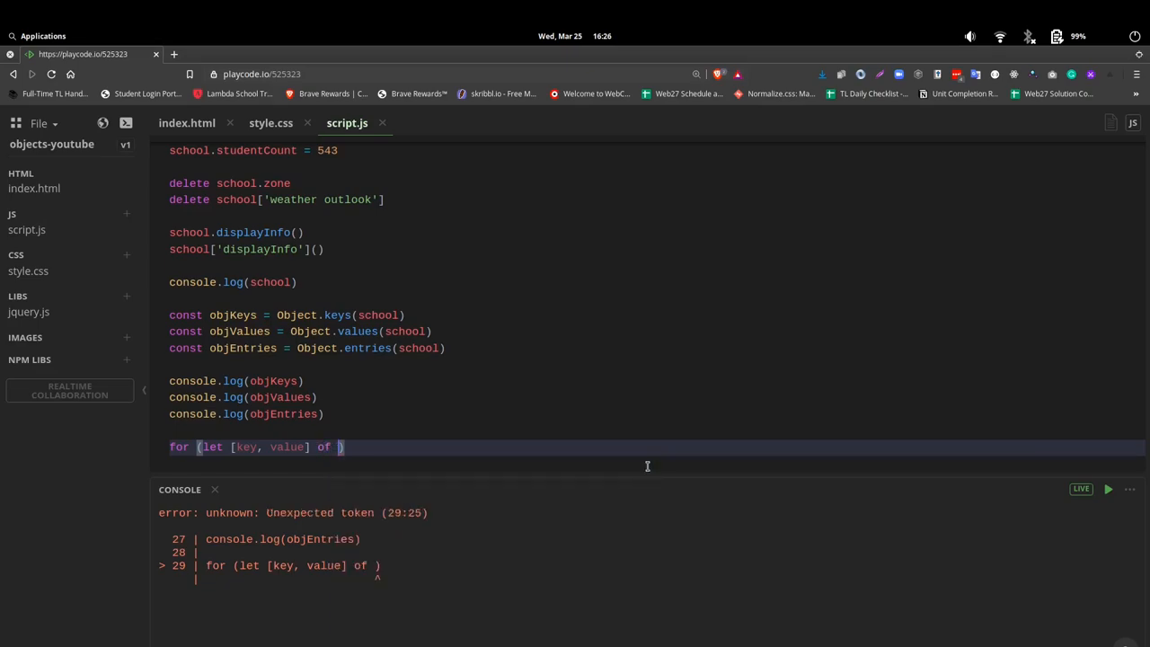
text(Objec)
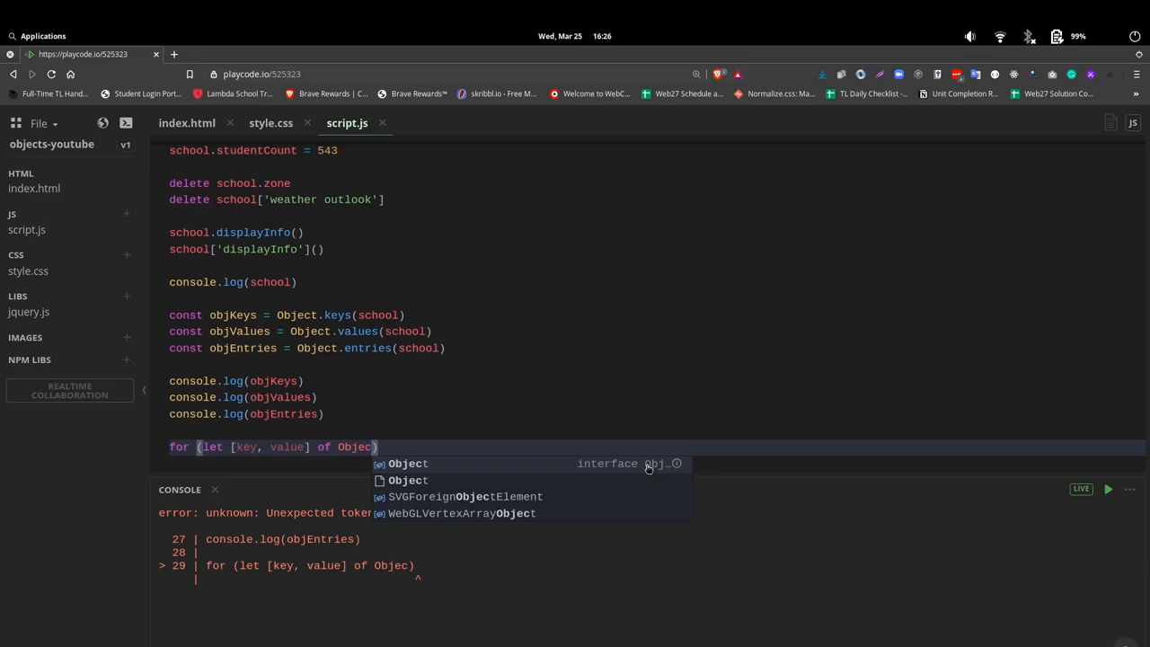
text(.entries()
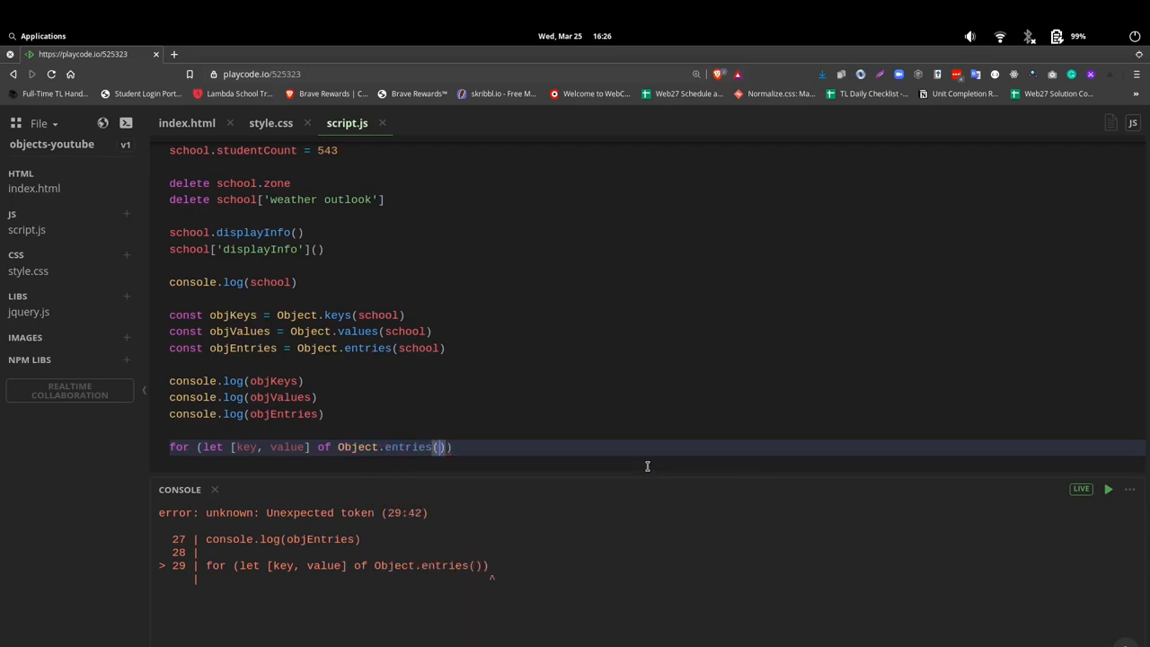
text(school)
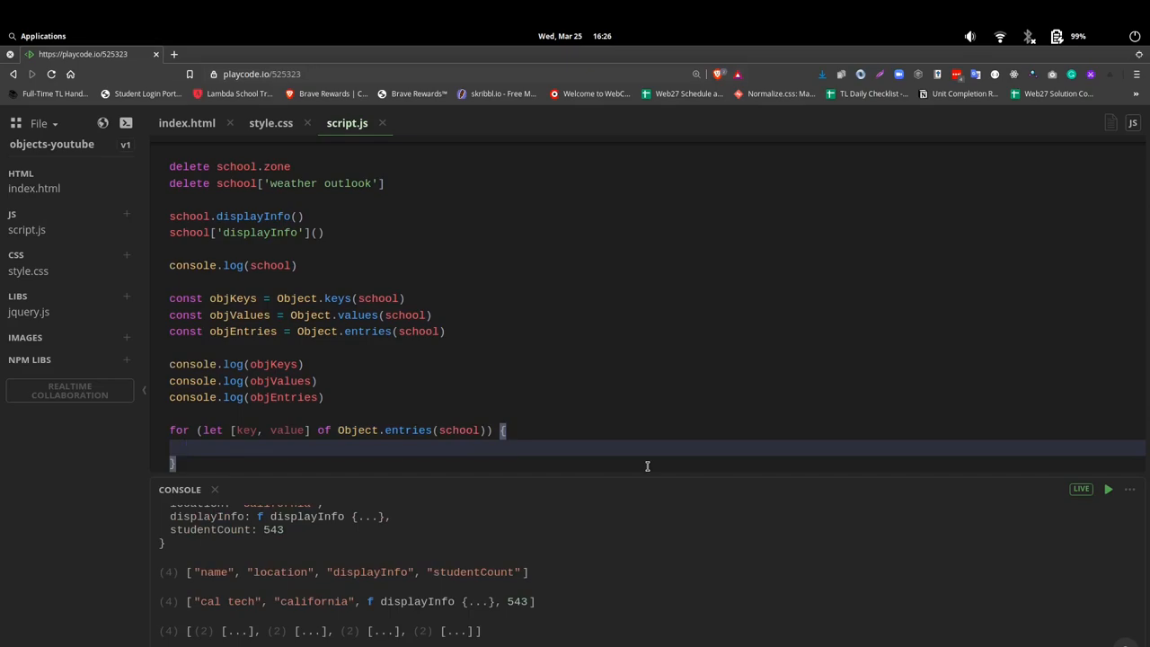
- Log `${key} : ${value}` inside the loop so each property prints as name : cal tech and so on
text(con)
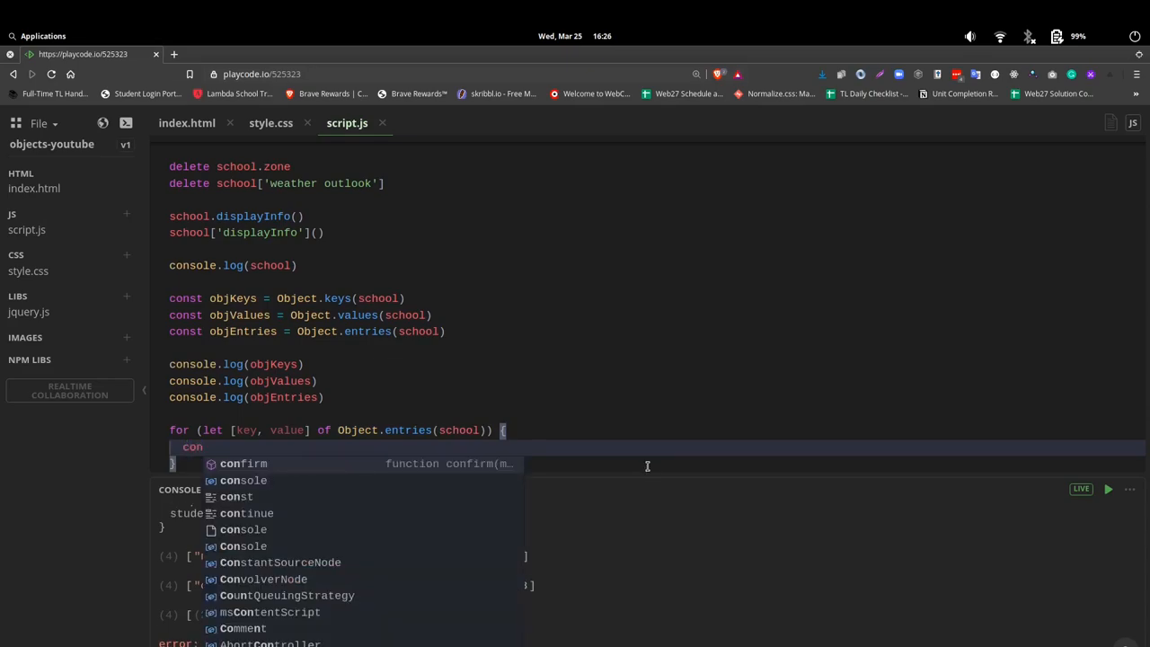
text(sole)
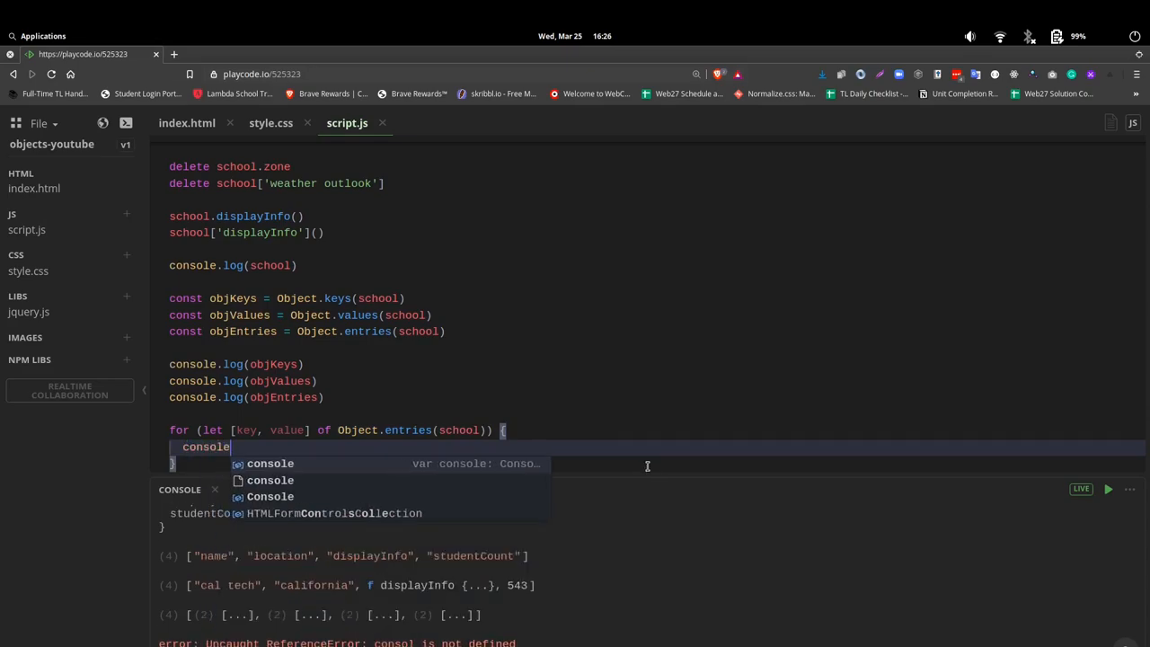
text(.log(`)
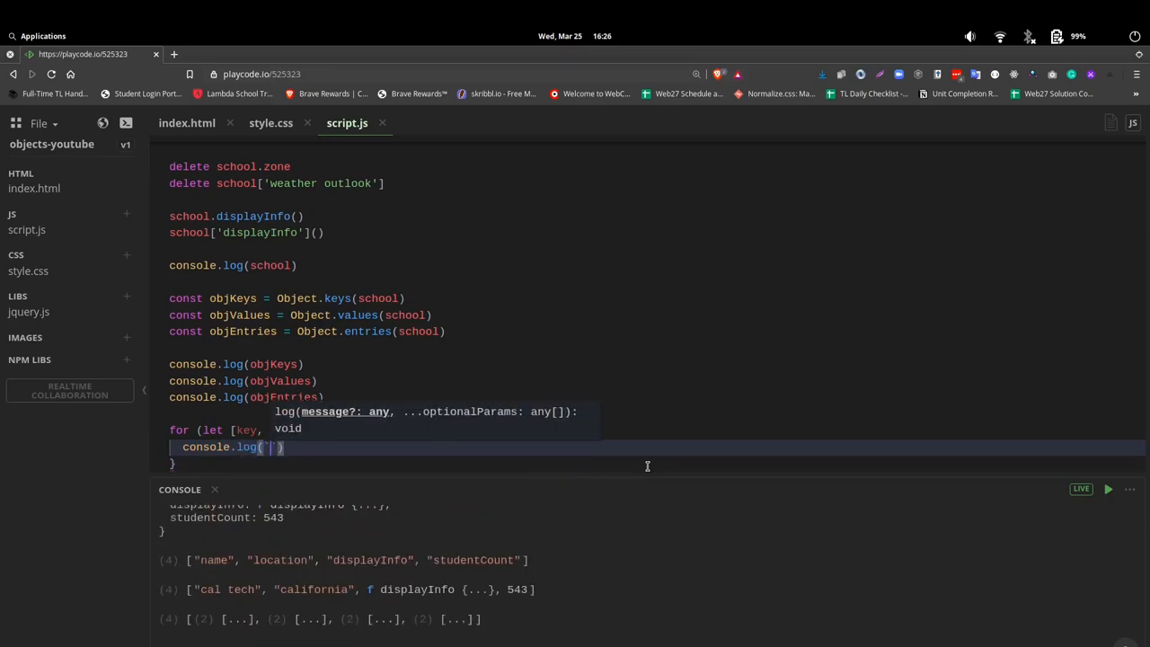
scroll(down, 3)
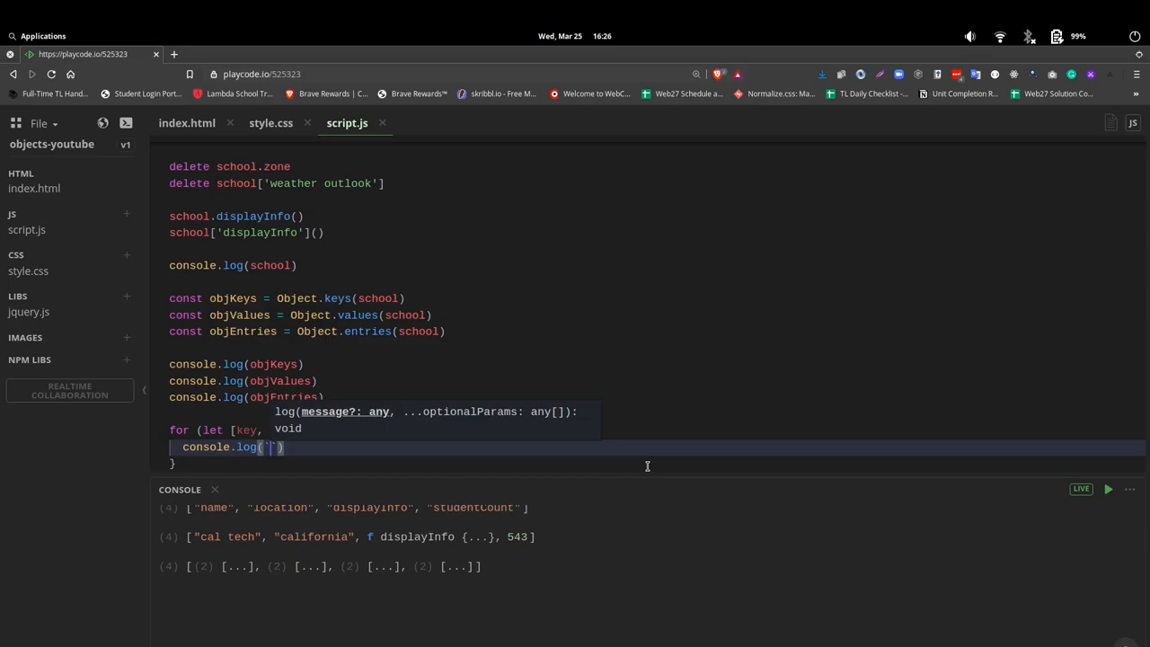
text(${} :)
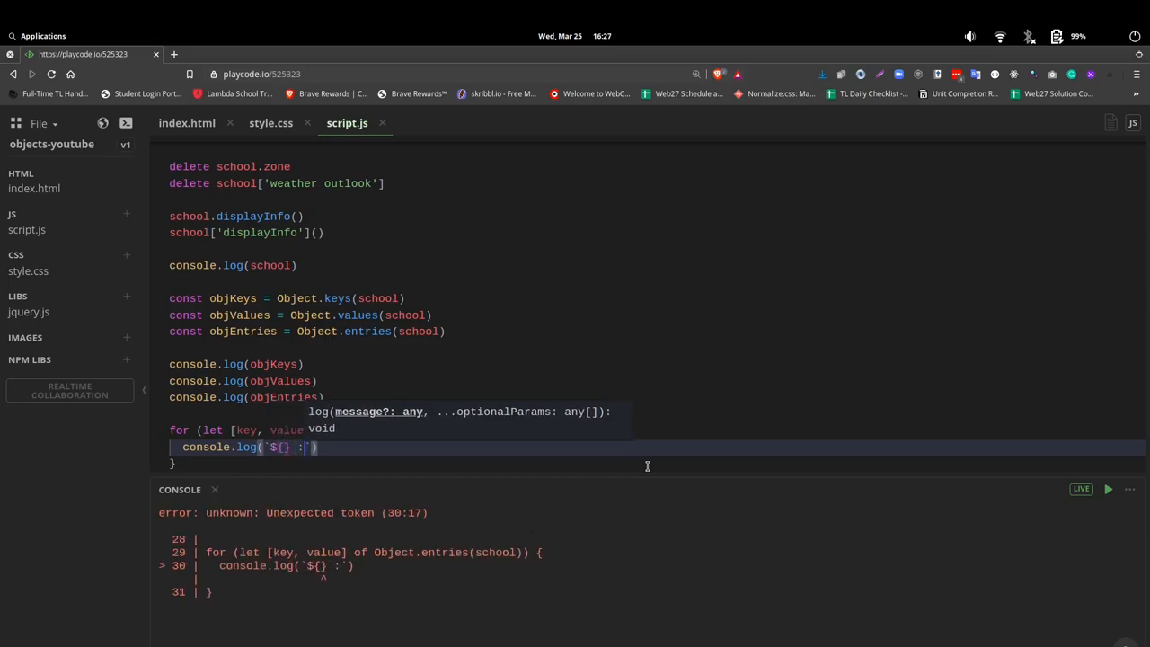
text($)
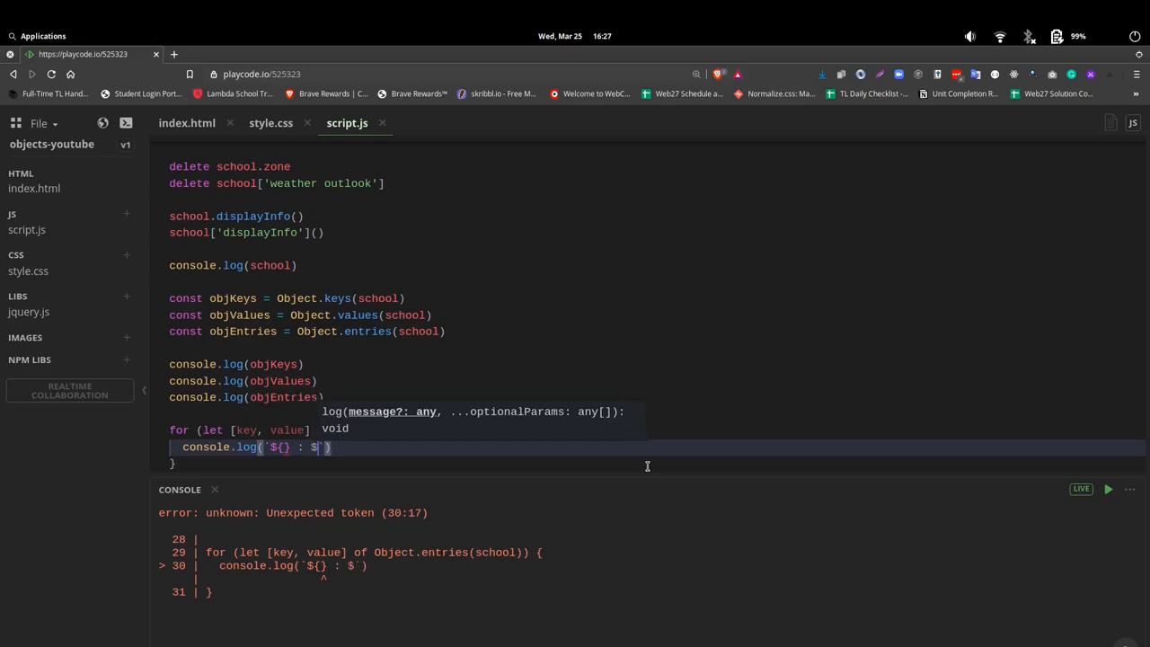
text({})
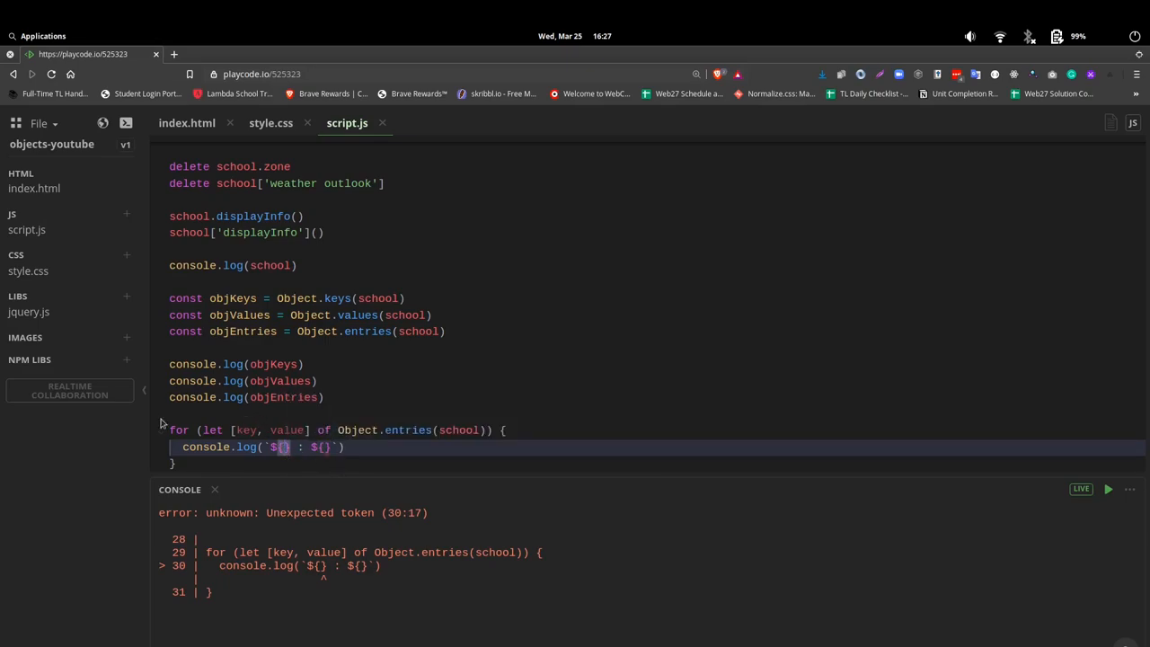
mouse_move(321, 491)
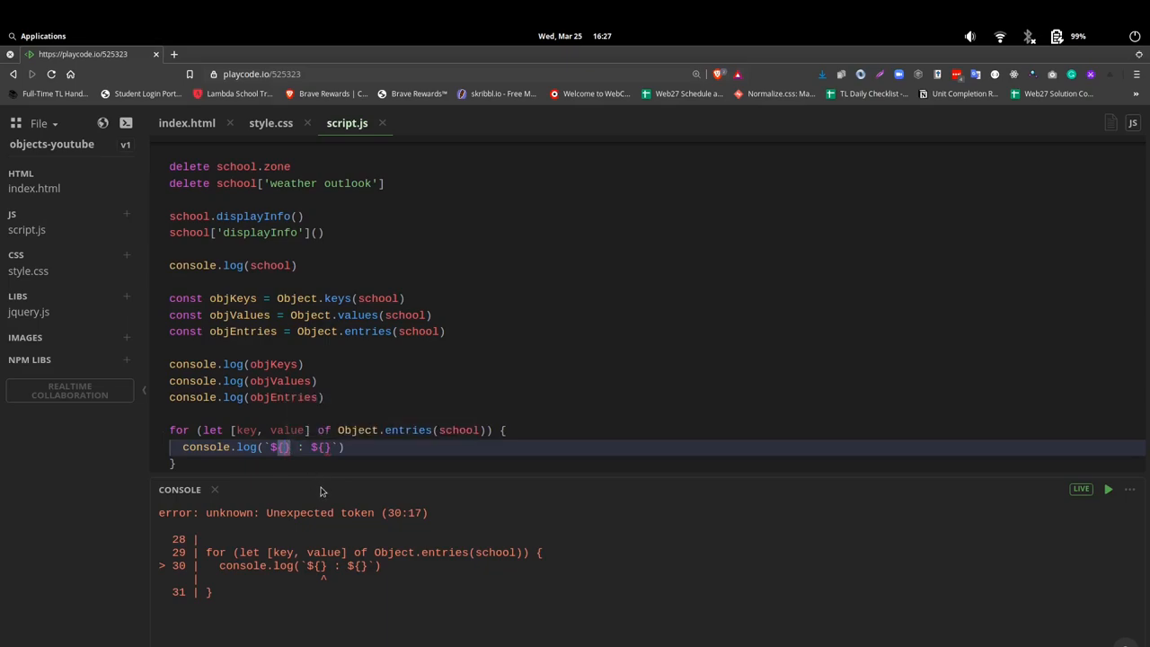
text(key)
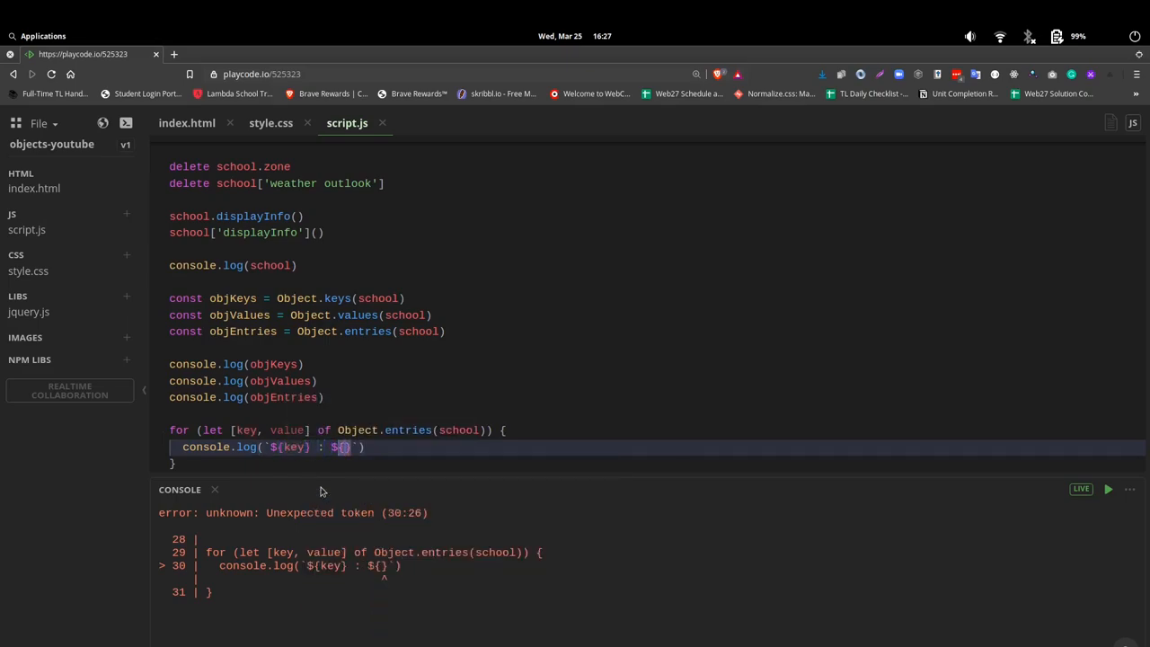
text(value)
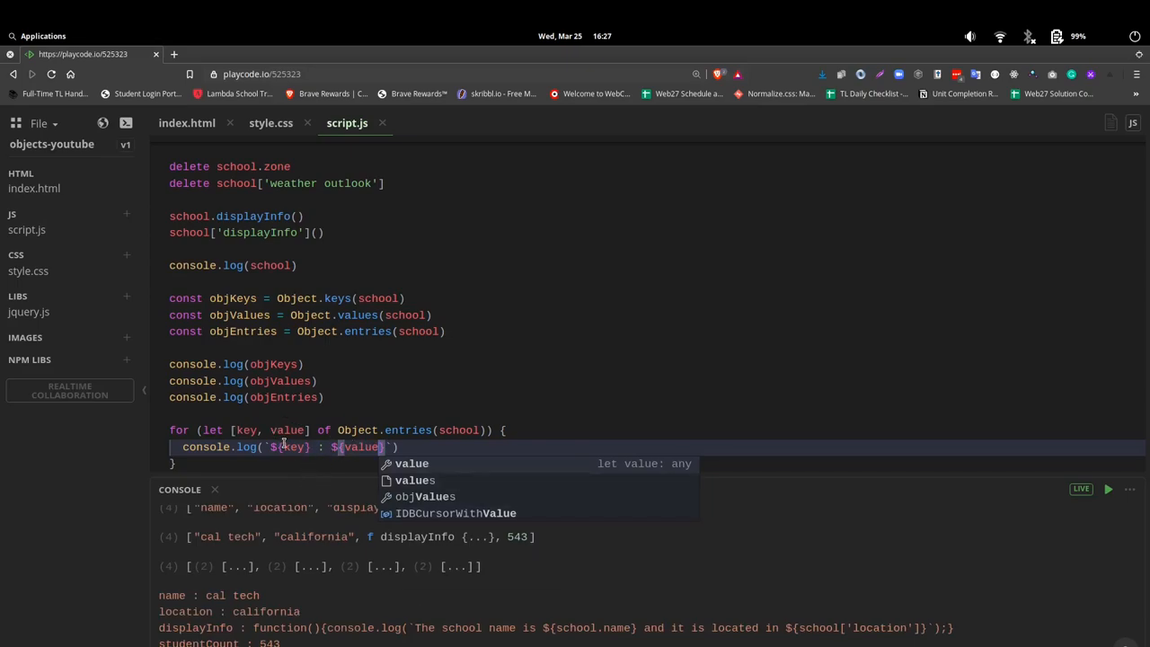
mouse_move(592, 419)
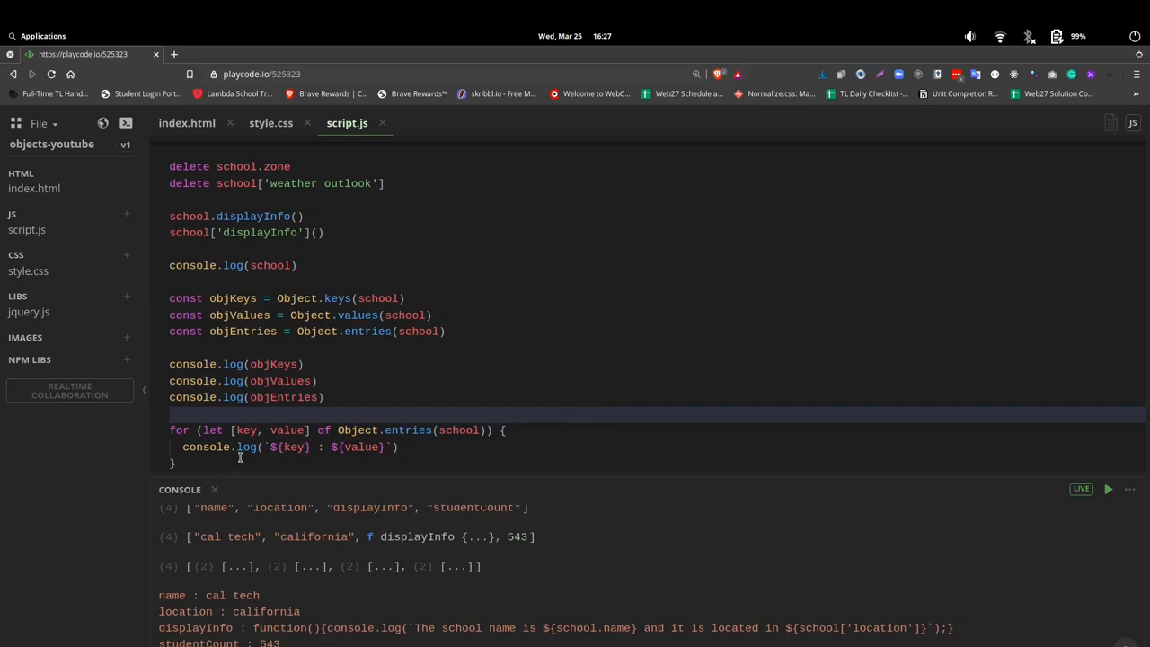
mouse_move(231, 591)
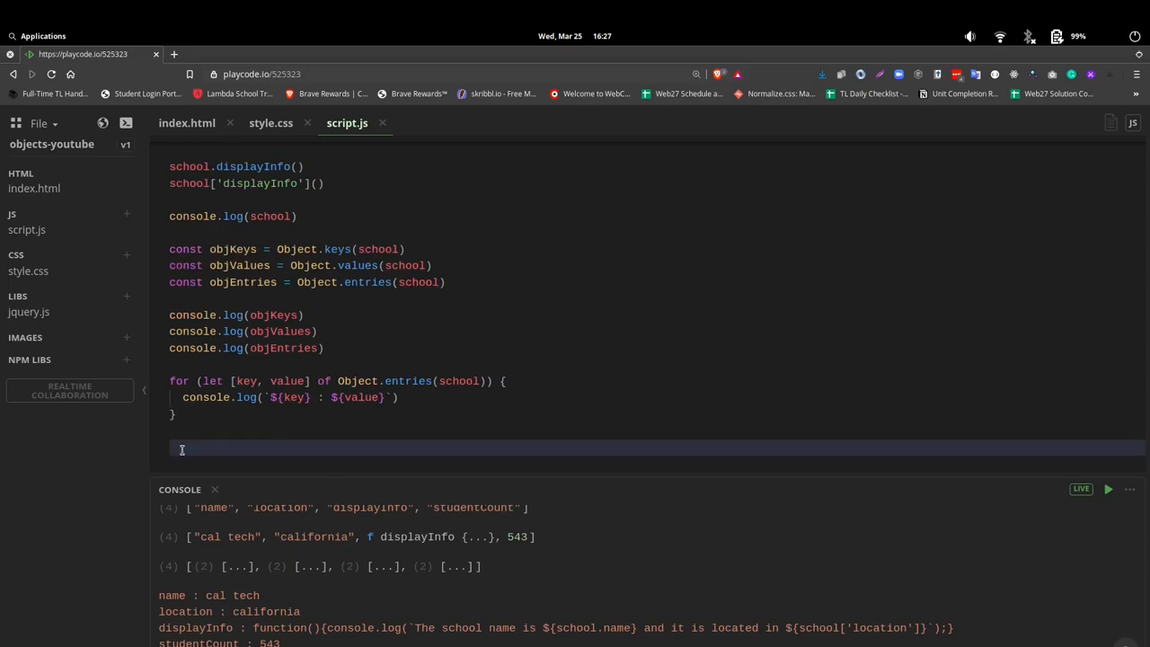
- Start objValues.forEach(data => ...) below the loop with a data parameter
text(obj)
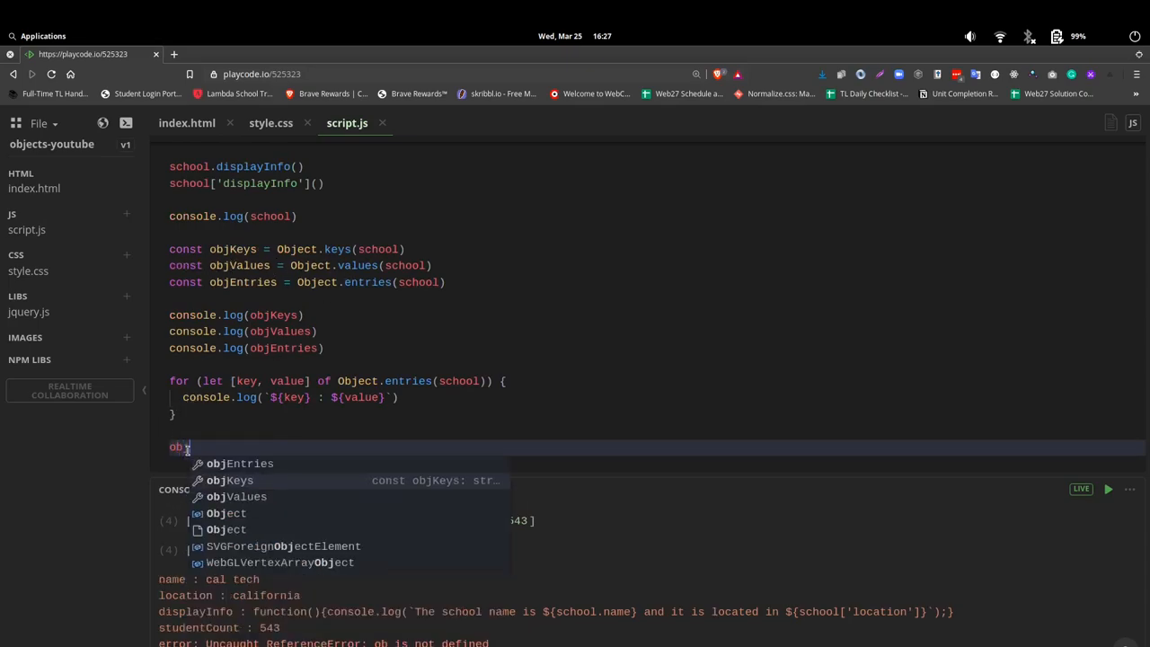
text(Values)
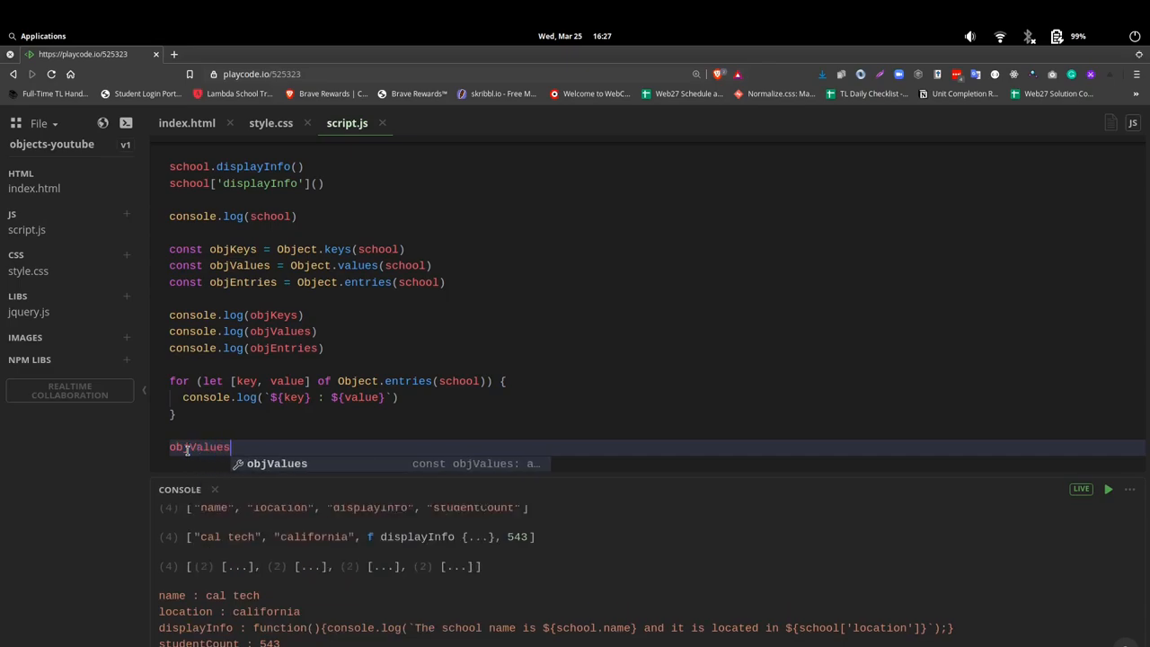
text(.f)
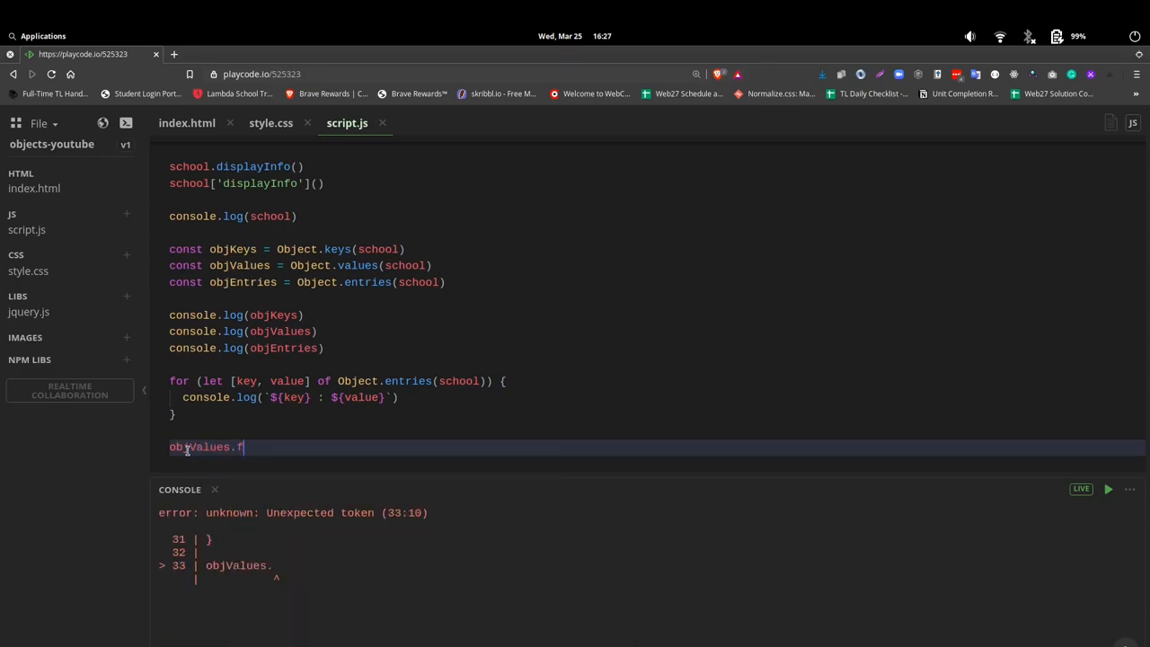
text(orEach)
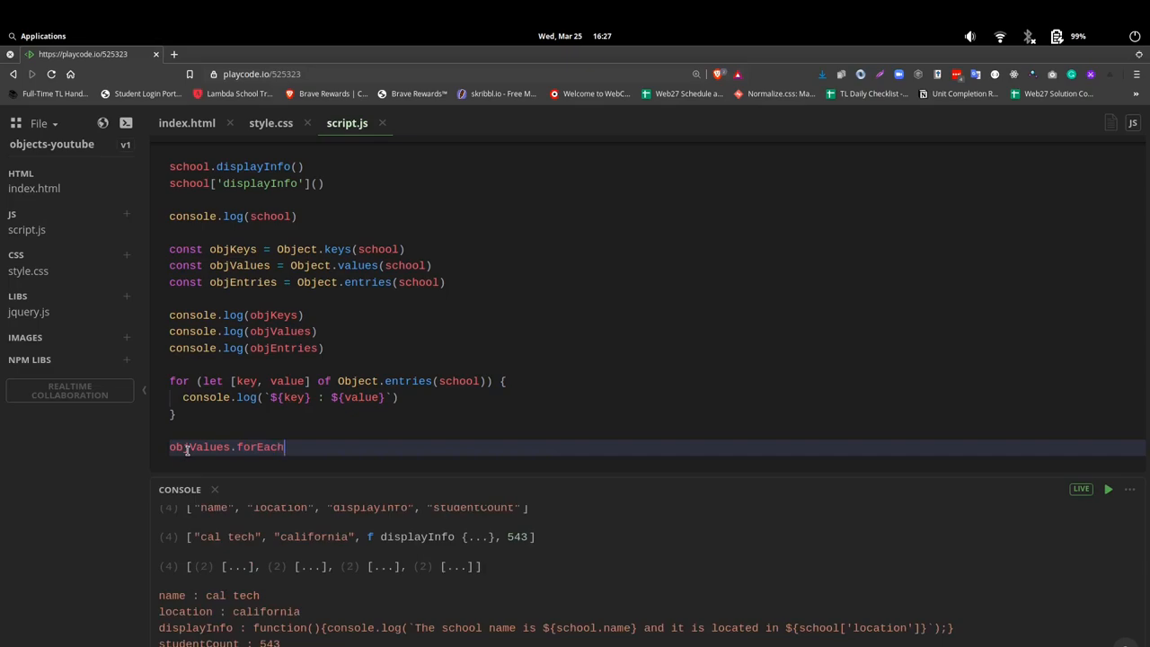
text(())
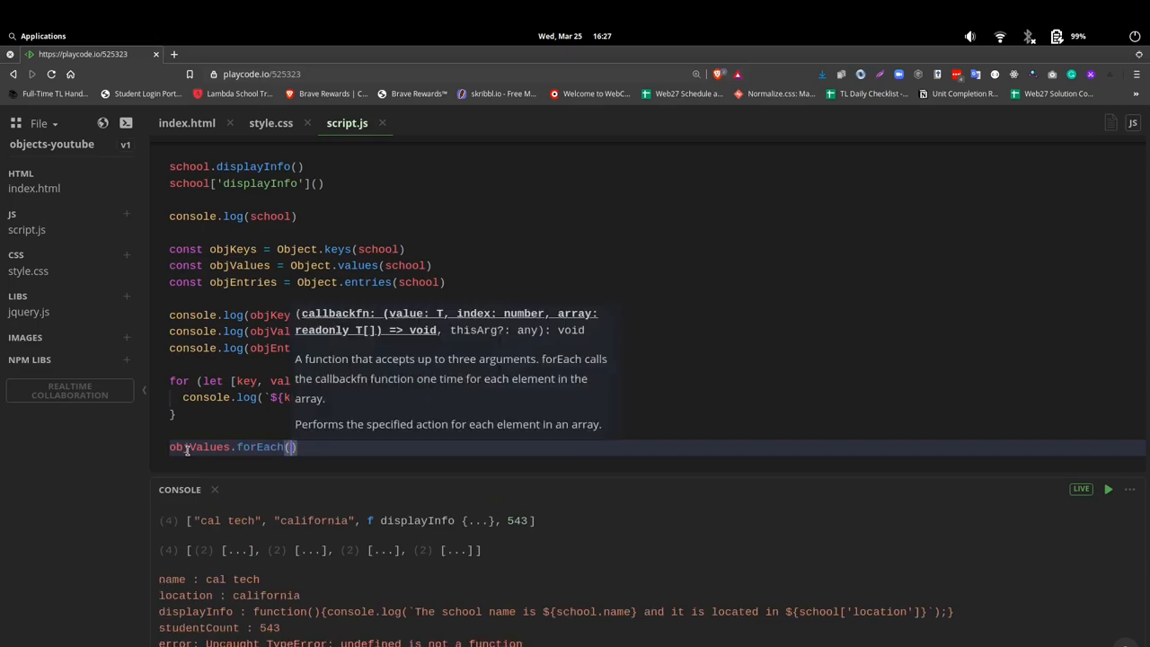
text(data => {)
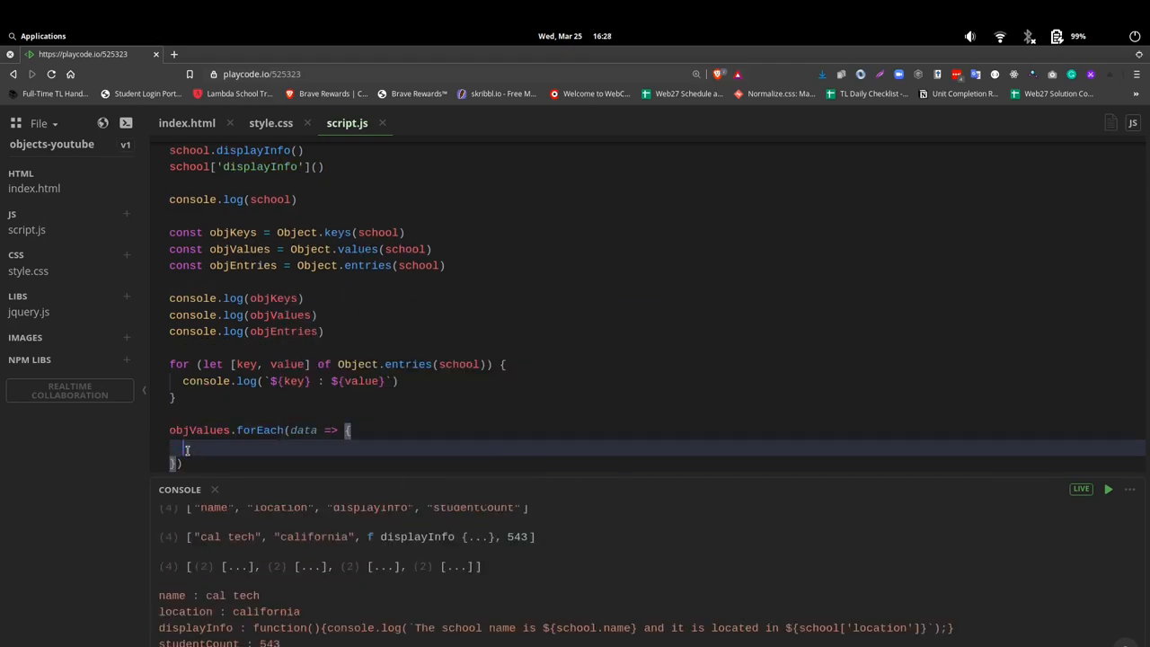
- Inside the callback, log `data: ${data}` for each value
text(console.log(`)
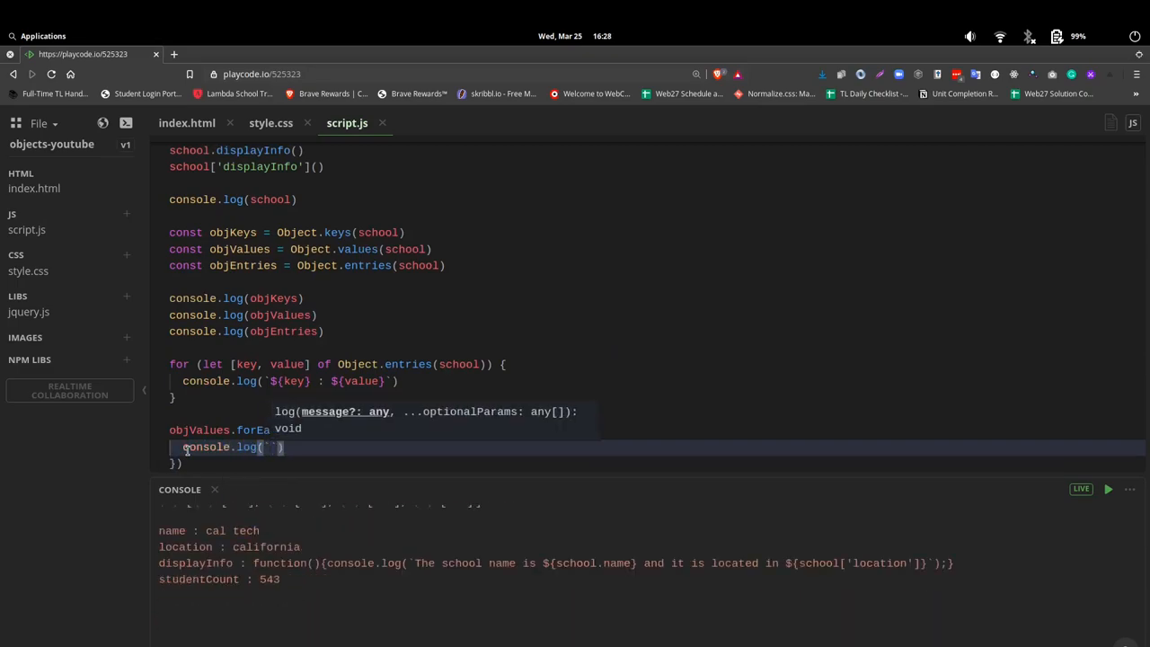
text(data)
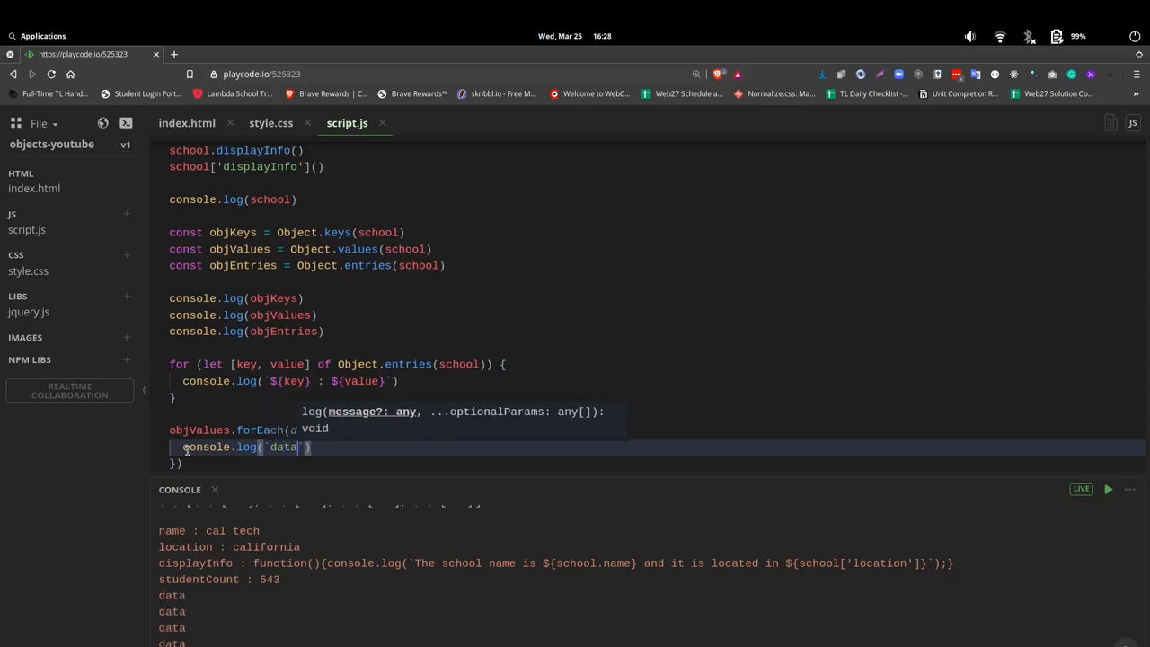
text(: $)
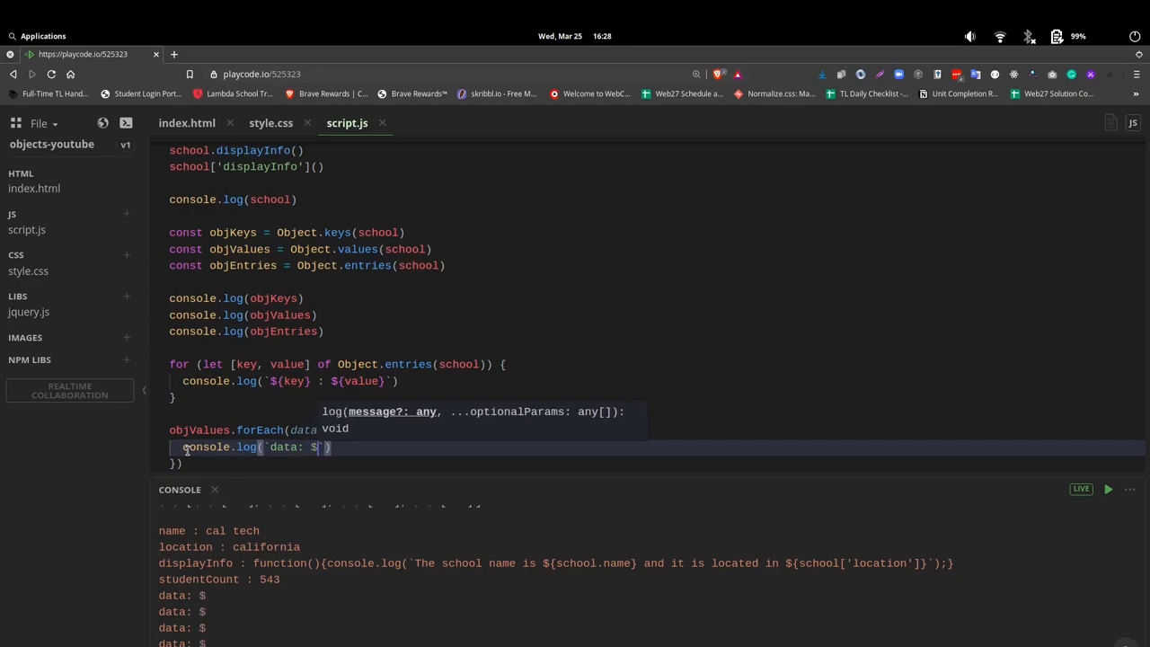
text({)
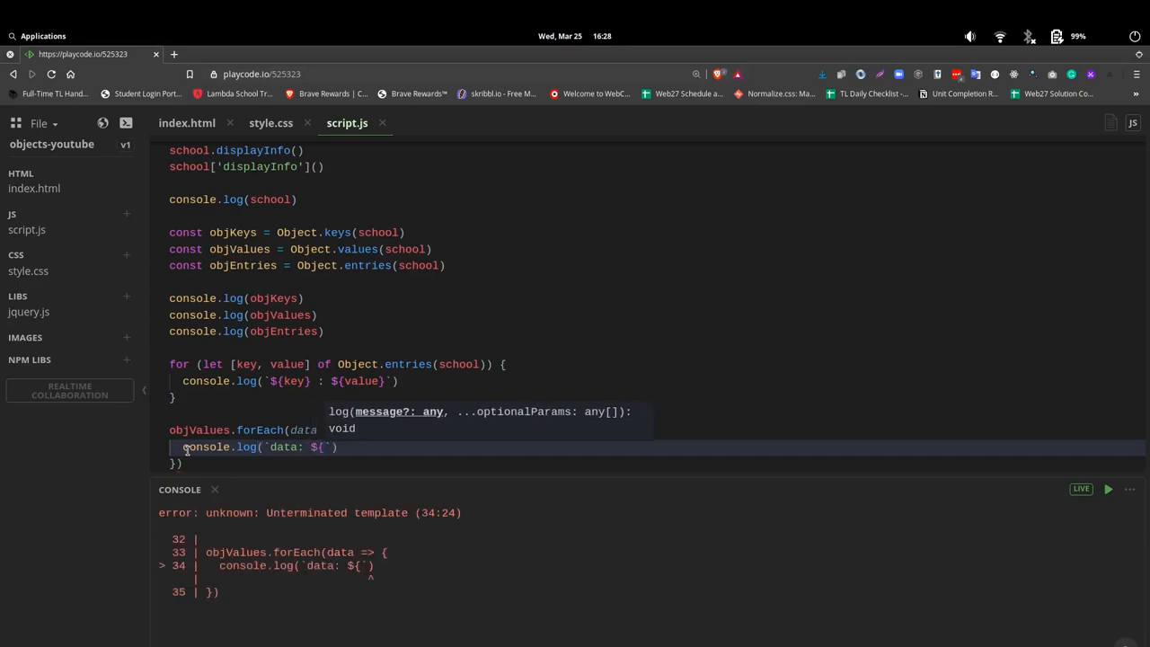
text(data)
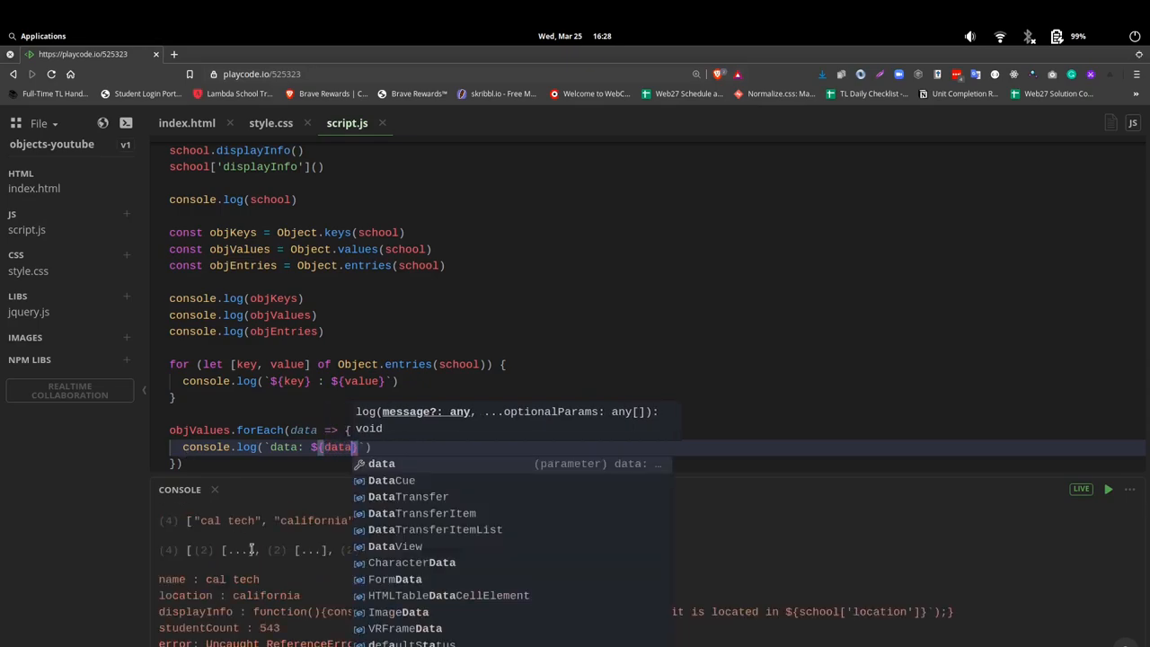
mouse_move(710, 359)
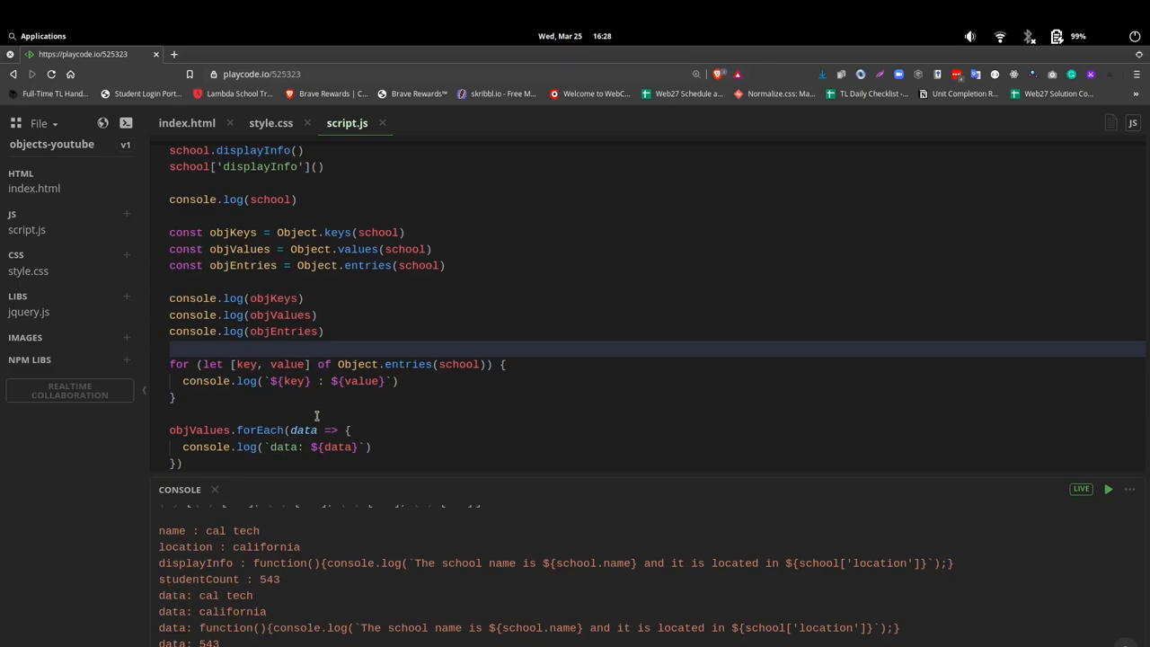
mouse_move(302, 430)
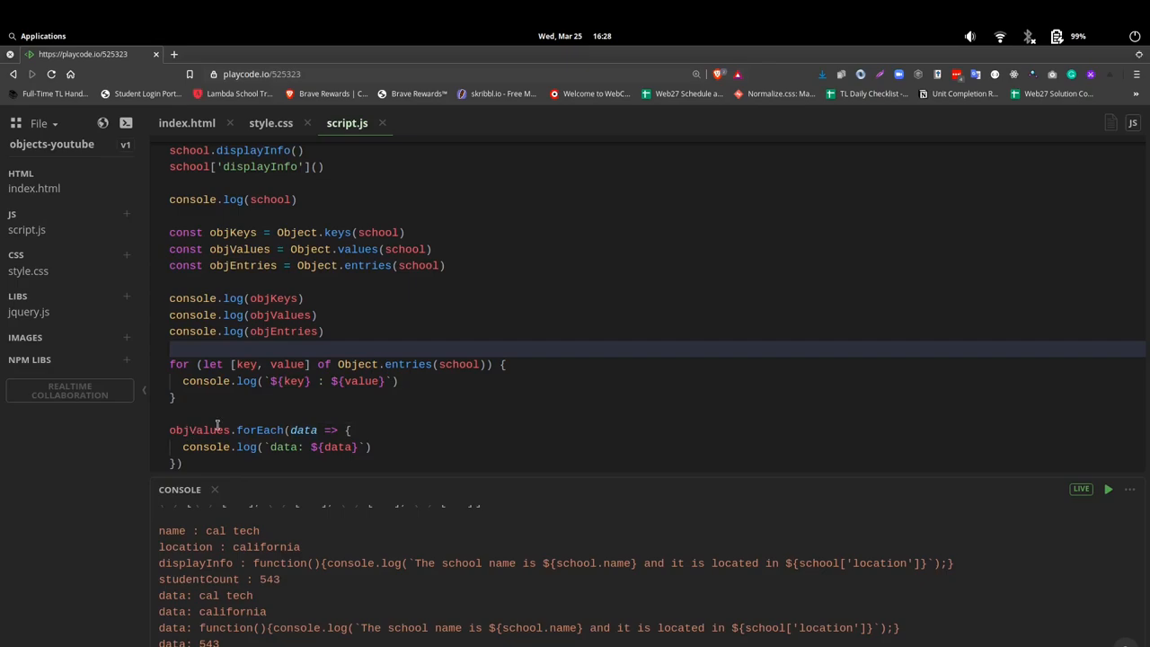
mouse_move(322, 465)
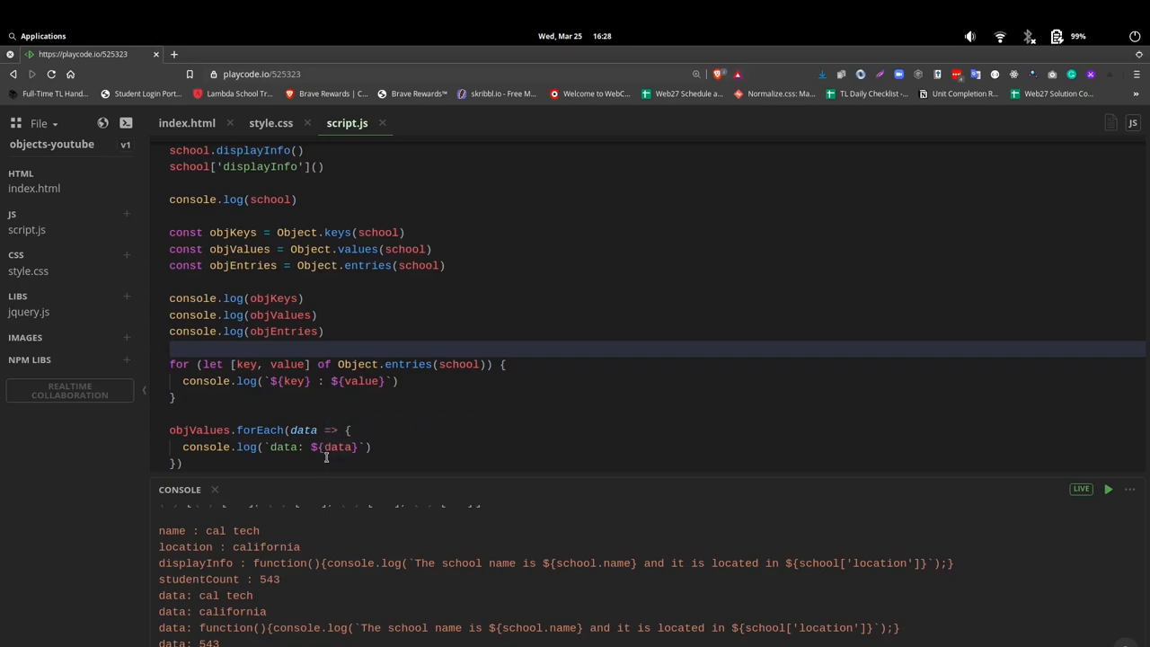
mouse_move(304, 430)
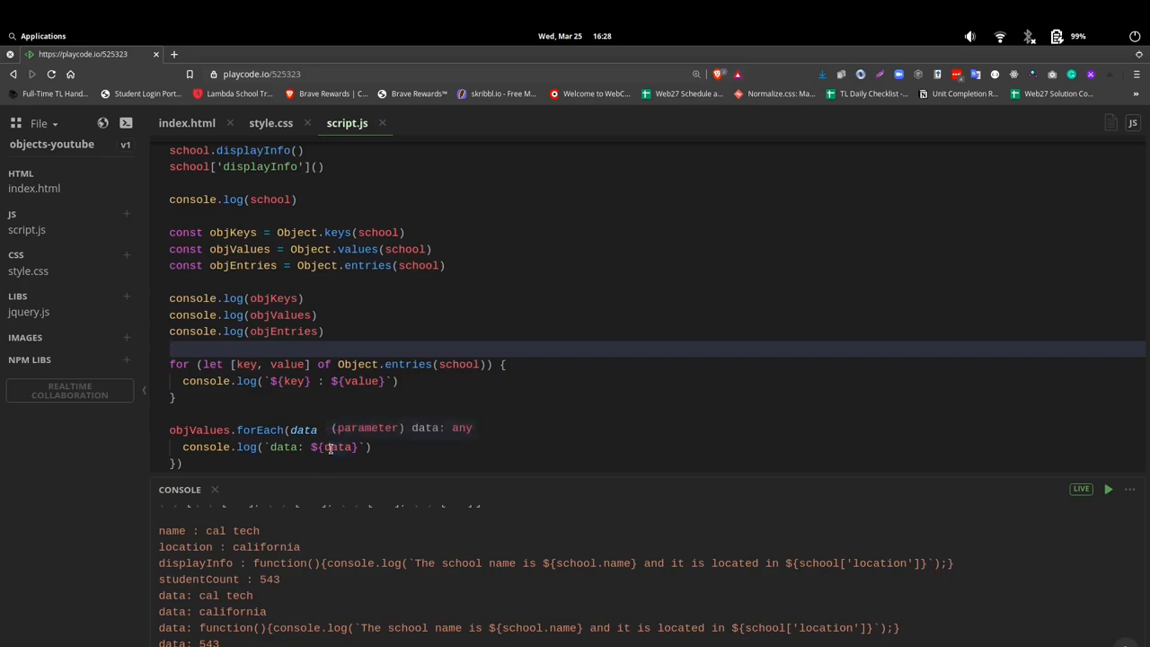